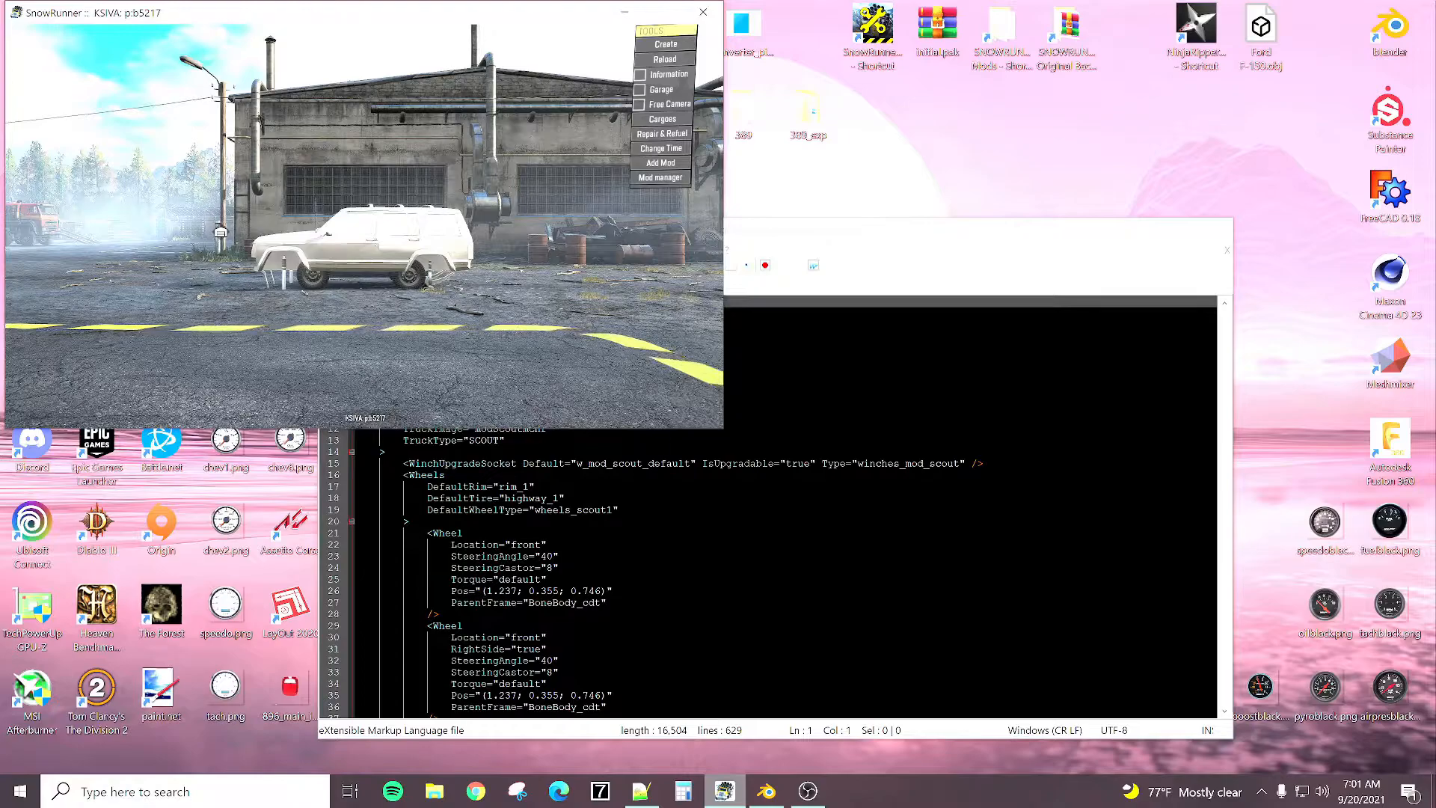
Step: Close the running SnowRunner game and bring up the truck model in Blender
click(703, 10)
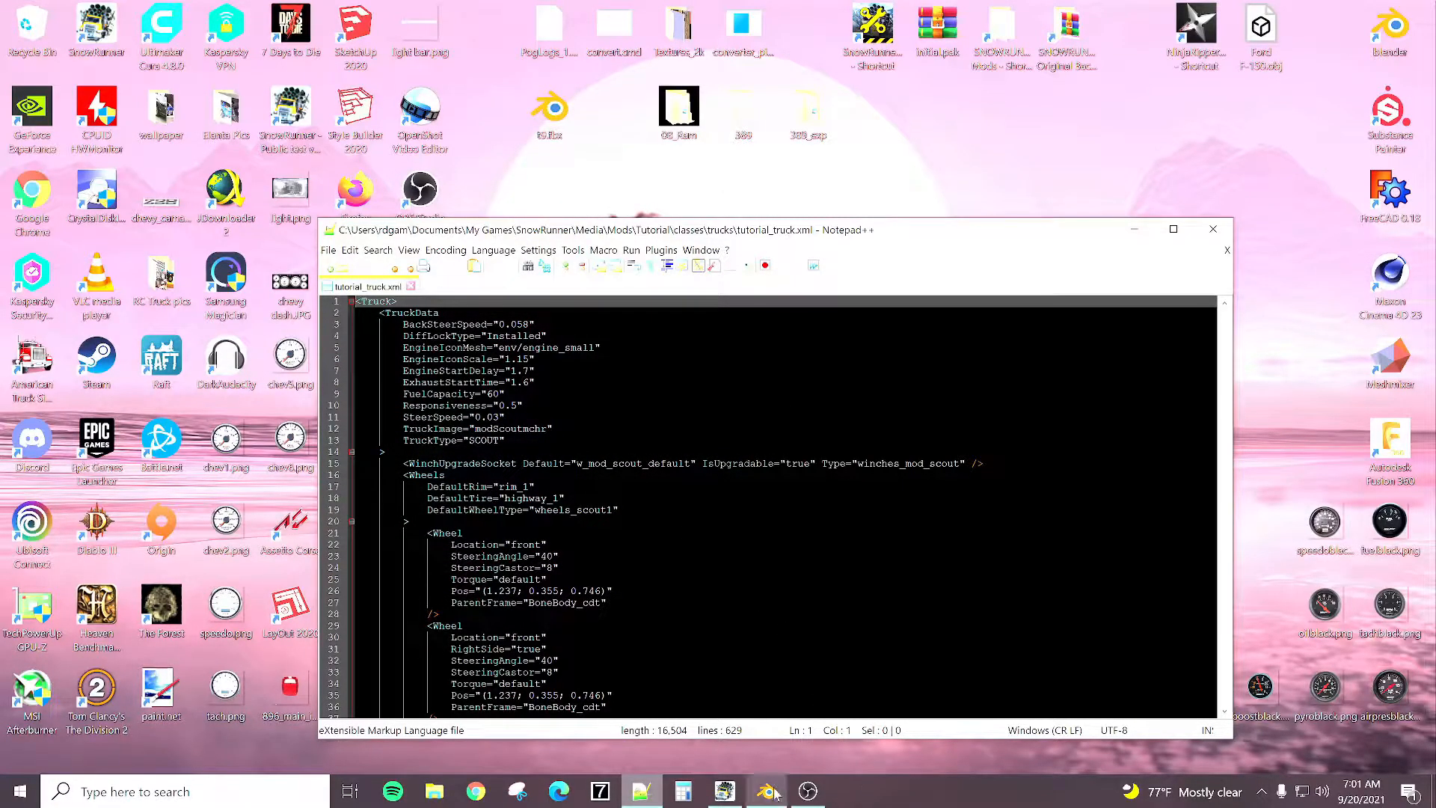
click(766, 790)
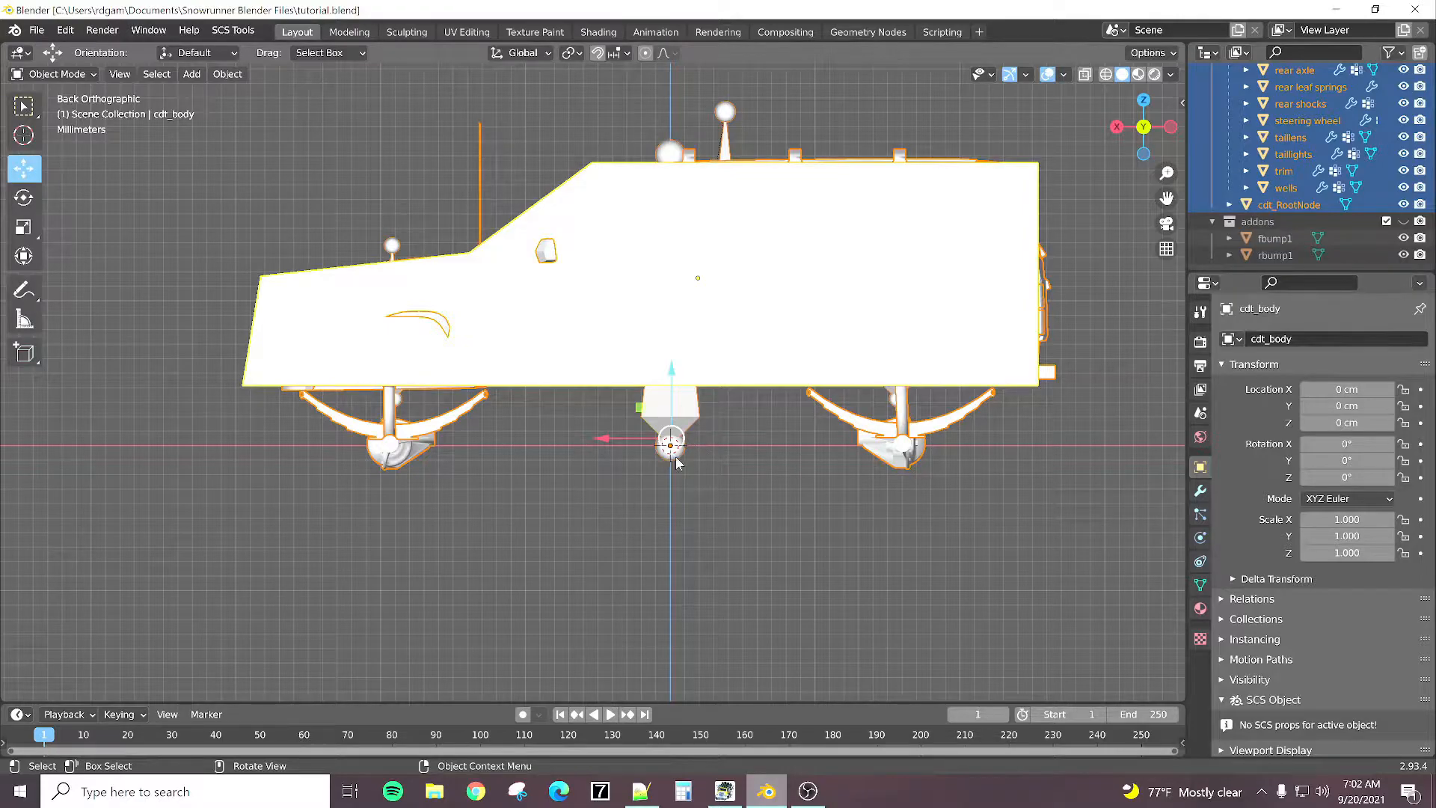
mouse_move(771, 448)
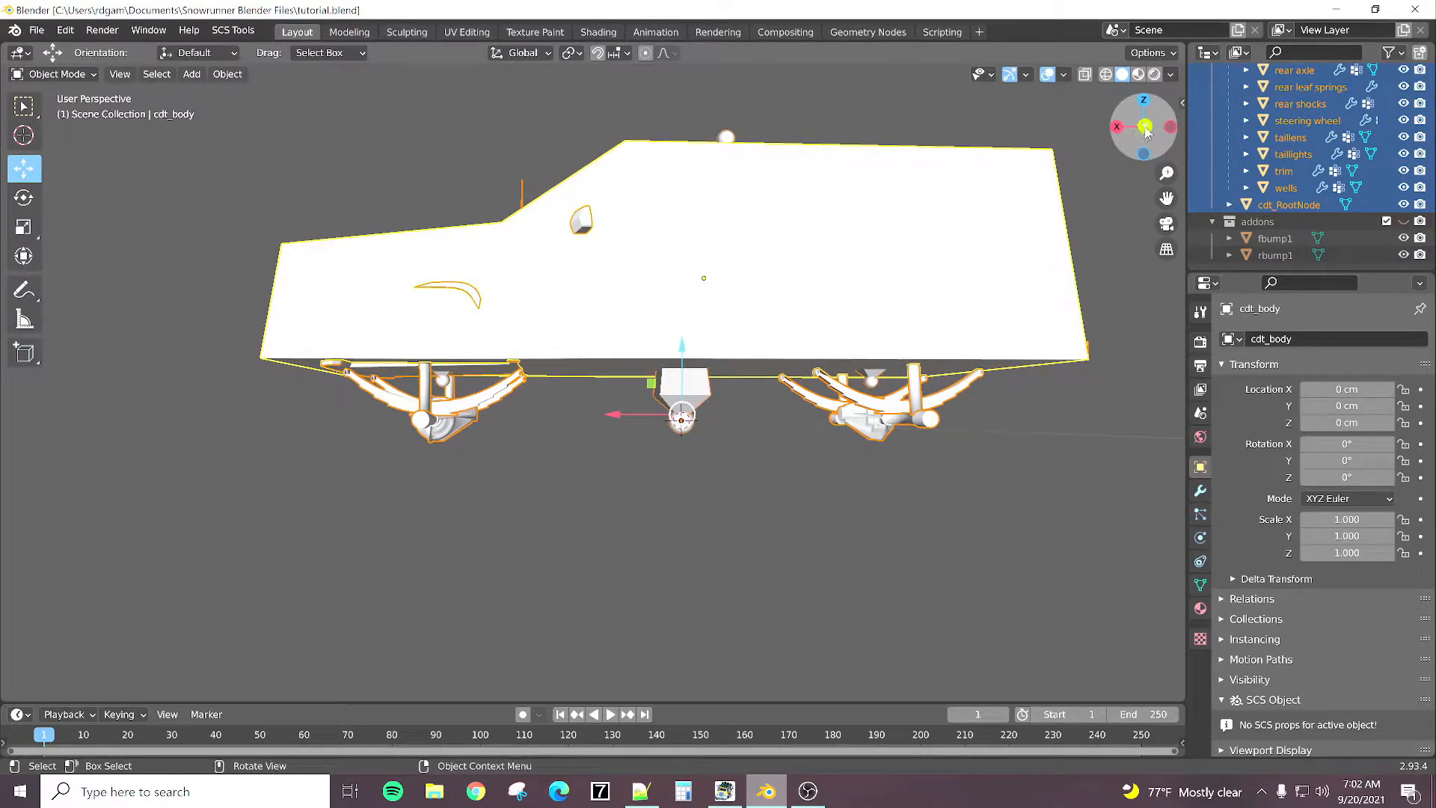
Step: Snap back to the side-on orthographic view and zoom out from the truck
click(1143, 126)
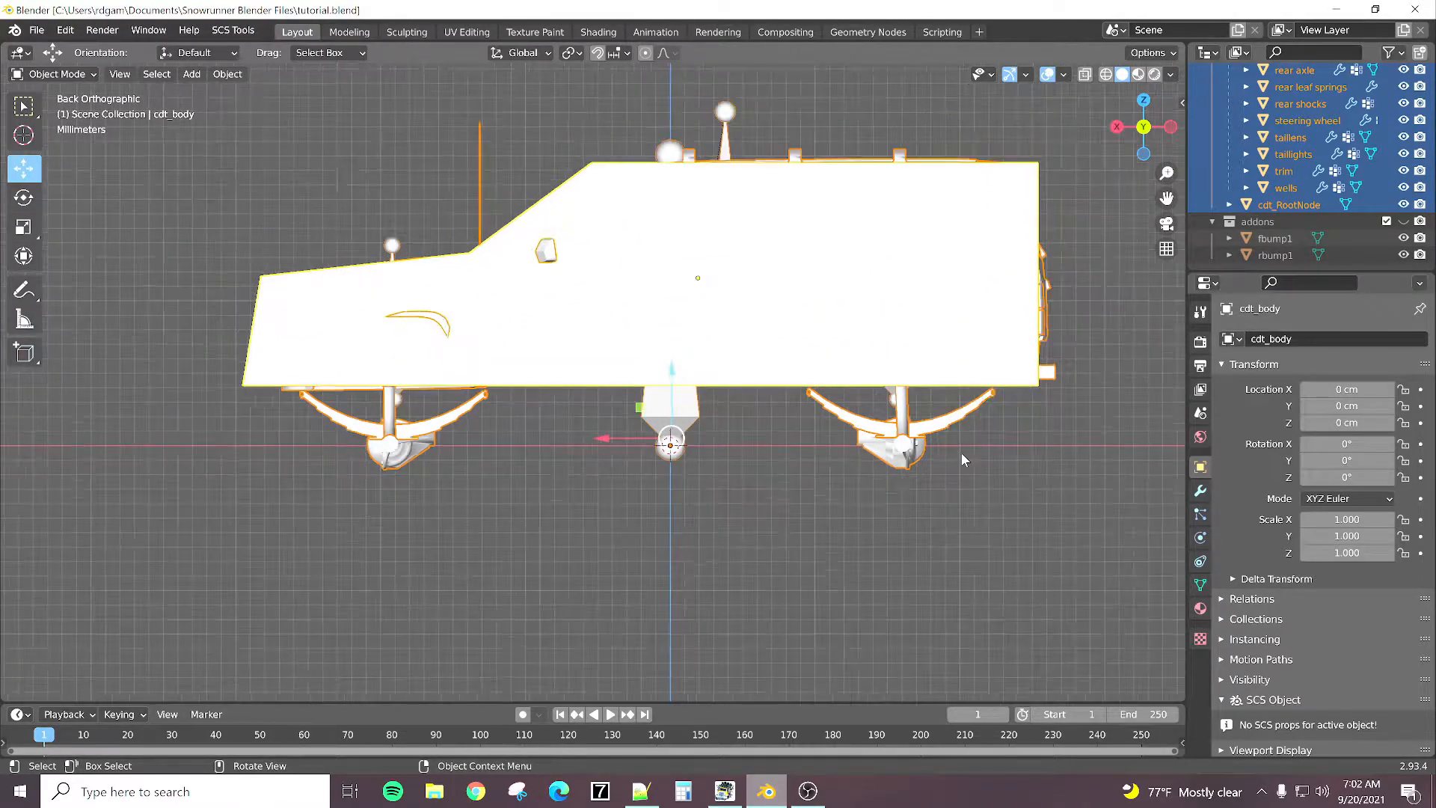
scroll(down, 3)
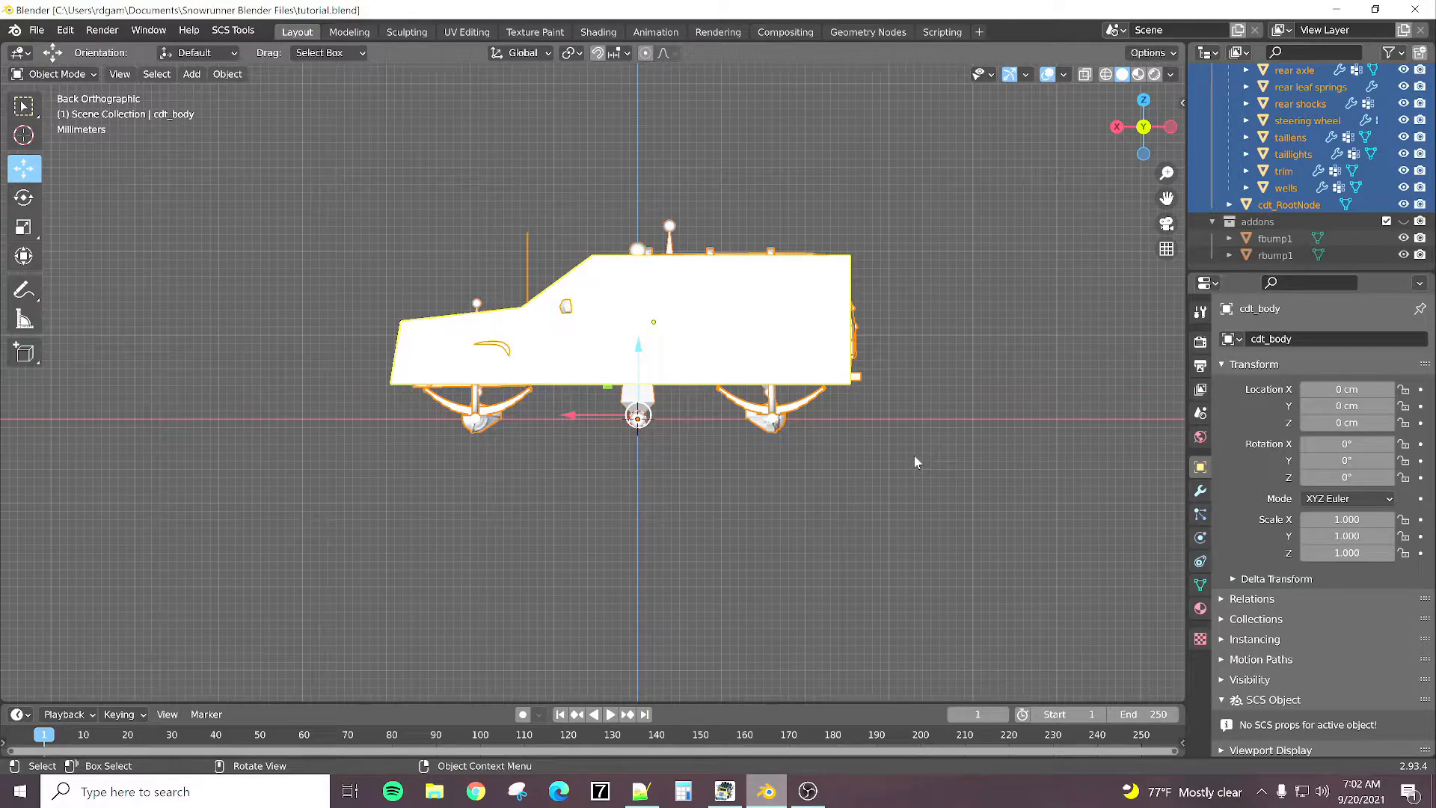
mouse_move(745, 492)
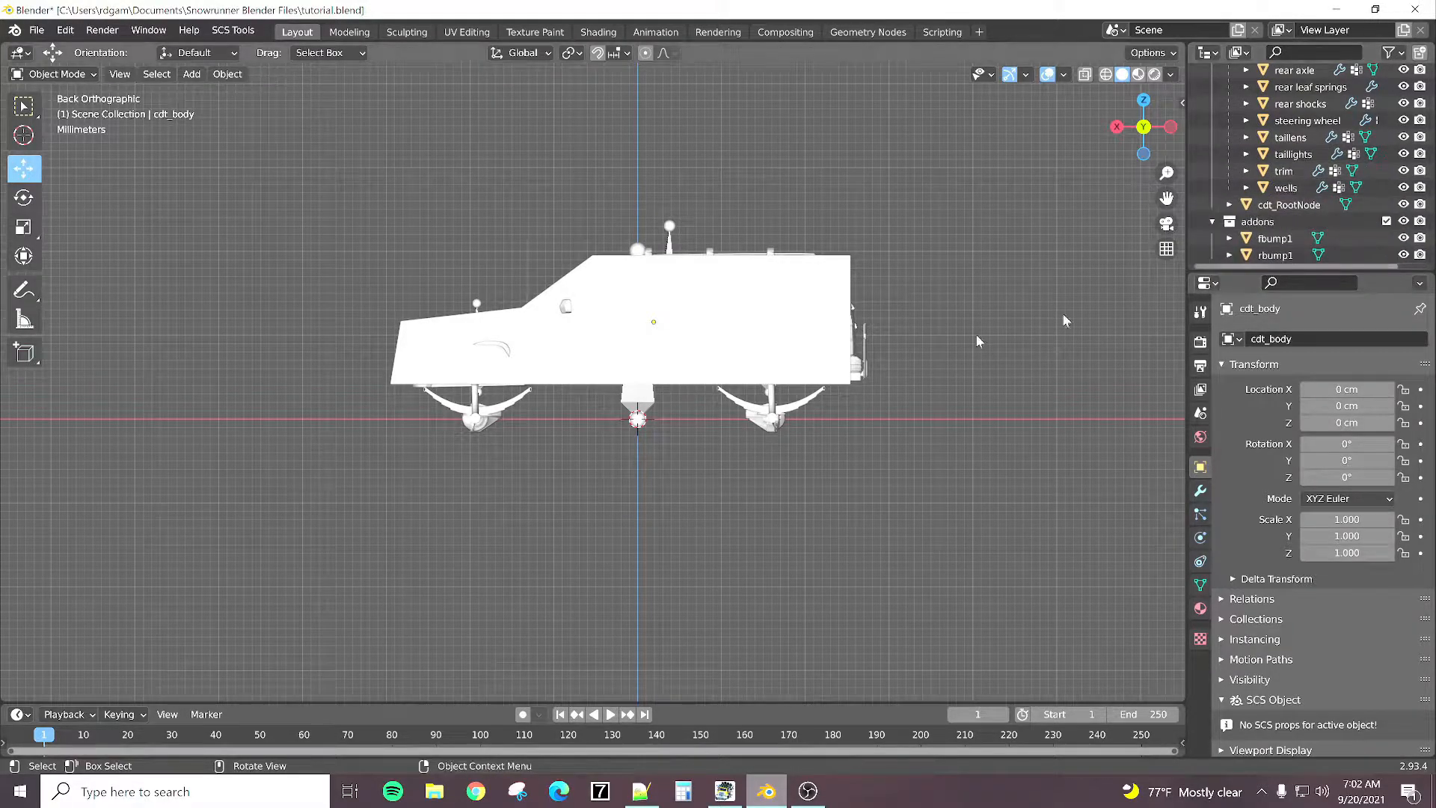
Step: Make the Armature the active object in the Outliner
click(635, 419)
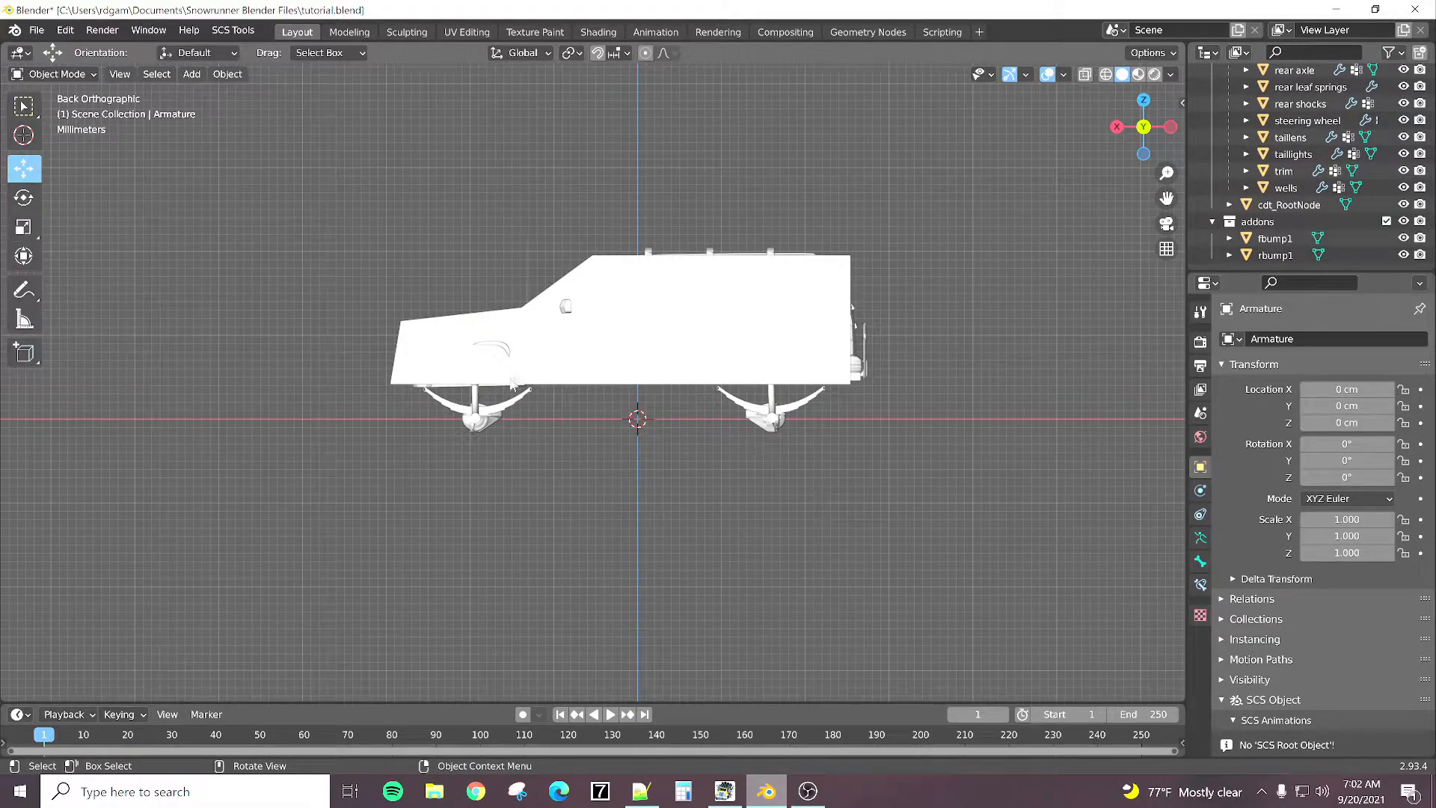
mouse_move(157, 75)
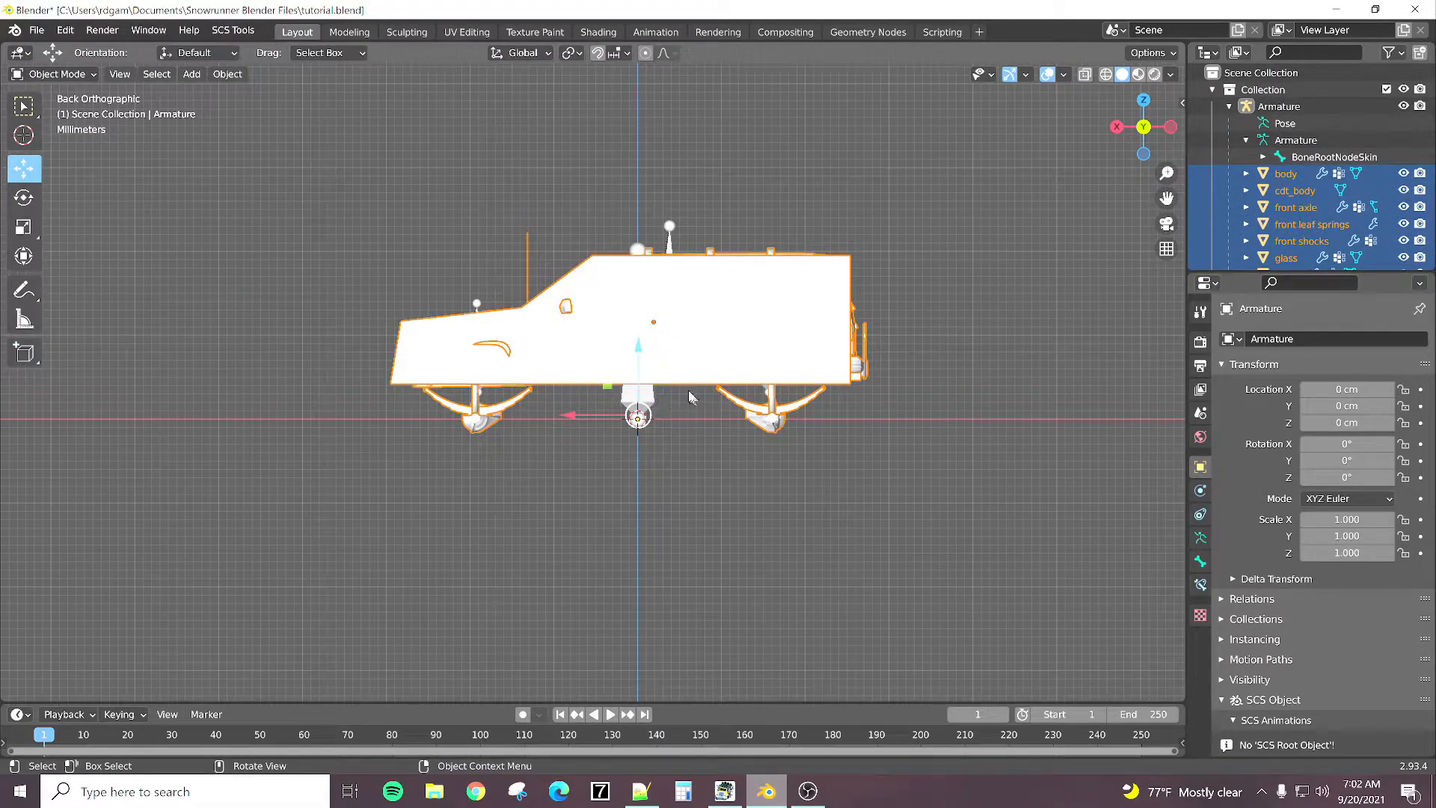
mouse_move(637, 417)
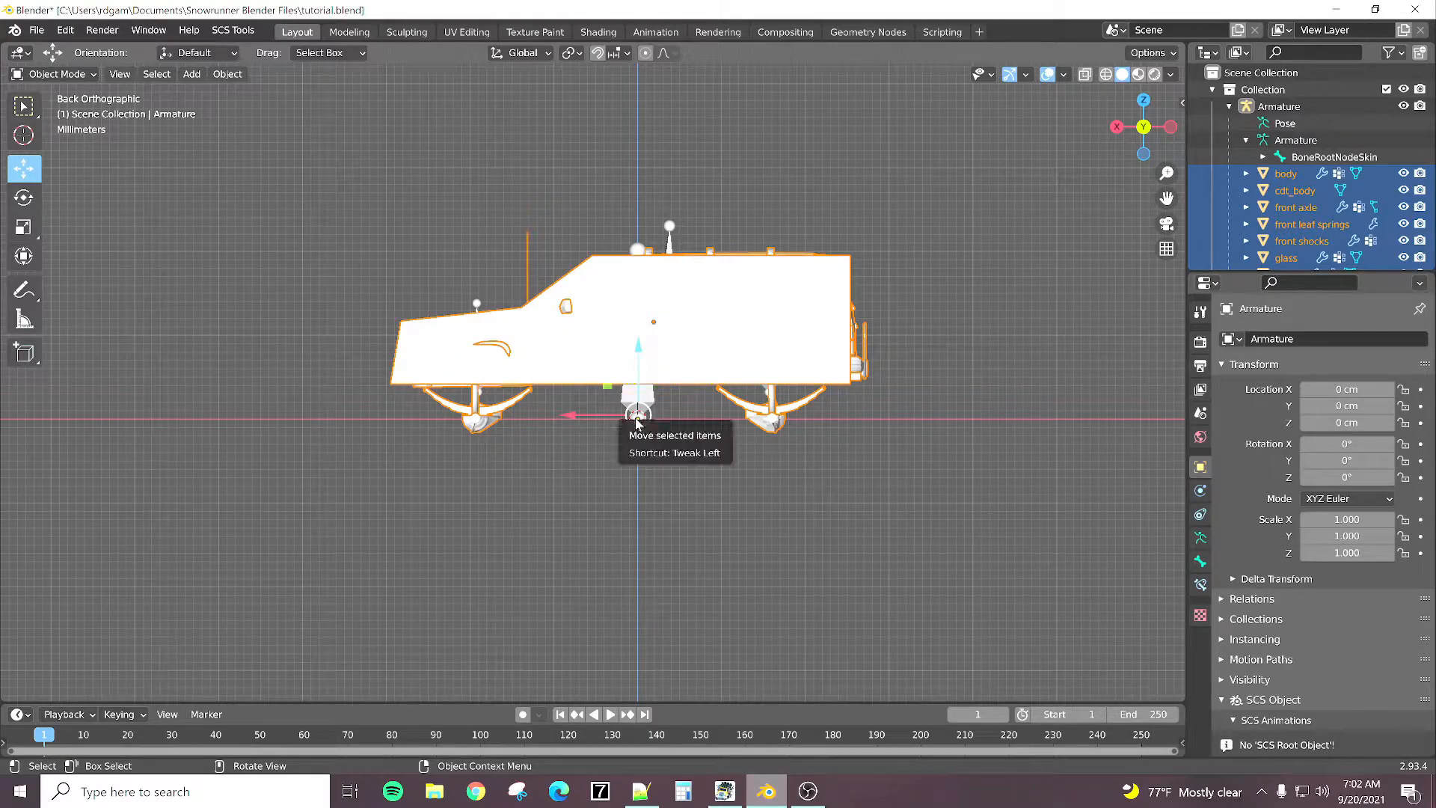
mouse_move(642, 353)
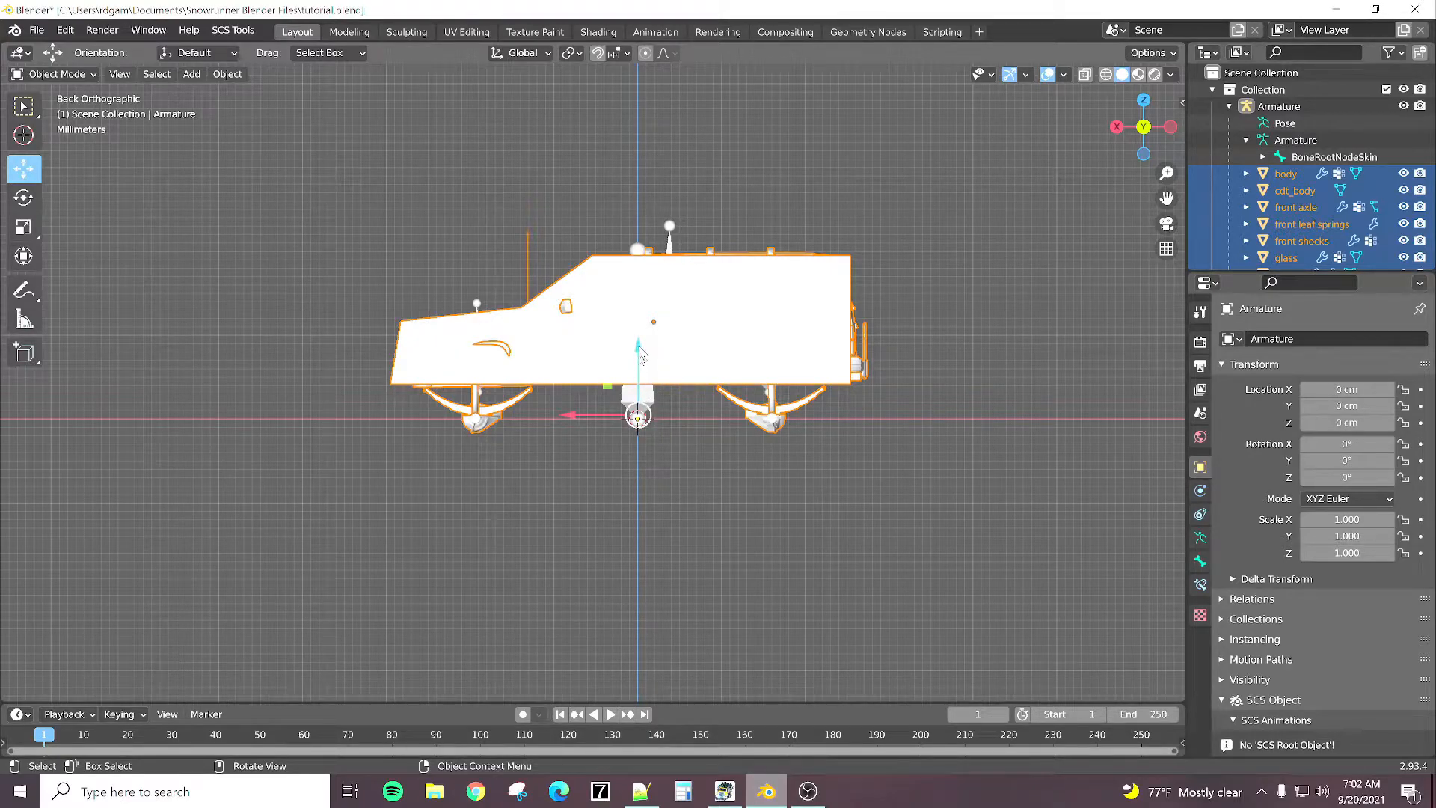
mouse_move(527, 424)
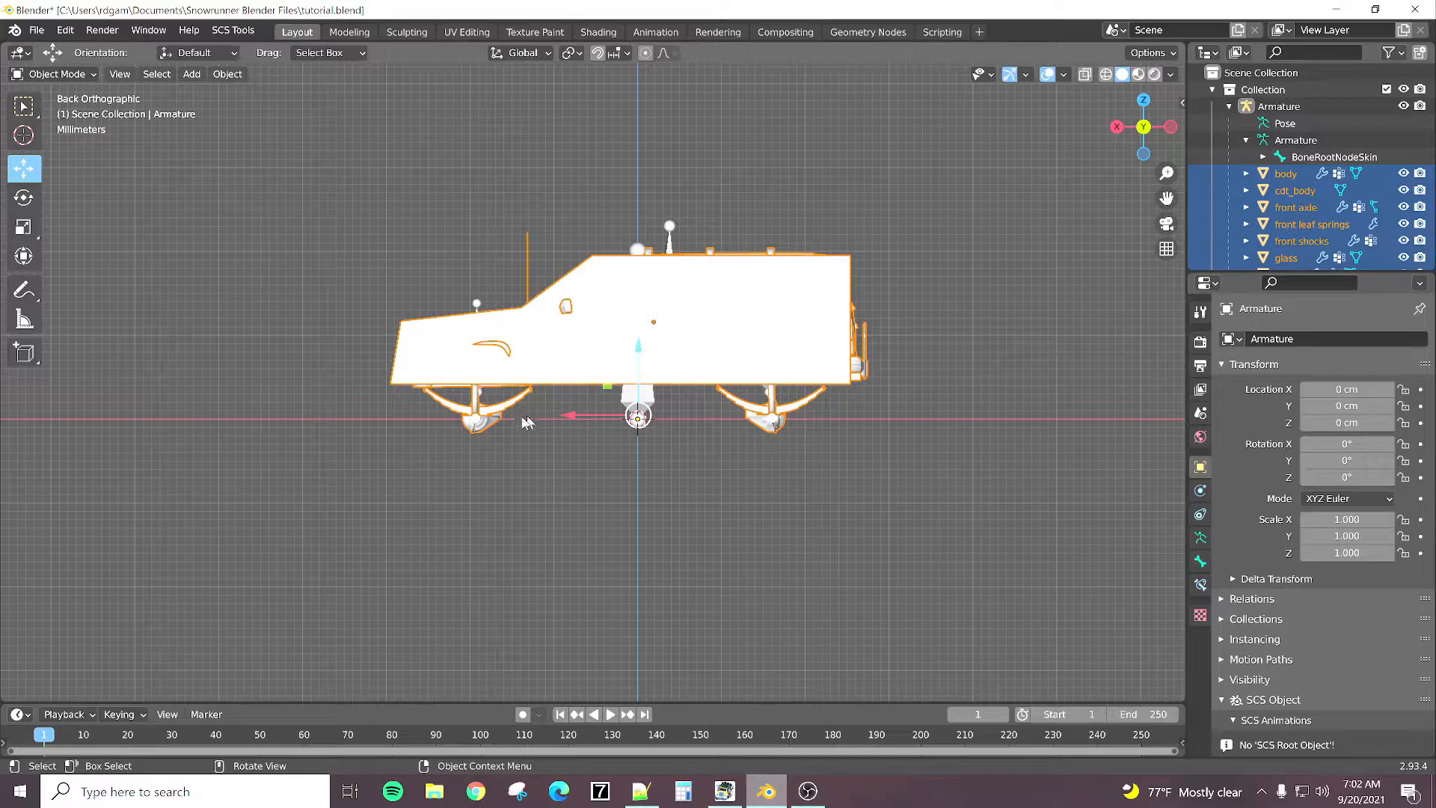
mouse_move(484, 389)
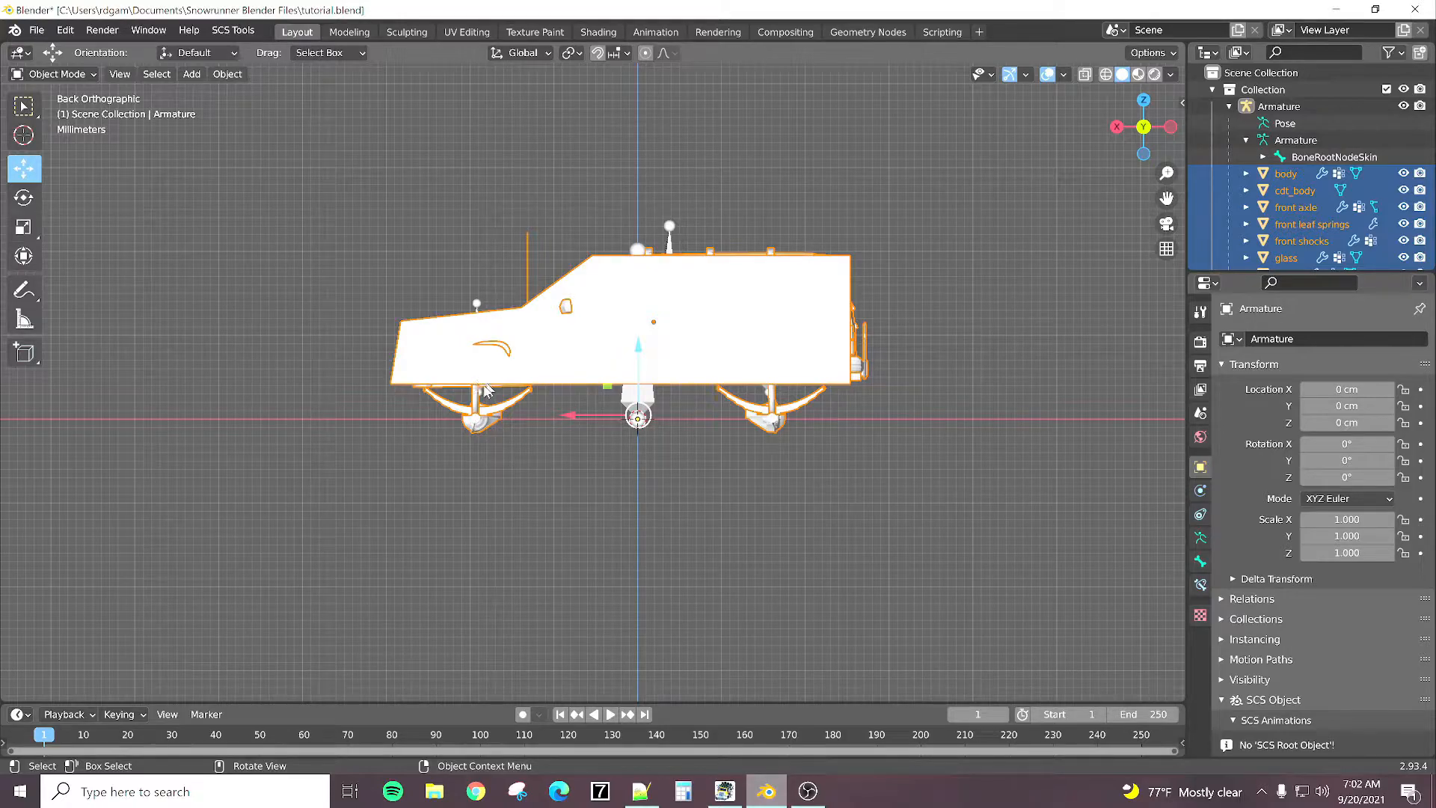
mouse_move(483, 394)
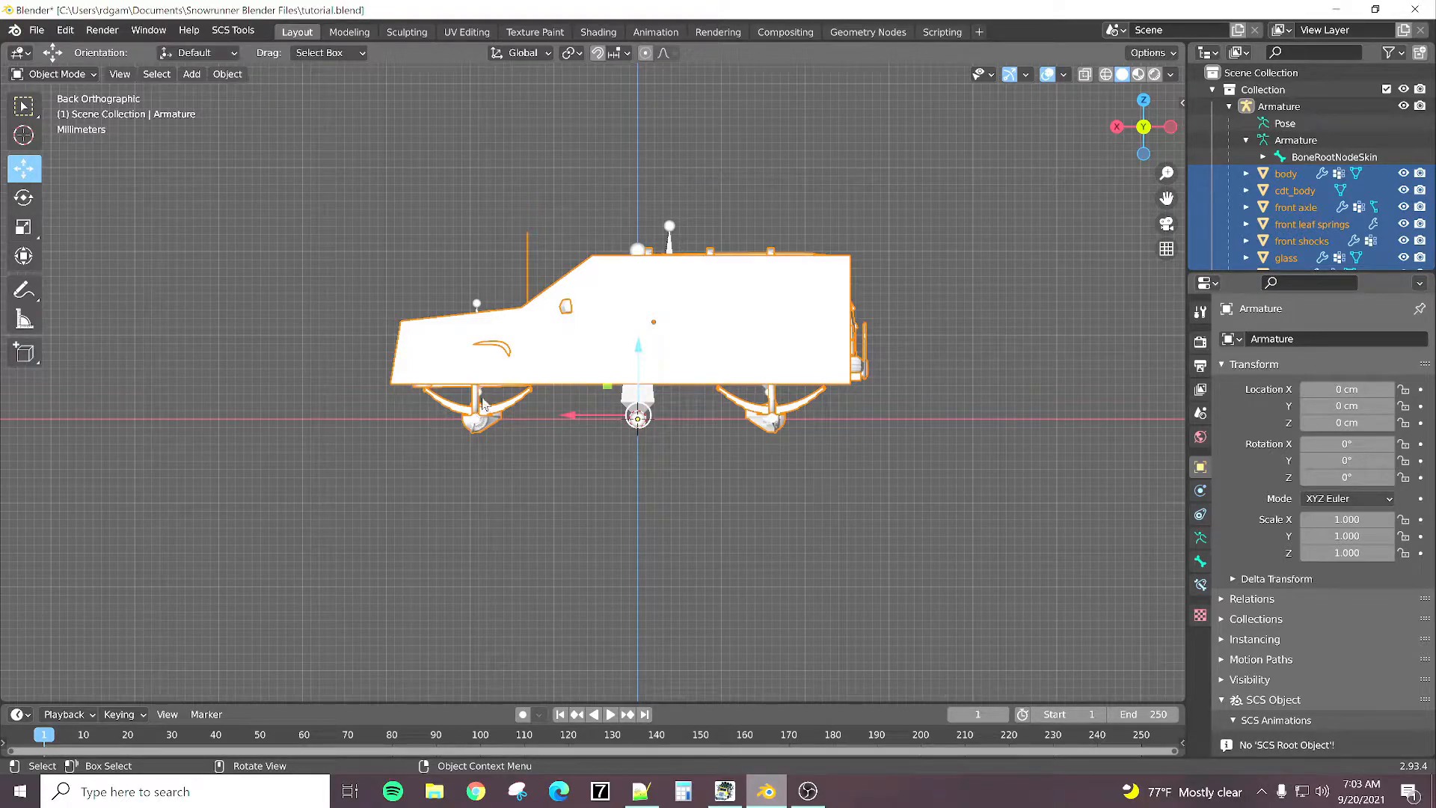
mouse_move(641, 356)
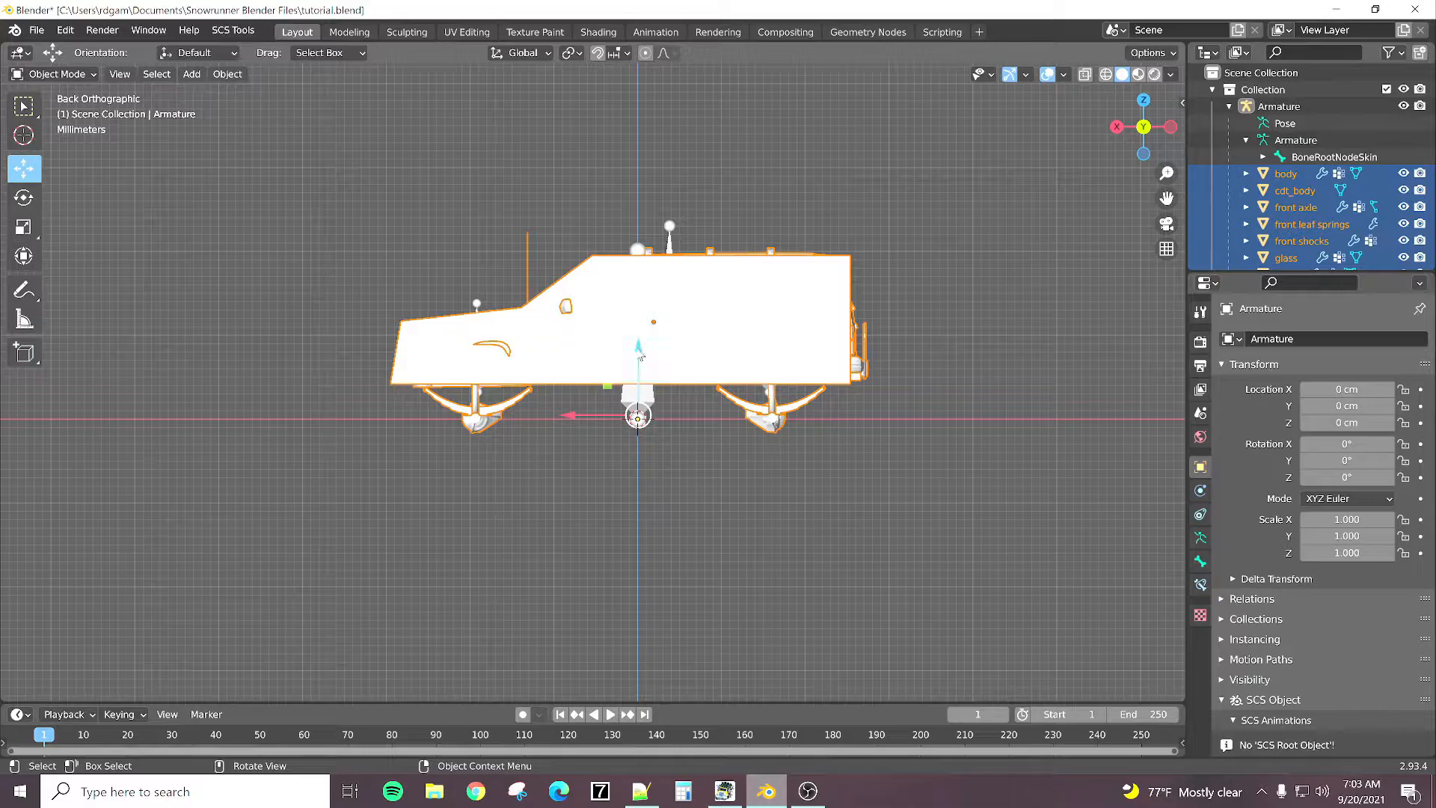
Step: Raise the whole selected truck upward with G and apply all object transforms
key(g)
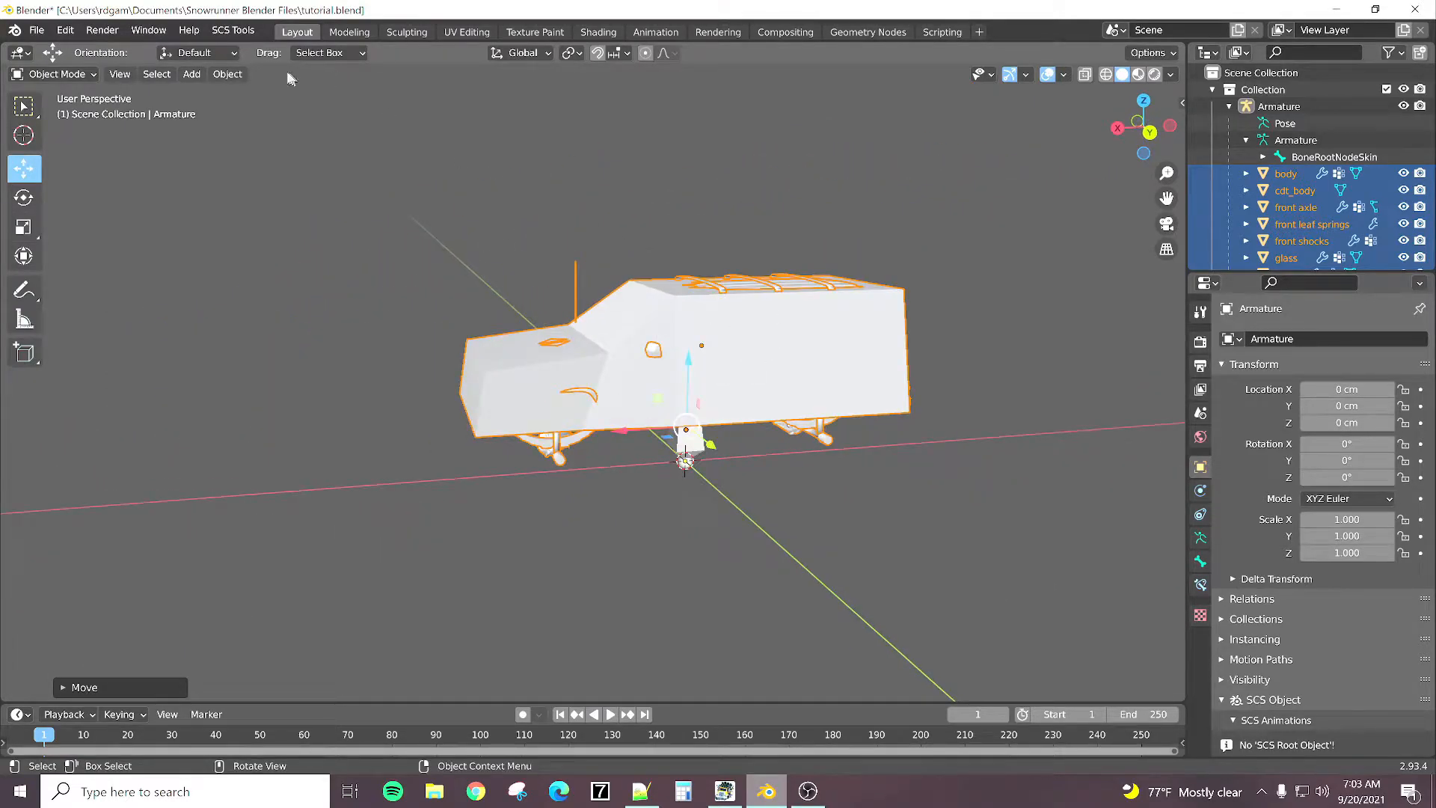
mouse_move(700, 339)
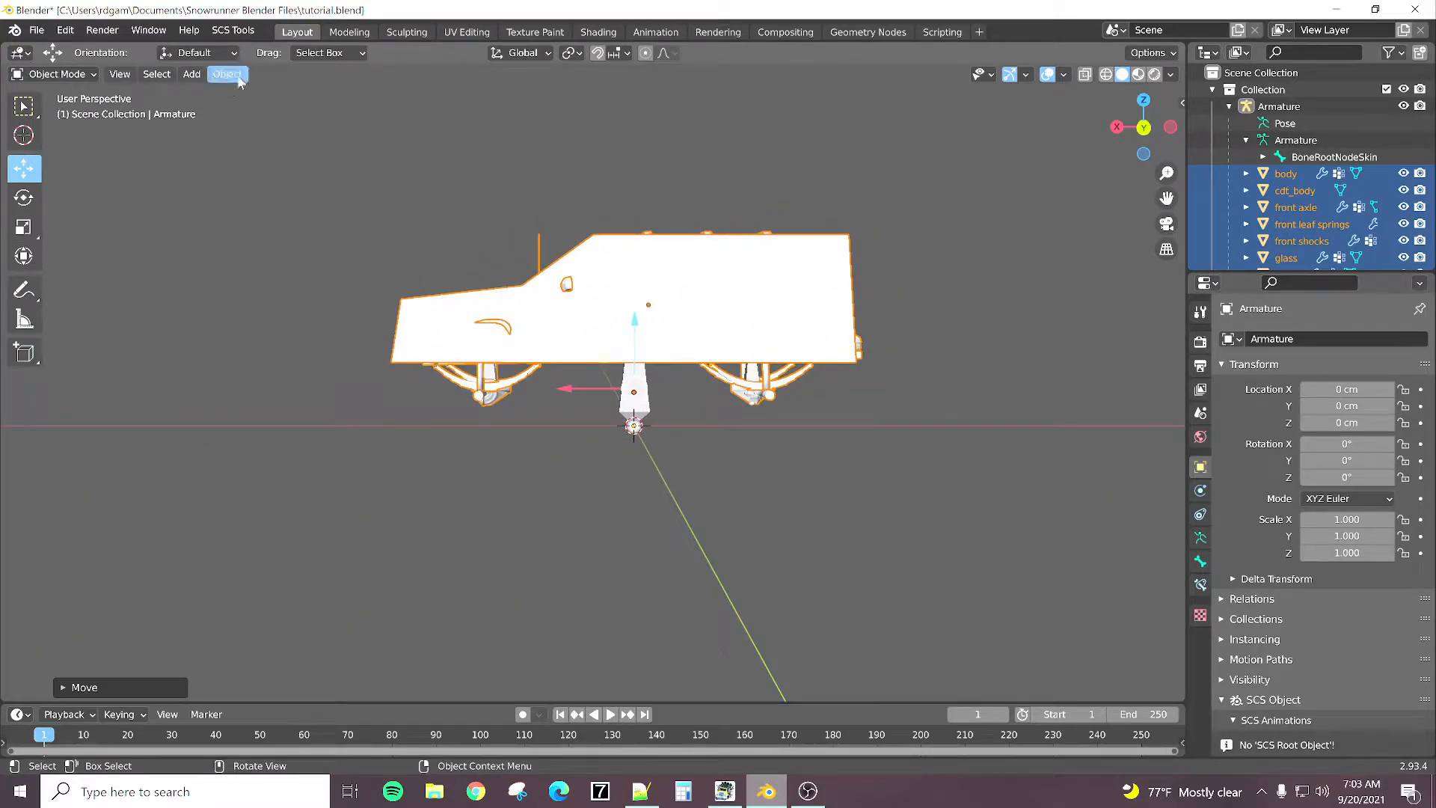
click(228, 75)
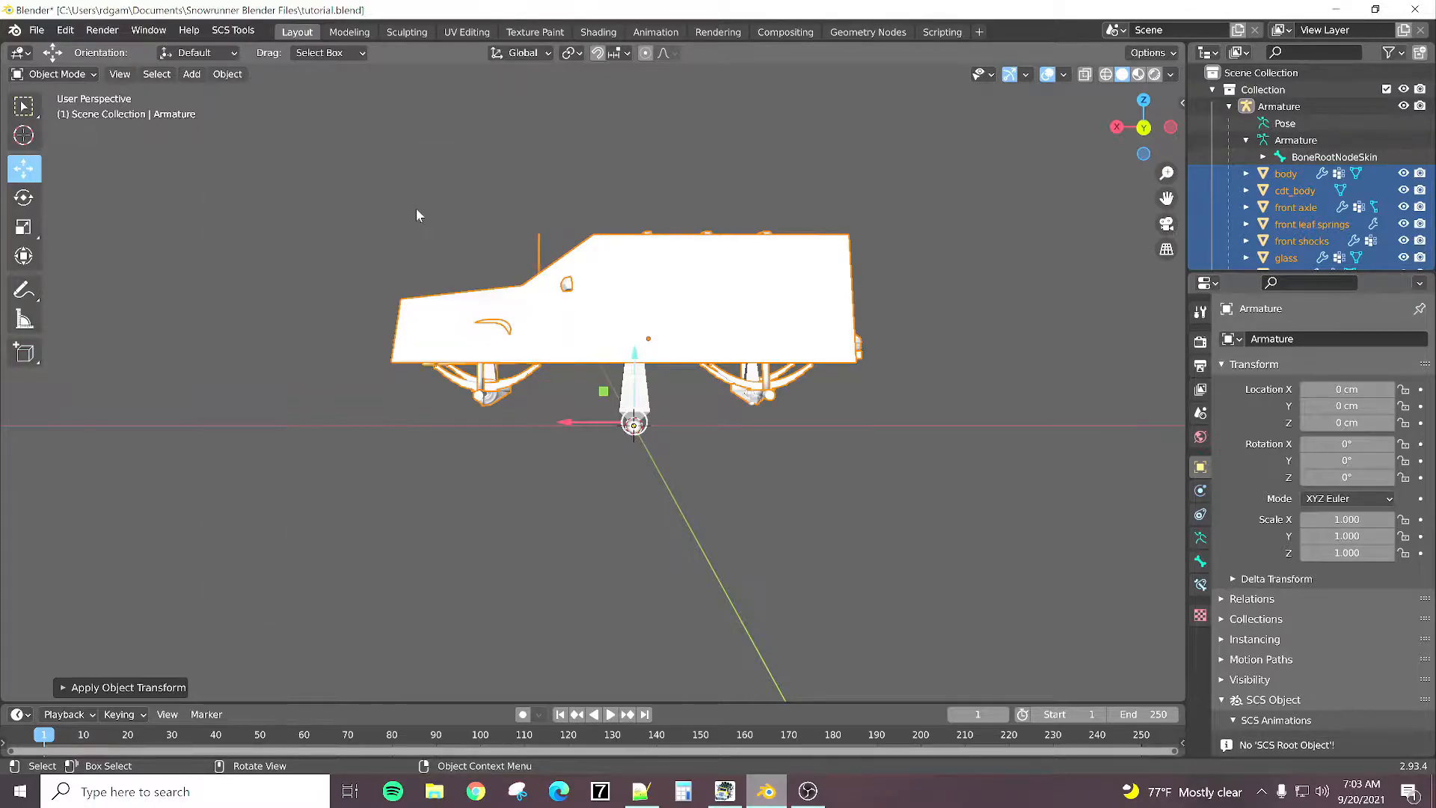
scroll(down, 3)
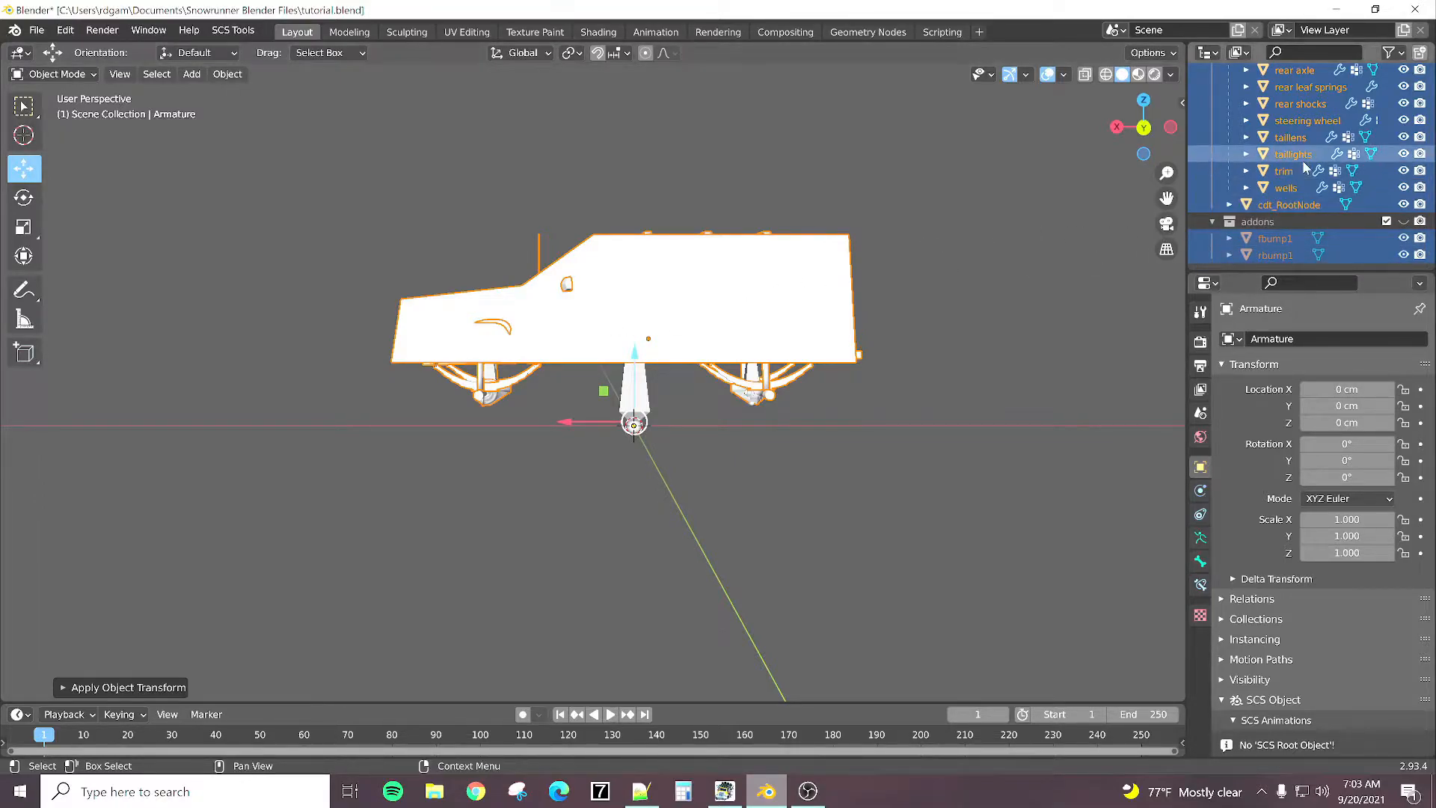
scroll(up, 3)
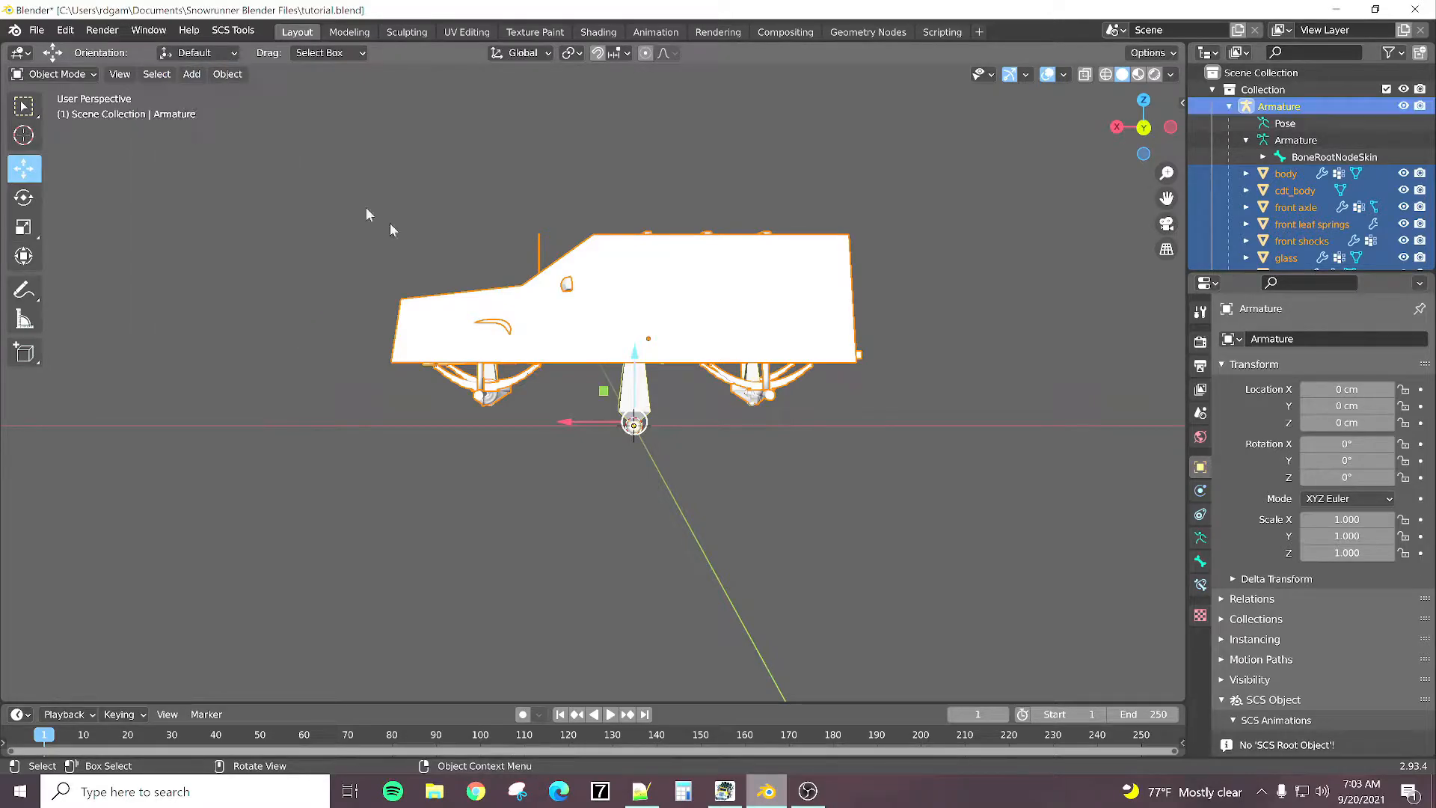
Step: Start an FBX export and browse to the Tutorial mod's trucks meshes folder
click(36, 30)
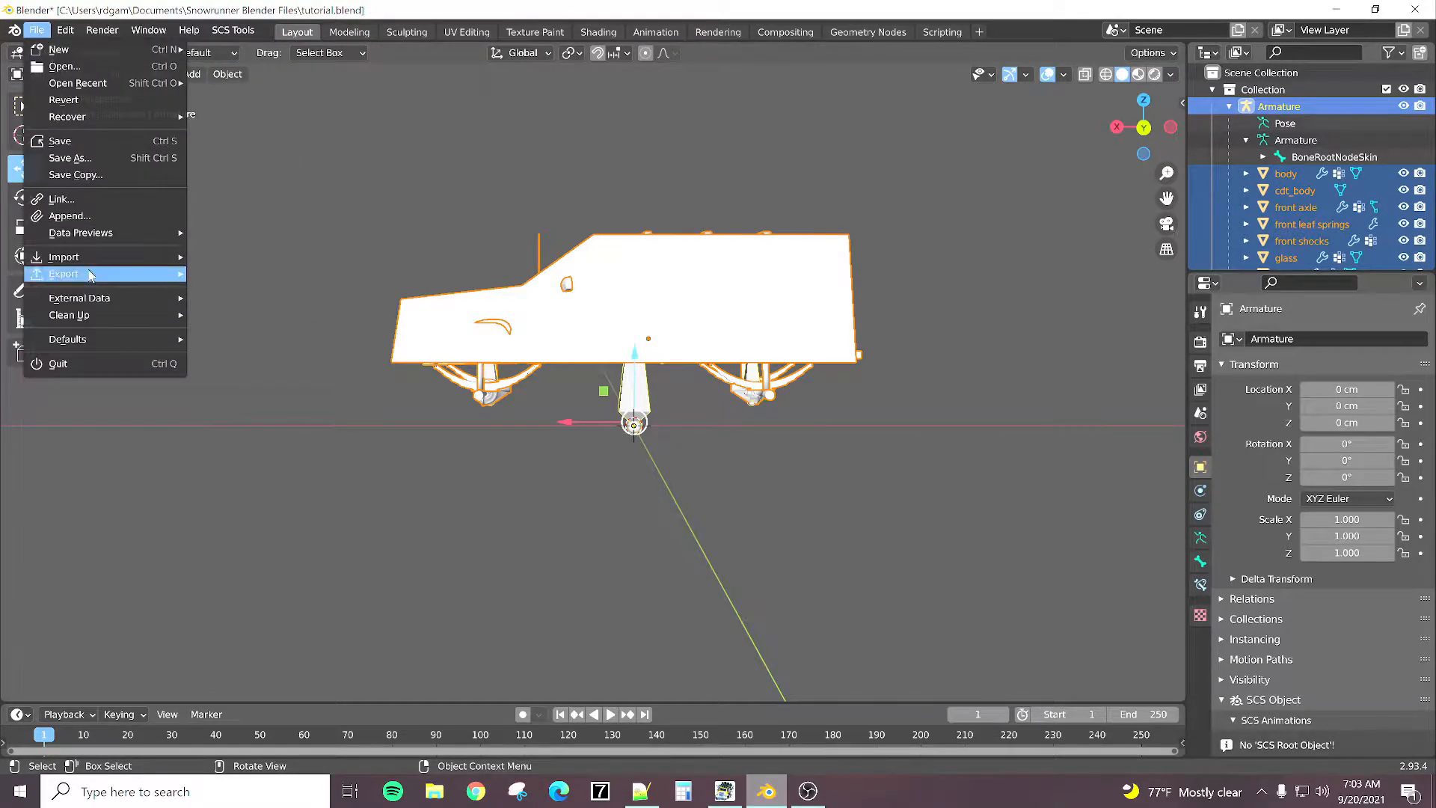
click(64, 274)
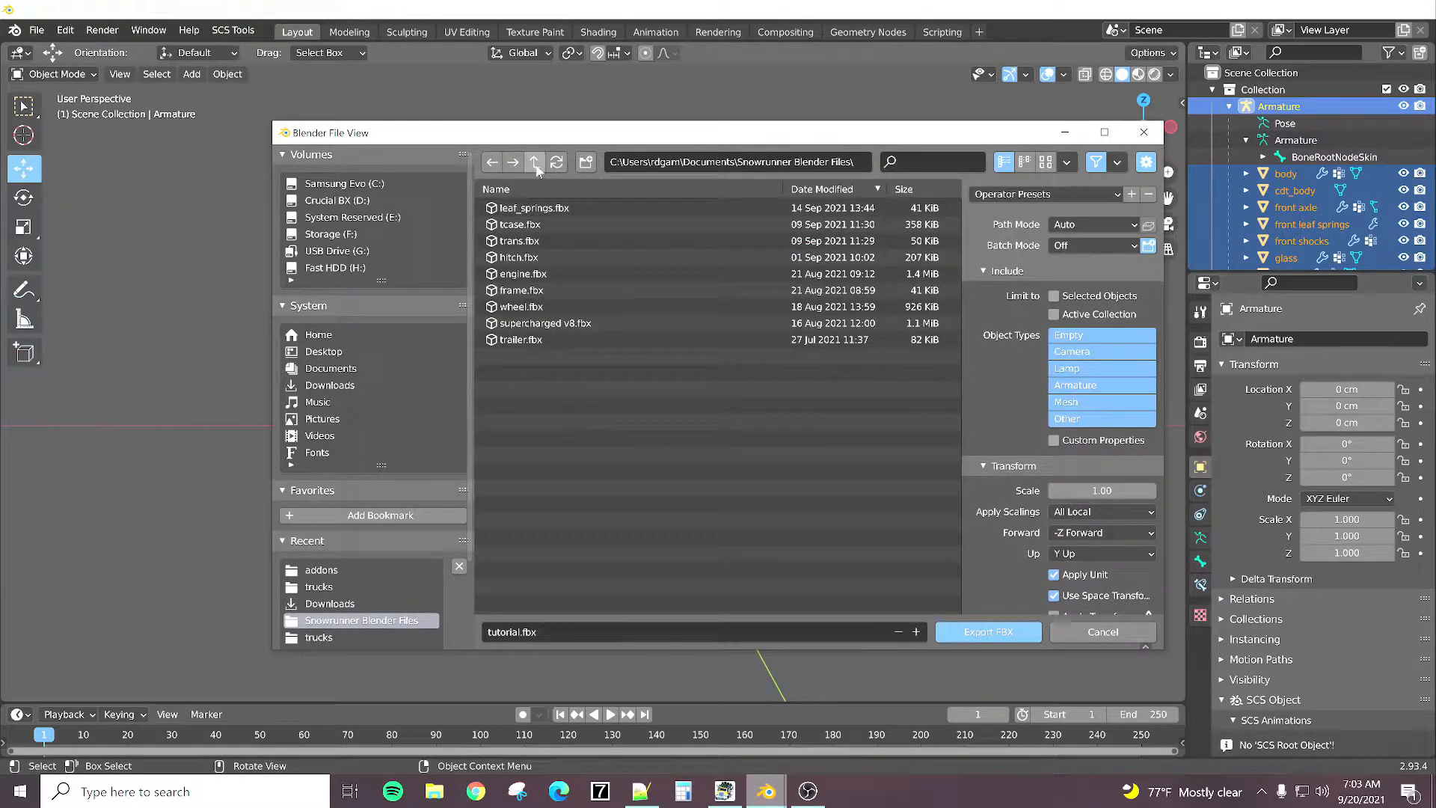
click(536, 162)
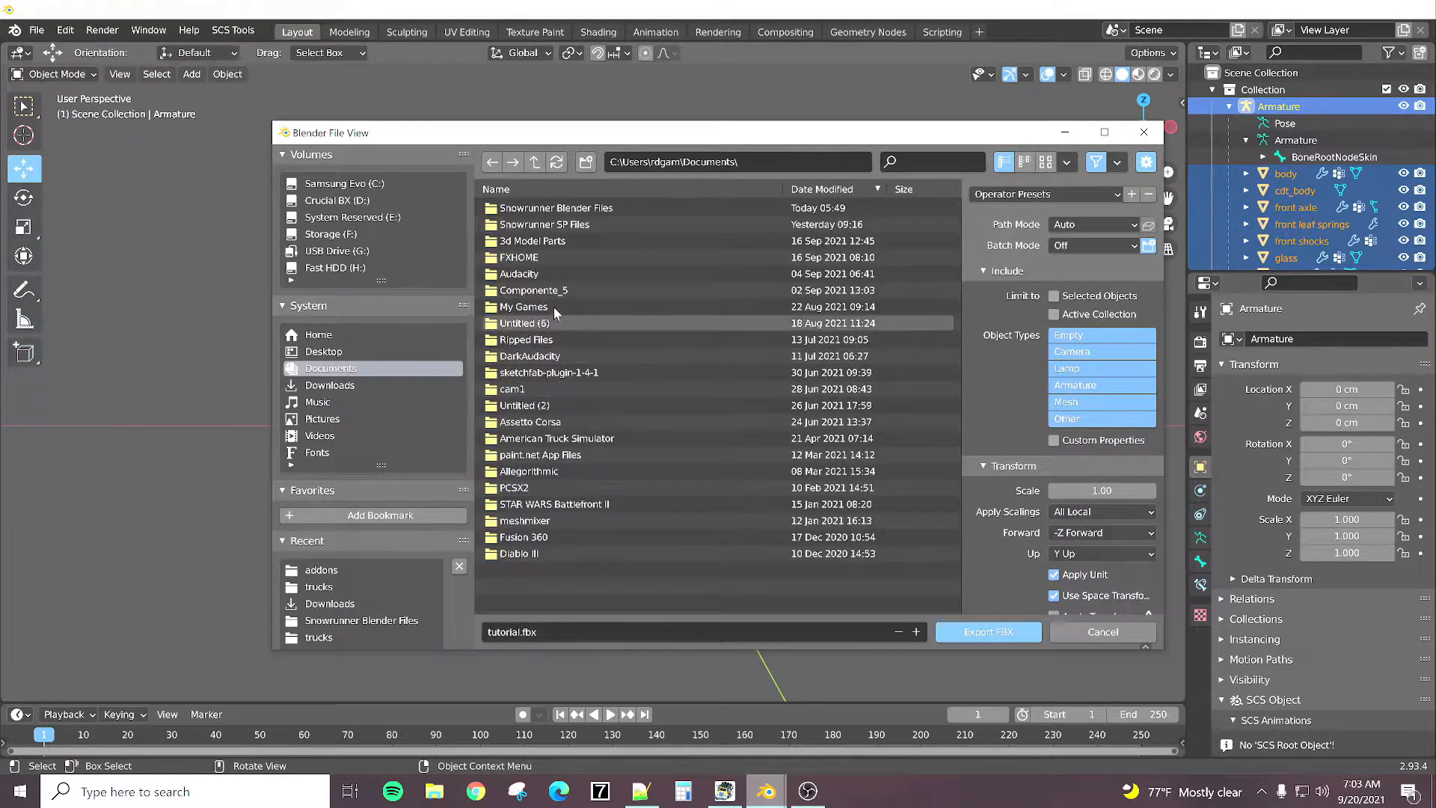
double_click(522, 306)
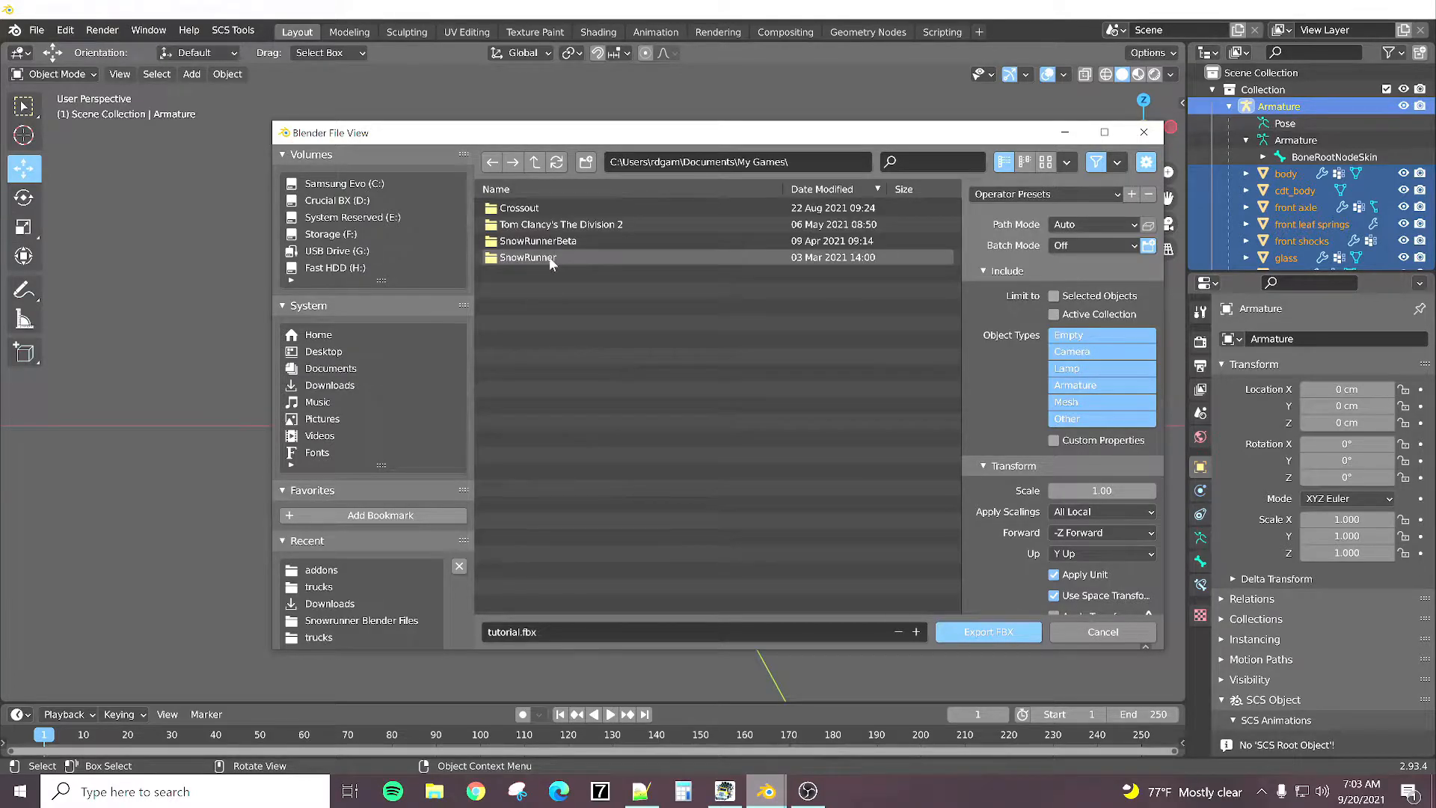
double_click(529, 256)
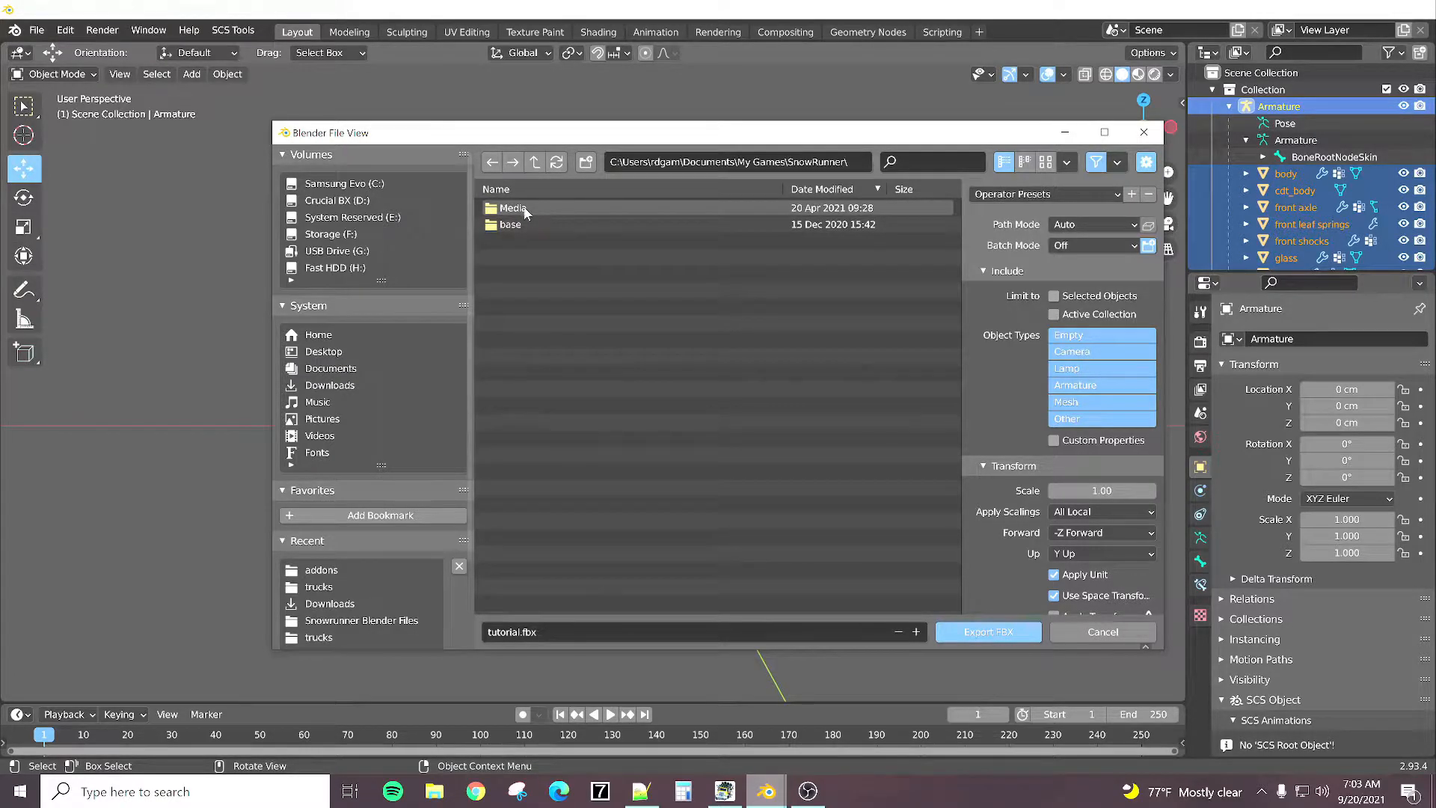
double_click(515, 208)
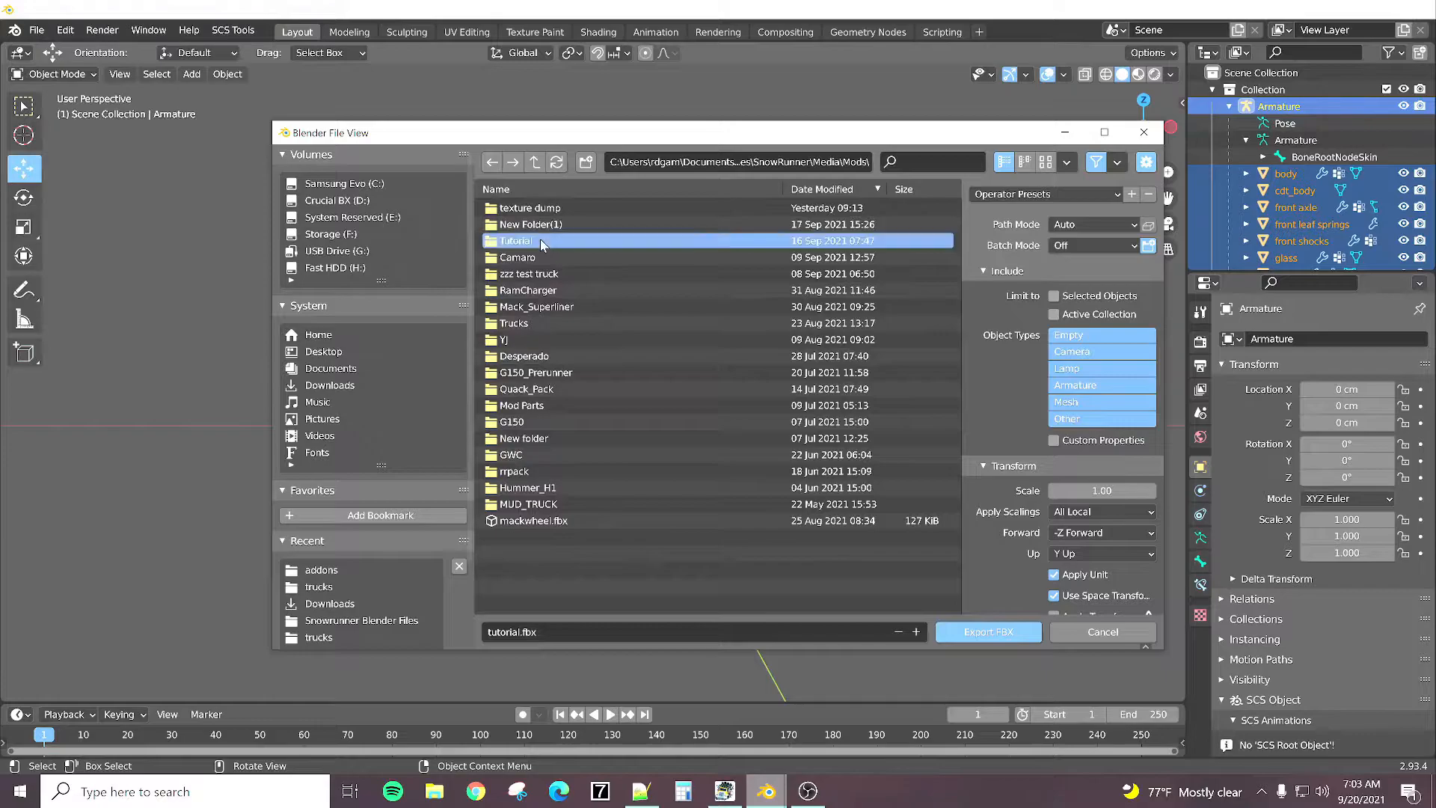
double_click(520, 240)
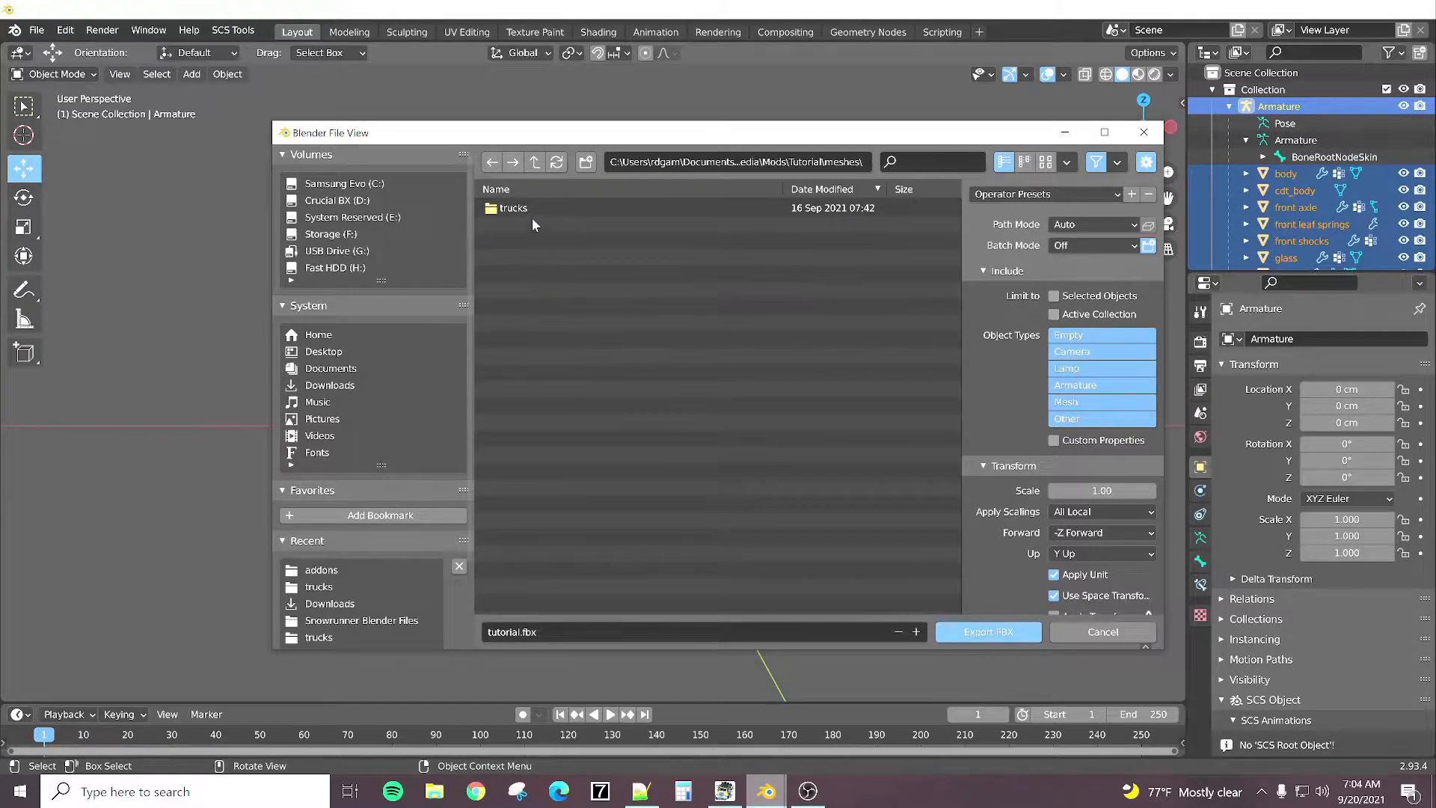
double_click(513, 208)
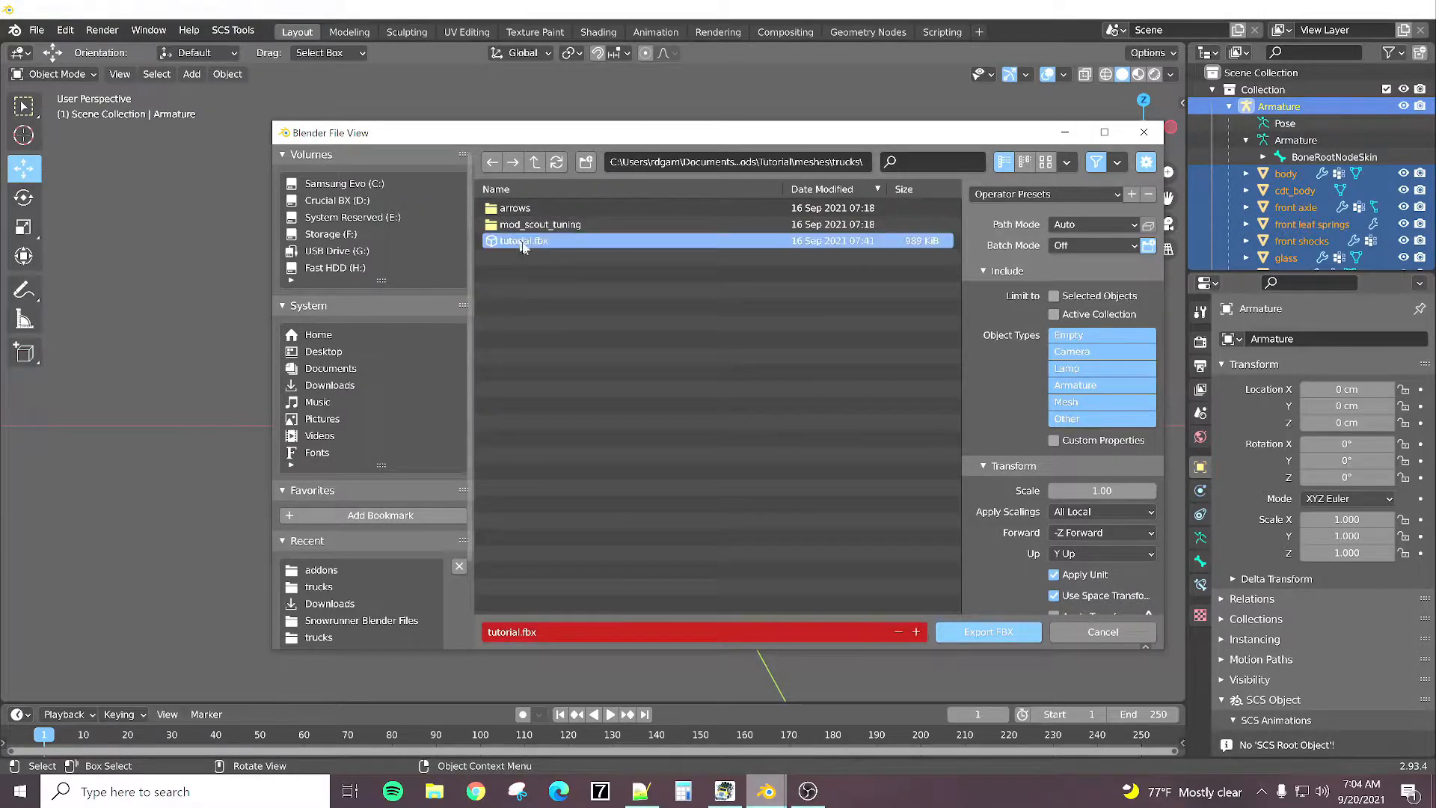
mouse_move(1054, 295)
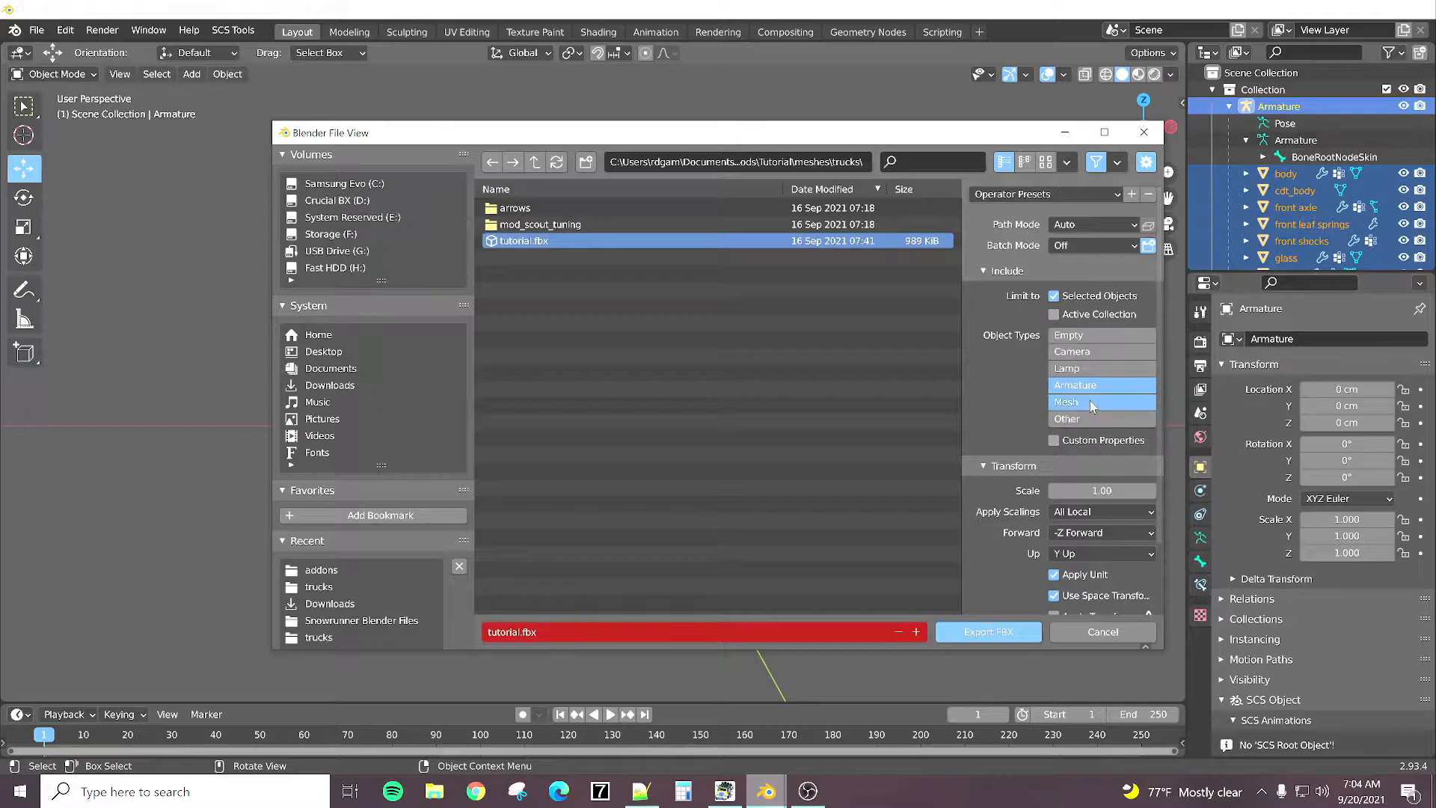
Step: Export the selected armature and meshes, overwriting tutorial.fbx
scroll(down, 3)
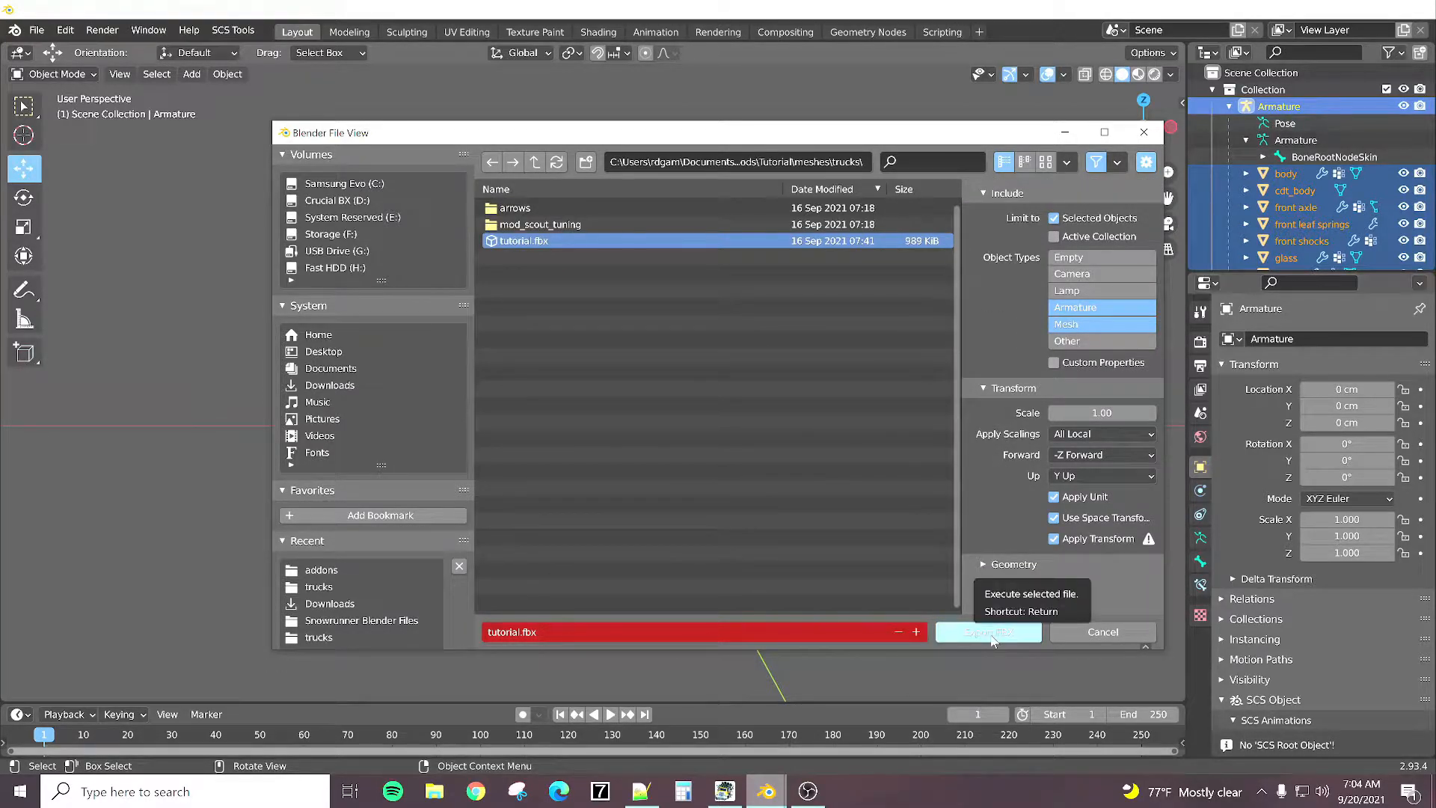
click(987, 631)
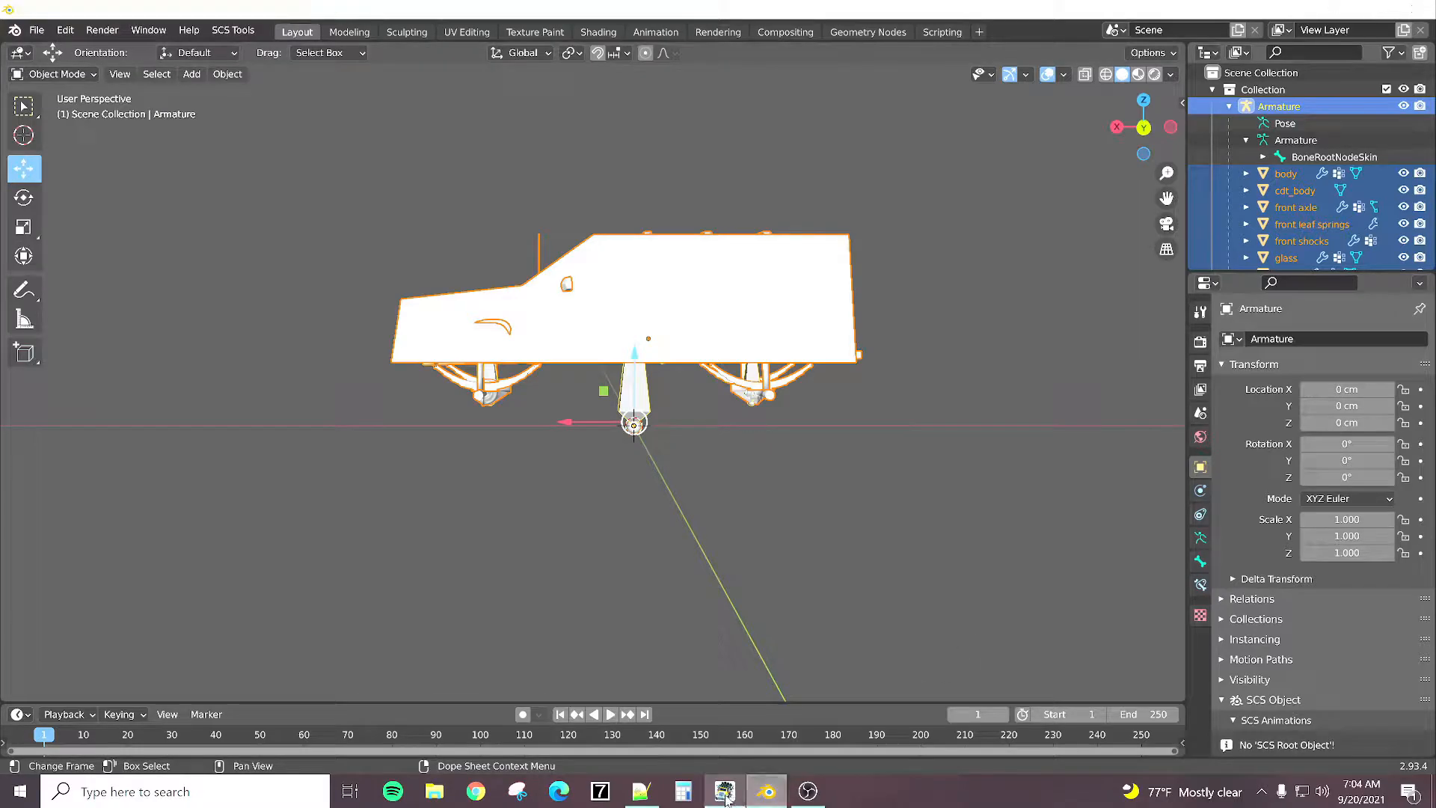
Step: Bring SnowRunner forward and remove the old spawned tutorial truck from the yard
click(722, 789)
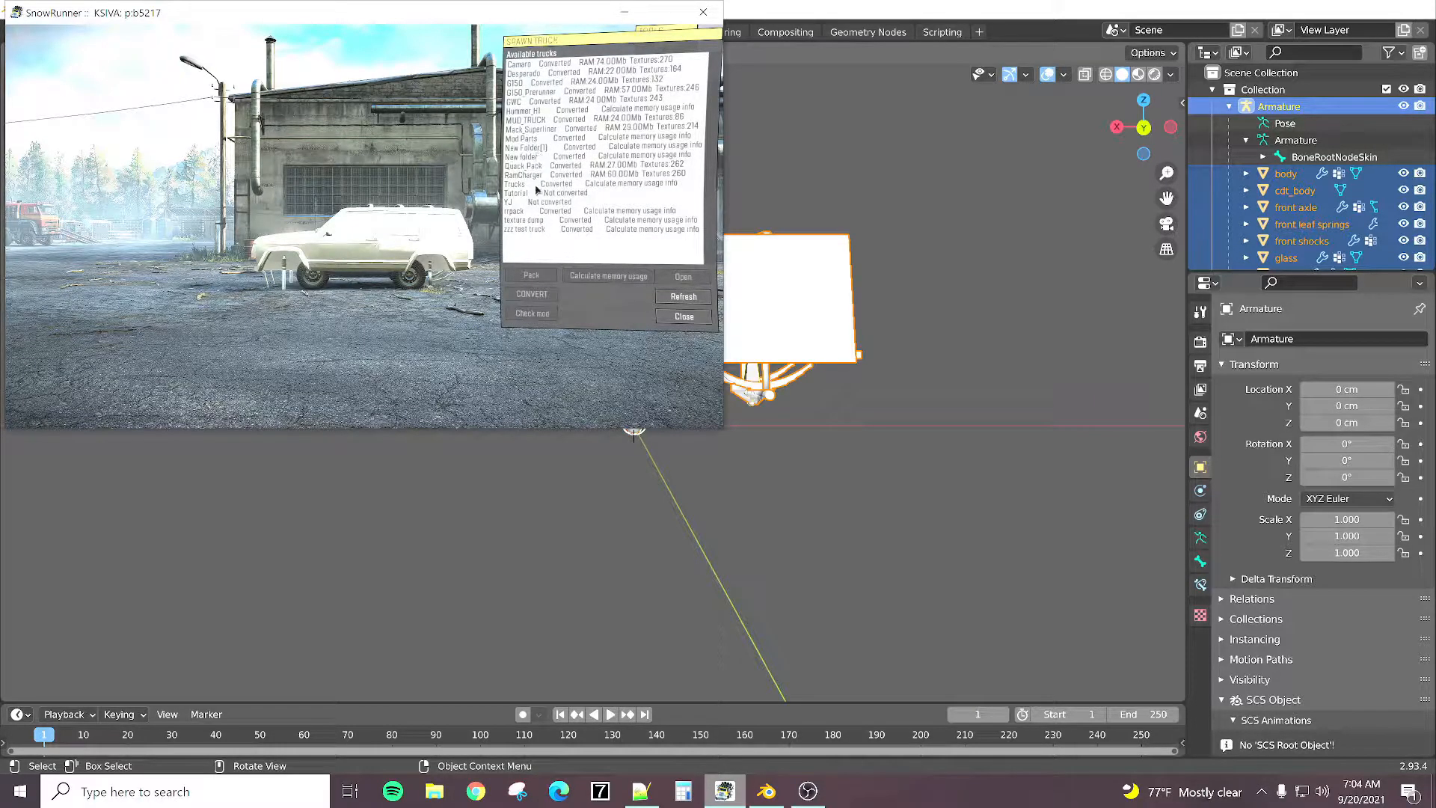
click(682, 315)
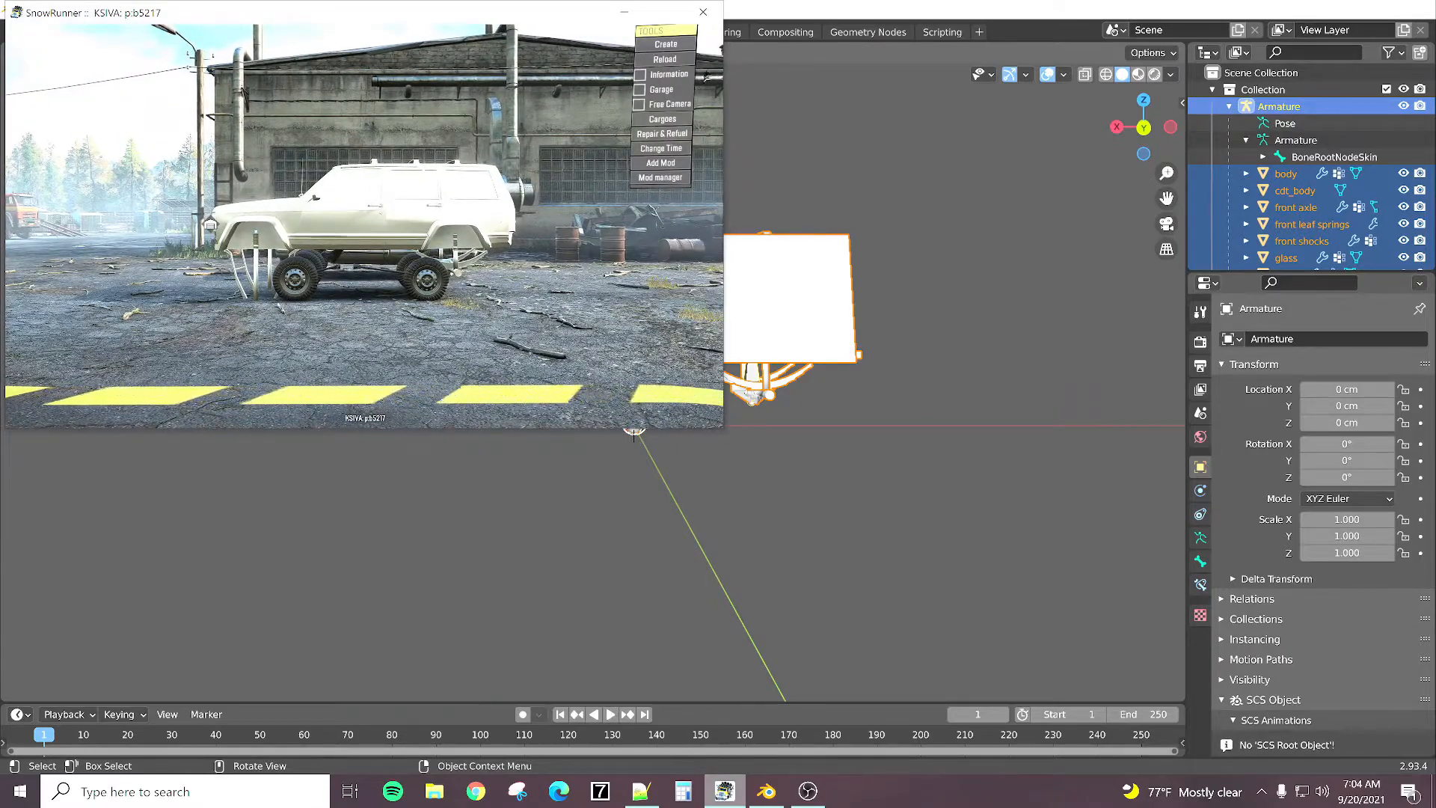
click(664, 44)
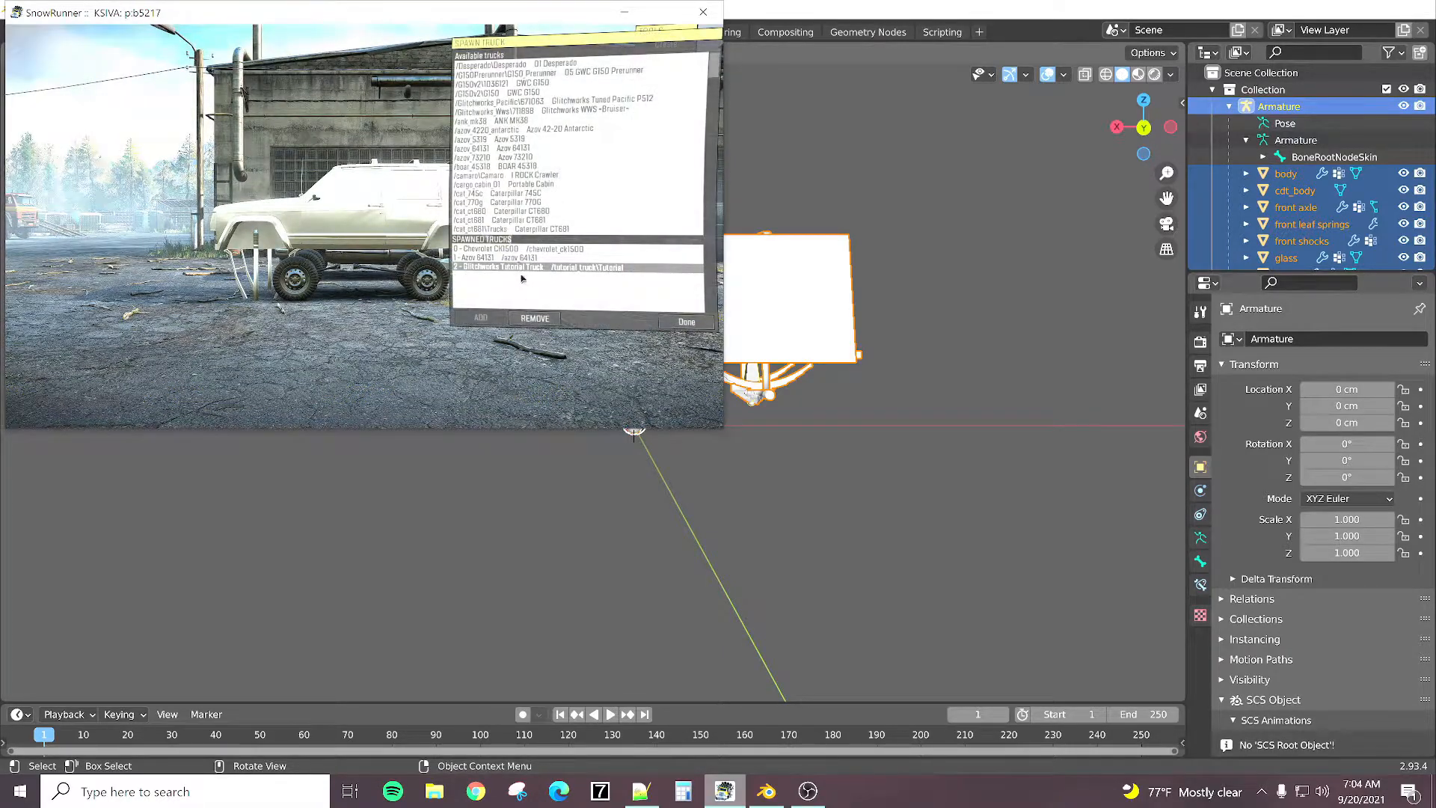
click(534, 319)
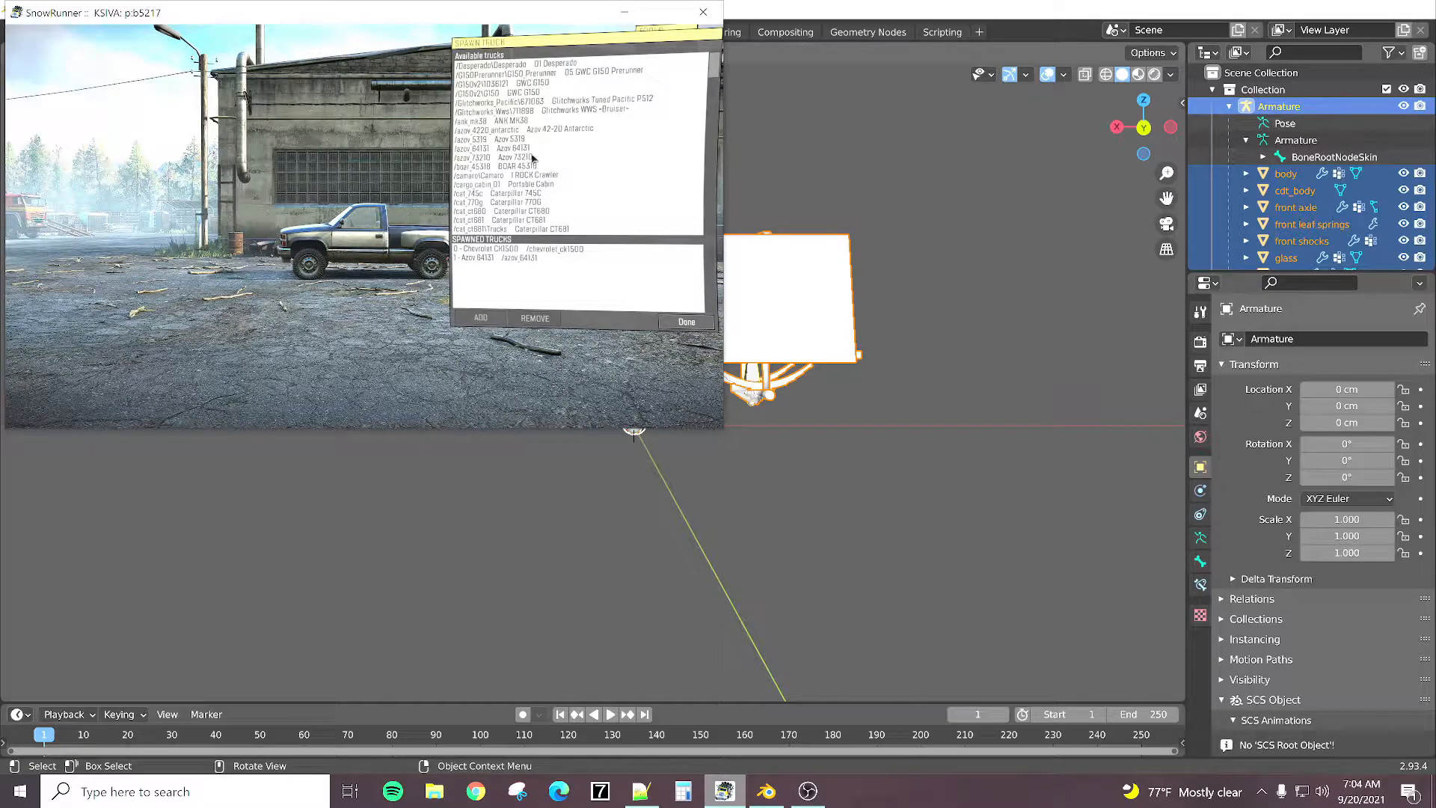
Step: Spawn a fresh Glitchworks Tutorial Truck from the truck list and close it
scroll(down, 3)
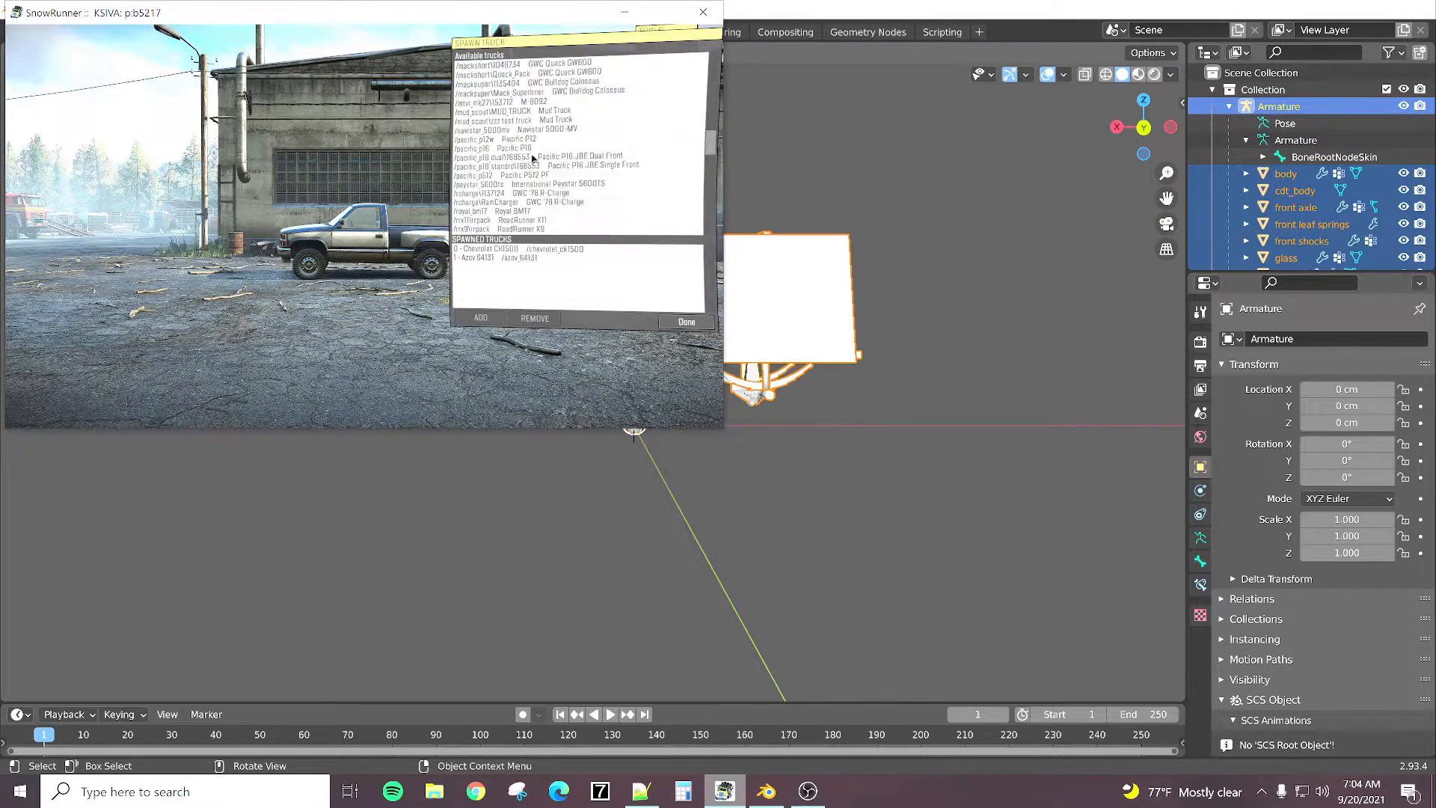
scroll(down, 3)
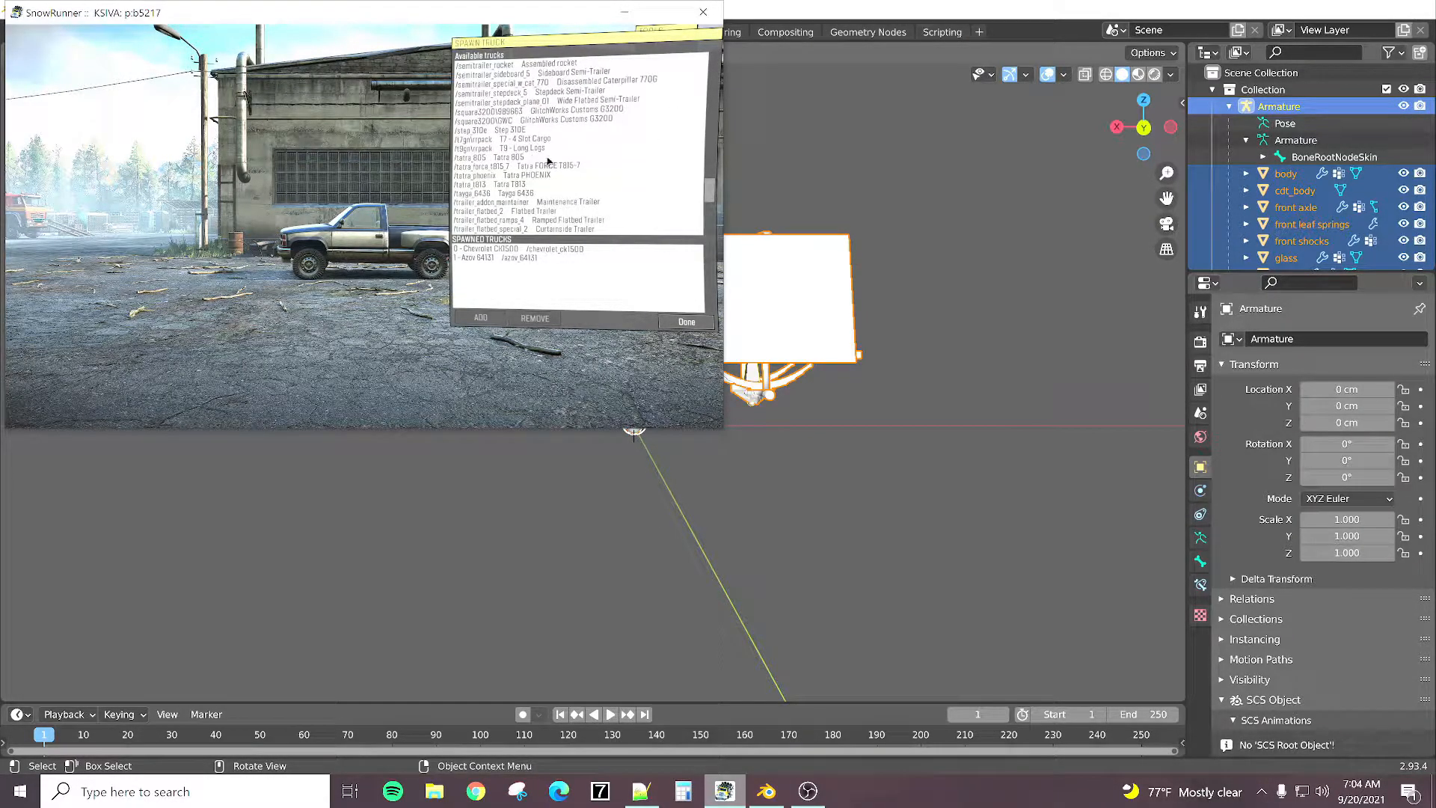
scroll(down, 3)
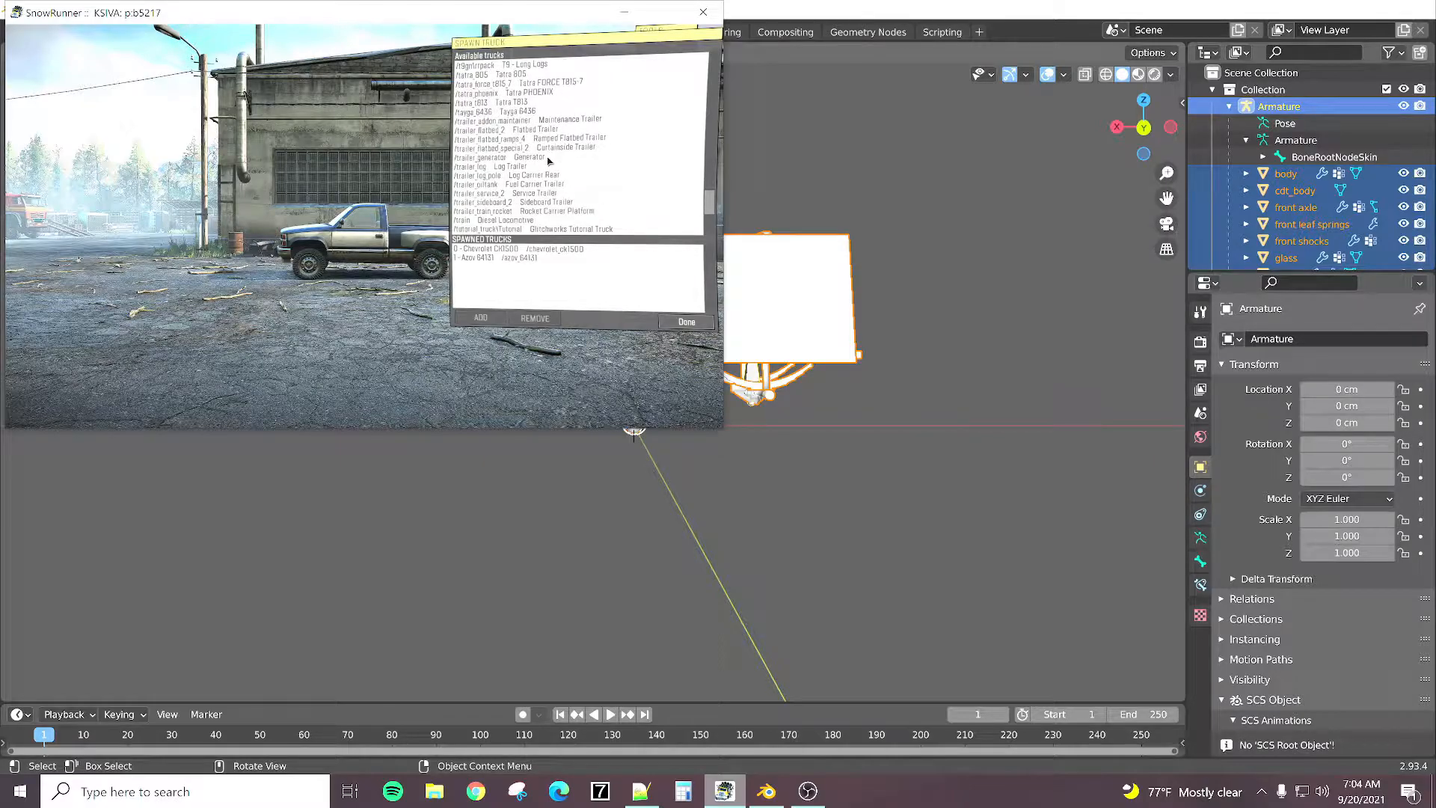
scroll(down, 3)
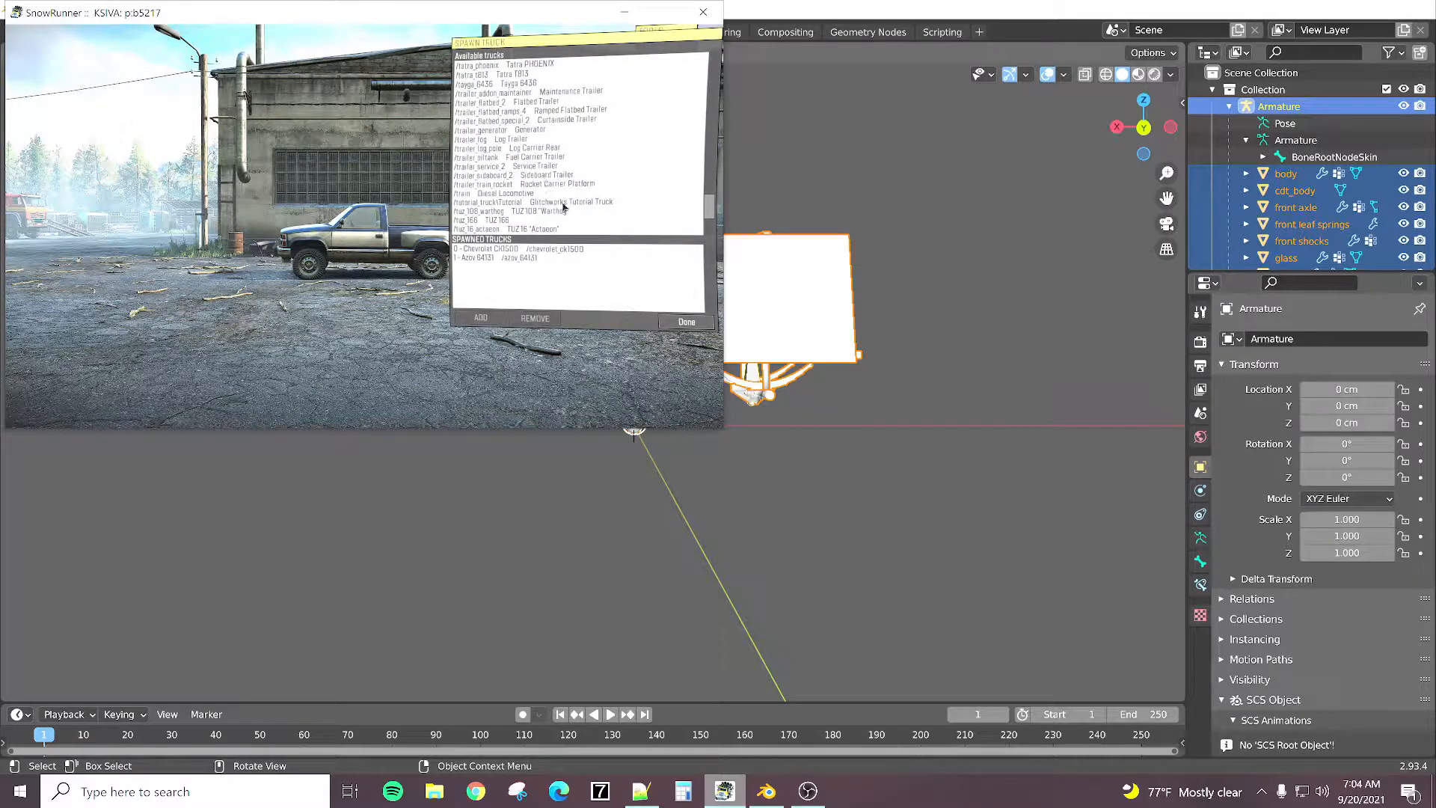
click(535, 202)
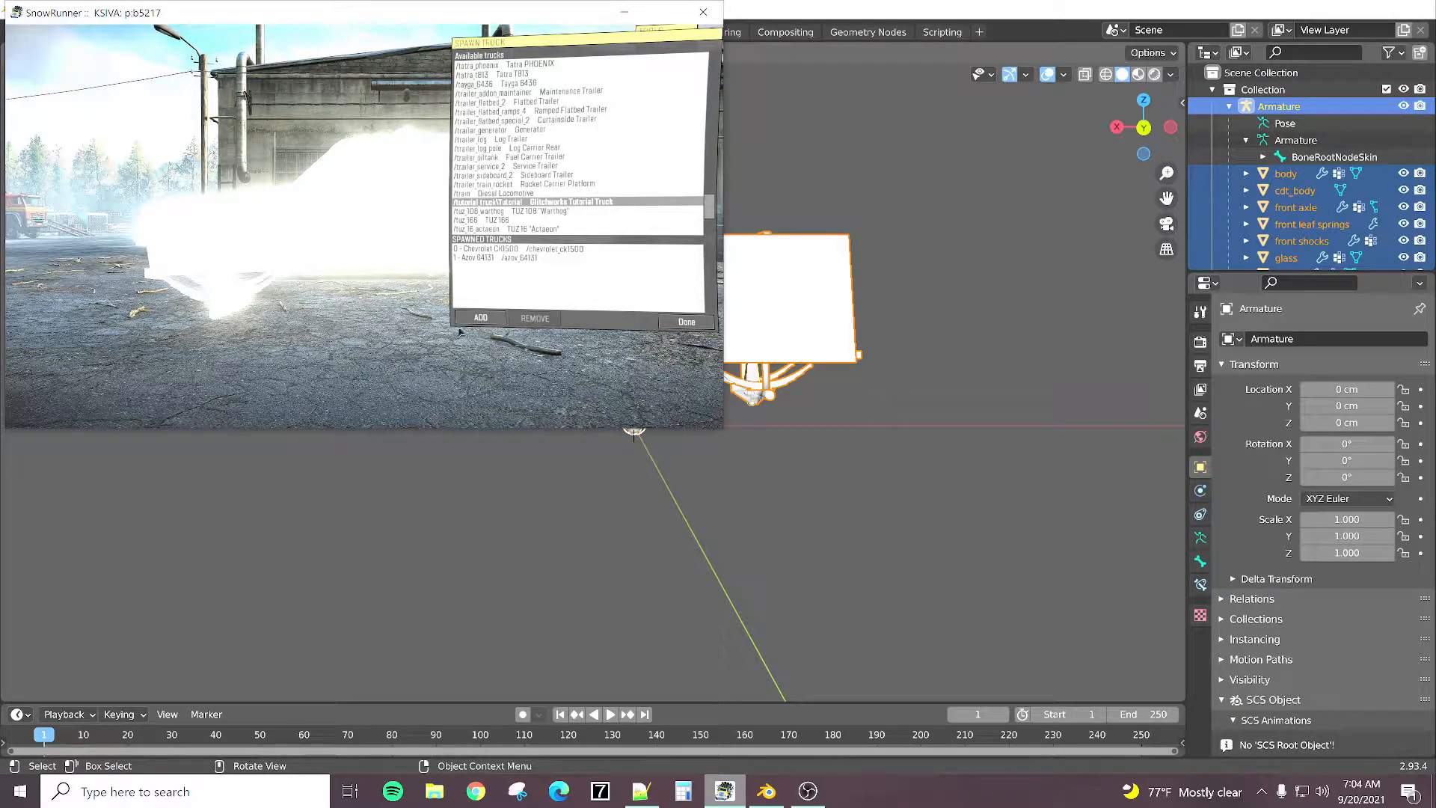
click(478, 317)
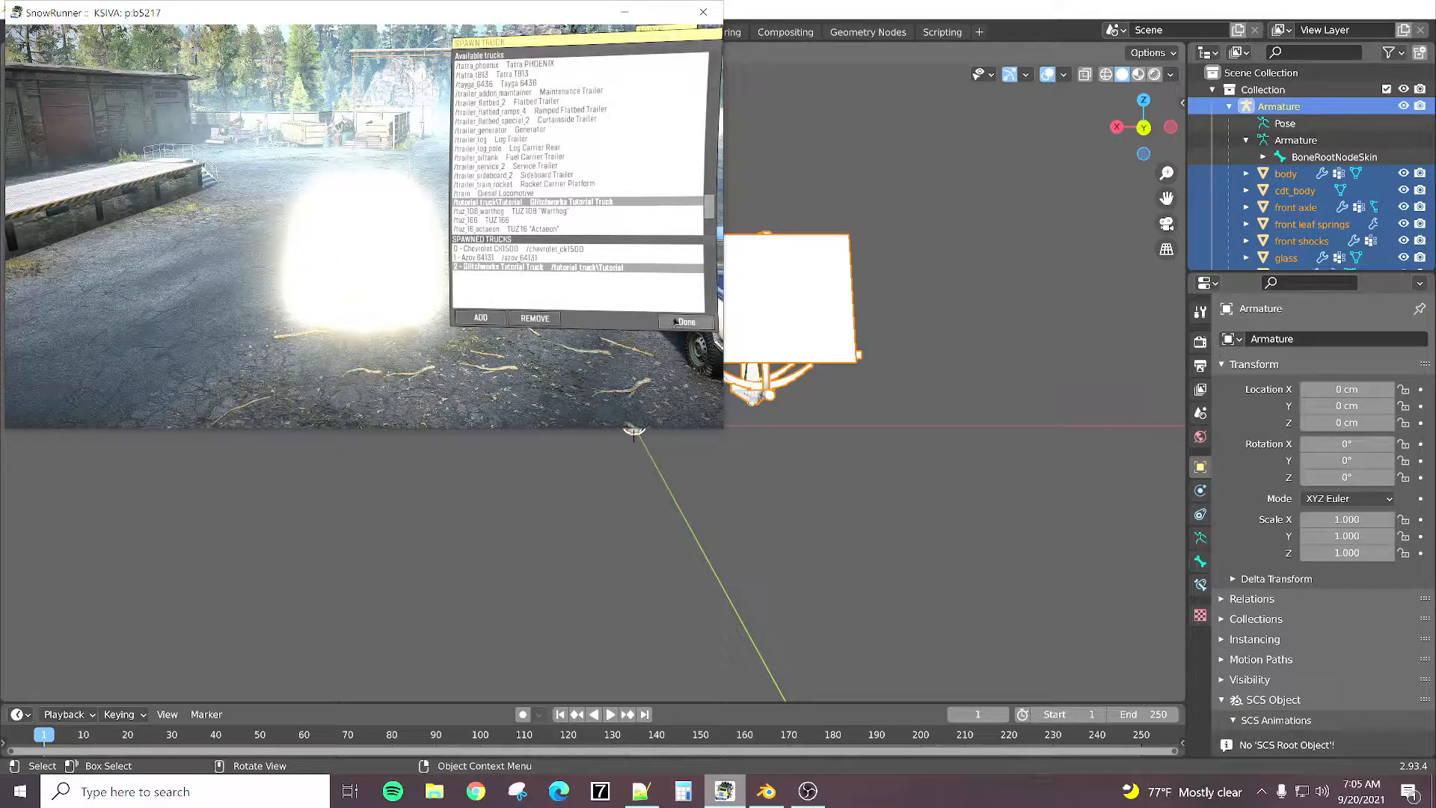
click(685, 322)
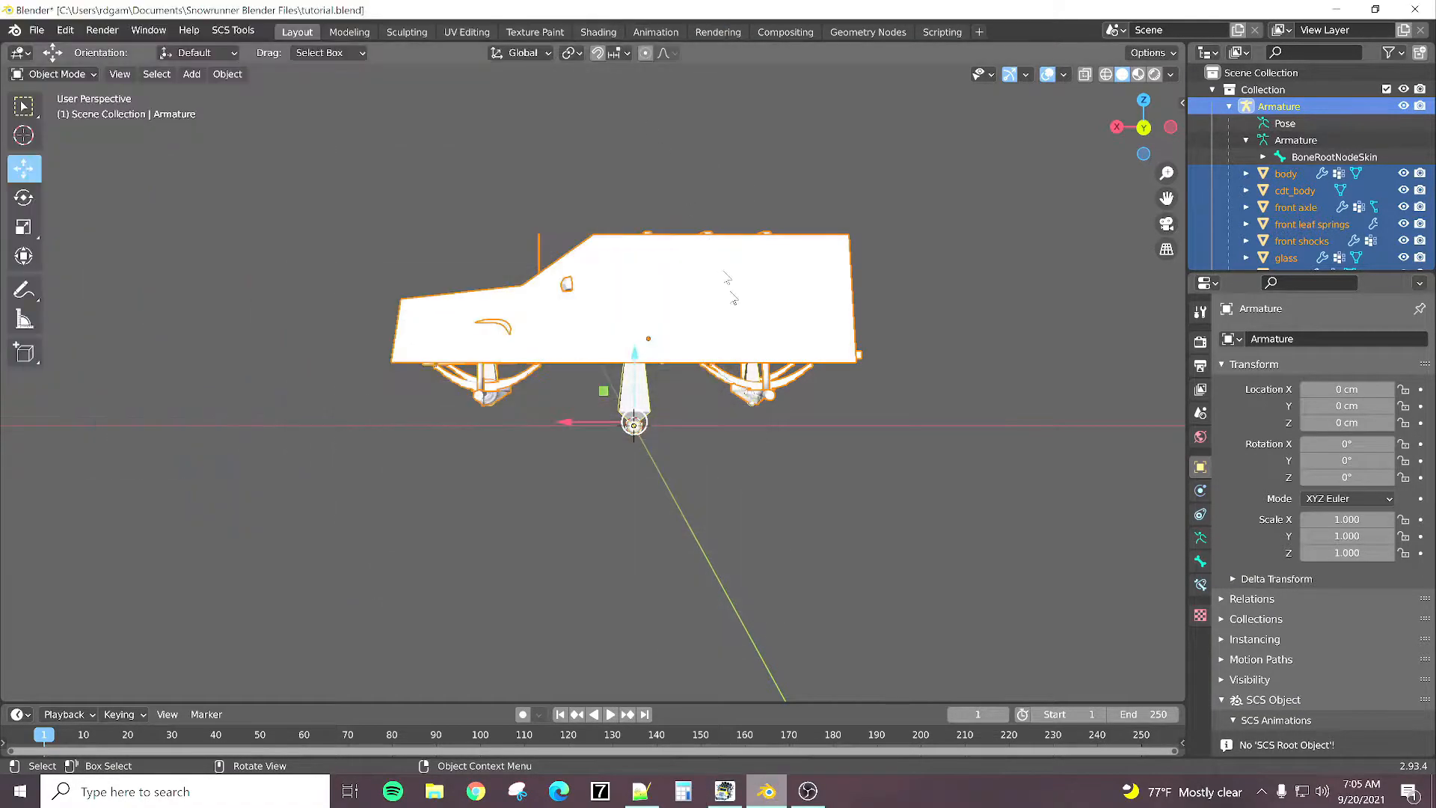
Step: Deselect, reselect every truck object, and move the whole truck slightly lower
click(707, 484)
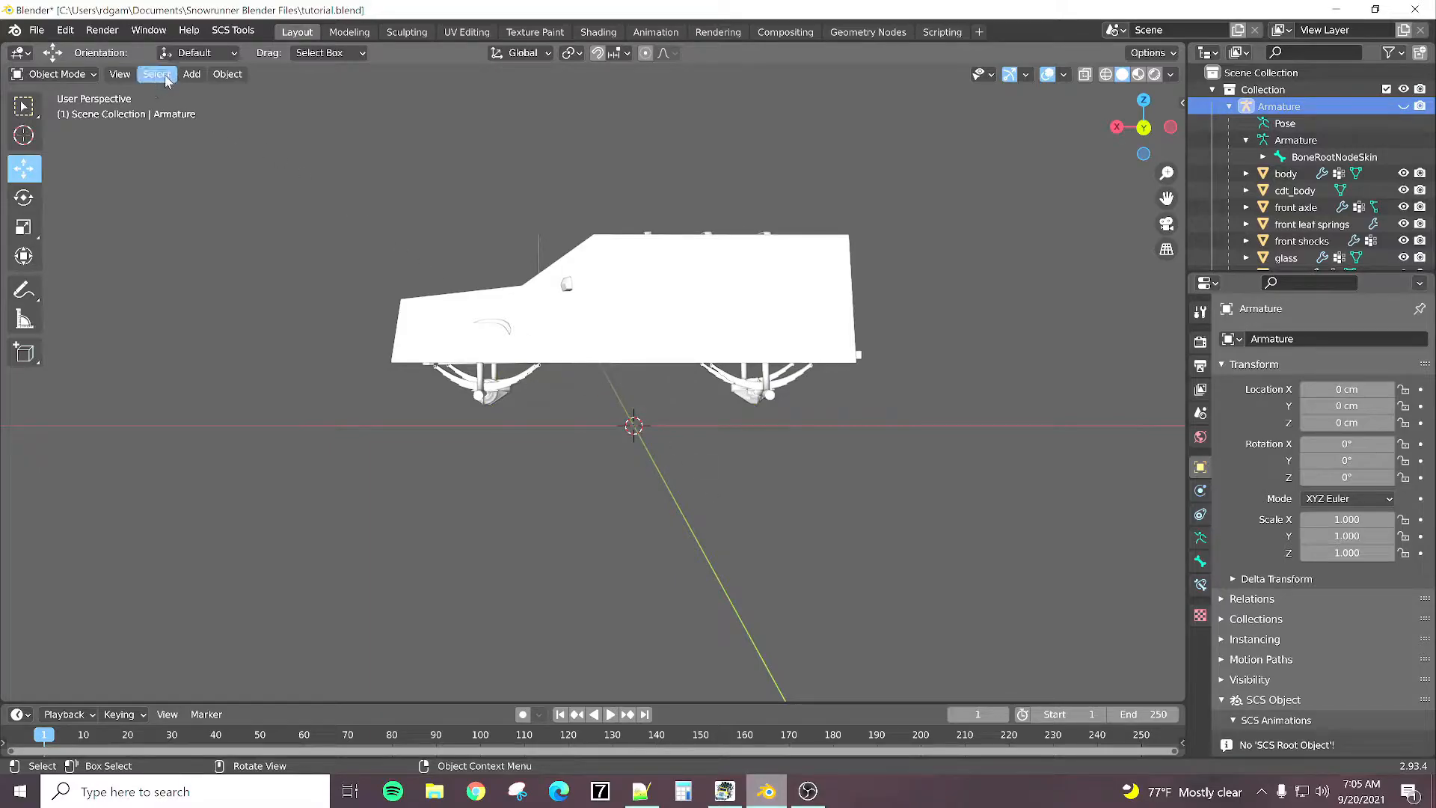
scroll(down, 3)
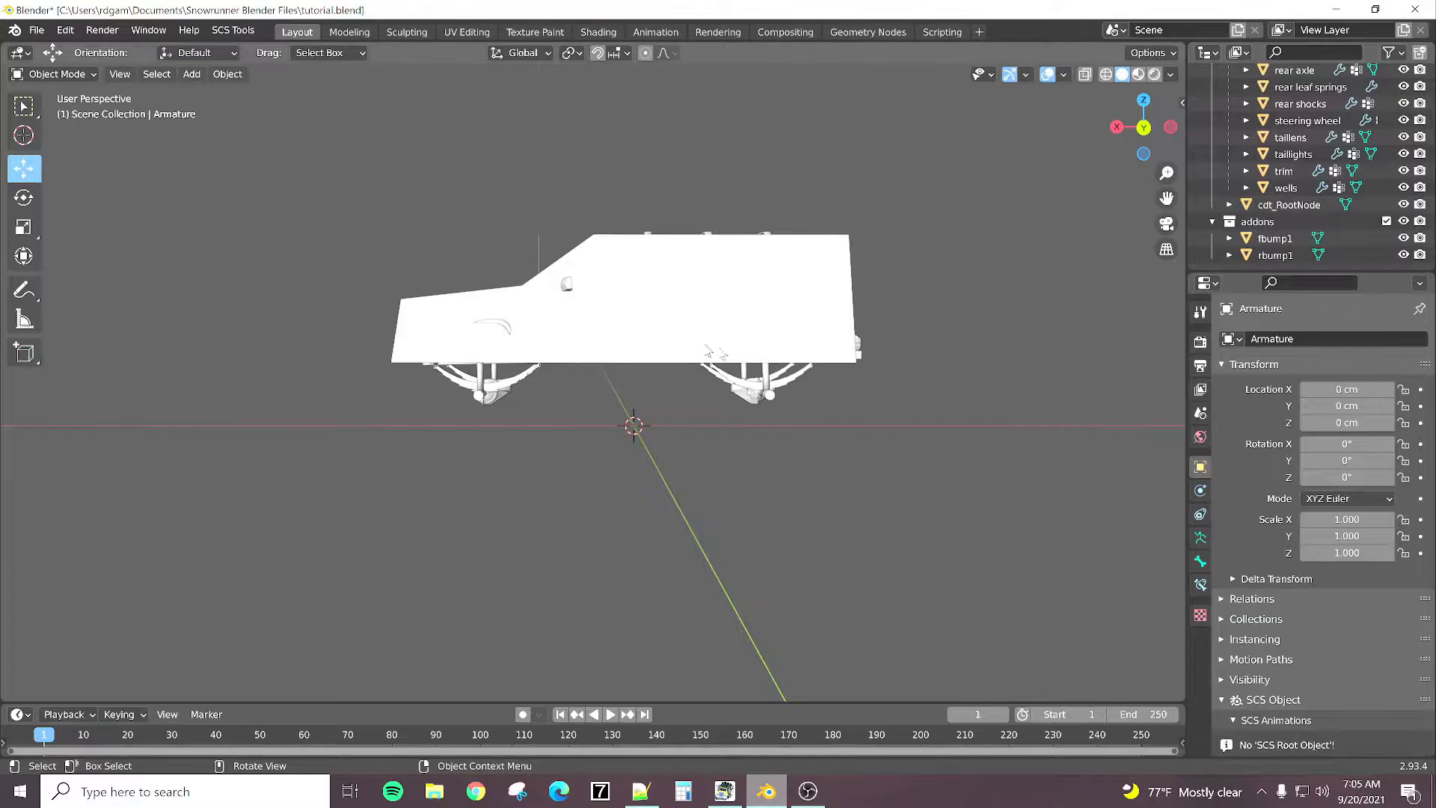
mouse_move(878, 353)
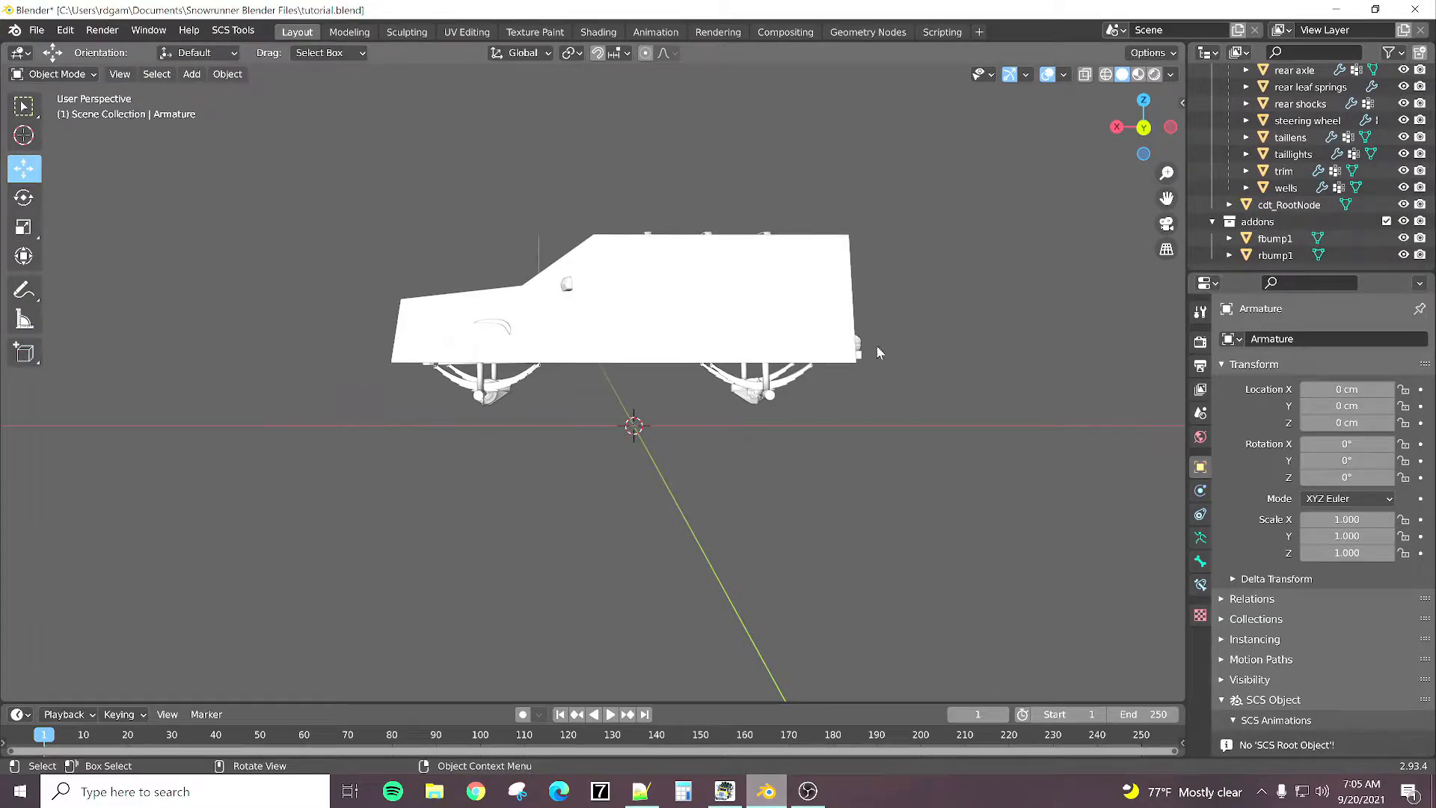
mouse_move(843, 384)
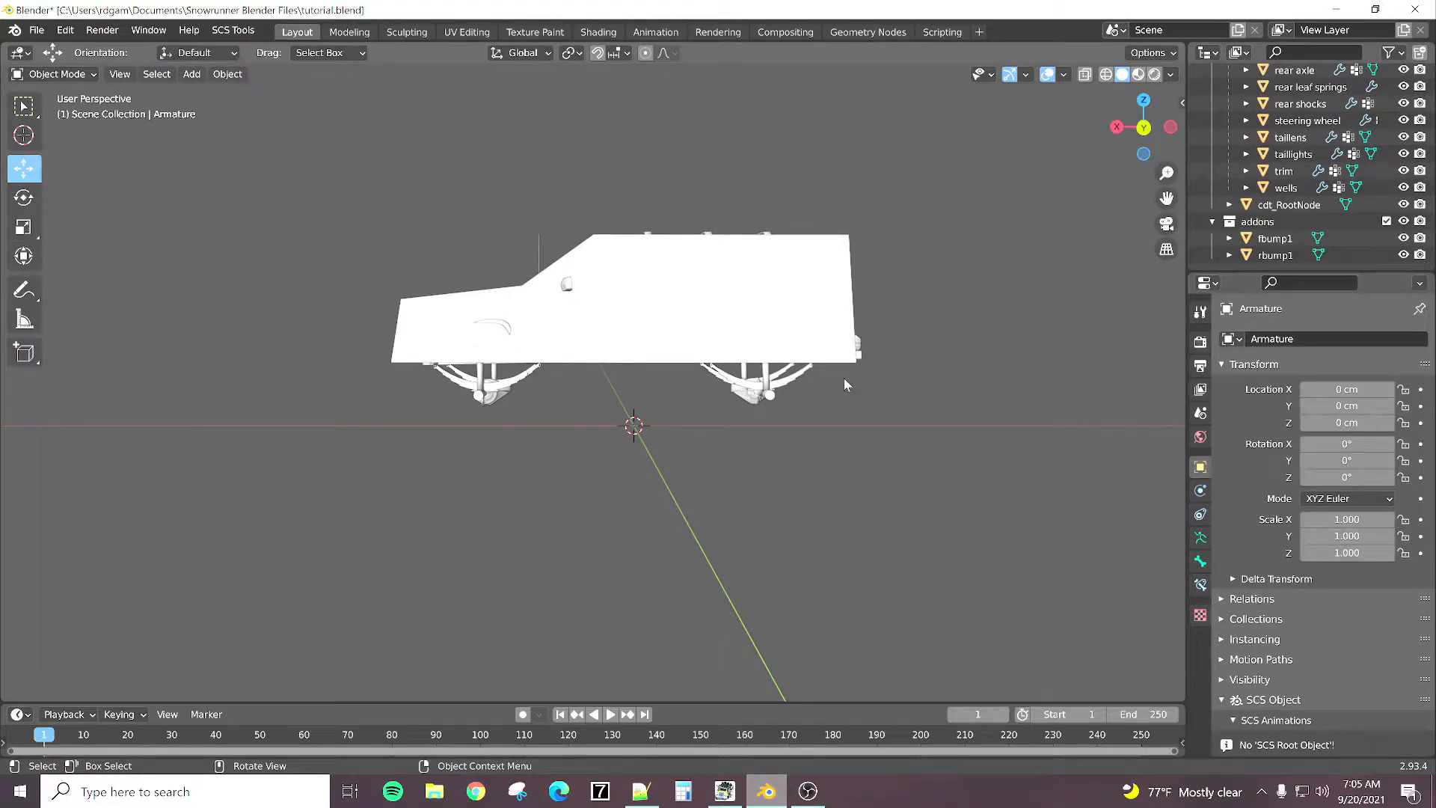
mouse_move(281, 100)
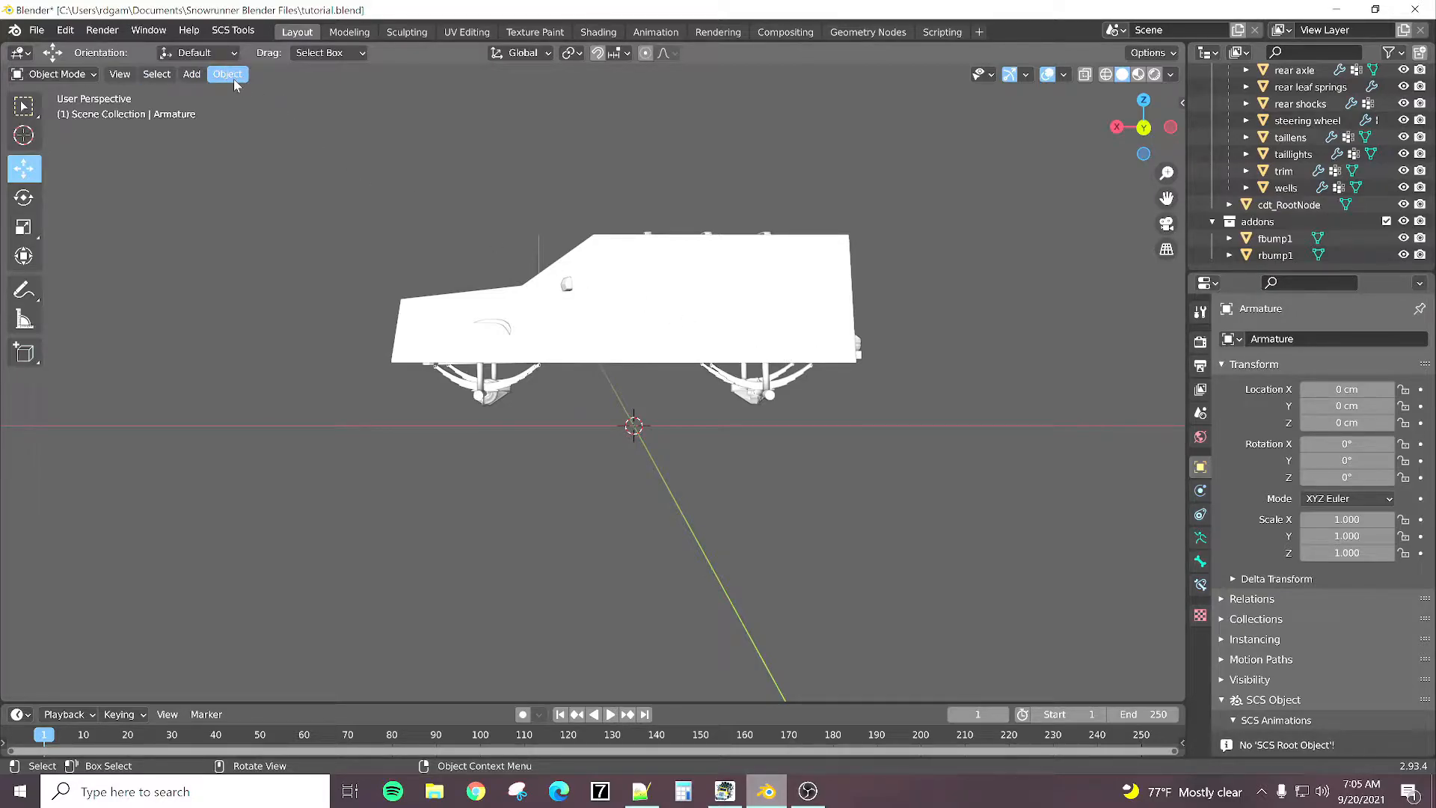
click(627, 293)
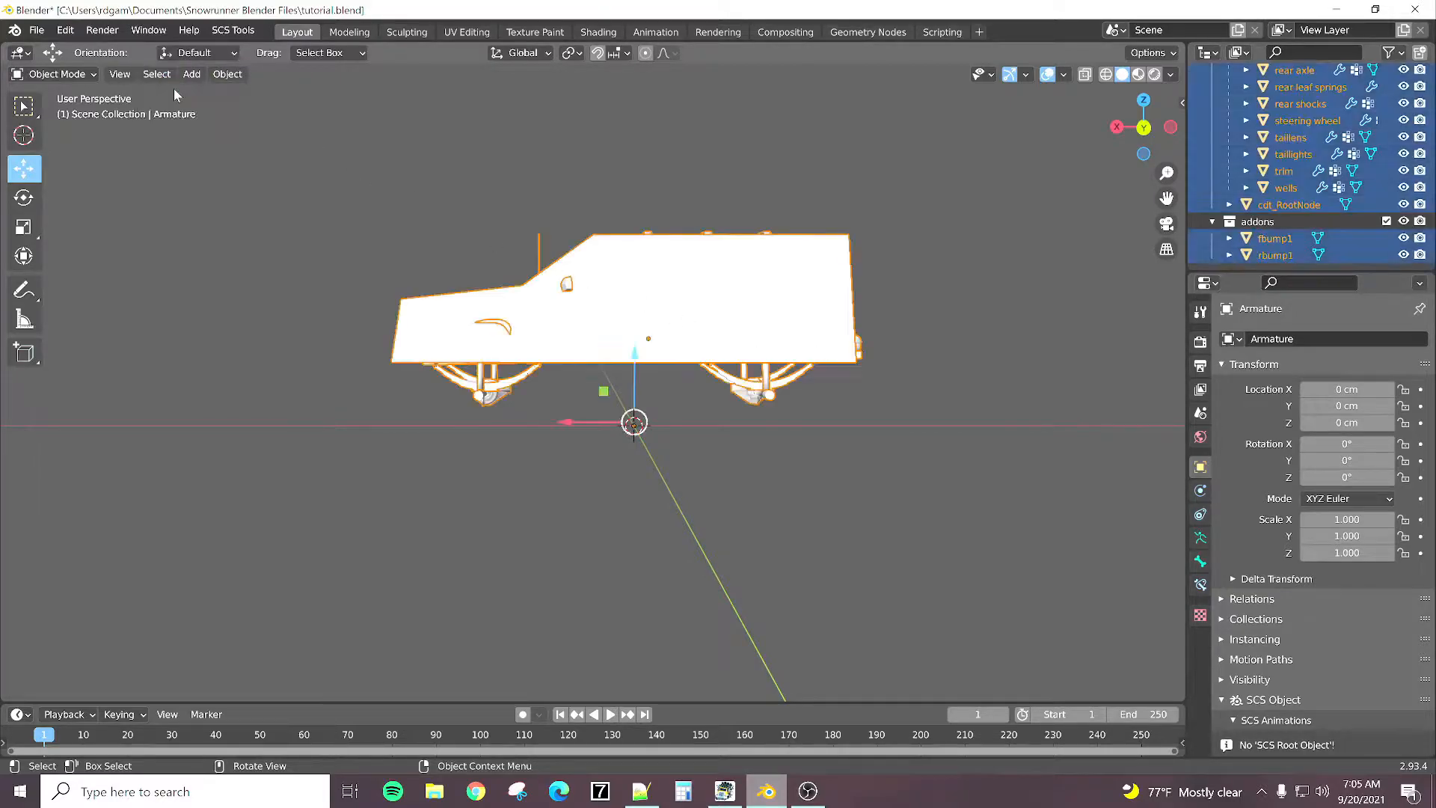
scroll(up, 3)
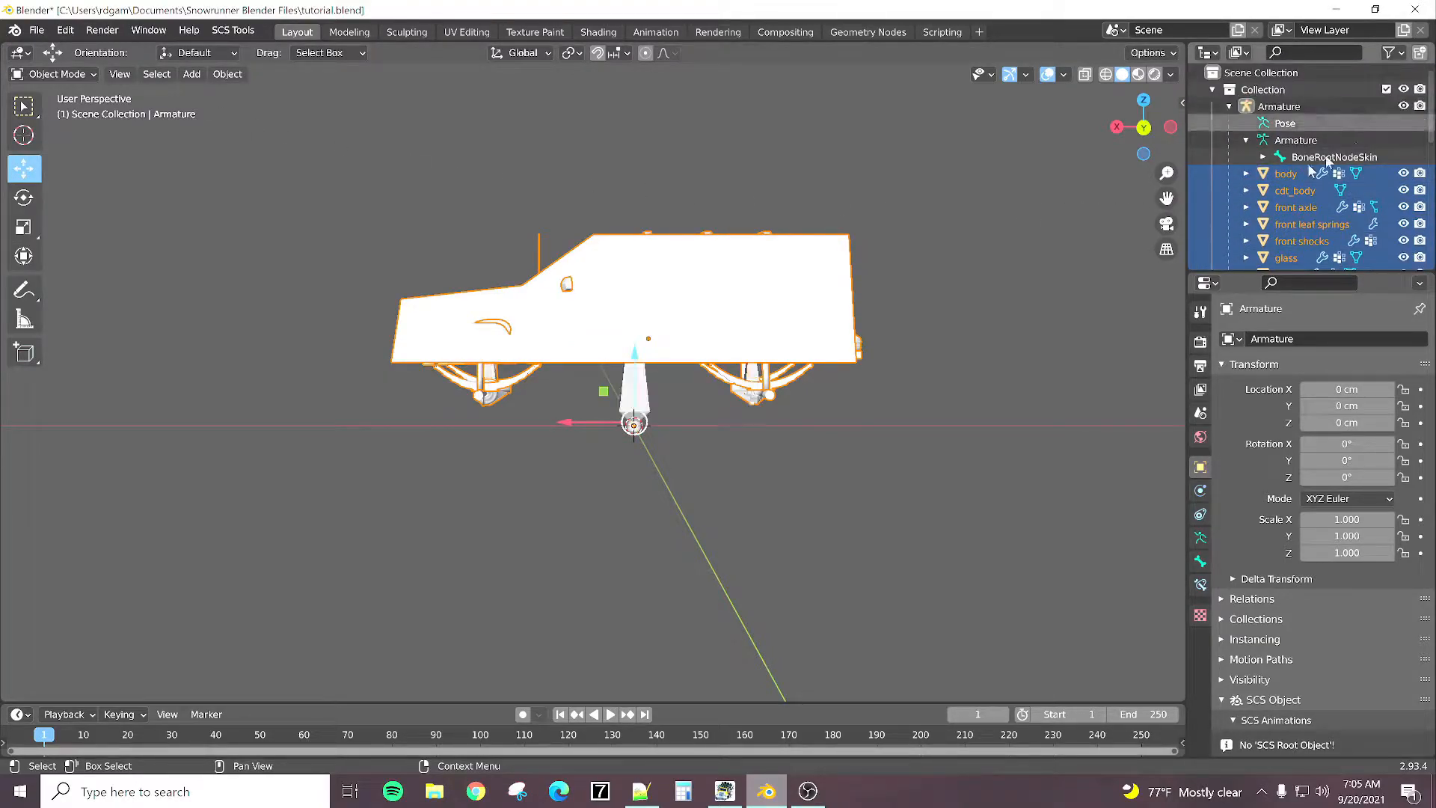
key(g)
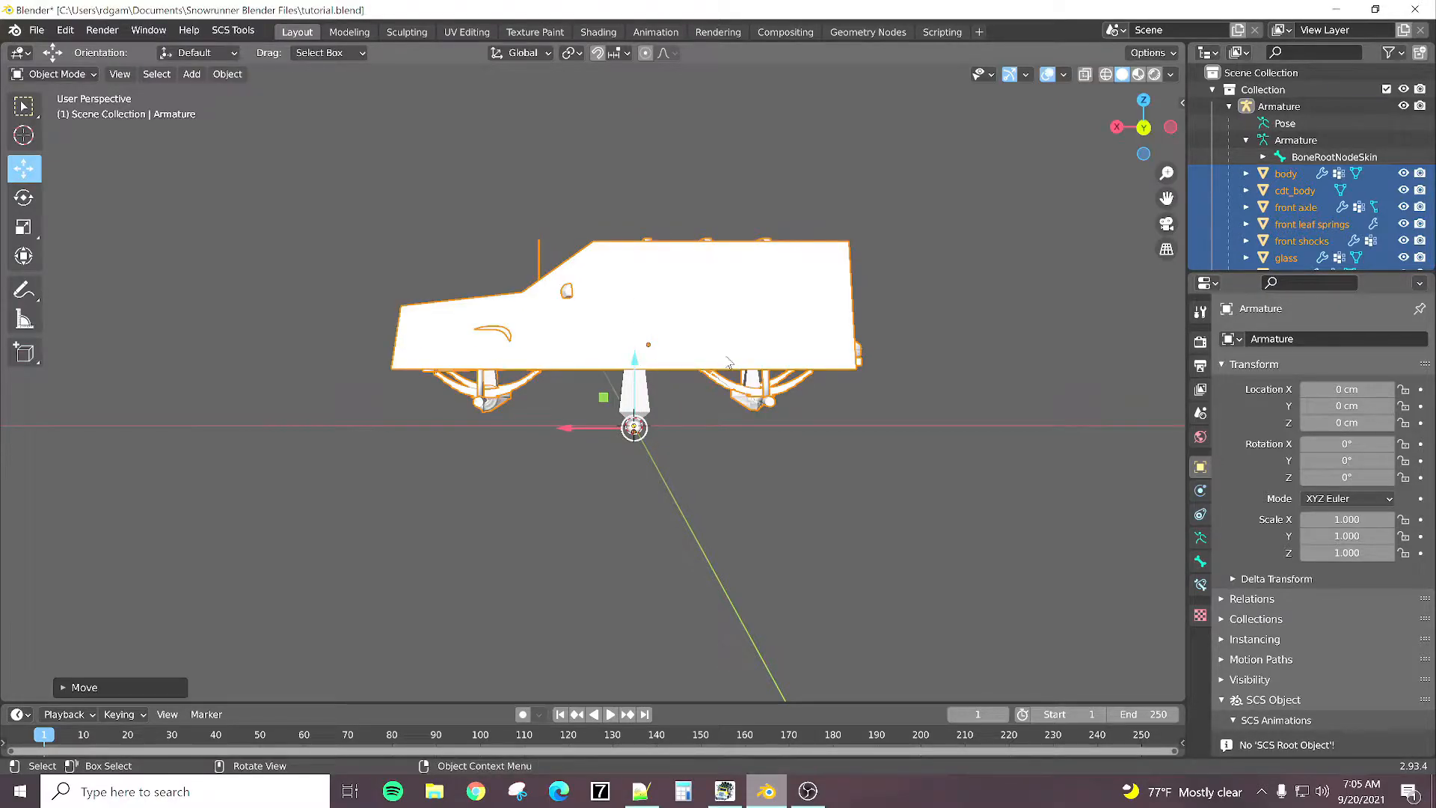
mouse_move(987, 335)
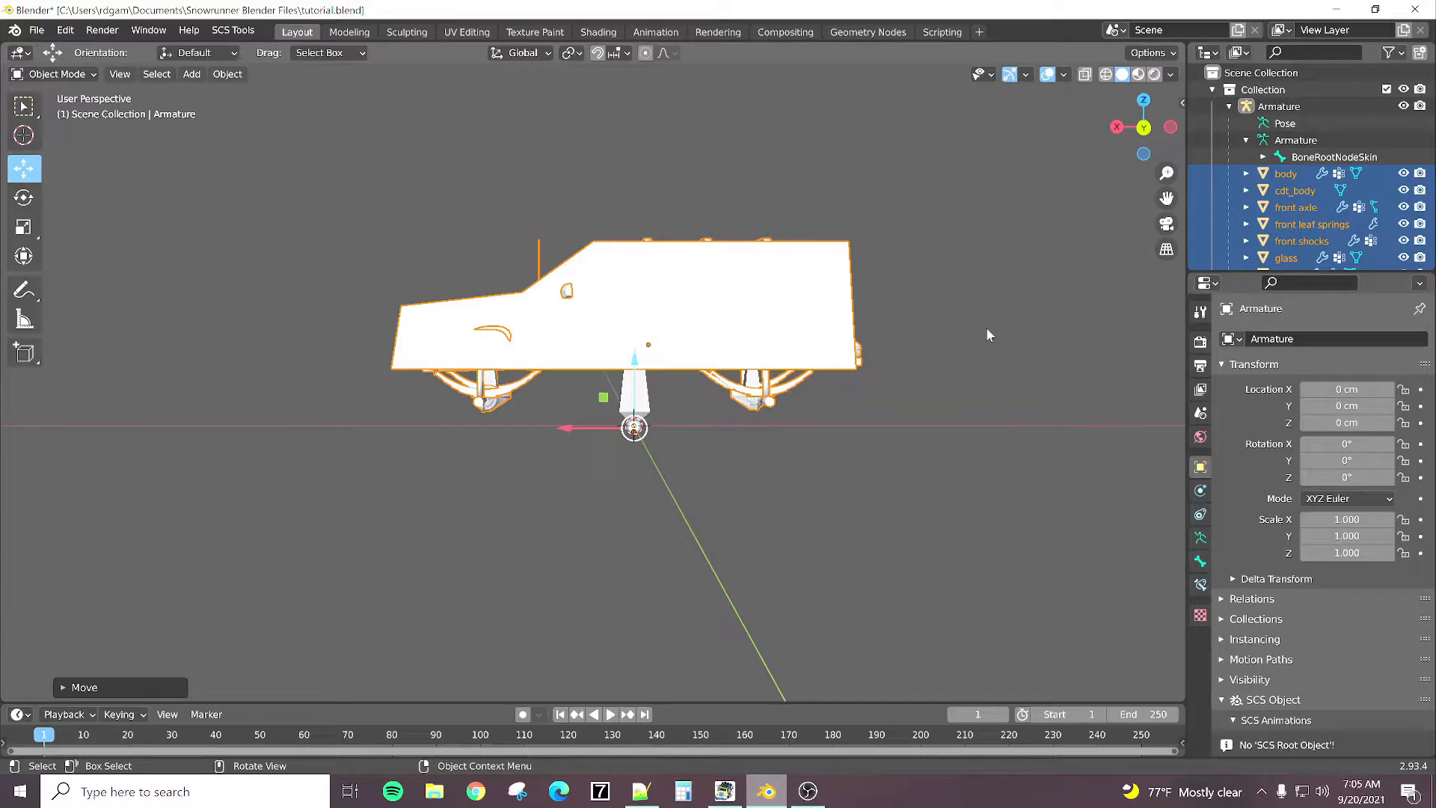
Step: Select the armature and inspect its BoneAxleFront and BoneAxleRear bones in edit mode
click(552, 439)
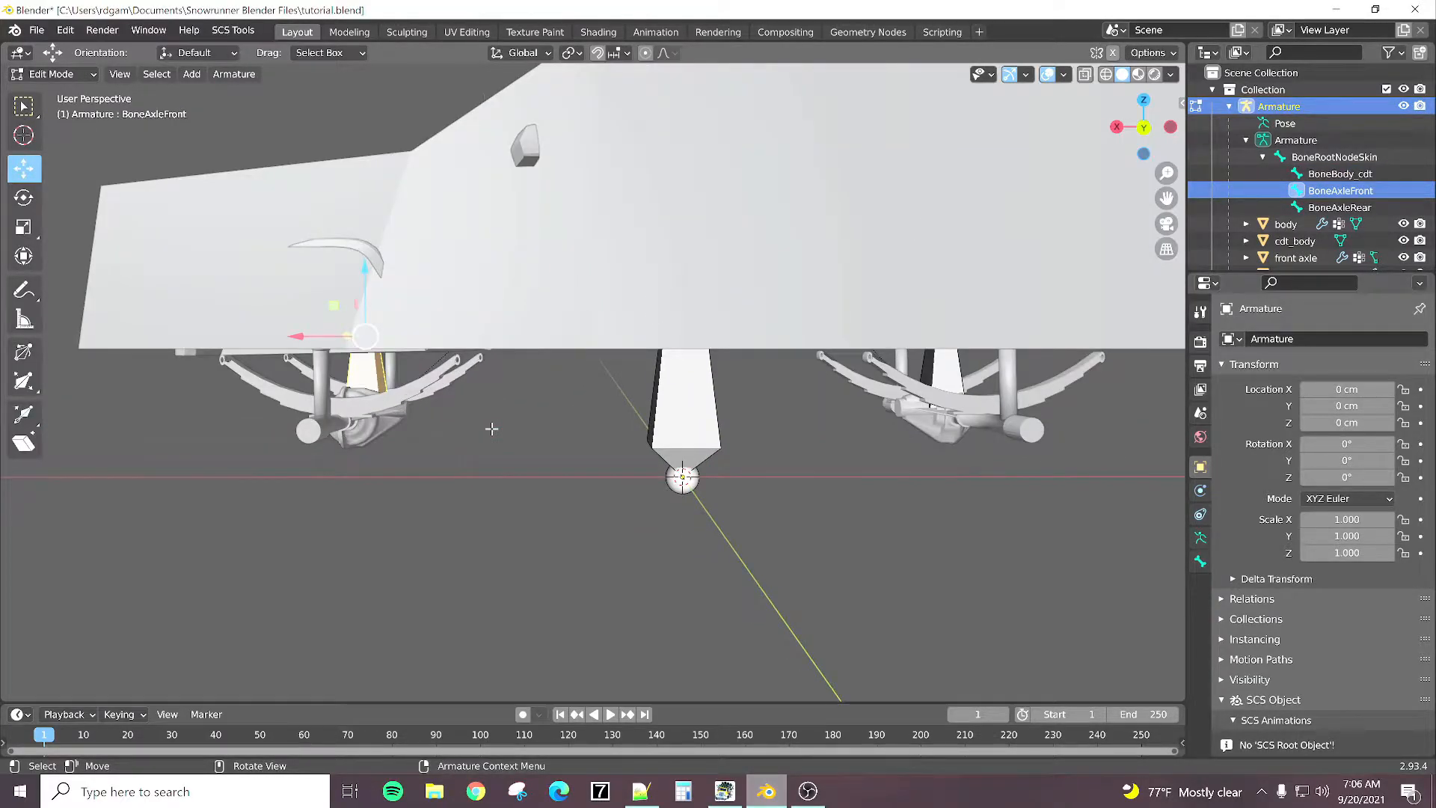
mouse_move(375, 283)
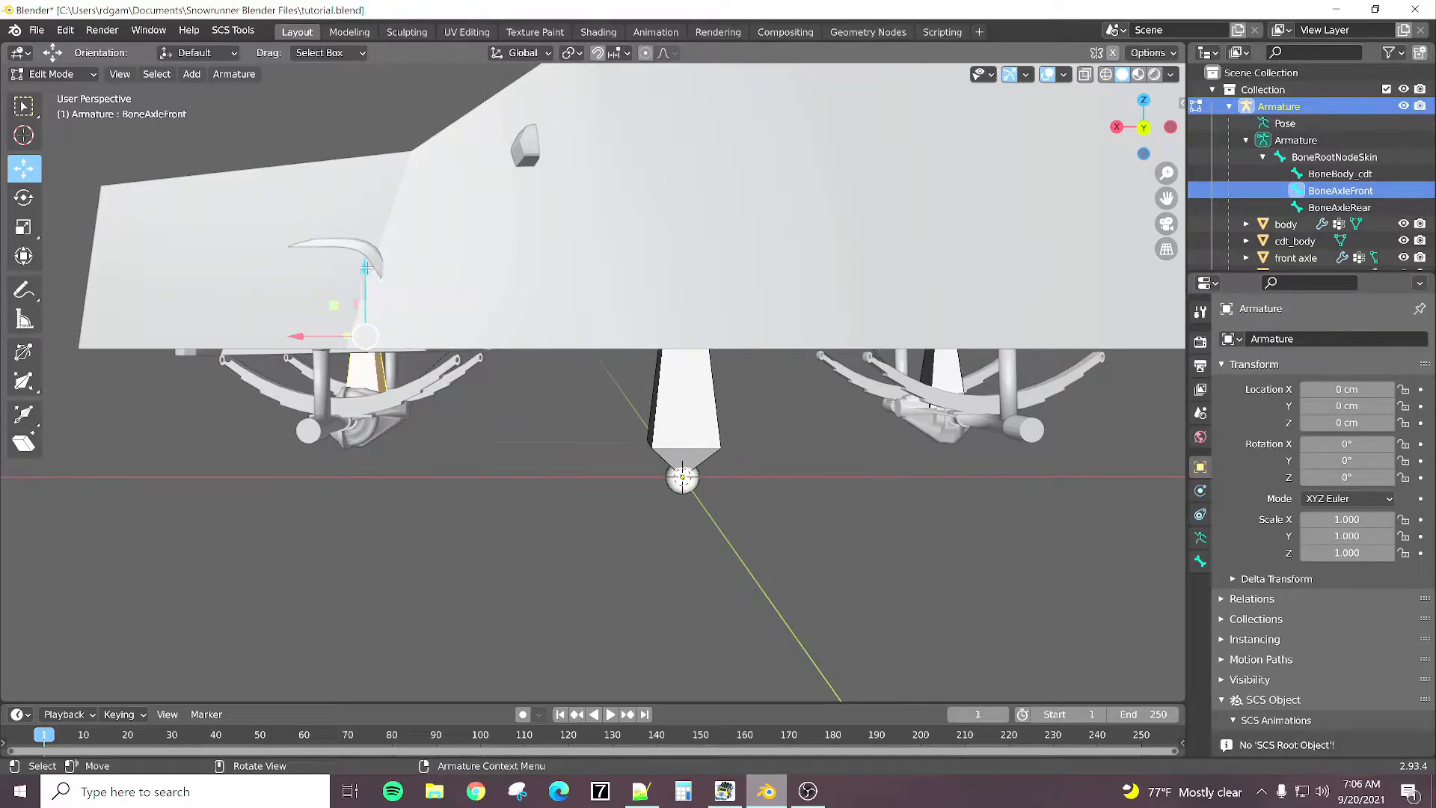
mouse_move(398, 272)
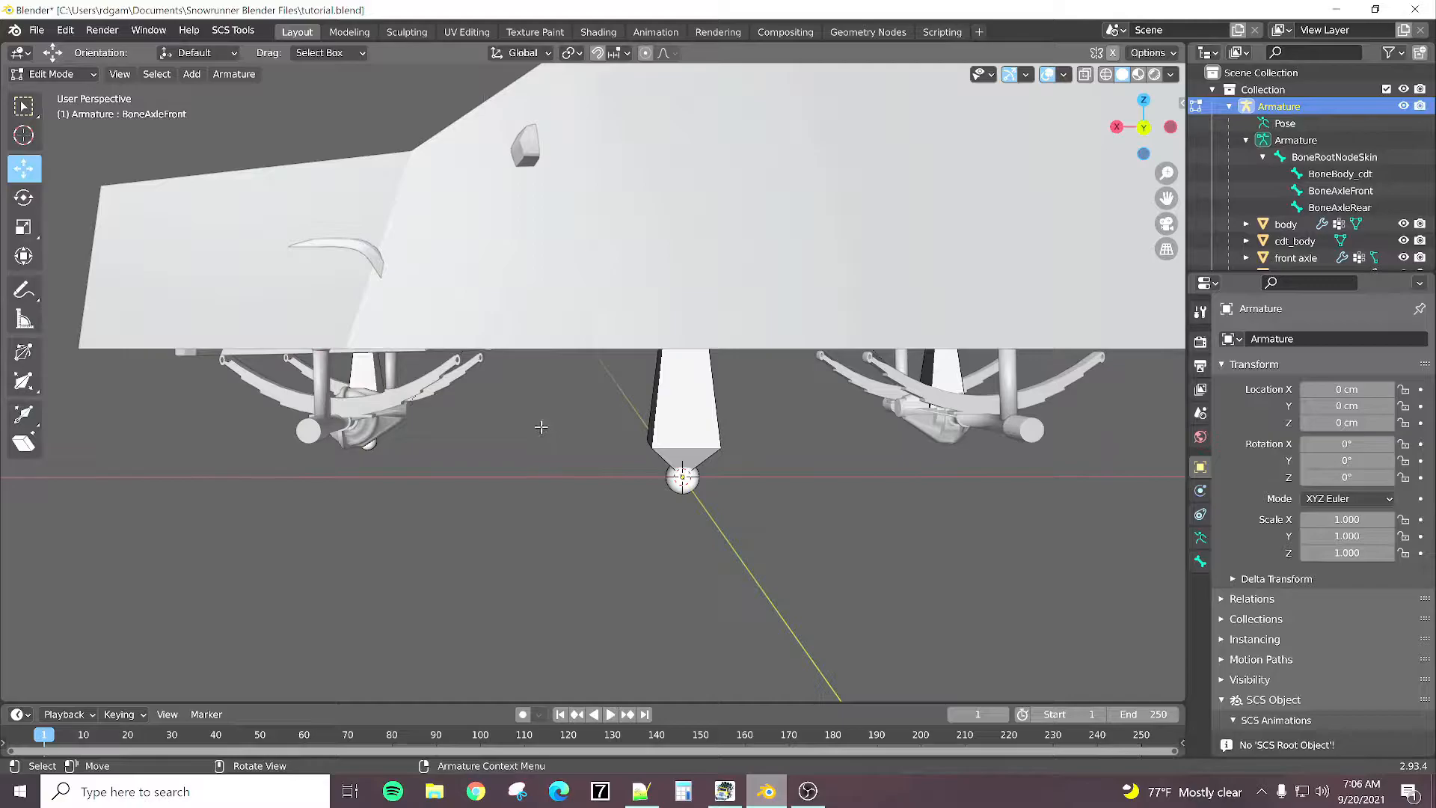
scroll(down, 3)
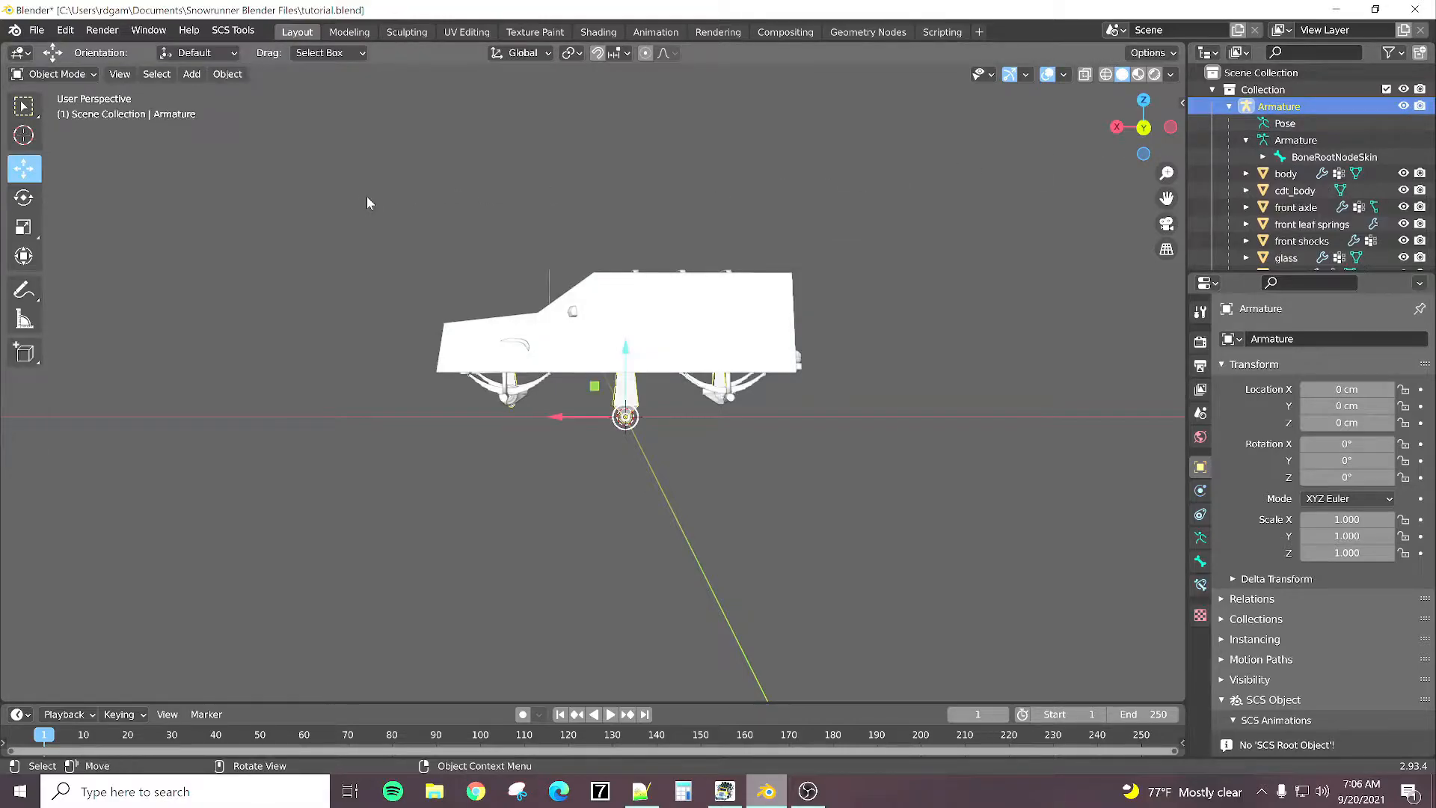
Step: Re-export the selected truck parts, saving over tutorial.fbx in the trucks folder
click(192, 75)
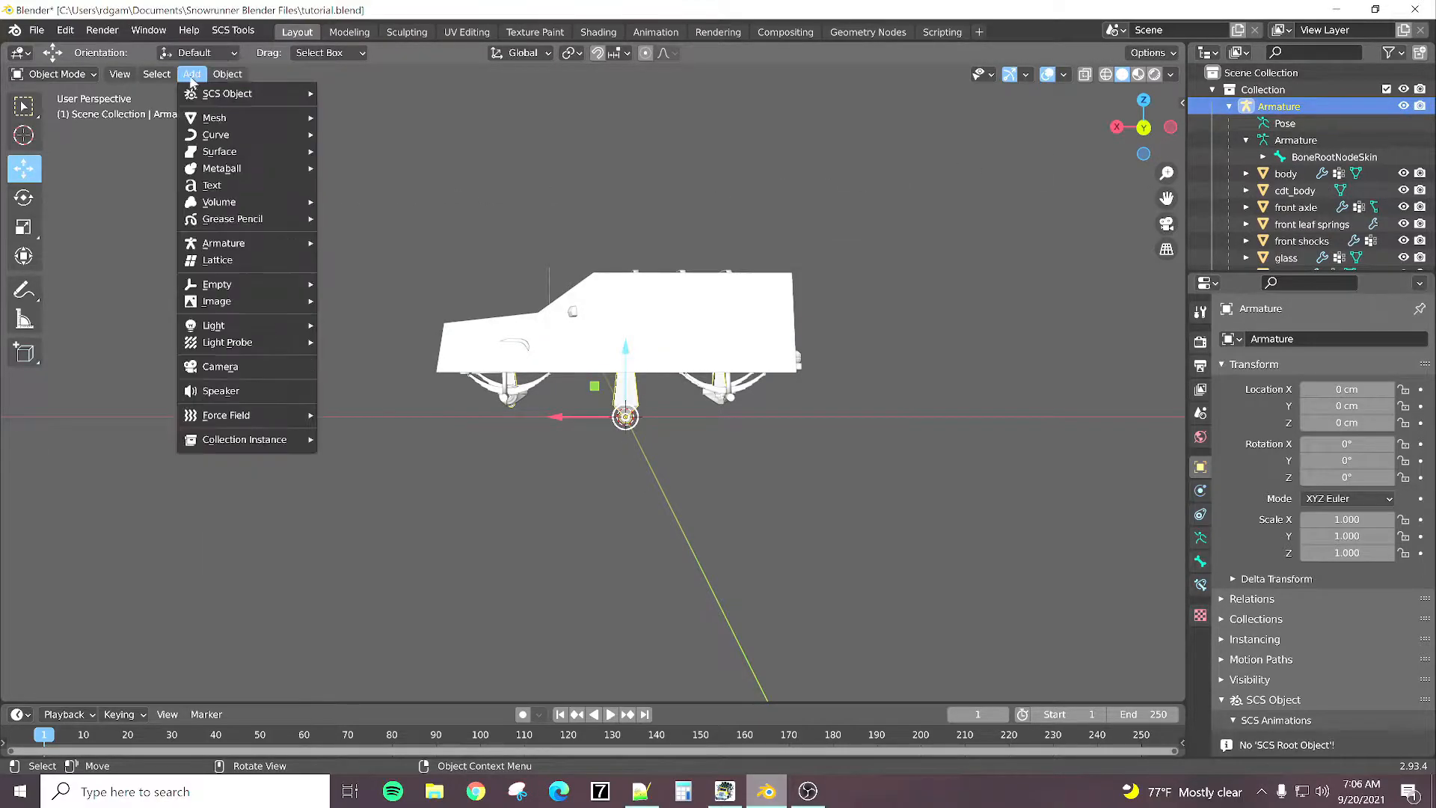
click(228, 73)
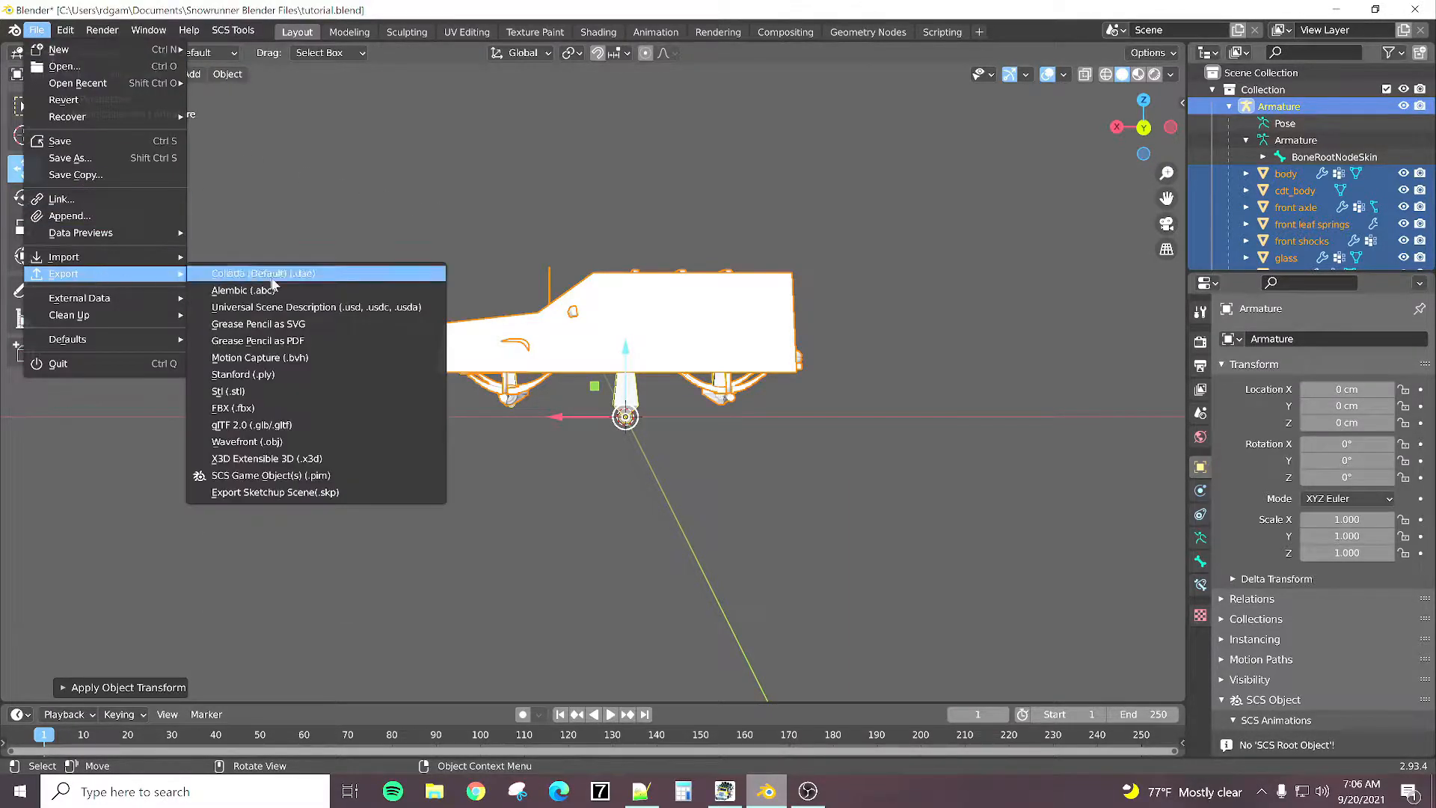
click(233, 407)
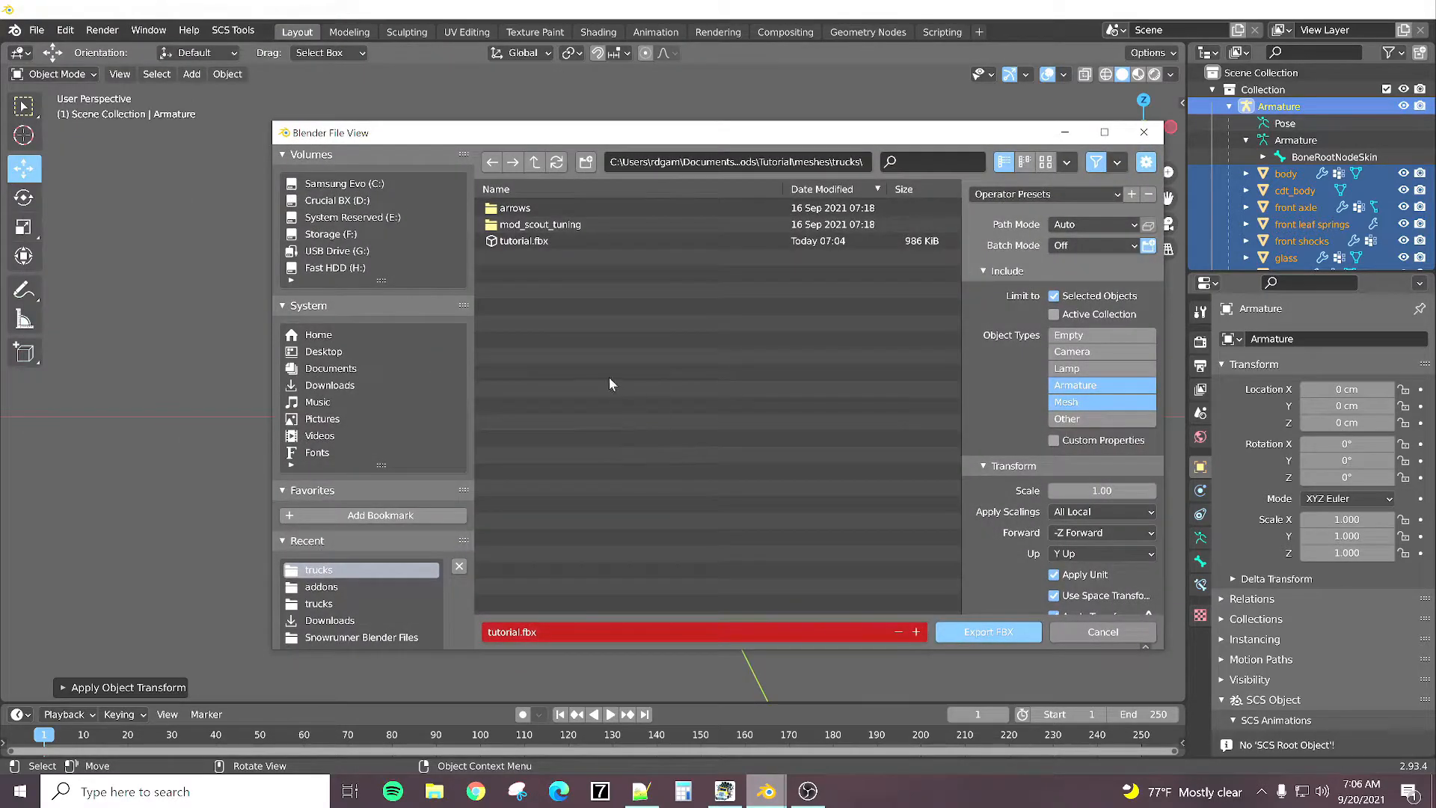
click(987, 631)
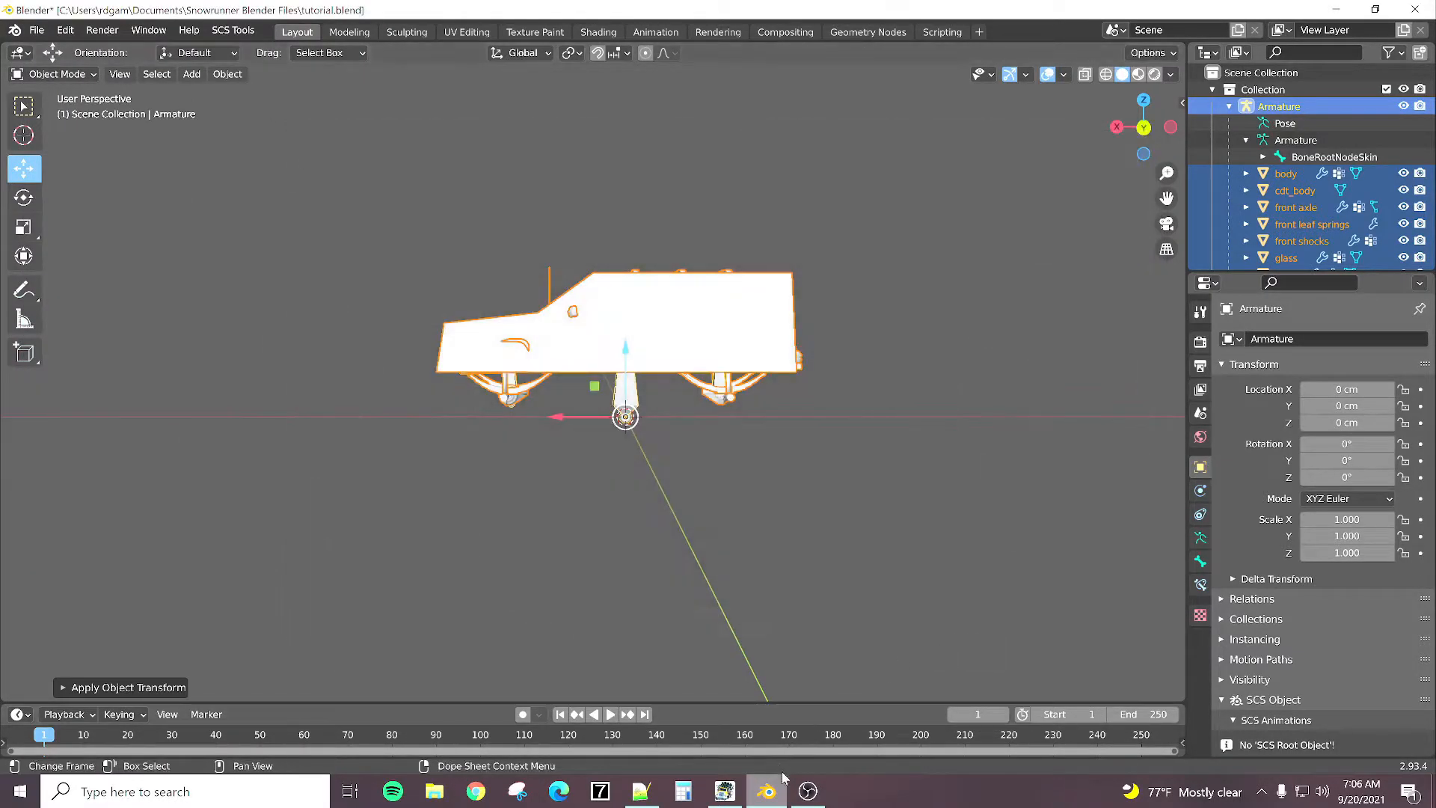
Step: Select the Tutorial mod in SnowRunner's mod manager and convert it for the game
click(722, 789)
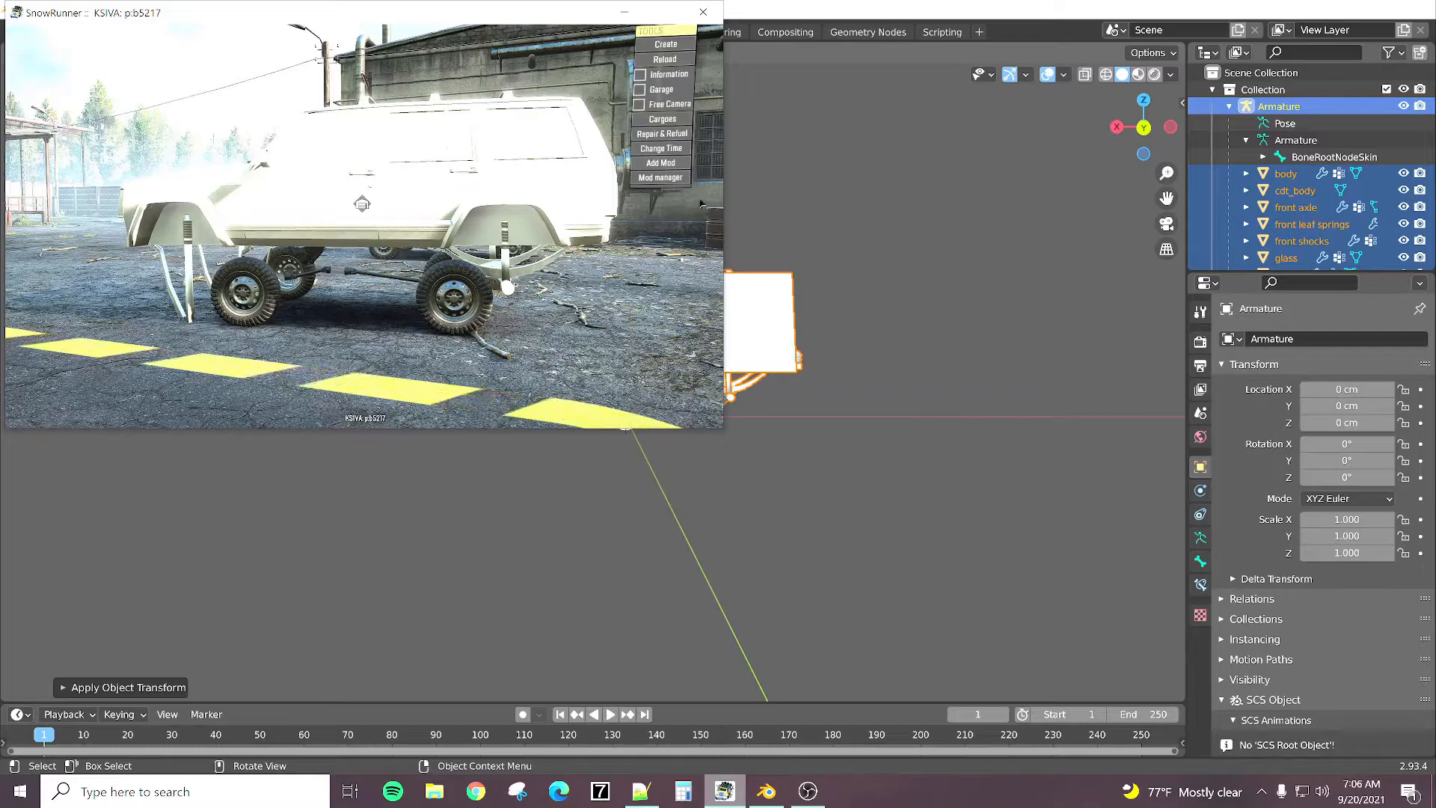
click(664, 43)
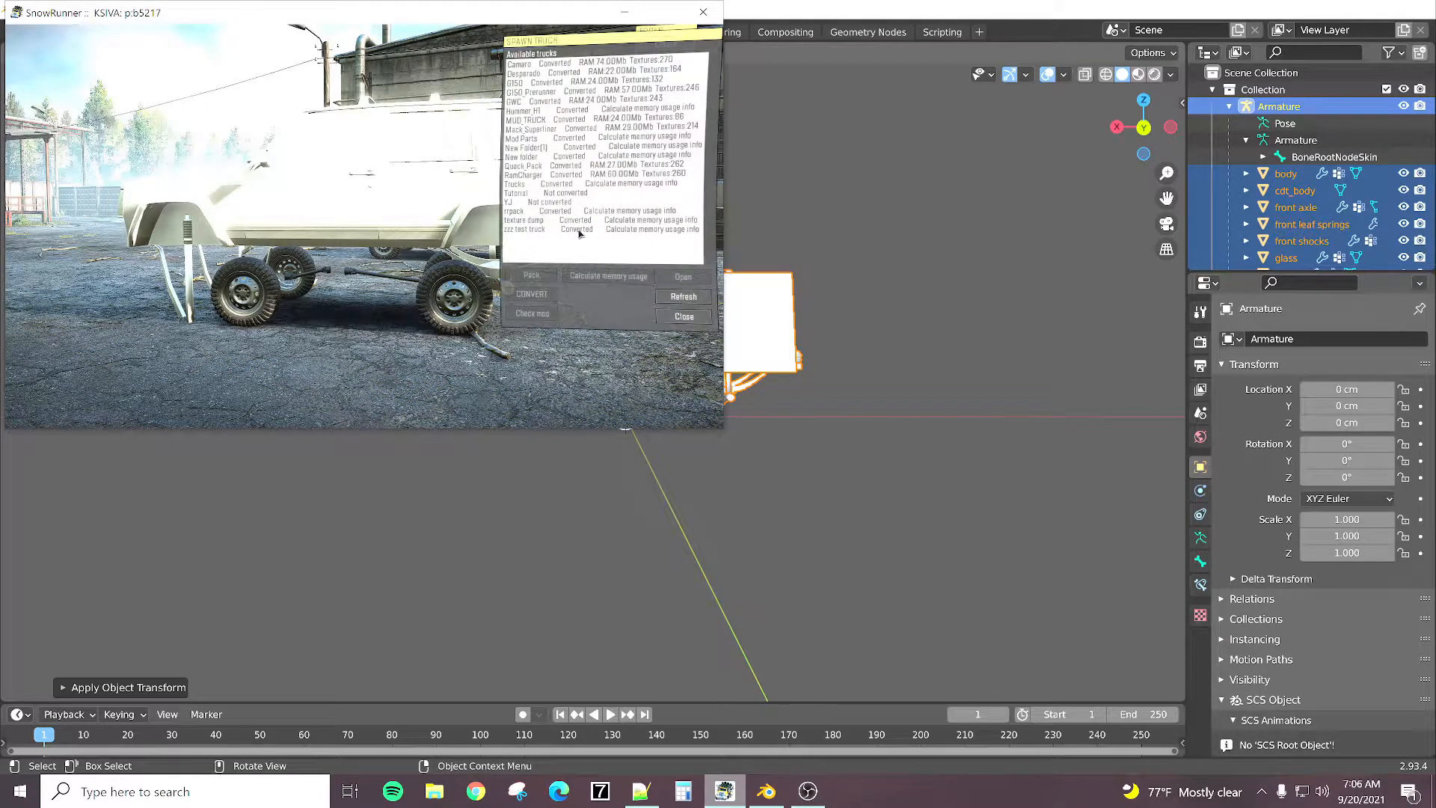
click(519, 193)
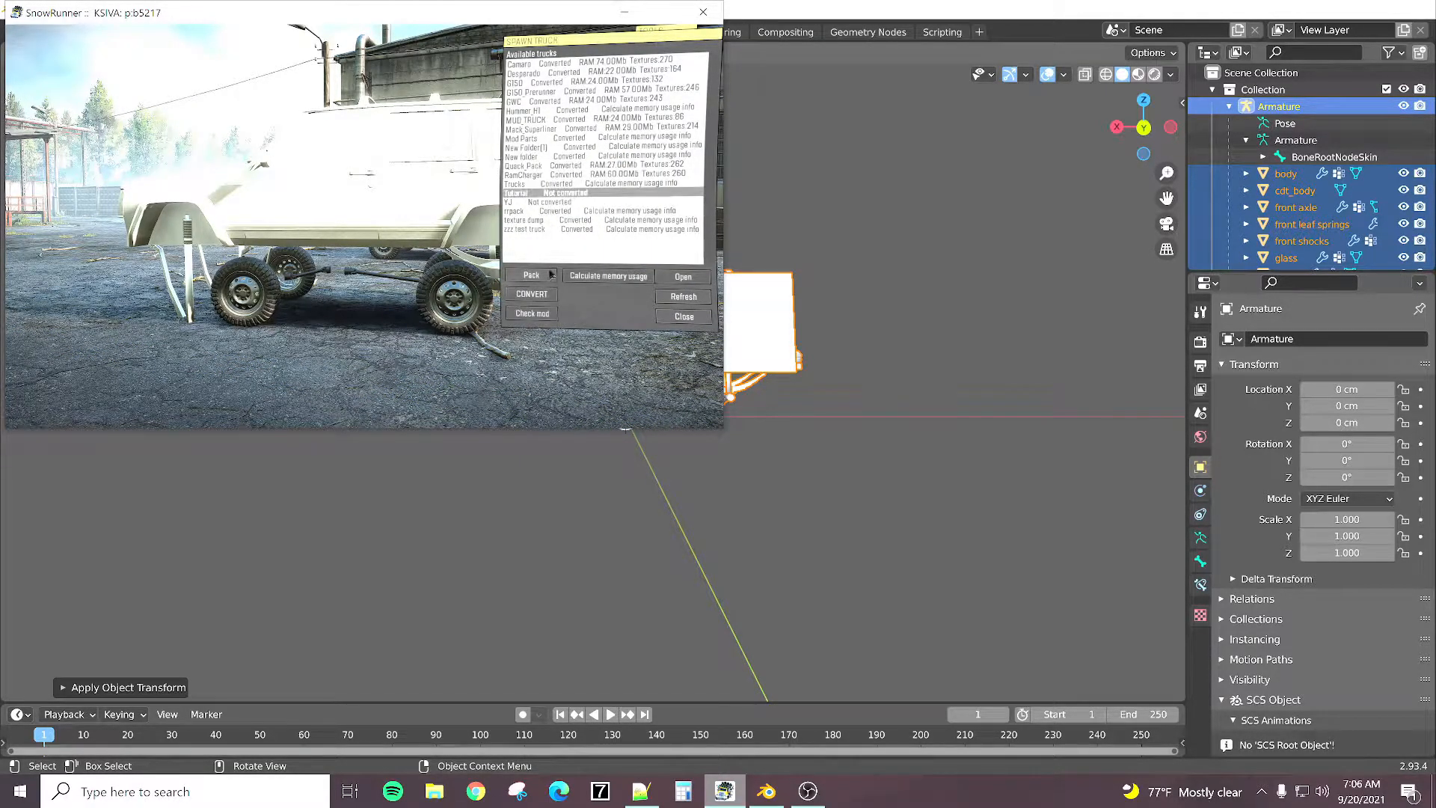
click(529, 295)
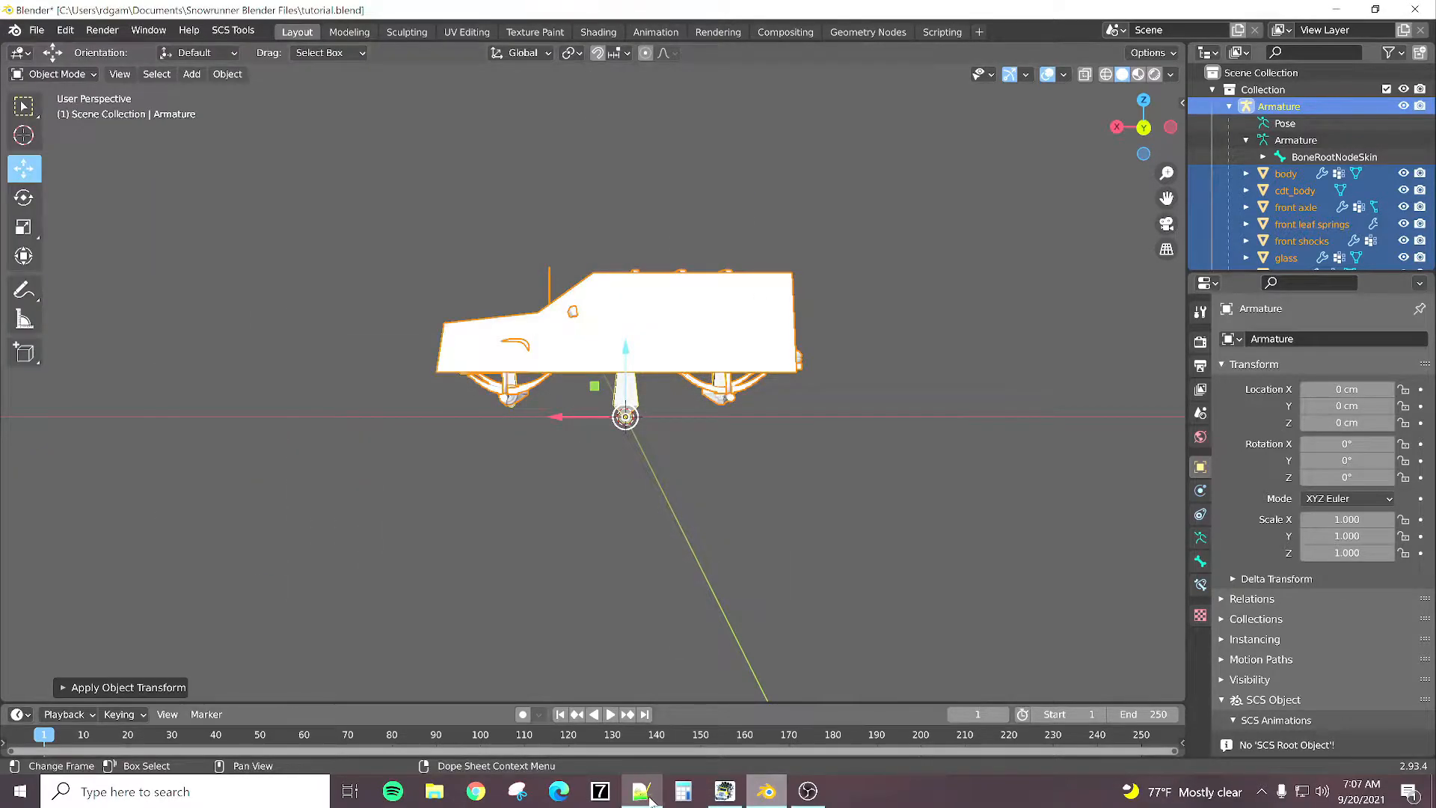
Step: Browse from Documents into the My Games folder in File Explorer
click(640, 790)
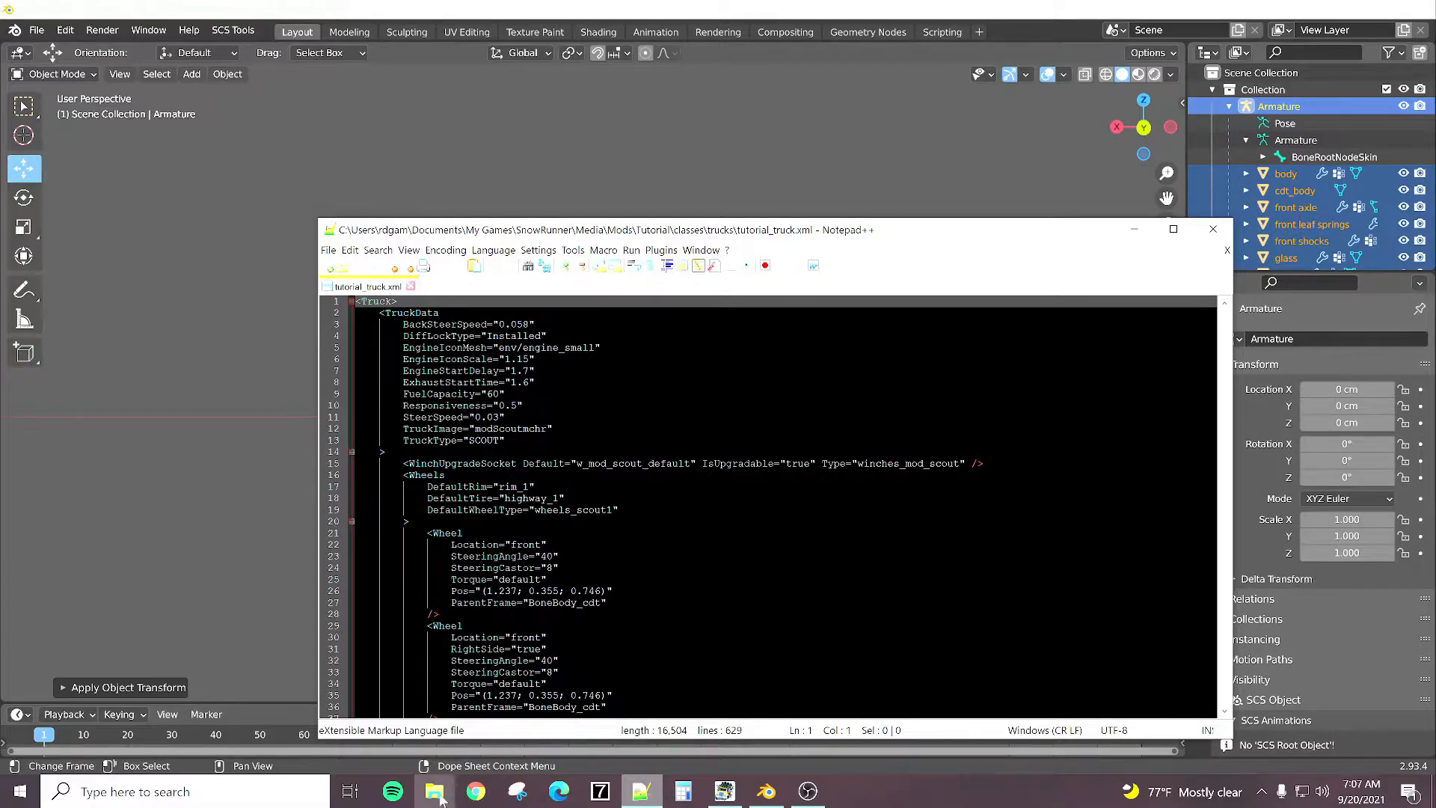
click(433, 789)
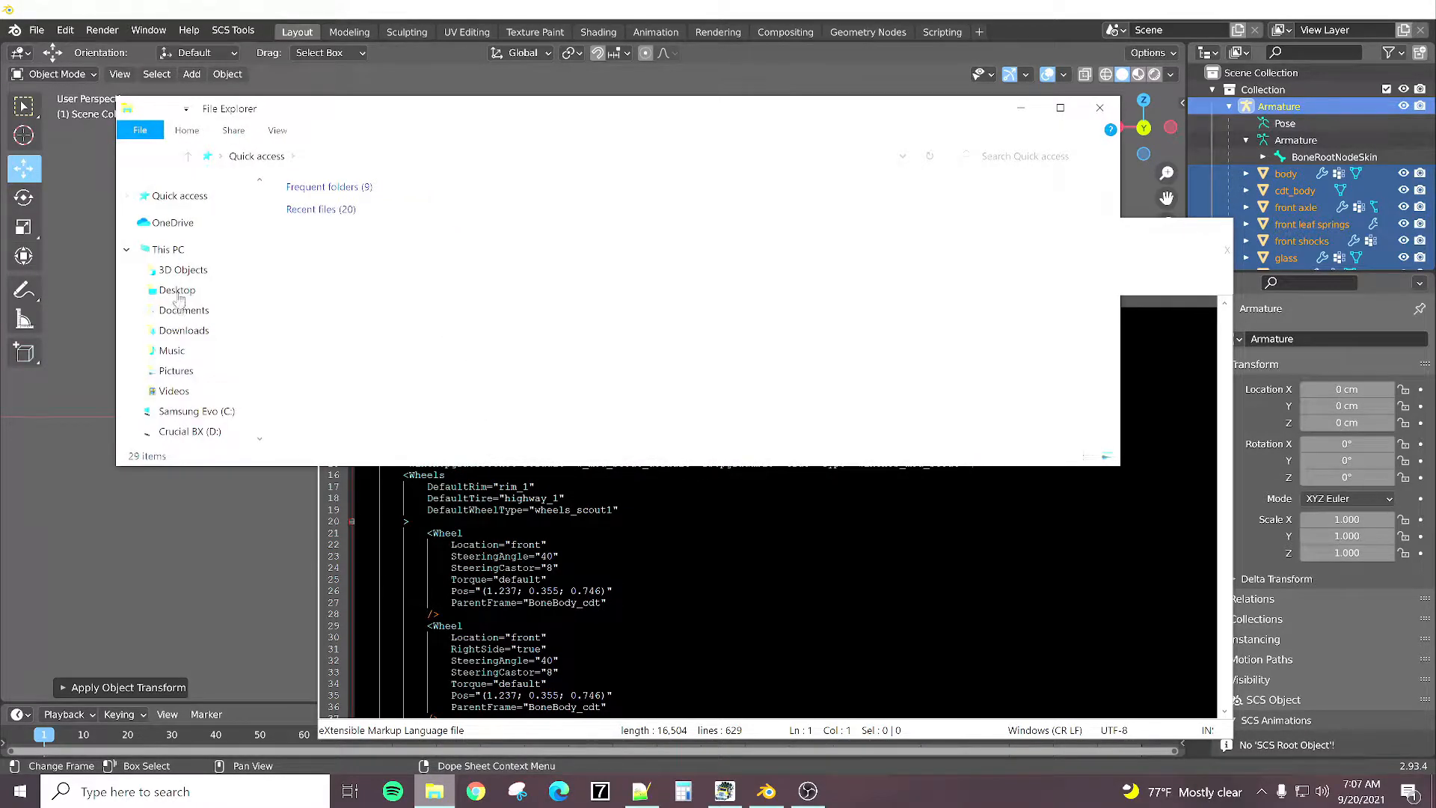
click(184, 310)
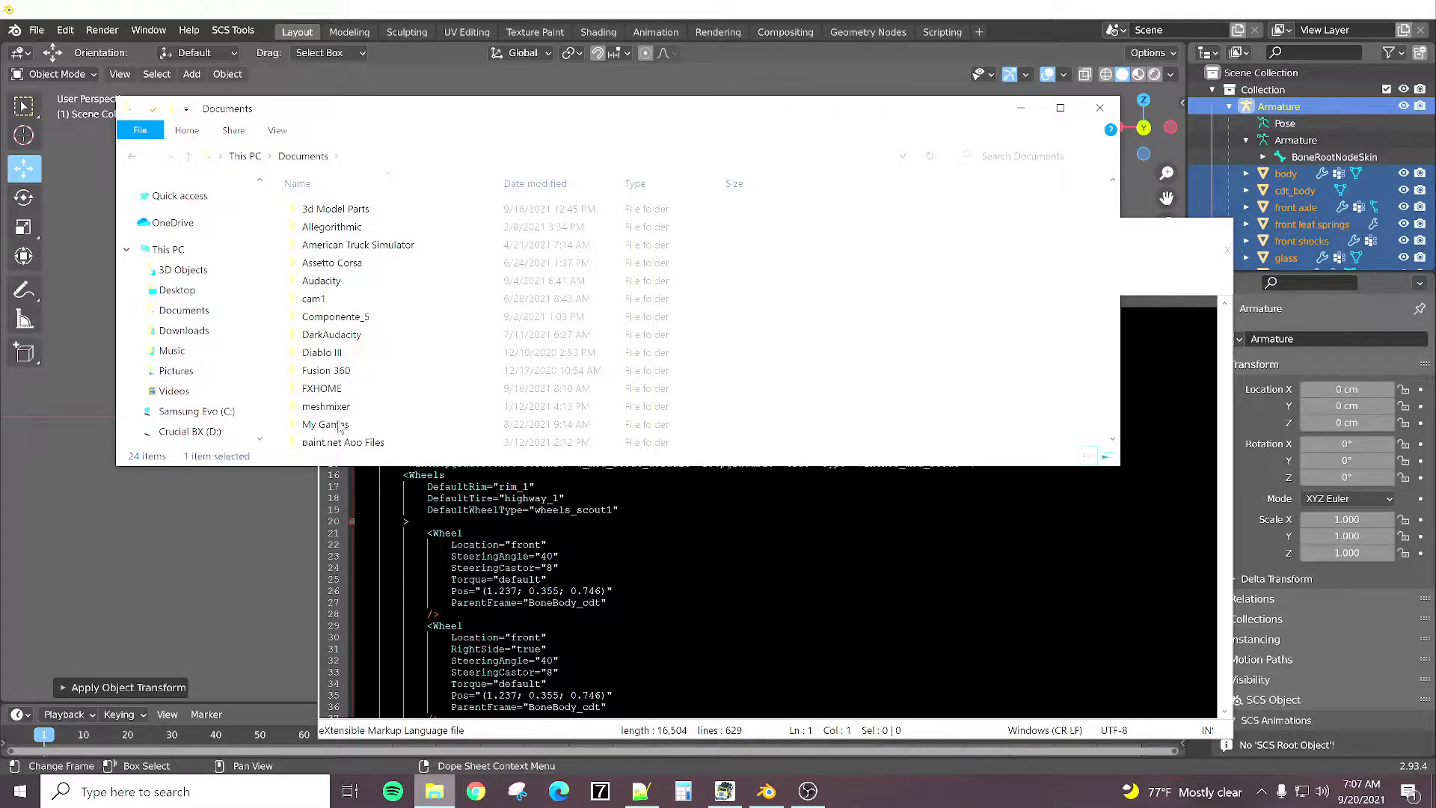
double_click(323, 423)
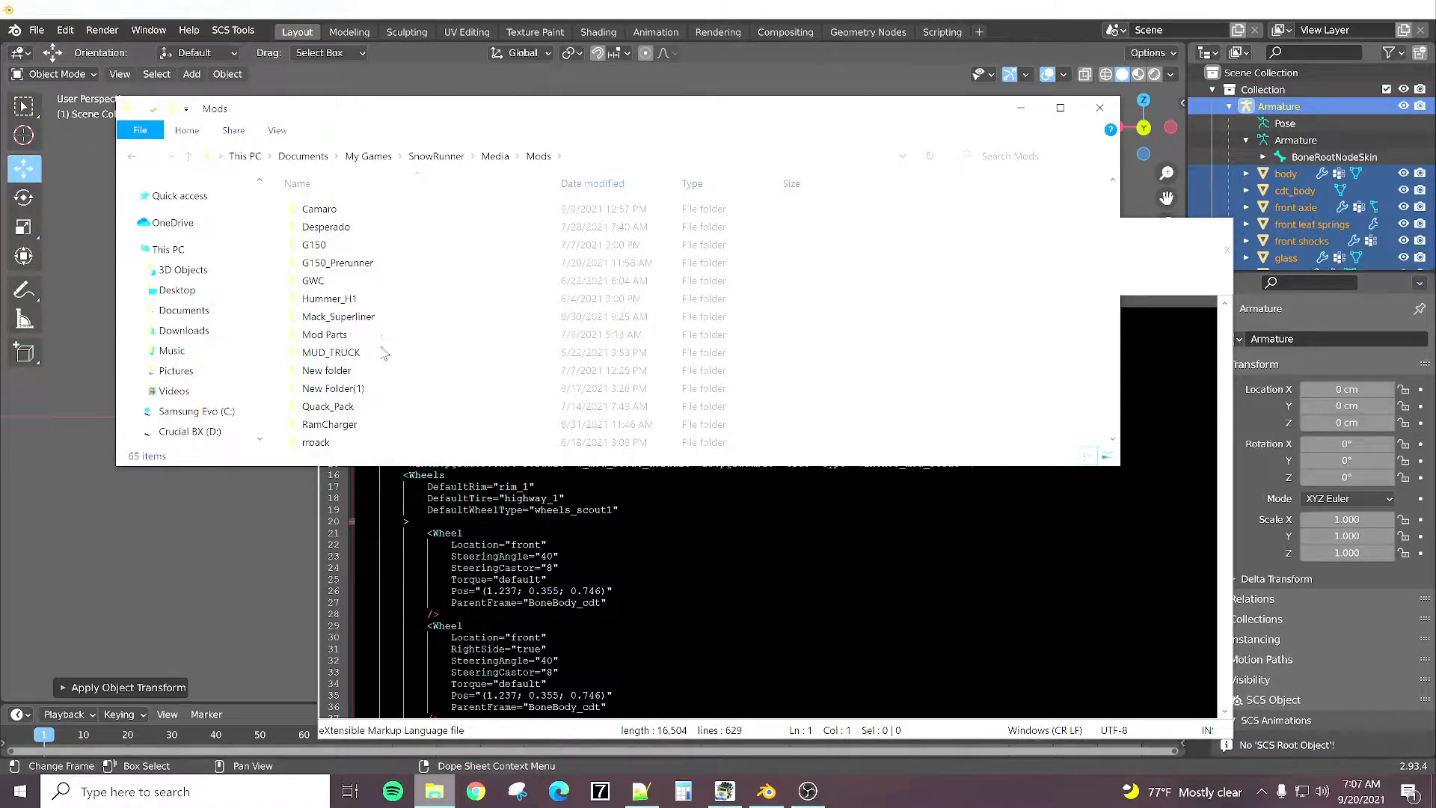
Step: Go through the Tutorial mod's classes folder to the suspensions folder holding s_mod_scout.xml
scroll(down, 3)
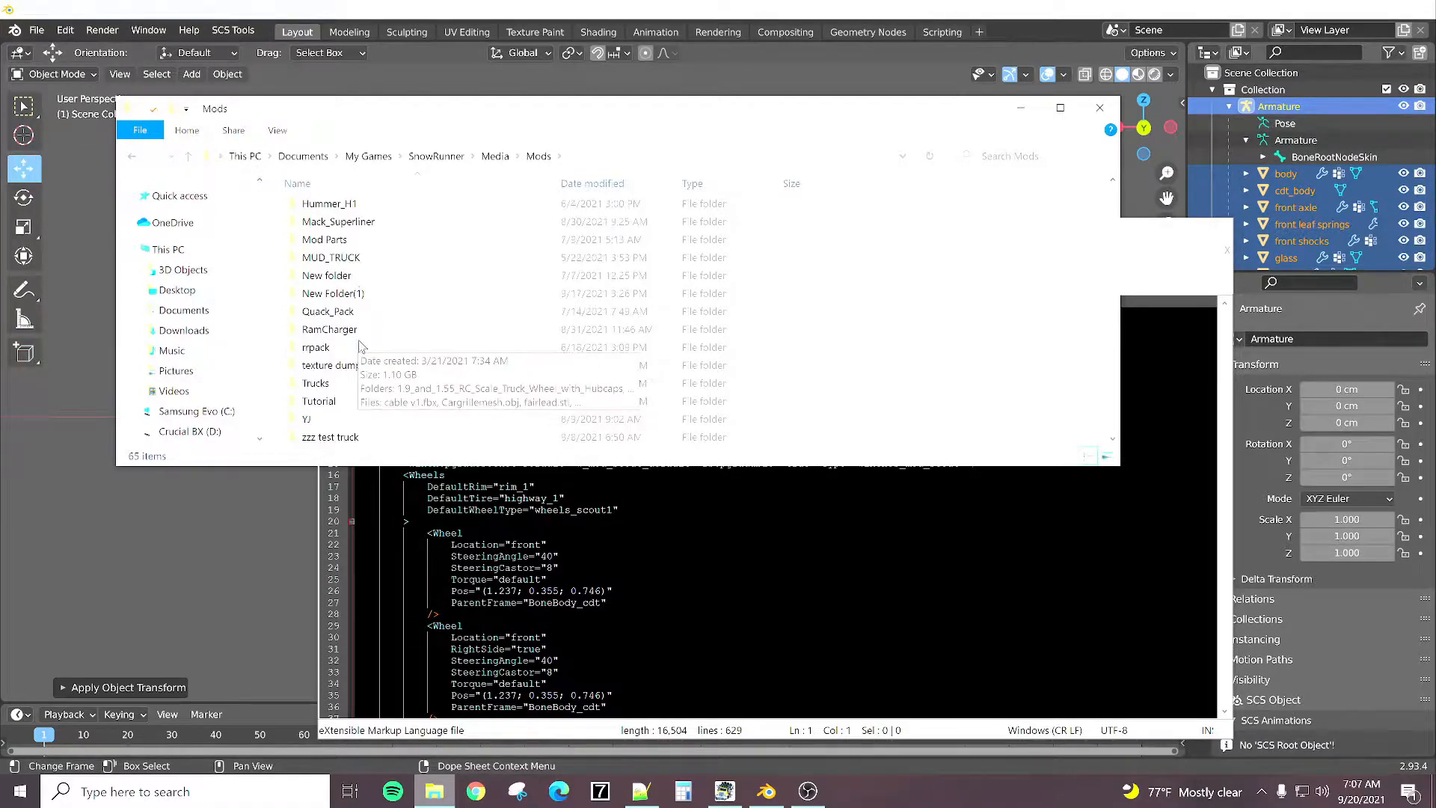
double_click(318, 401)
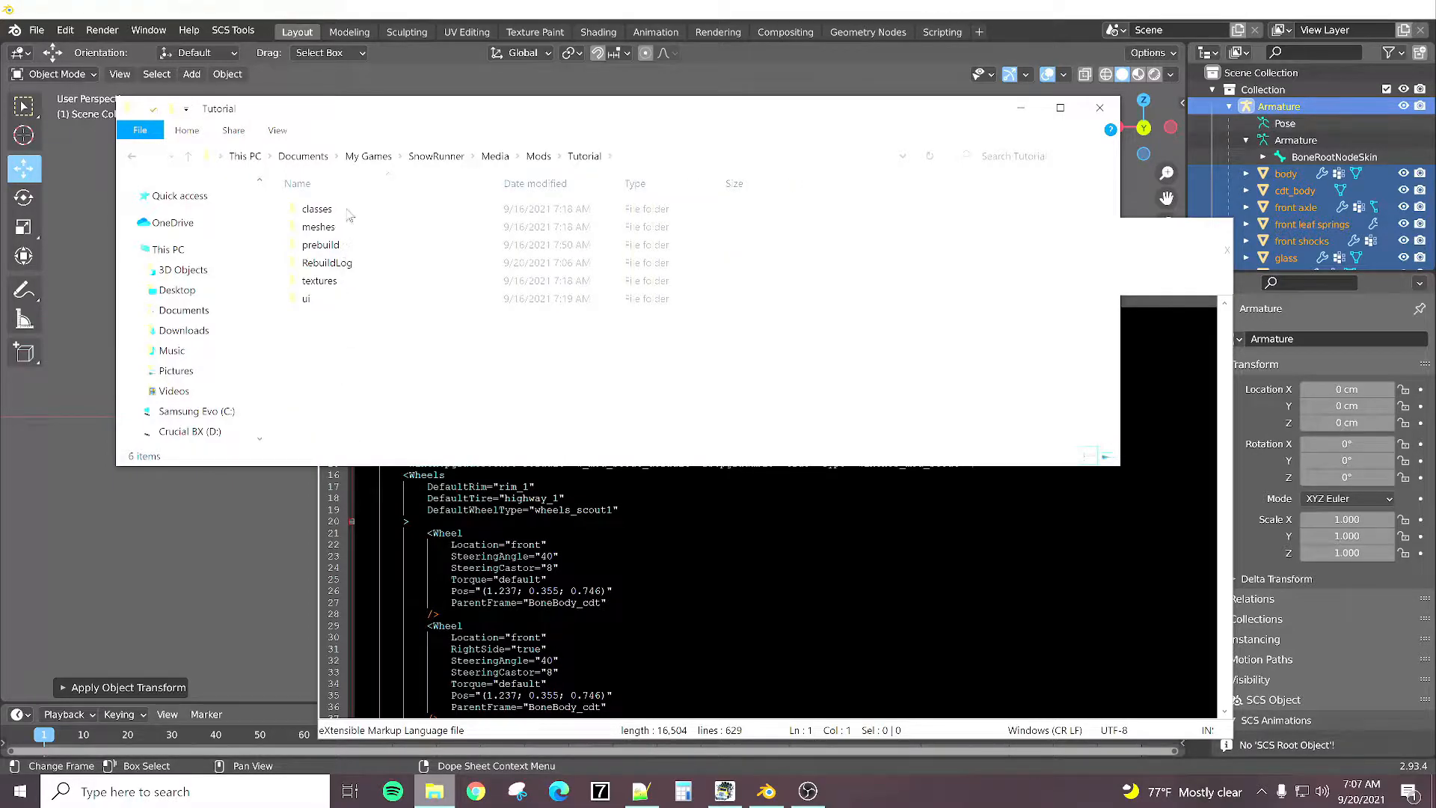
double_click(317, 208)
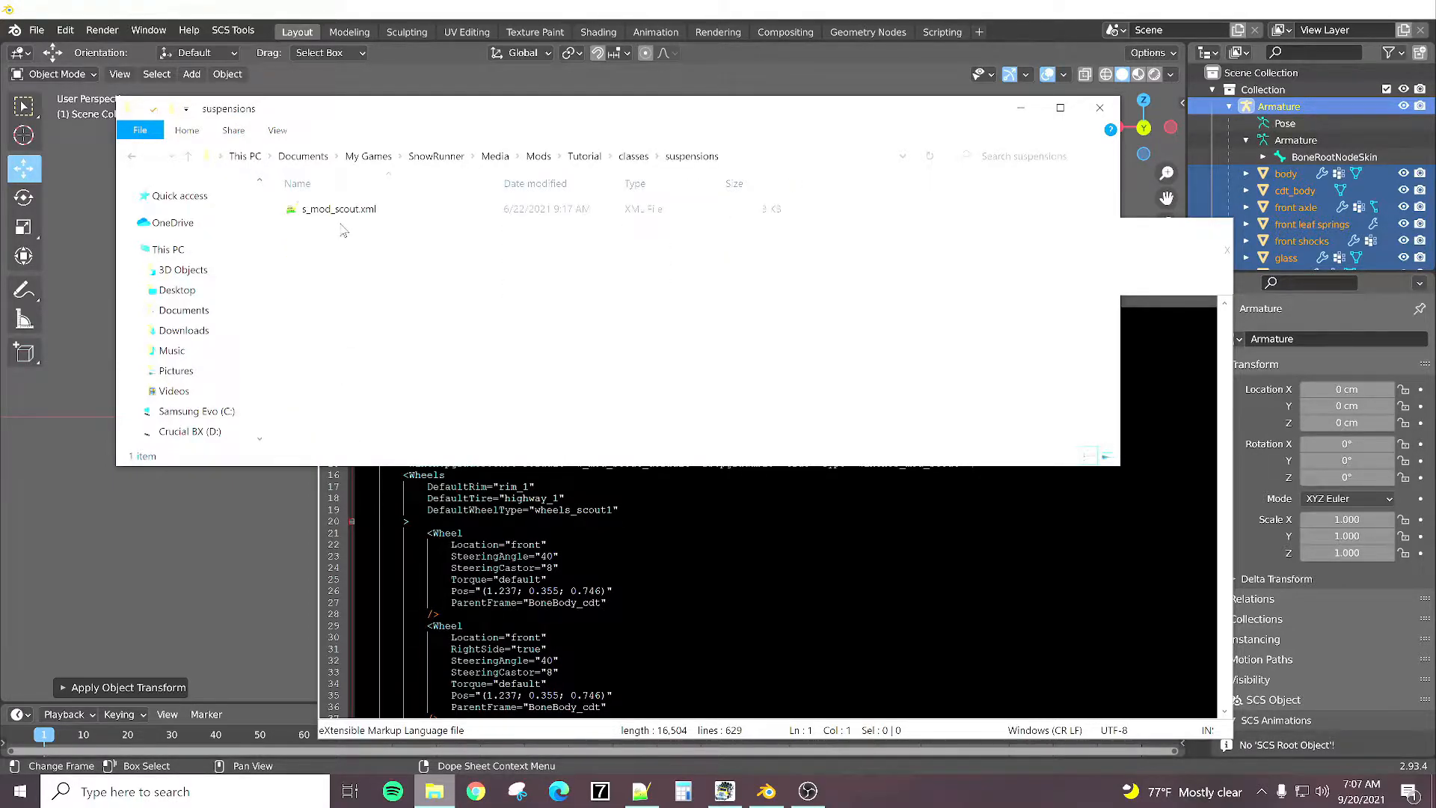
double_click(338, 209)
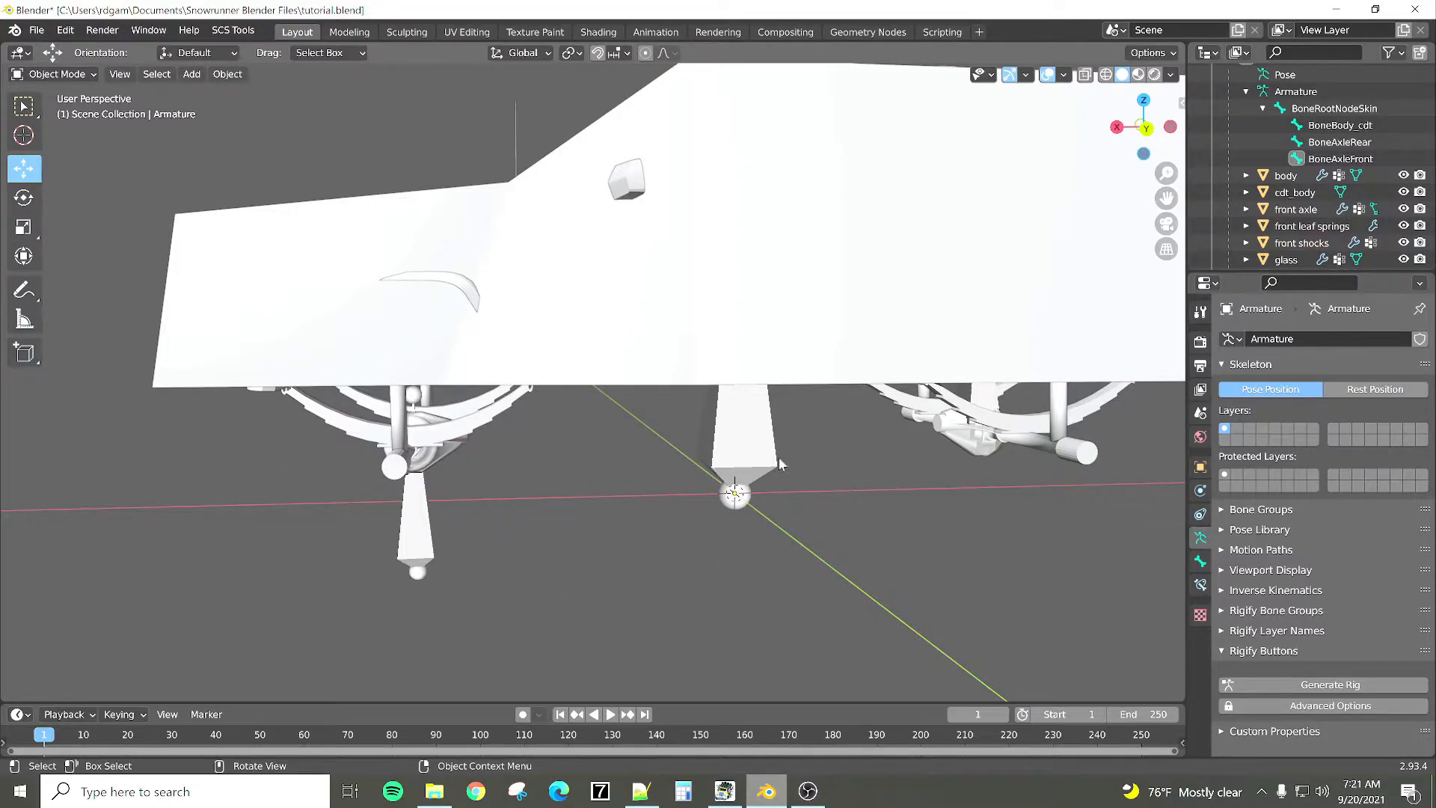
mouse_move(613, 509)
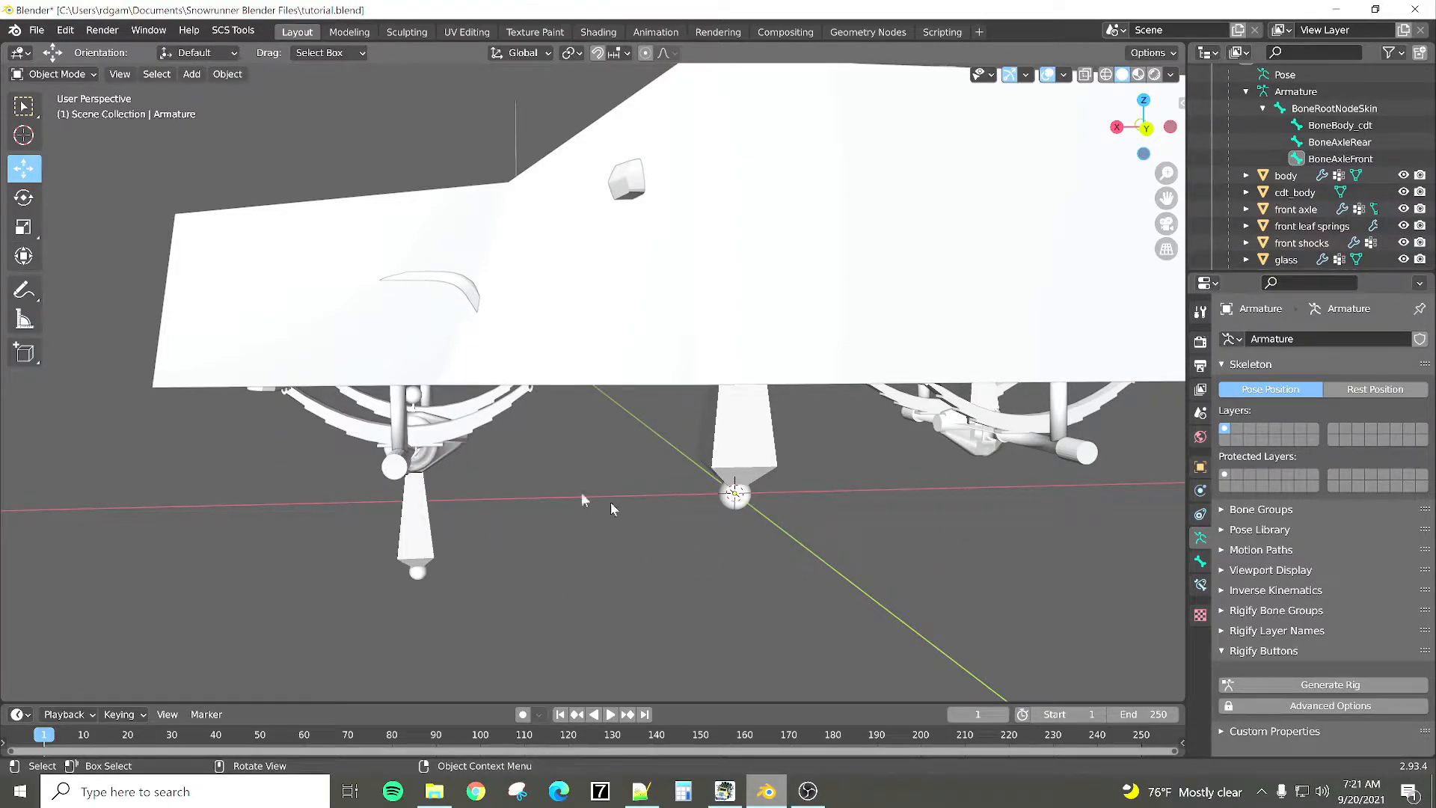
mouse_move(440, 525)
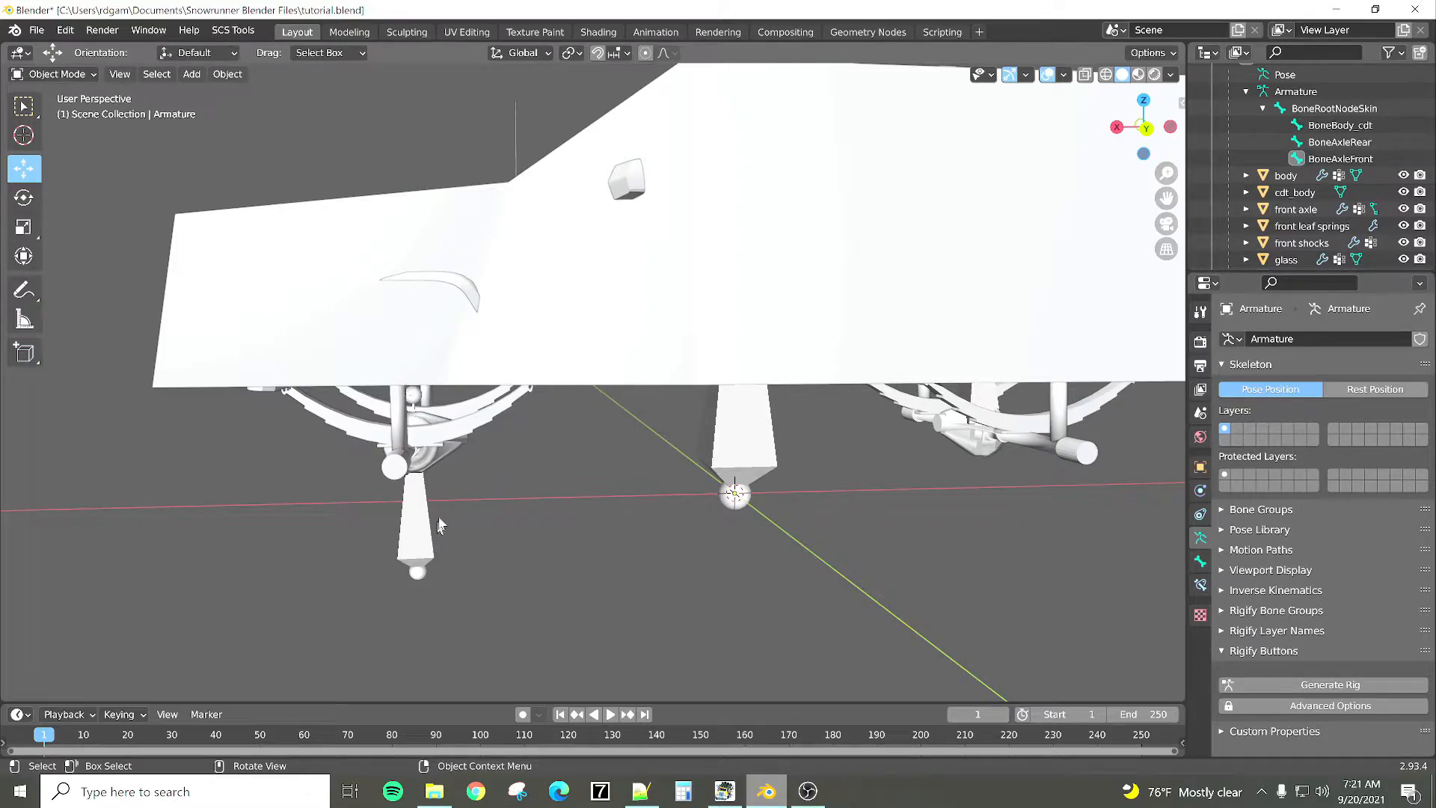
mouse_move(993, 475)
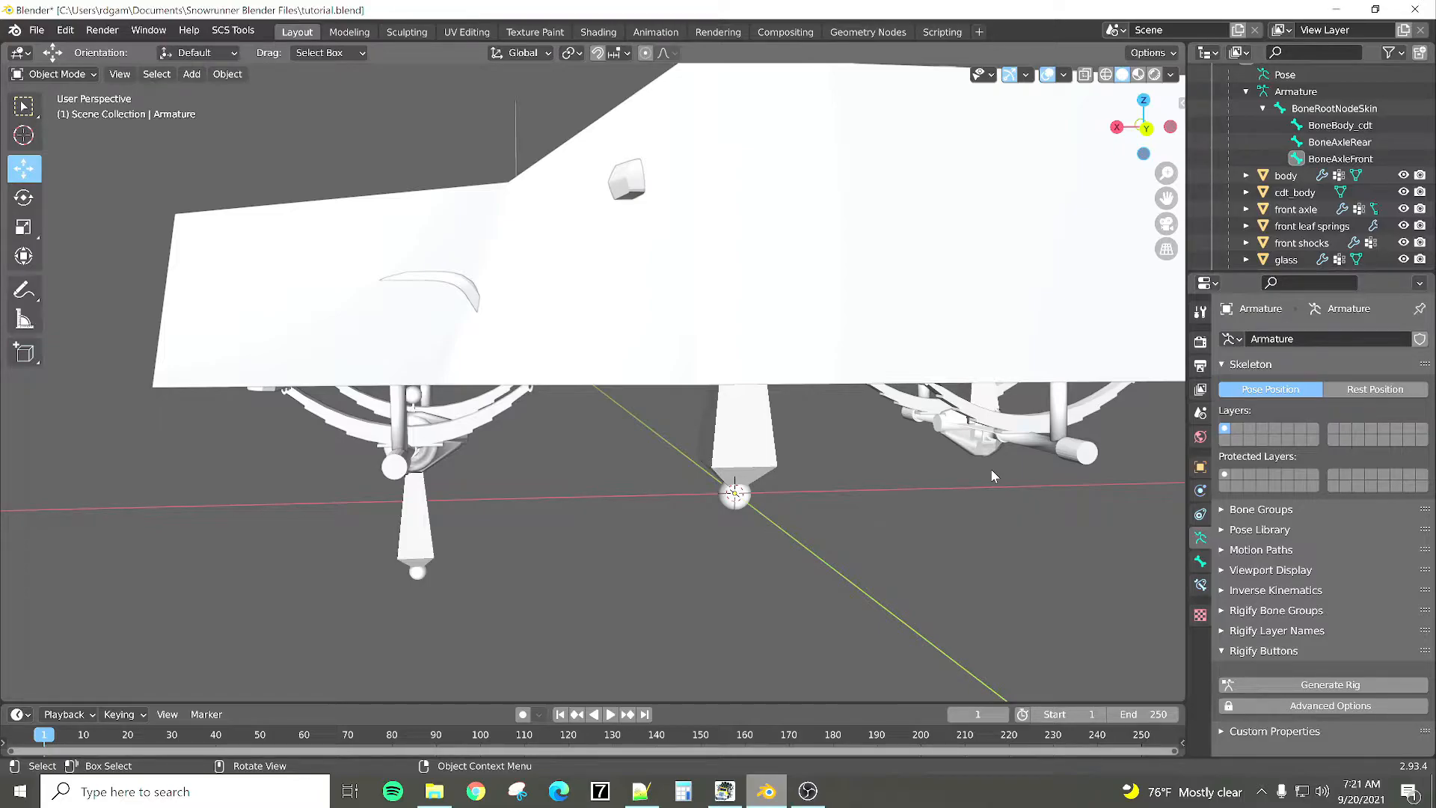
mouse_move(972, 495)
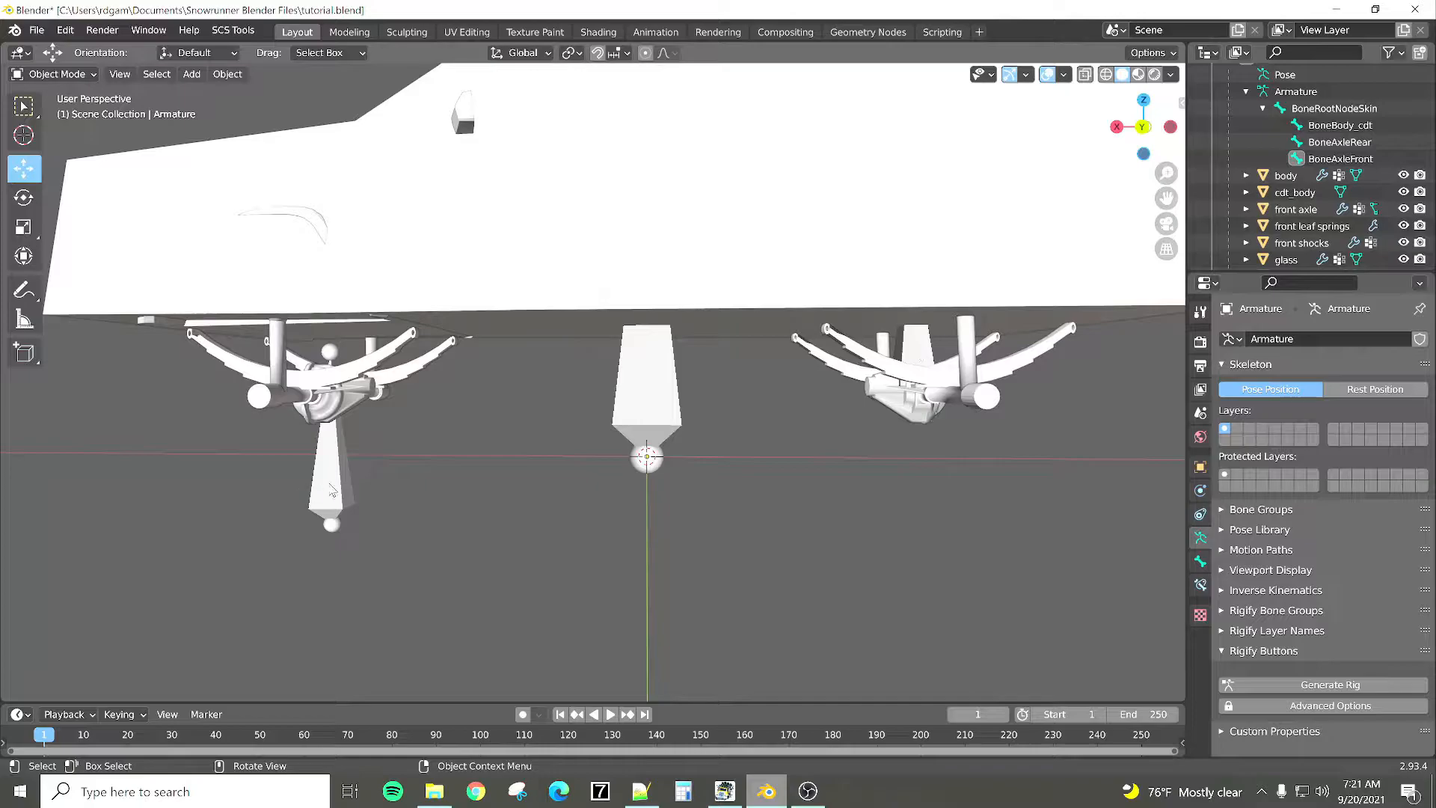
Step: Move the BoneAxleFront bone slightly with G, confirm it, then select the rear axle bone
click(646, 384)
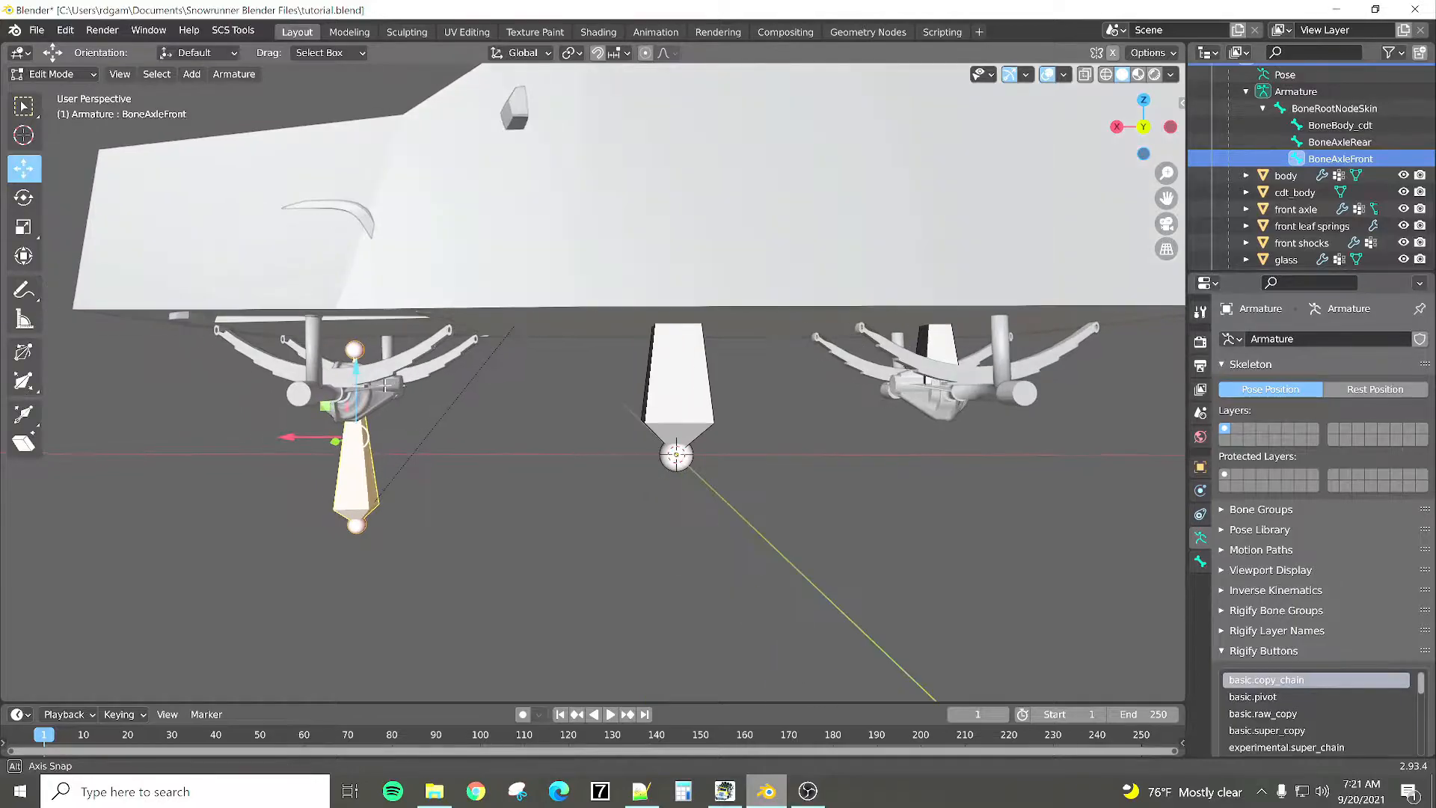
key(g)
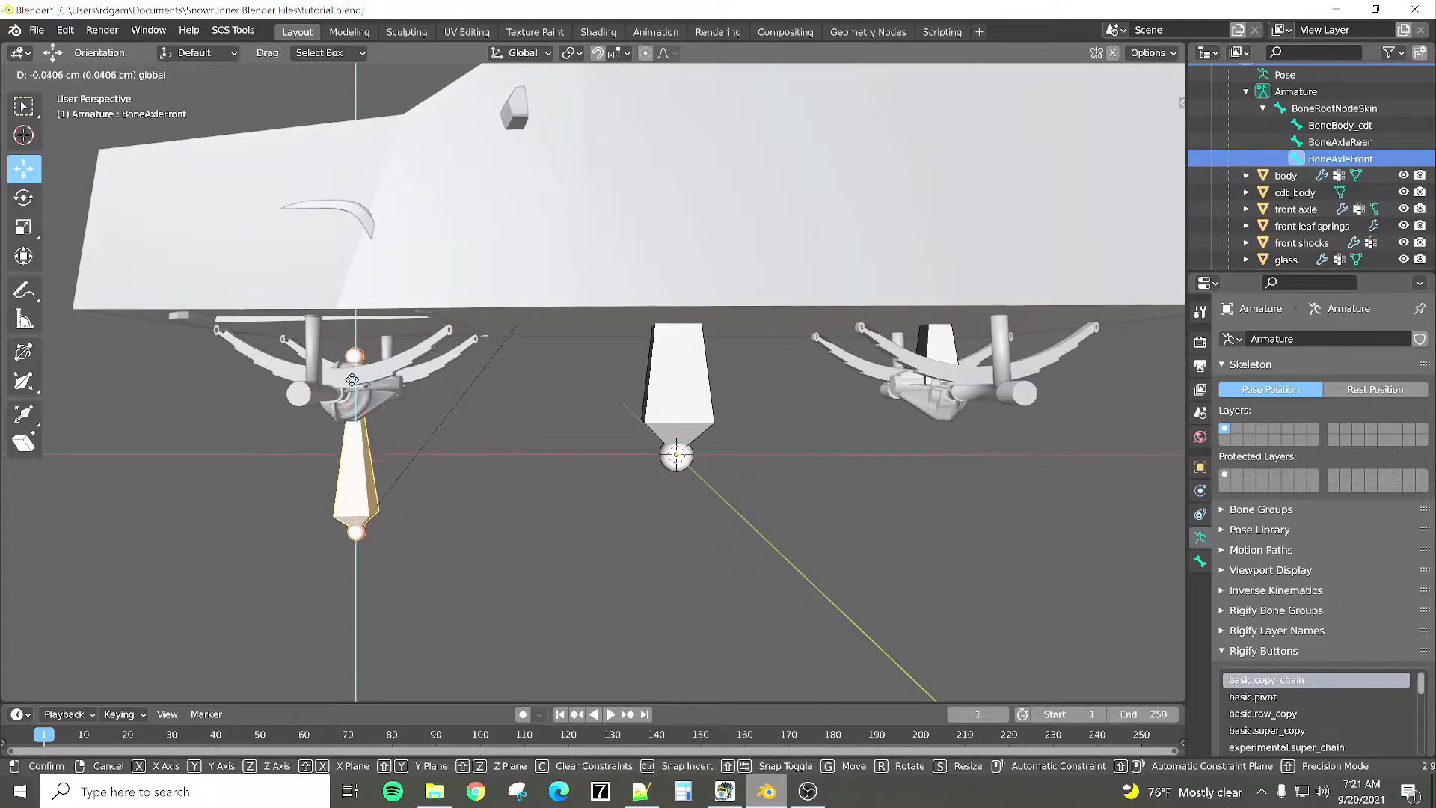
mouse_move(346, 382)
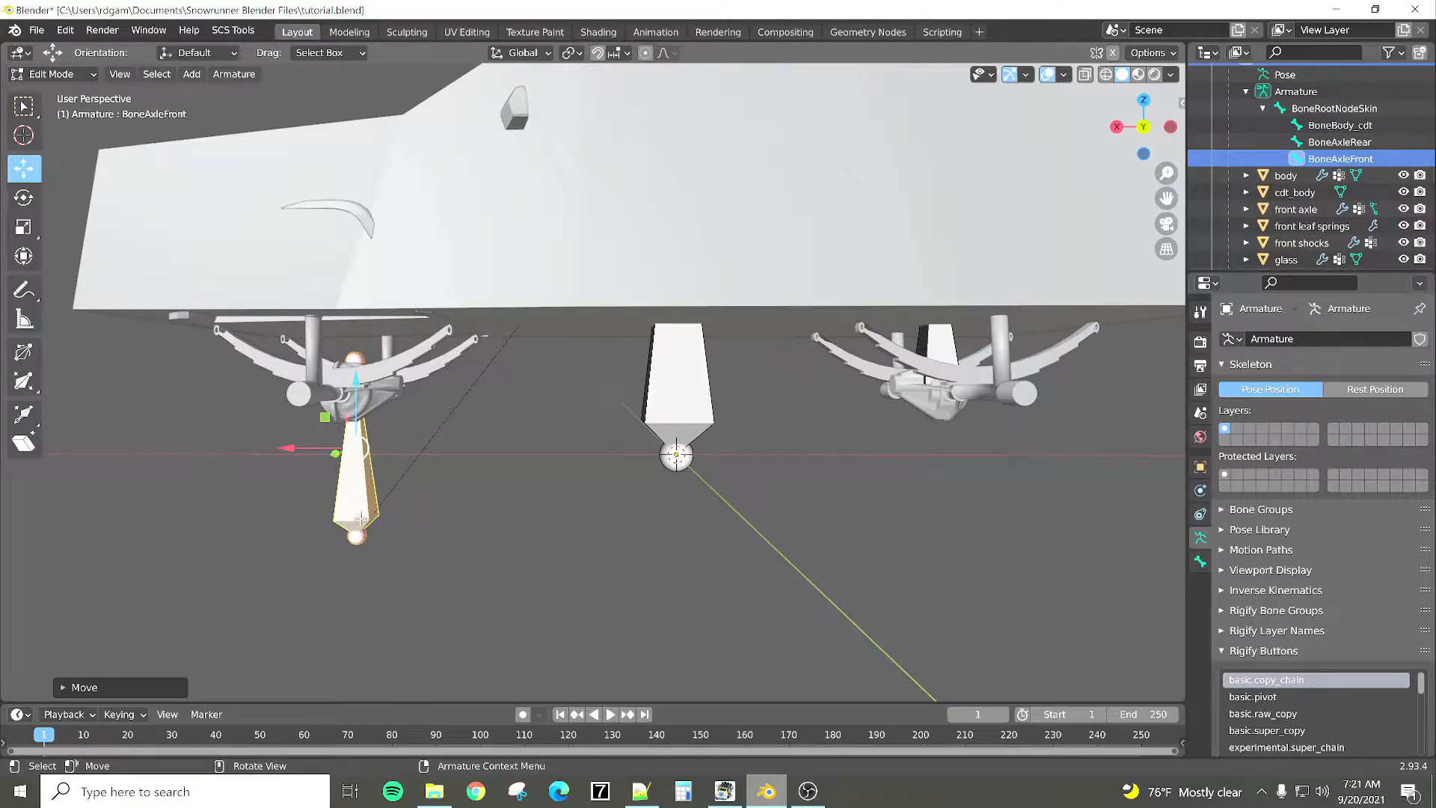
click(724, 790)
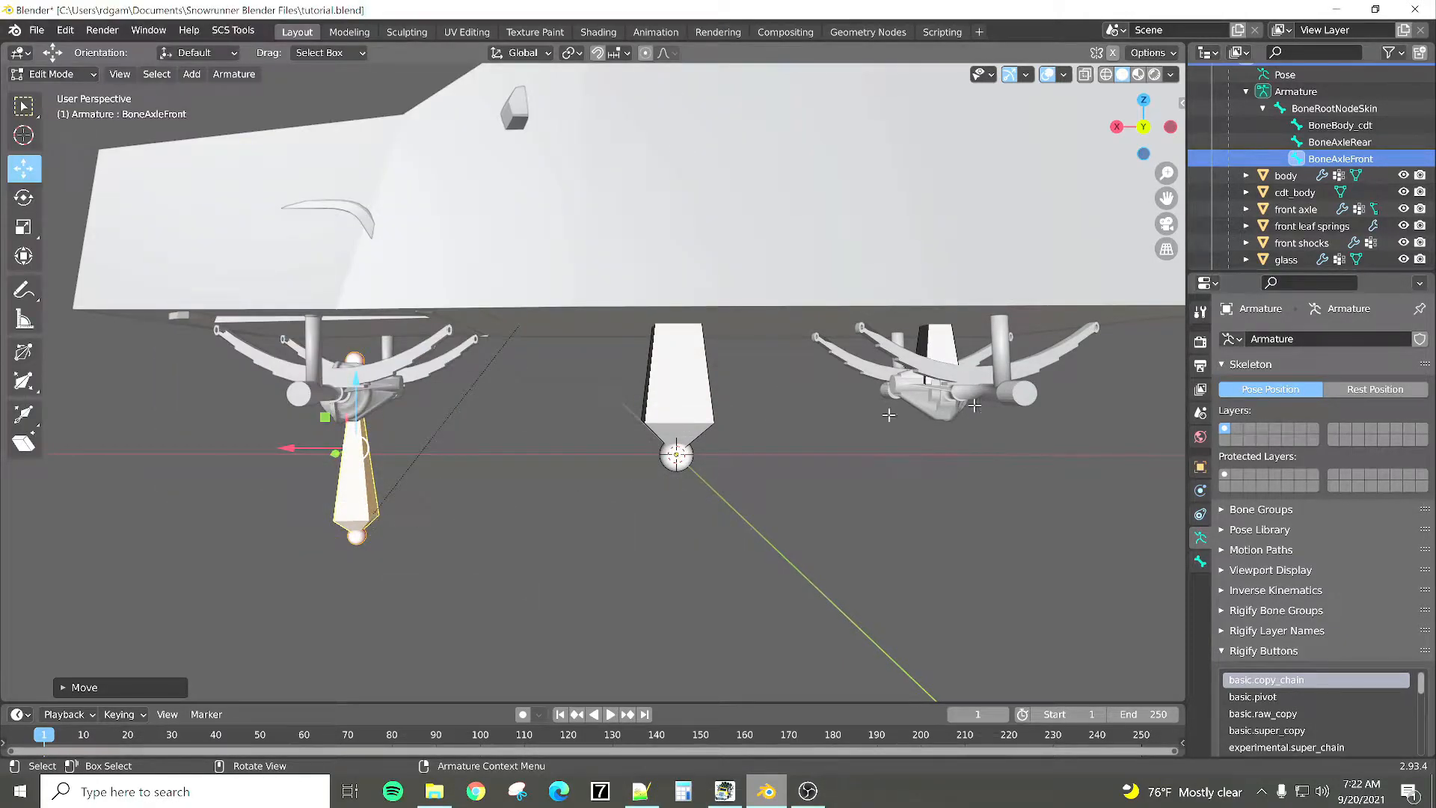
click(1337, 141)
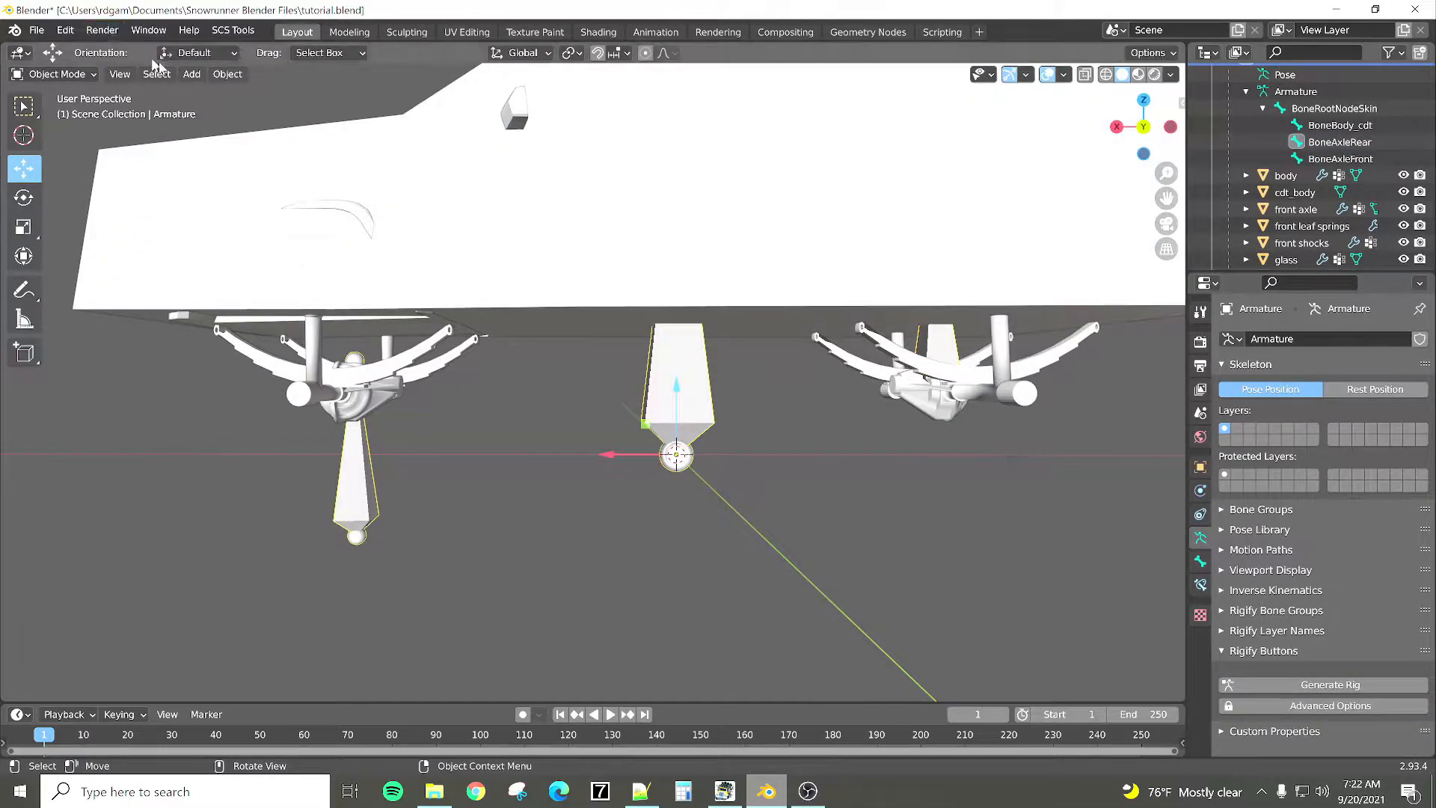
Step: Select all truck parts and export them from Blender as FBX
click(156, 75)
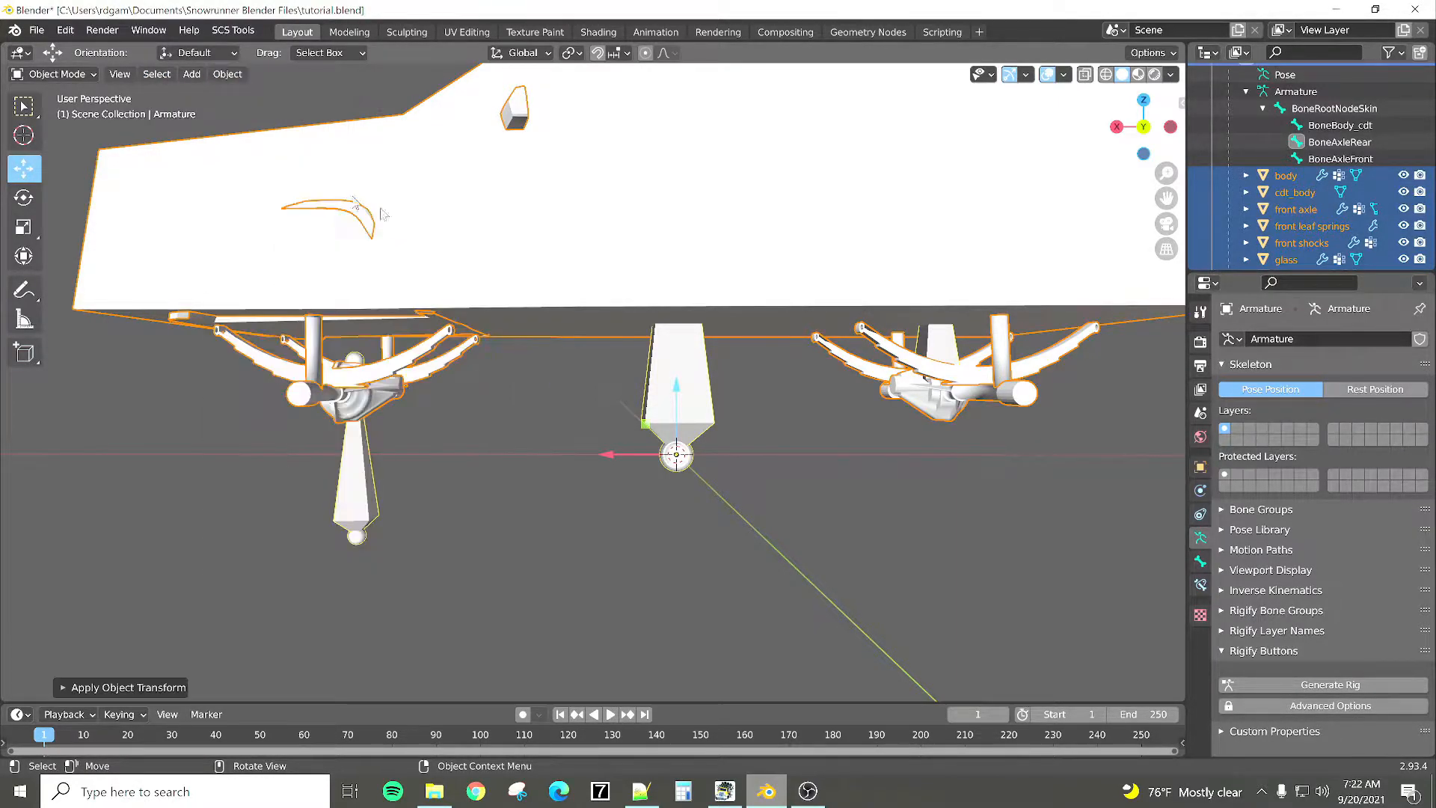
click(36, 29)
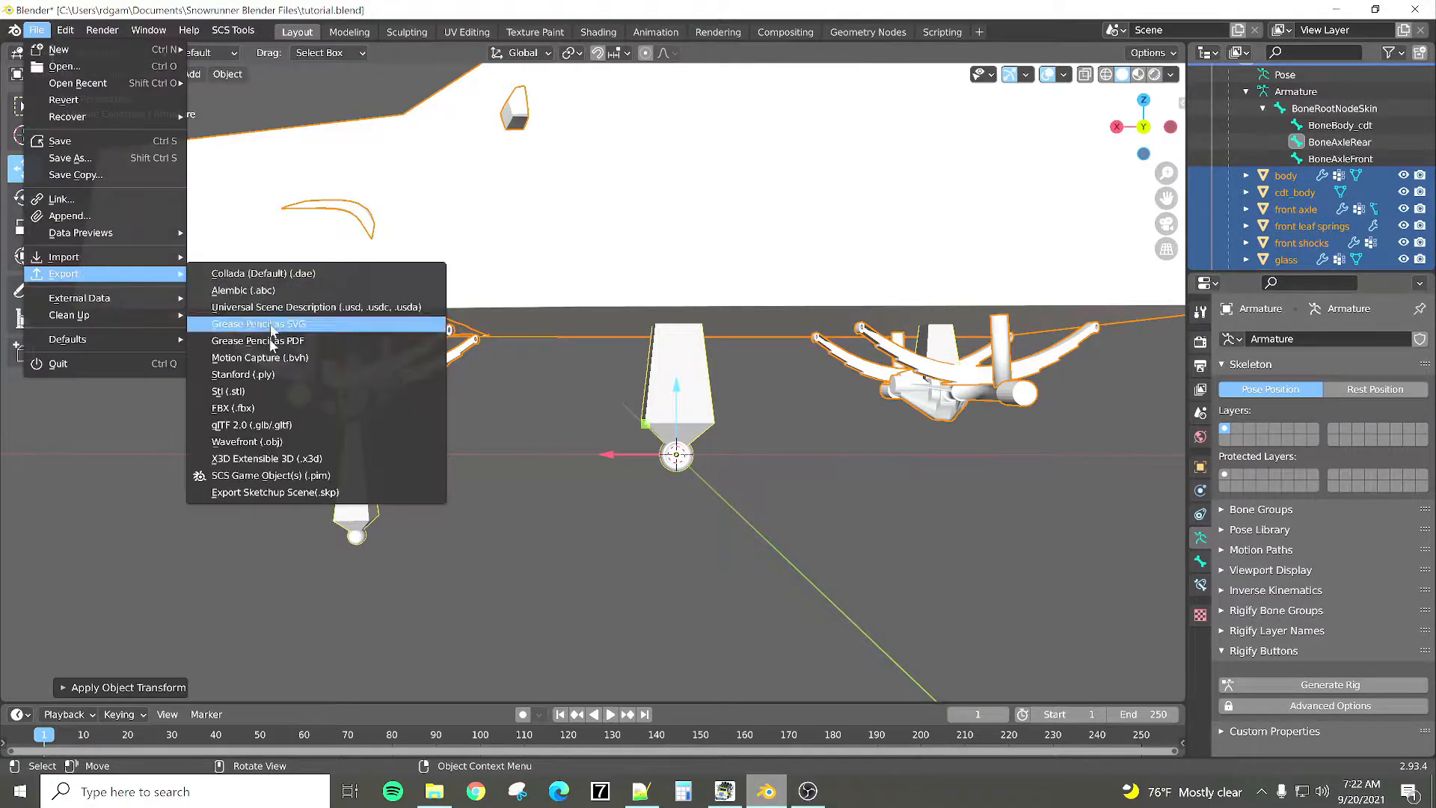
click(234, 407)
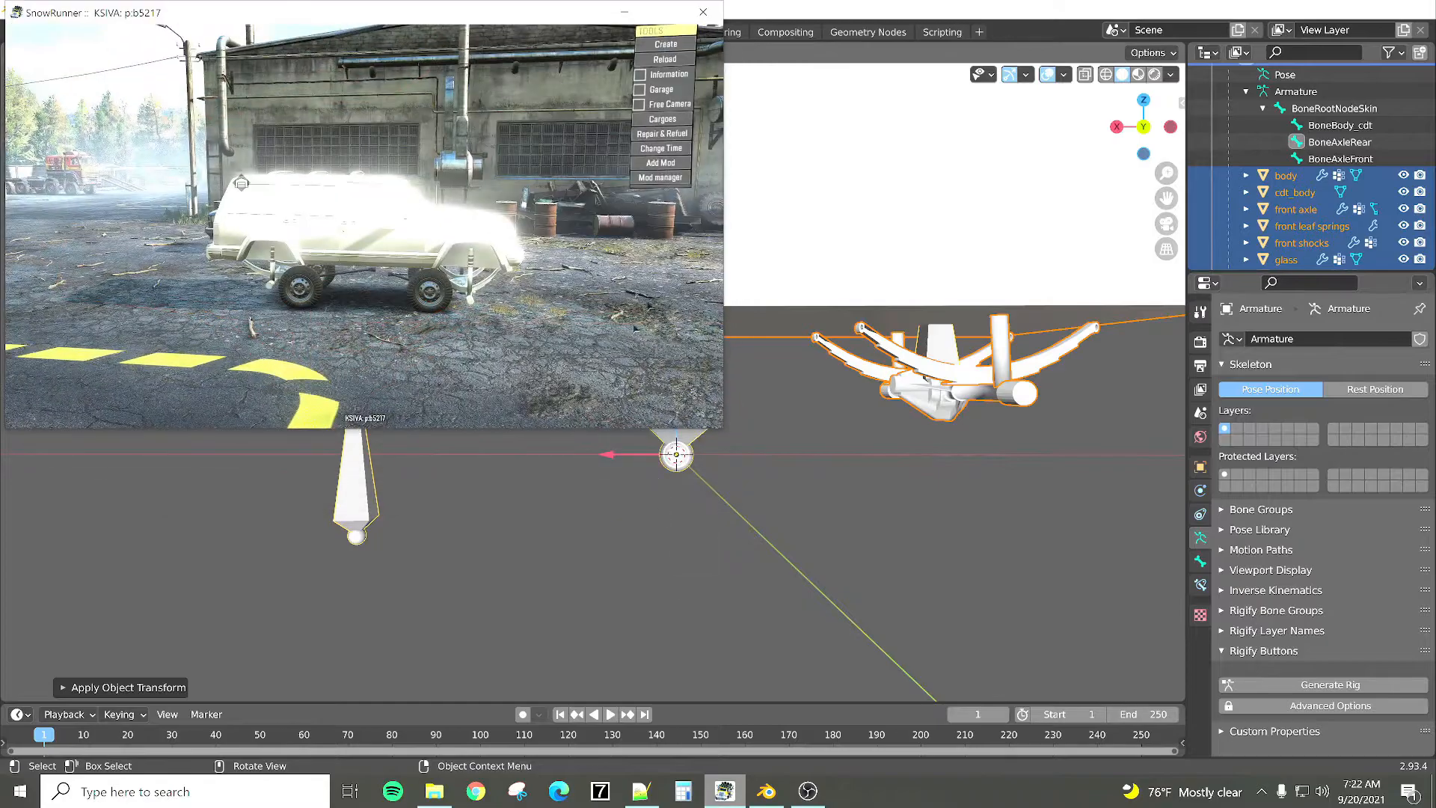
Step: Convert the Tutorial mod again in the SnowRunner mod manager
click(664, 43)
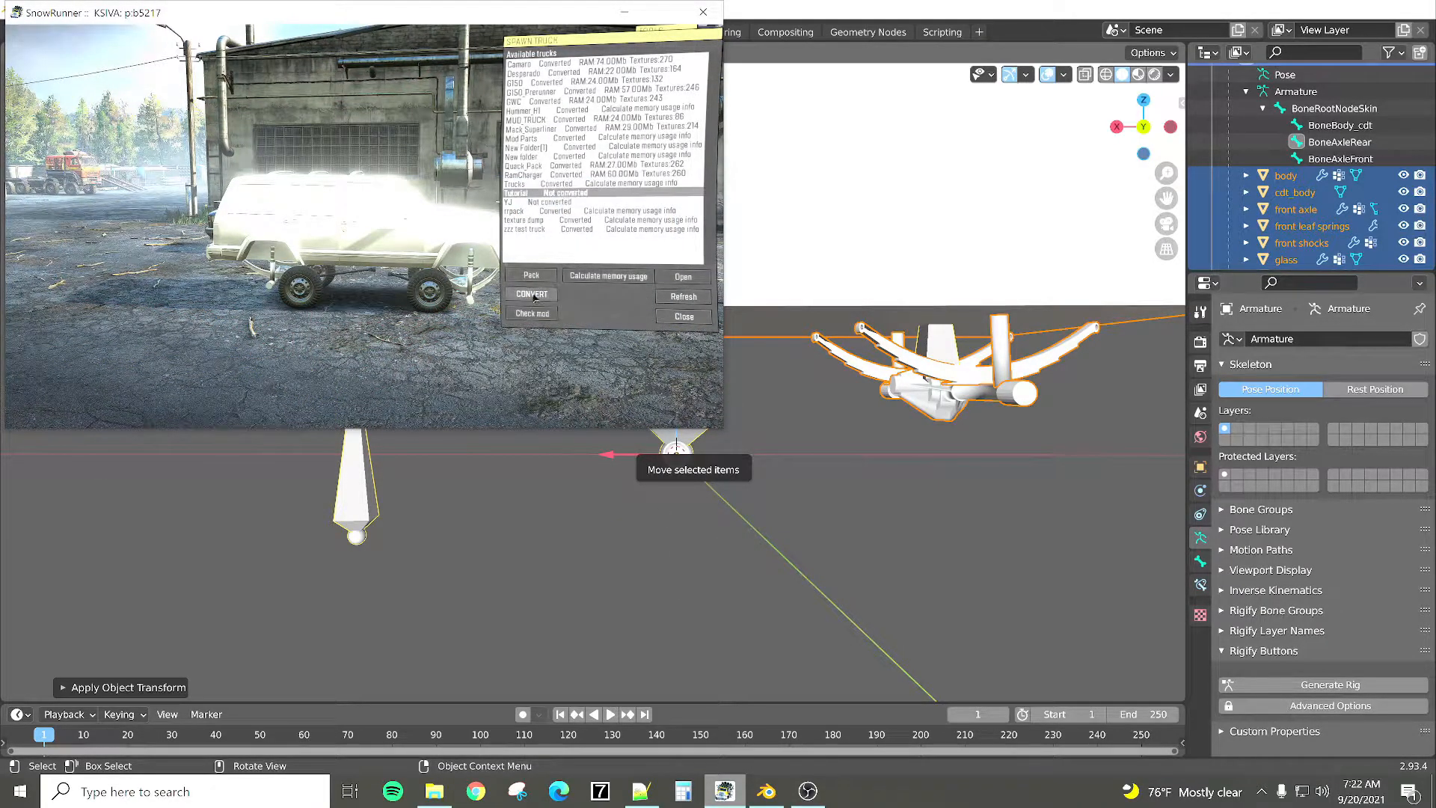
click(529, 295)
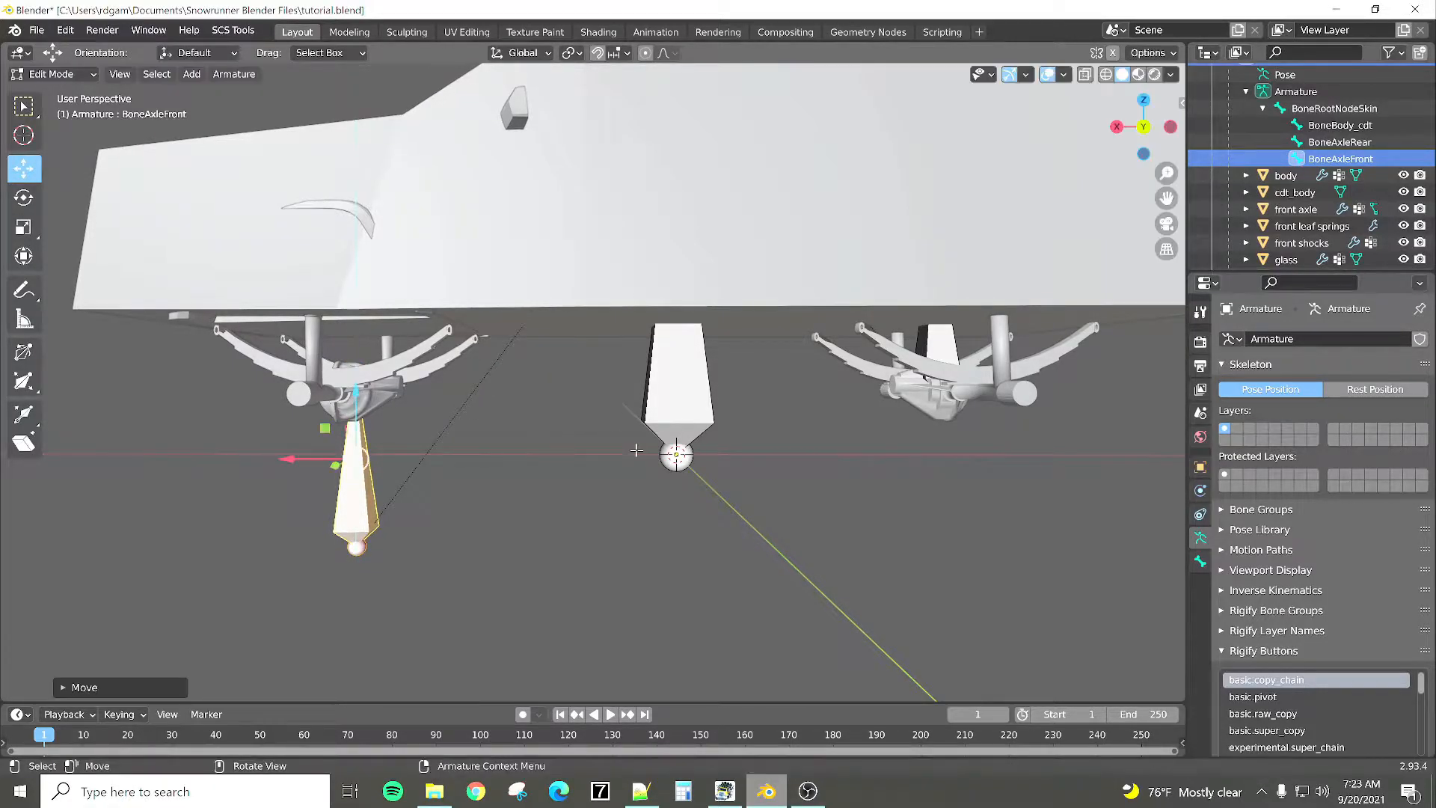
mouse_move(468, 401)
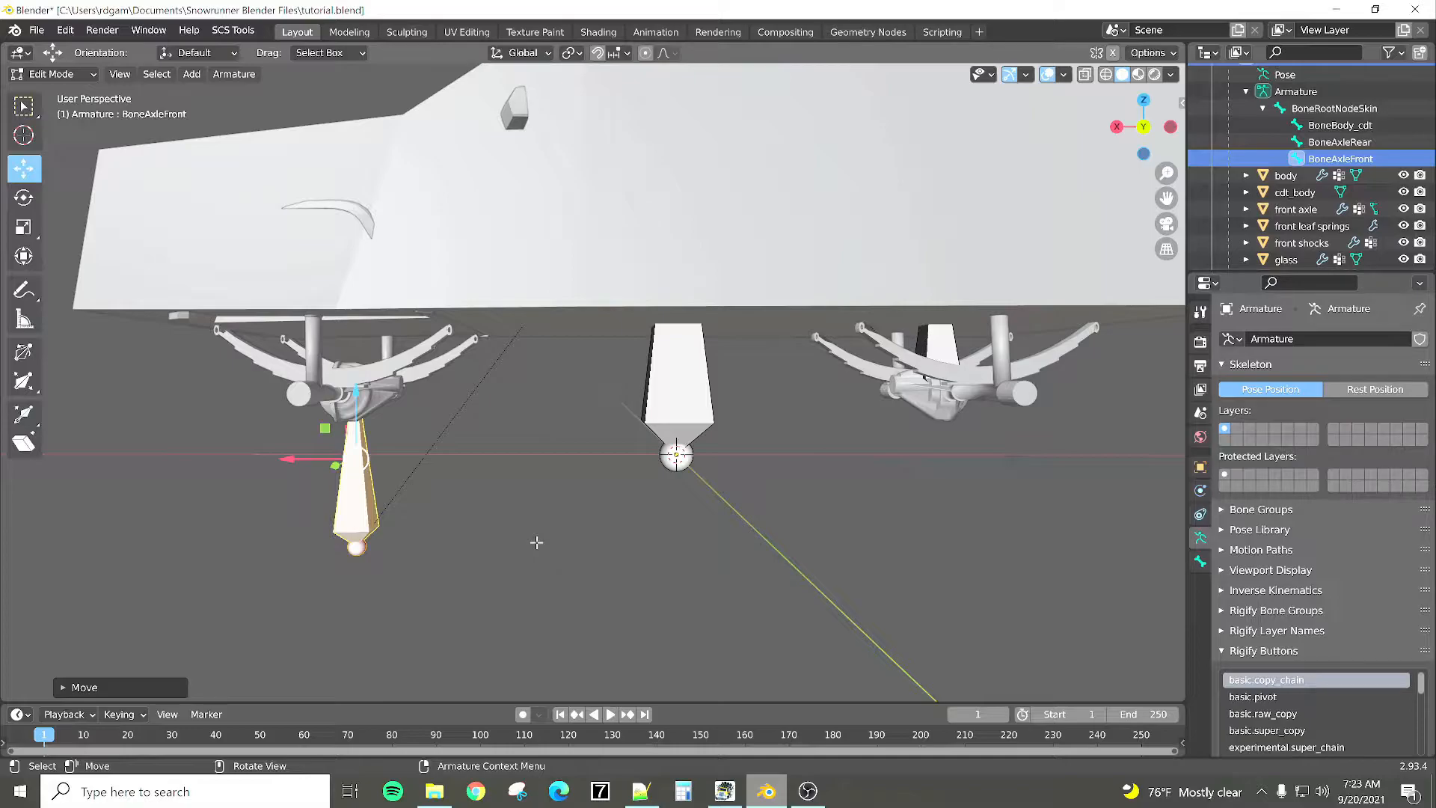
mouse_move(426, 535)
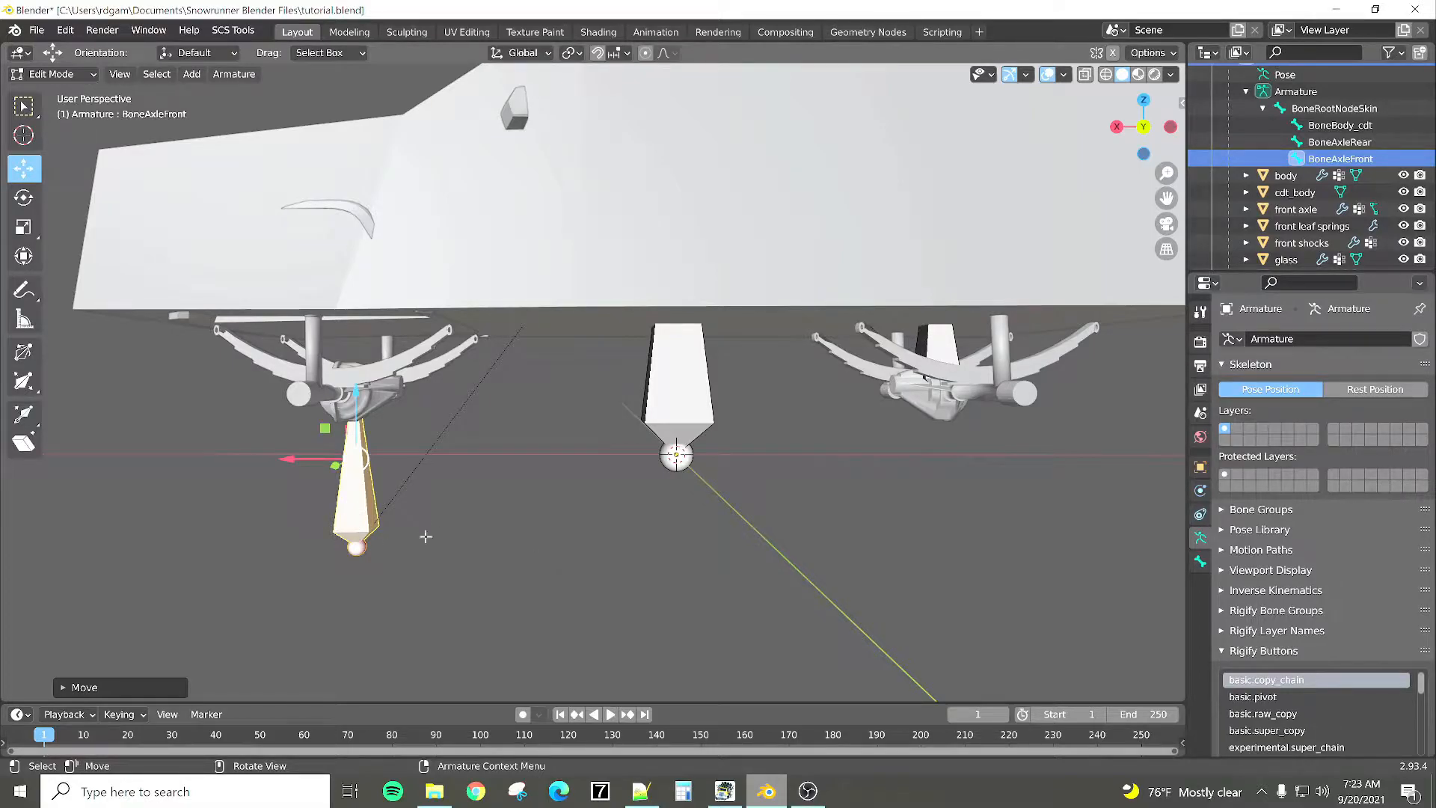
mouse_move(583, 515)
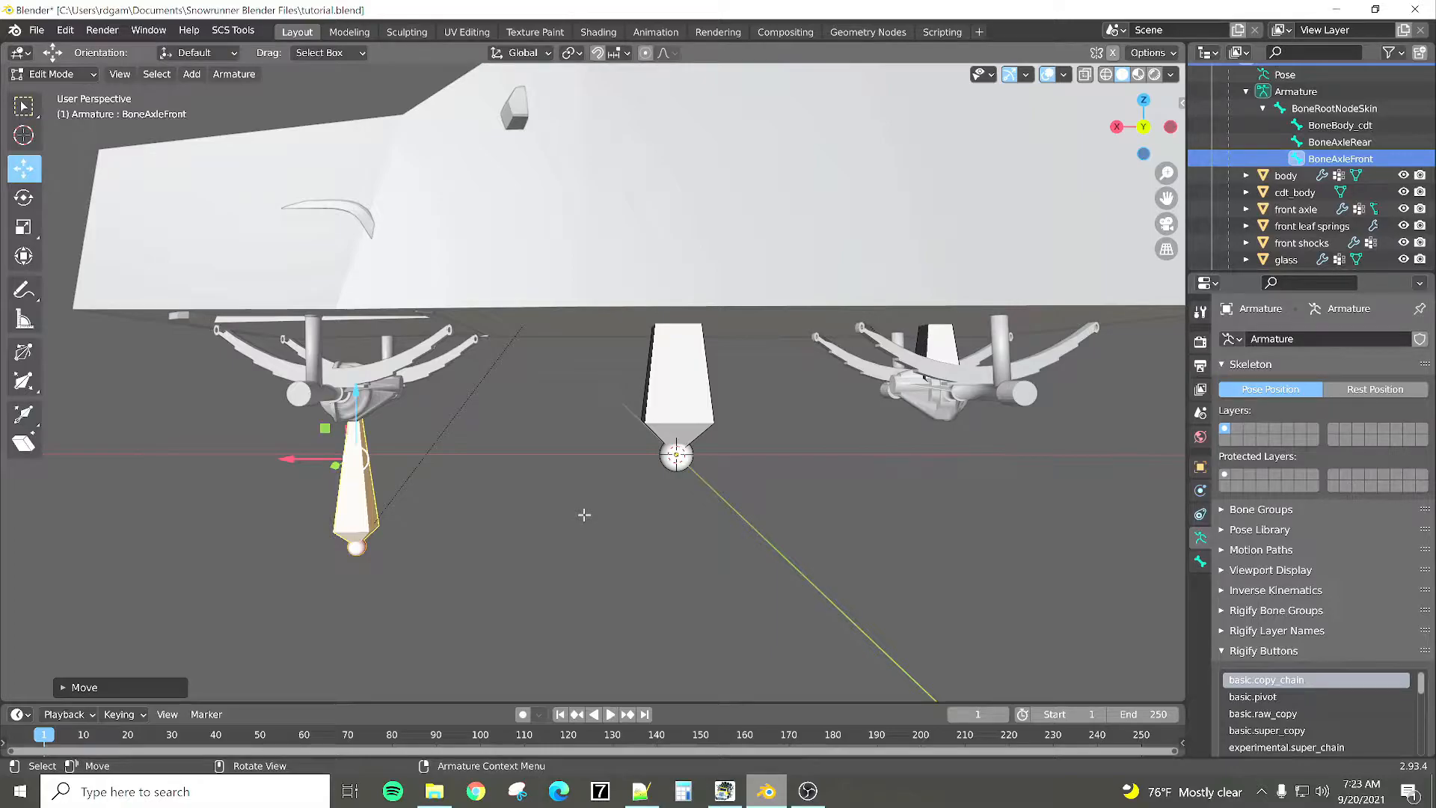
Step: Leave bone editing so the armature returns to object mode
key(Tab)
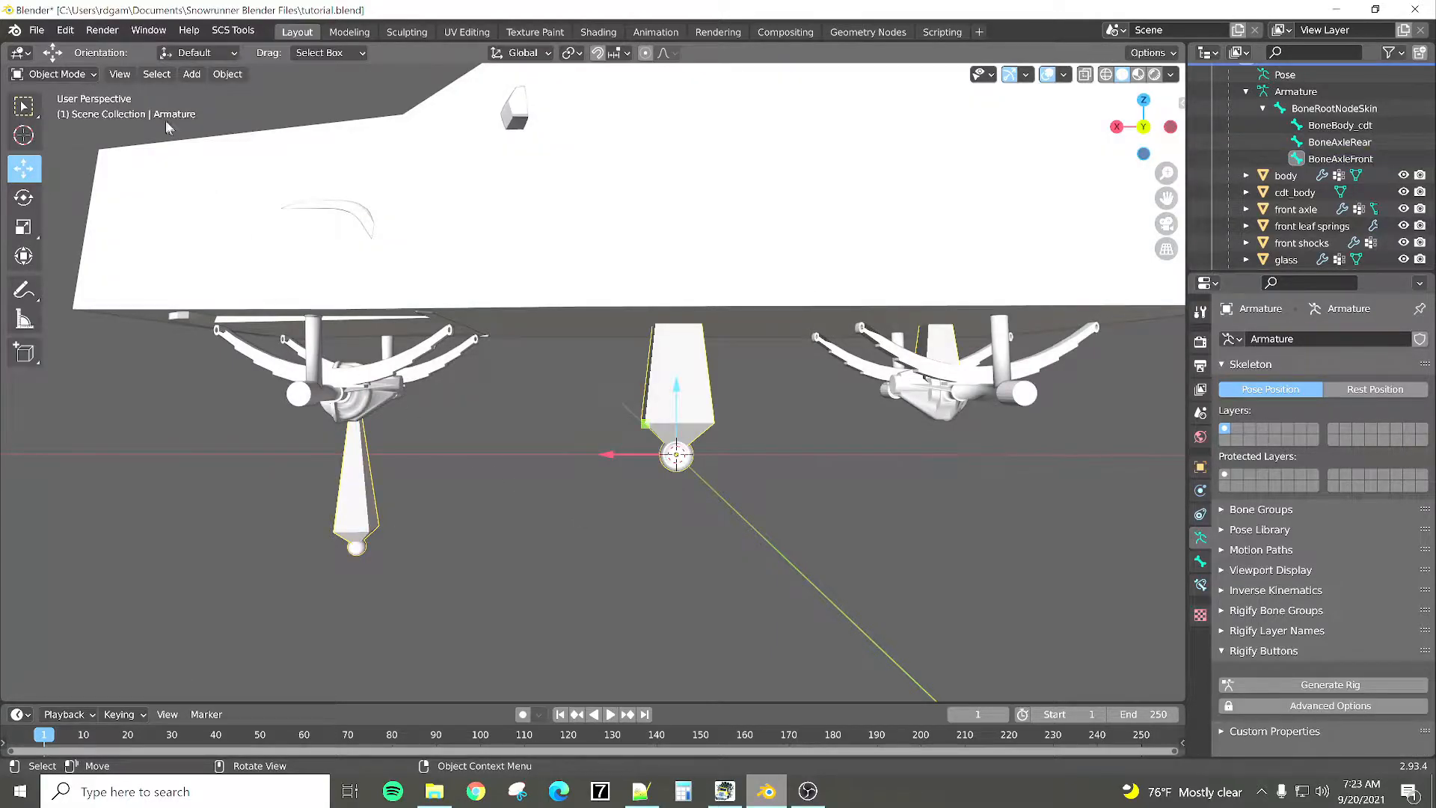
Step: Select all objects and export the truck as SCS game objects
click(155, 74)
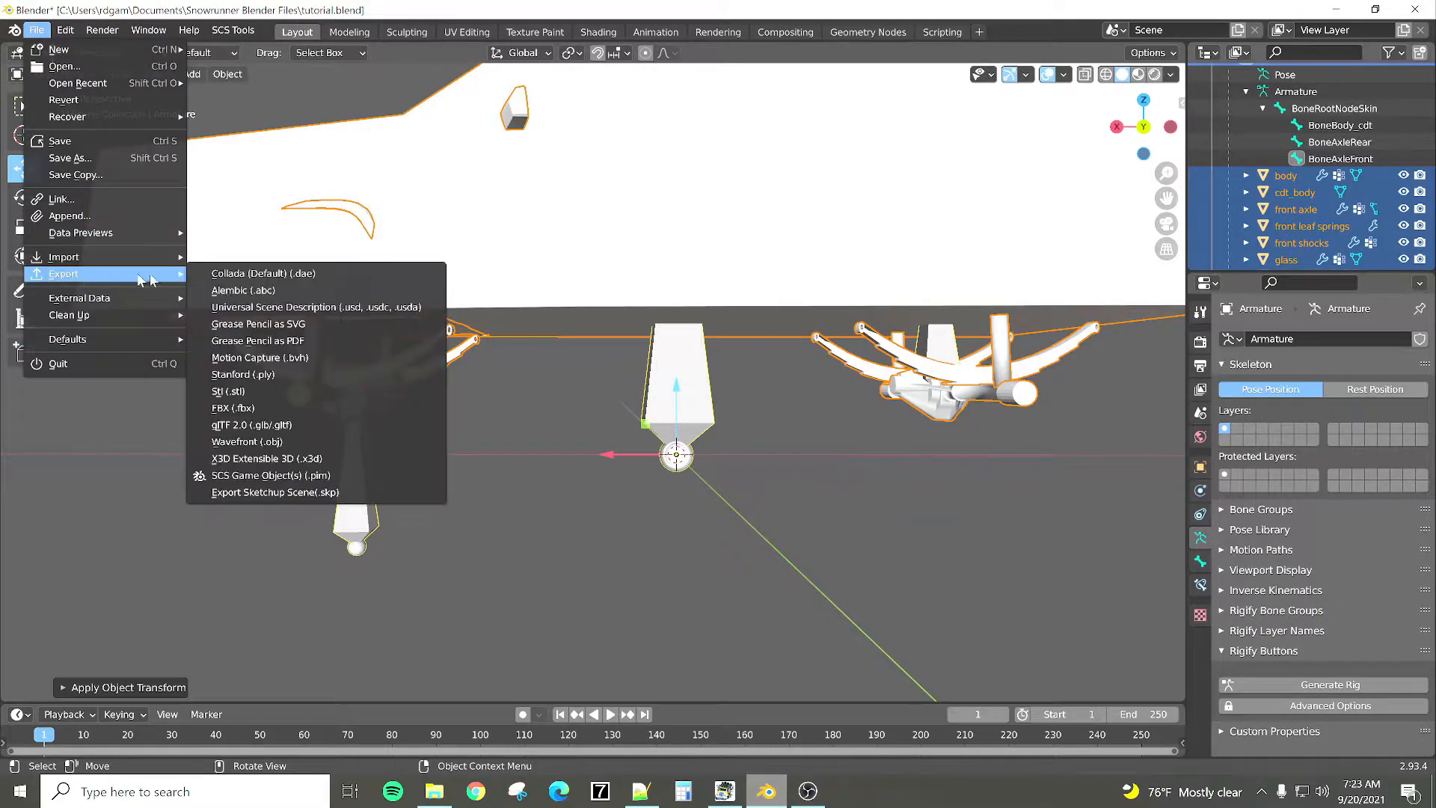
click(228, 407)
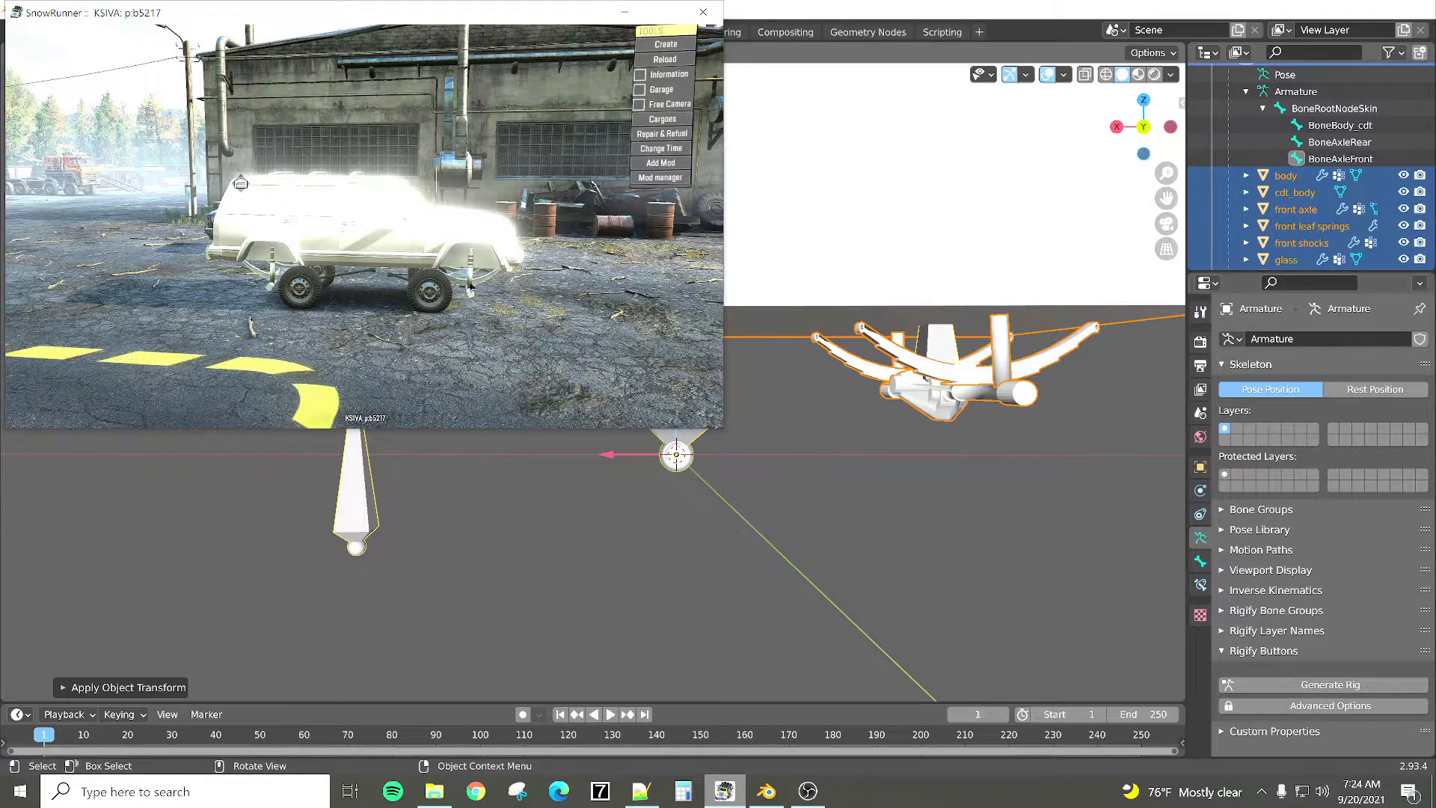
mouse_move(587, 495)
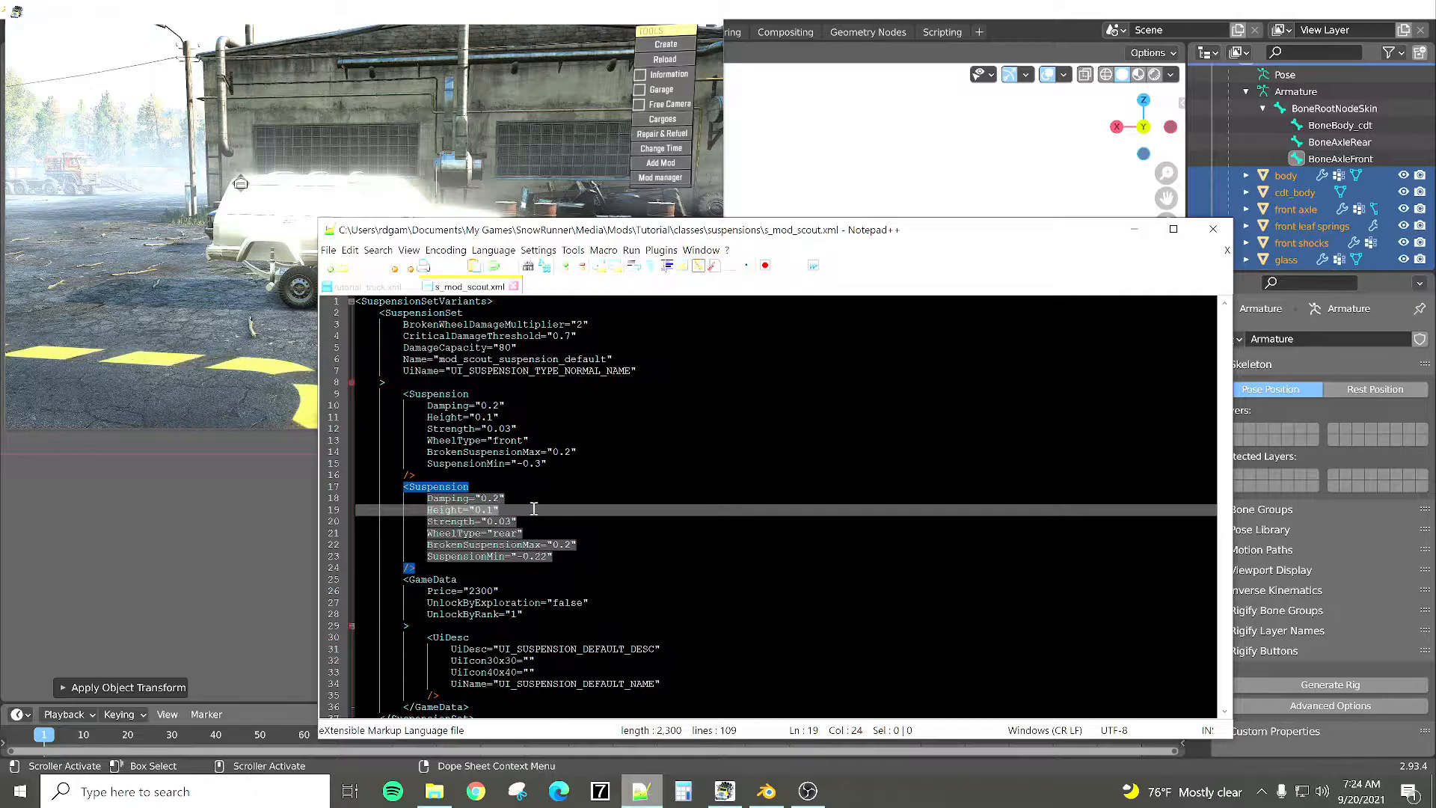
Step: Switch to tutorial_truck.xml and scroll down to its Wheels section
click(366, 286)
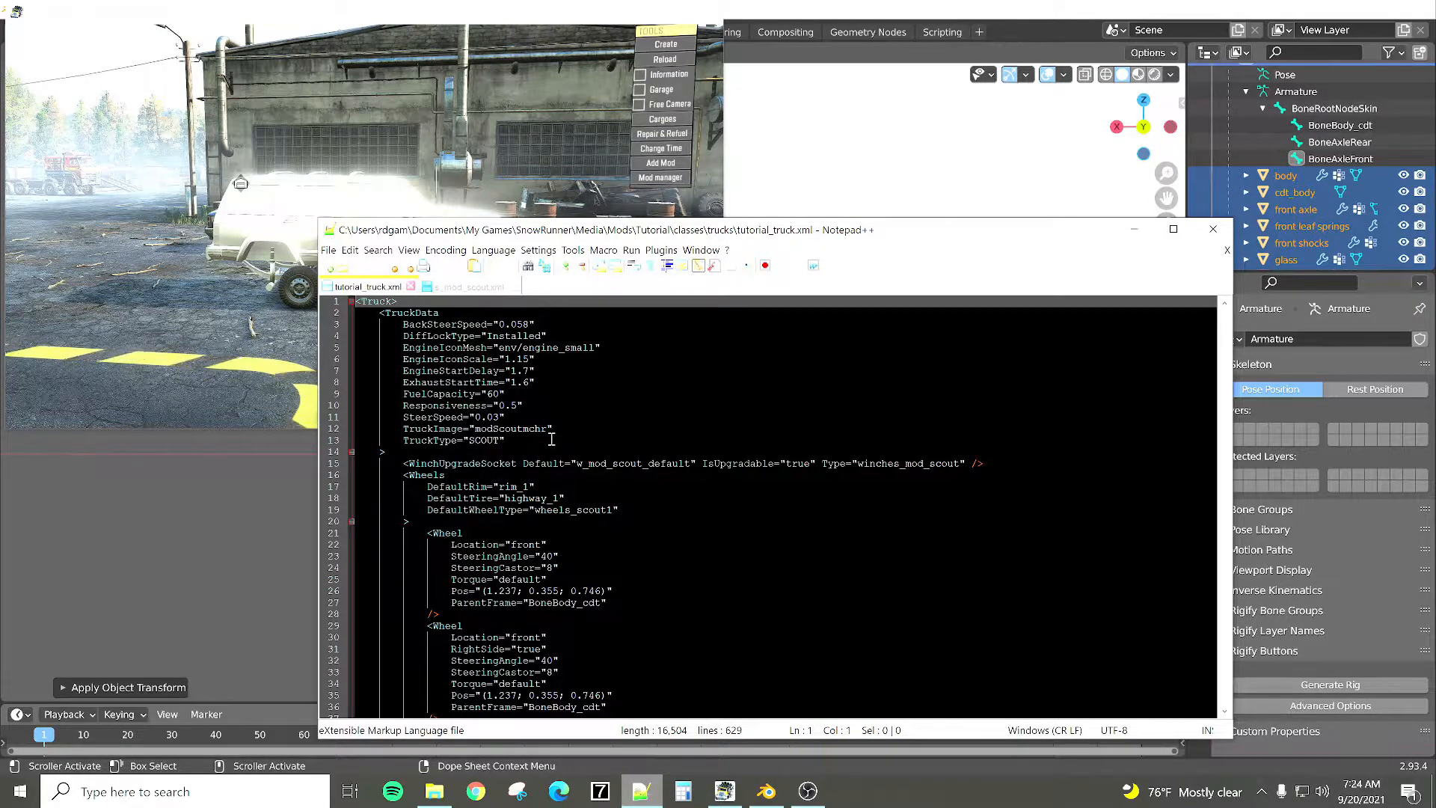
scroll(down, 3)
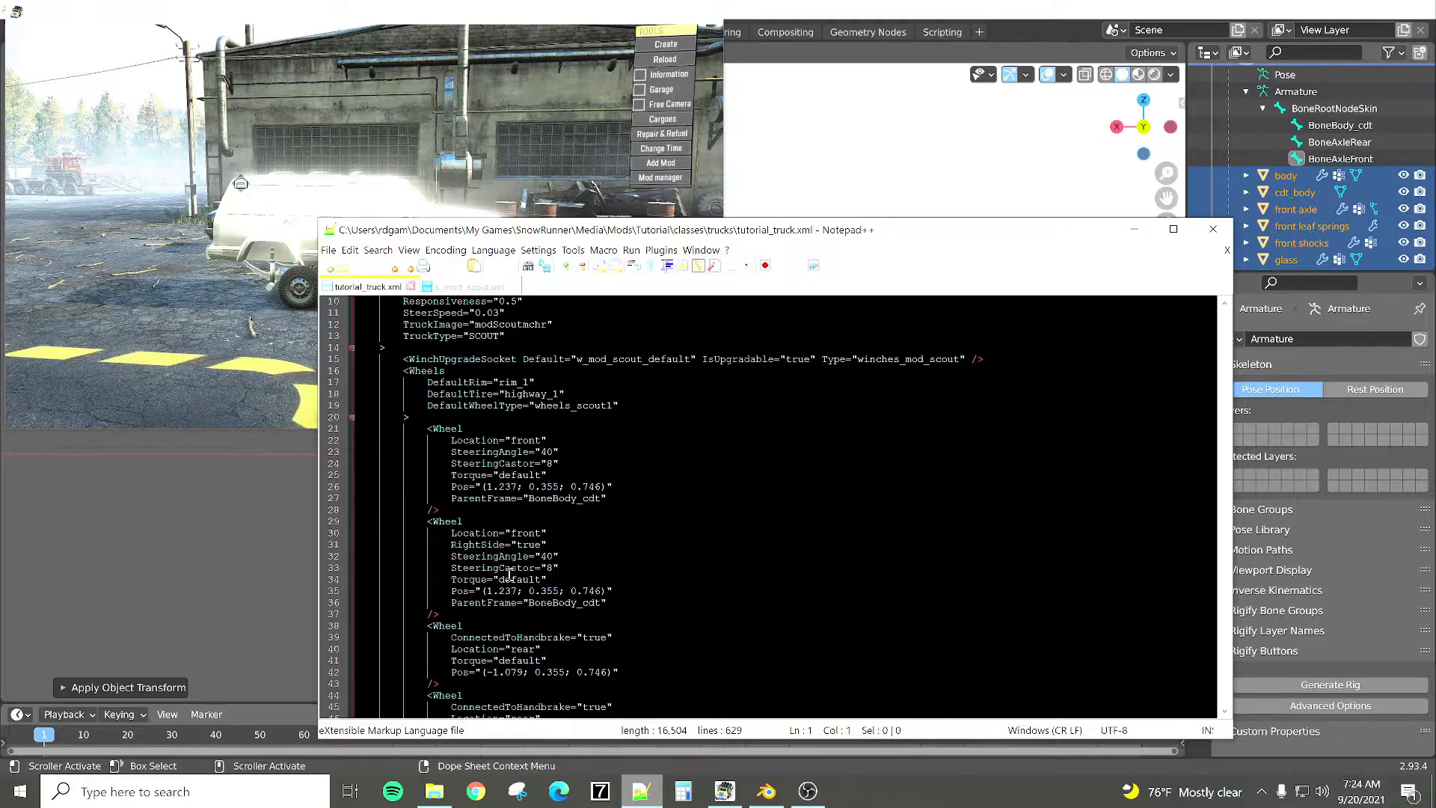
scroll(down, 3)
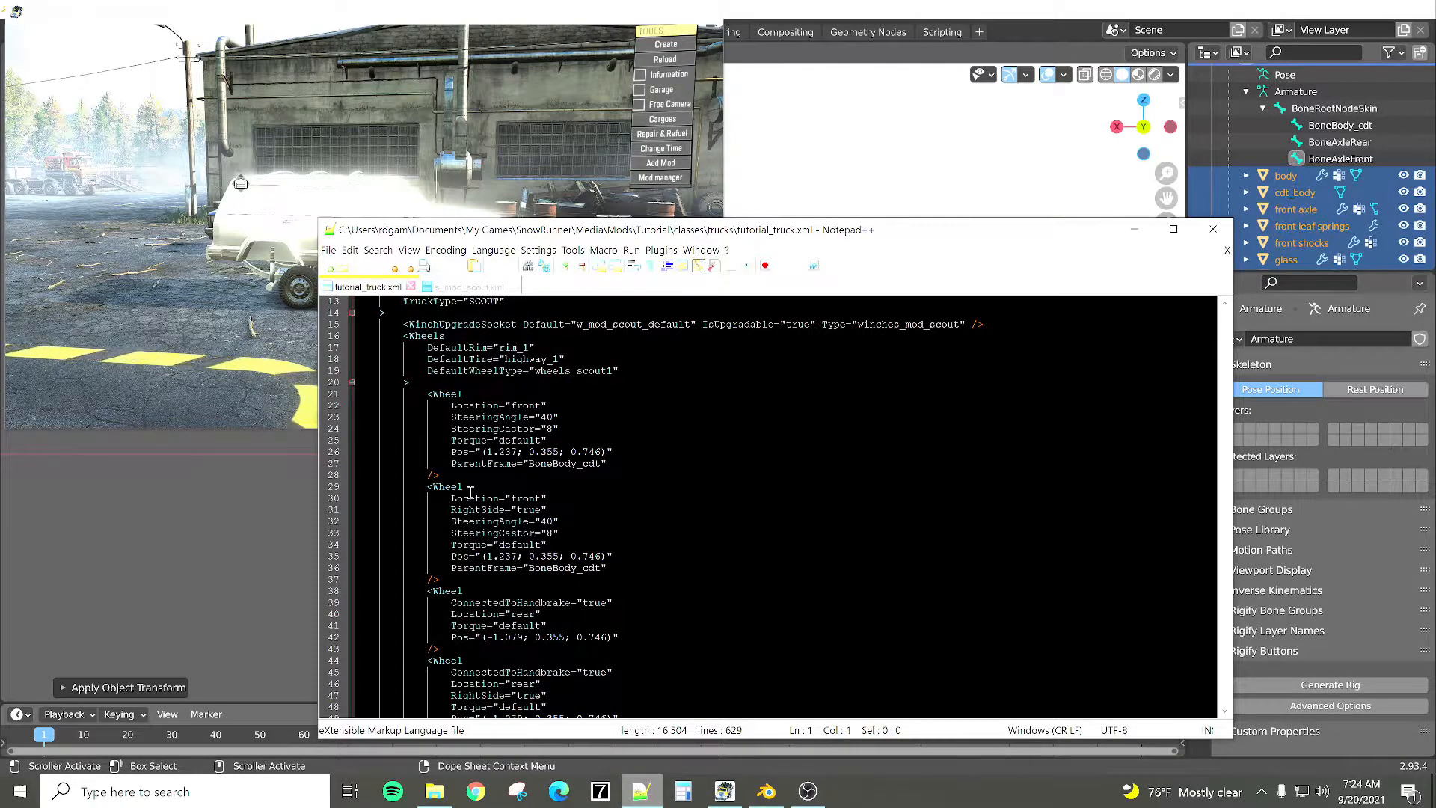
scroll(down, 3)
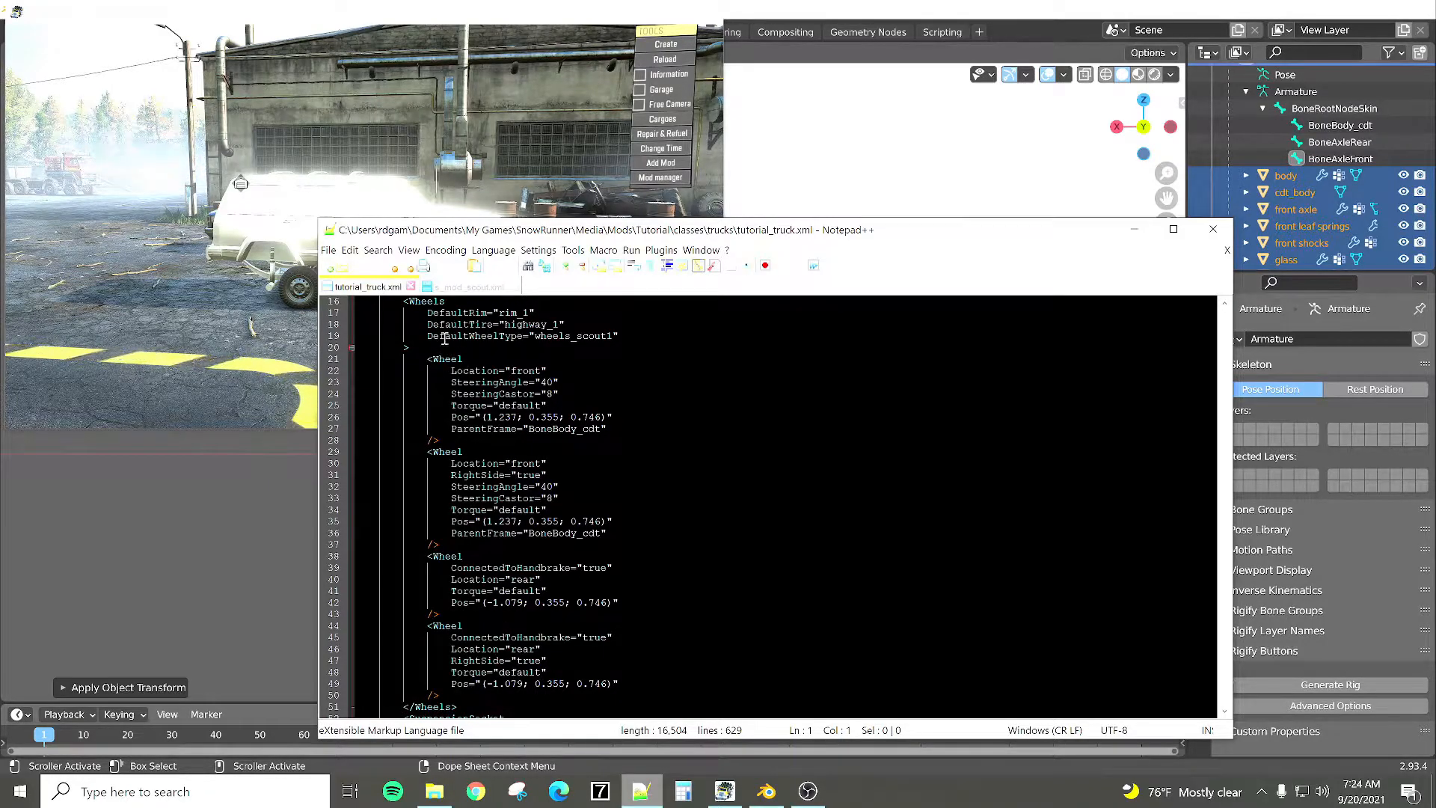
mouse_move(538, 434)
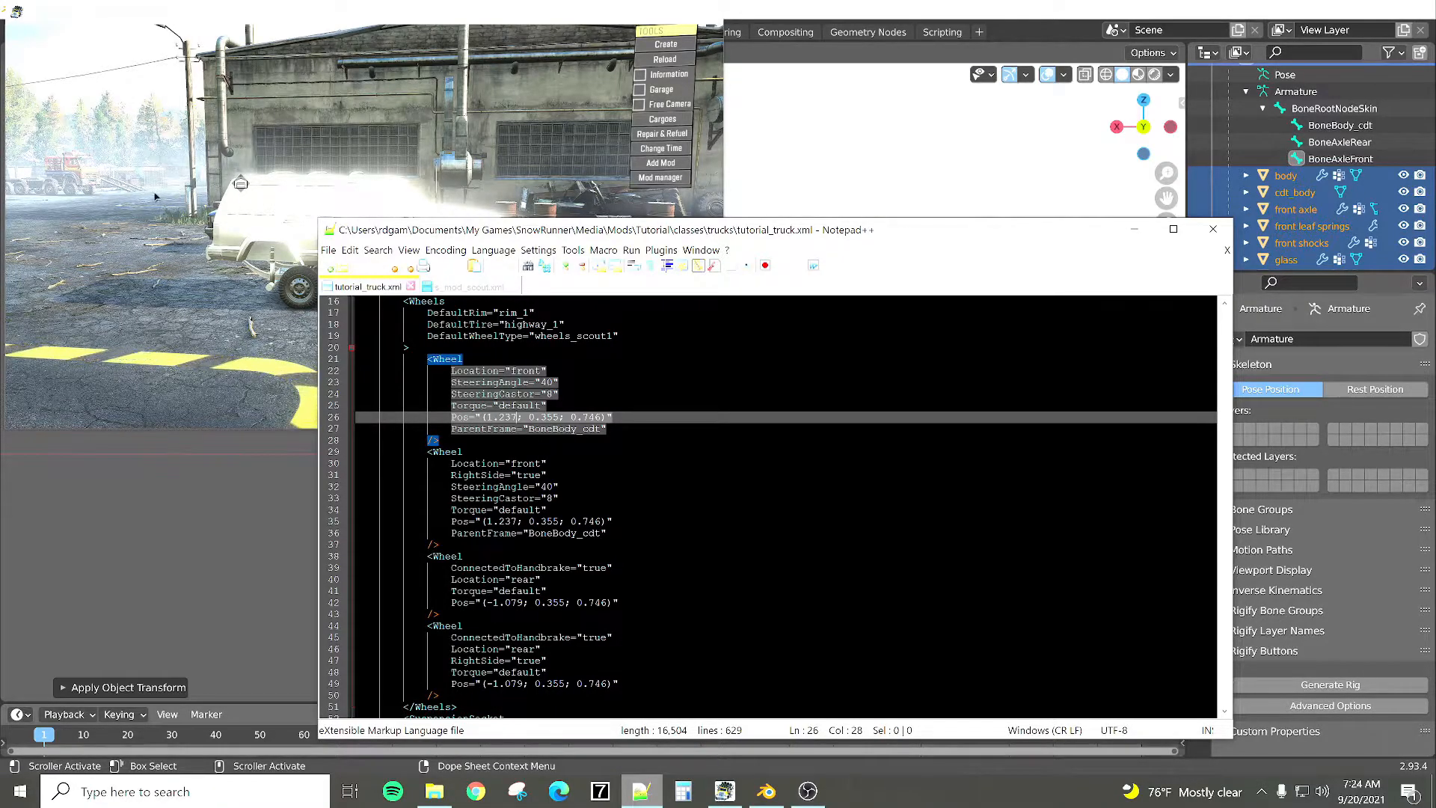
Step: Replace the 0.355 height in the wheel Pos values with 0
click(556, 418)
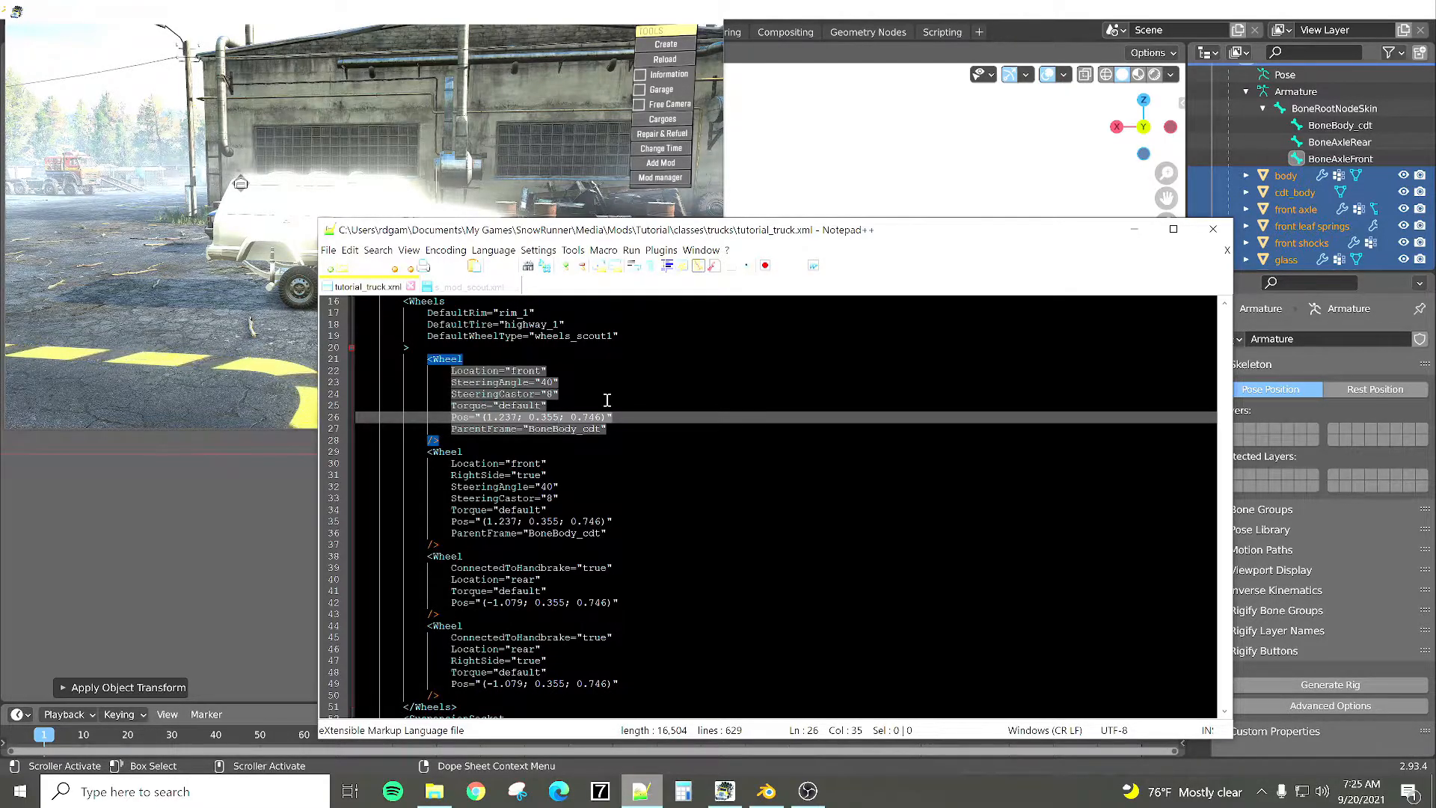
key(BackSpace)
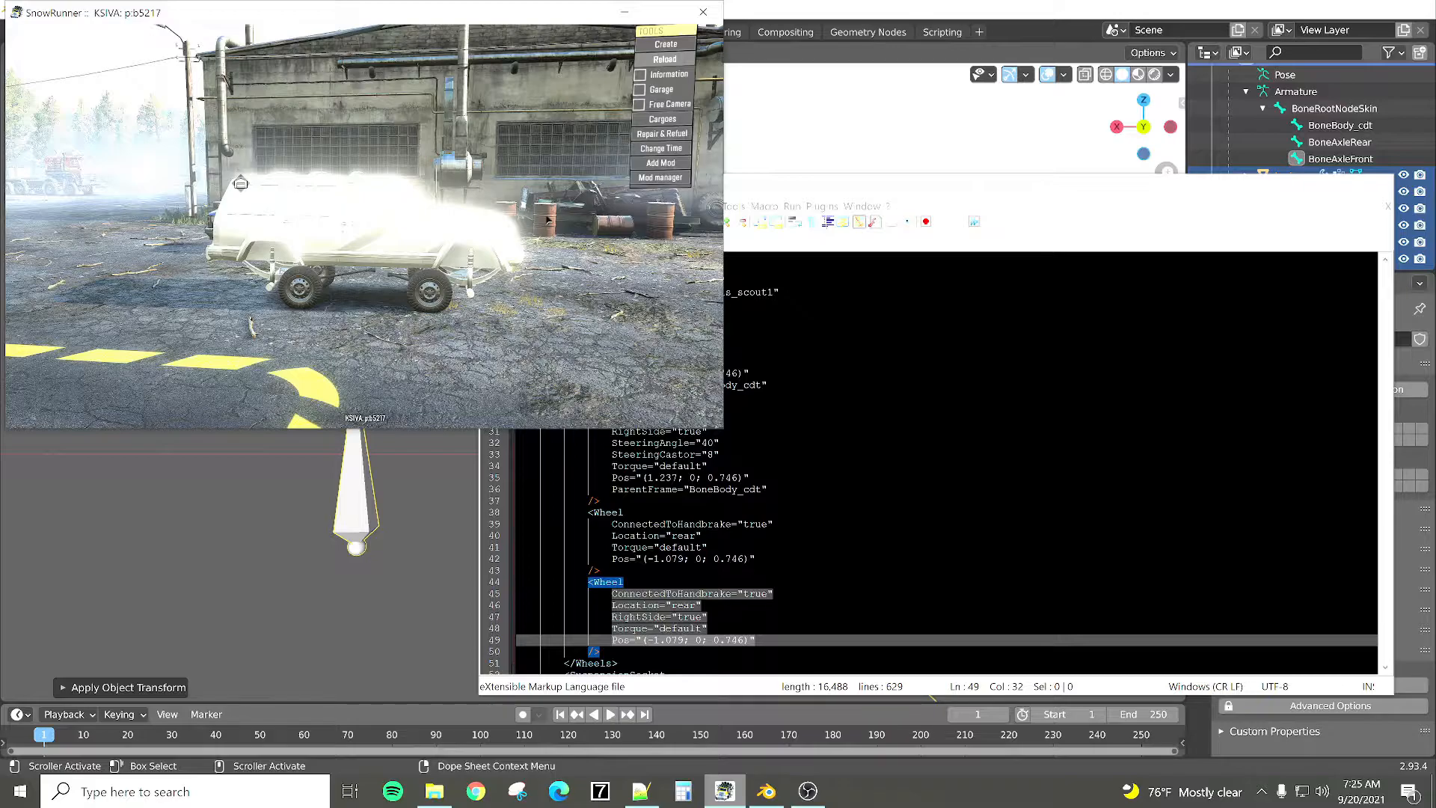
Step: Reload the truck in the mod editor to test the edited wheel heights
click(702, 12)
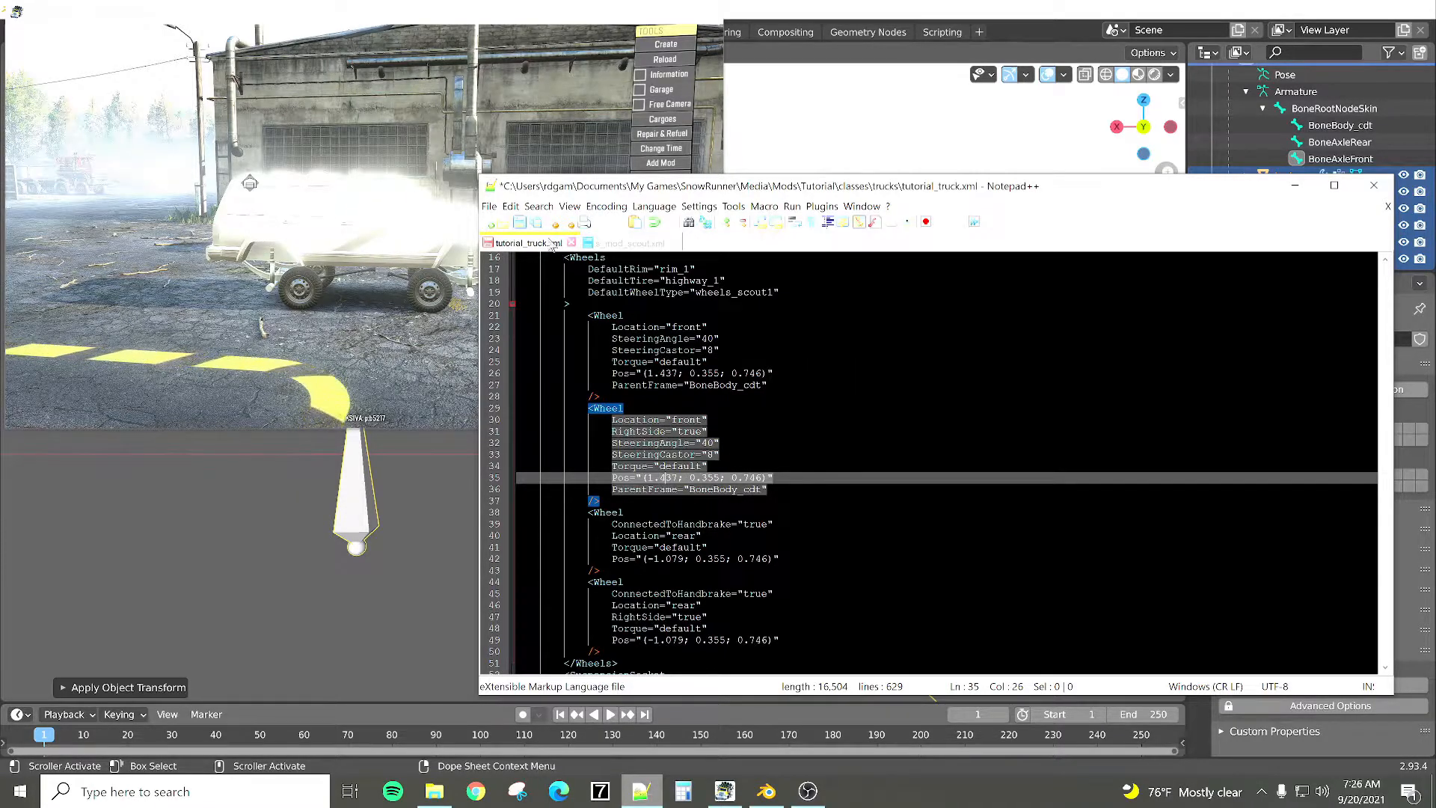
Step: Save tutorial_truck.xml with the widened front wheel positions
key(ctrl+s)
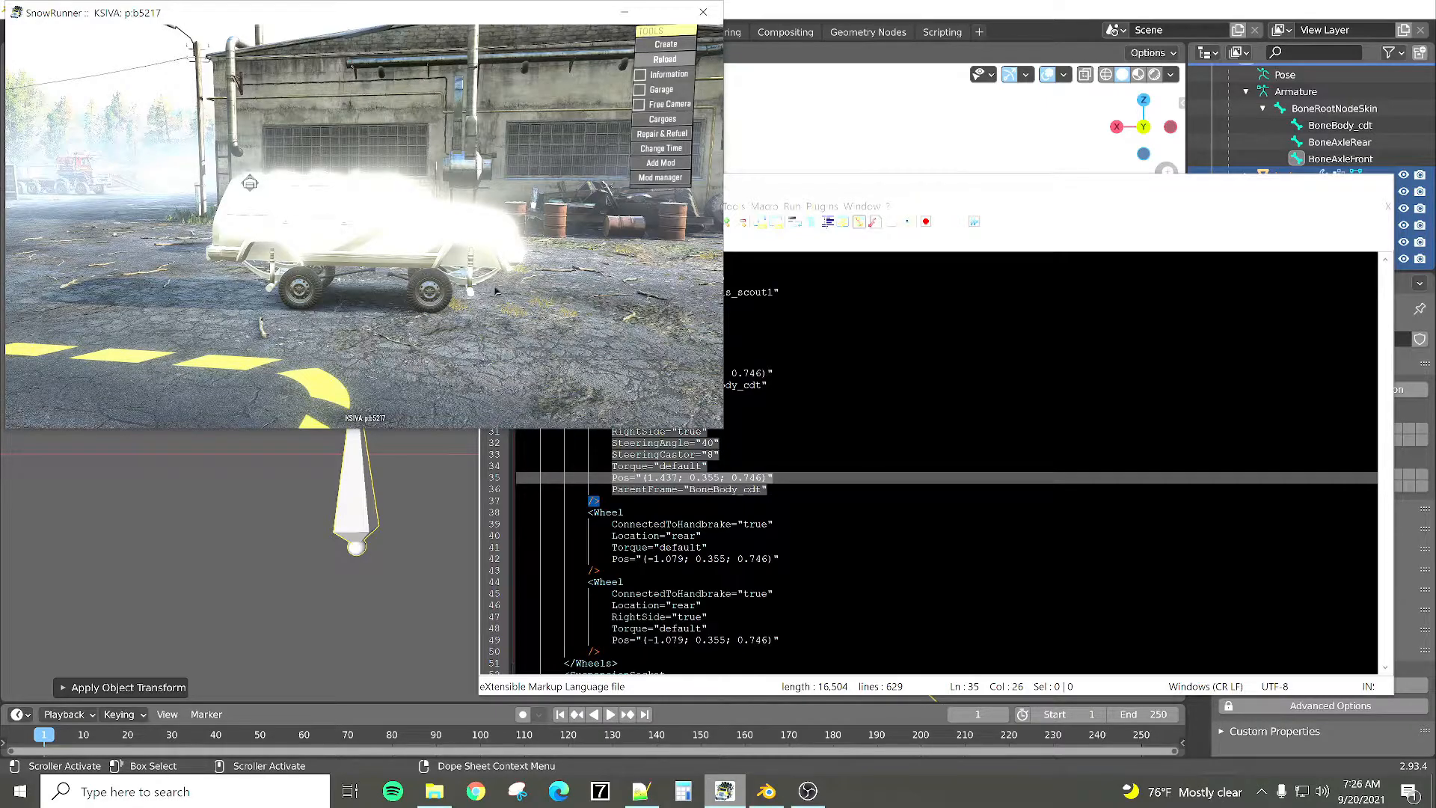
mouse_move(511, 303)
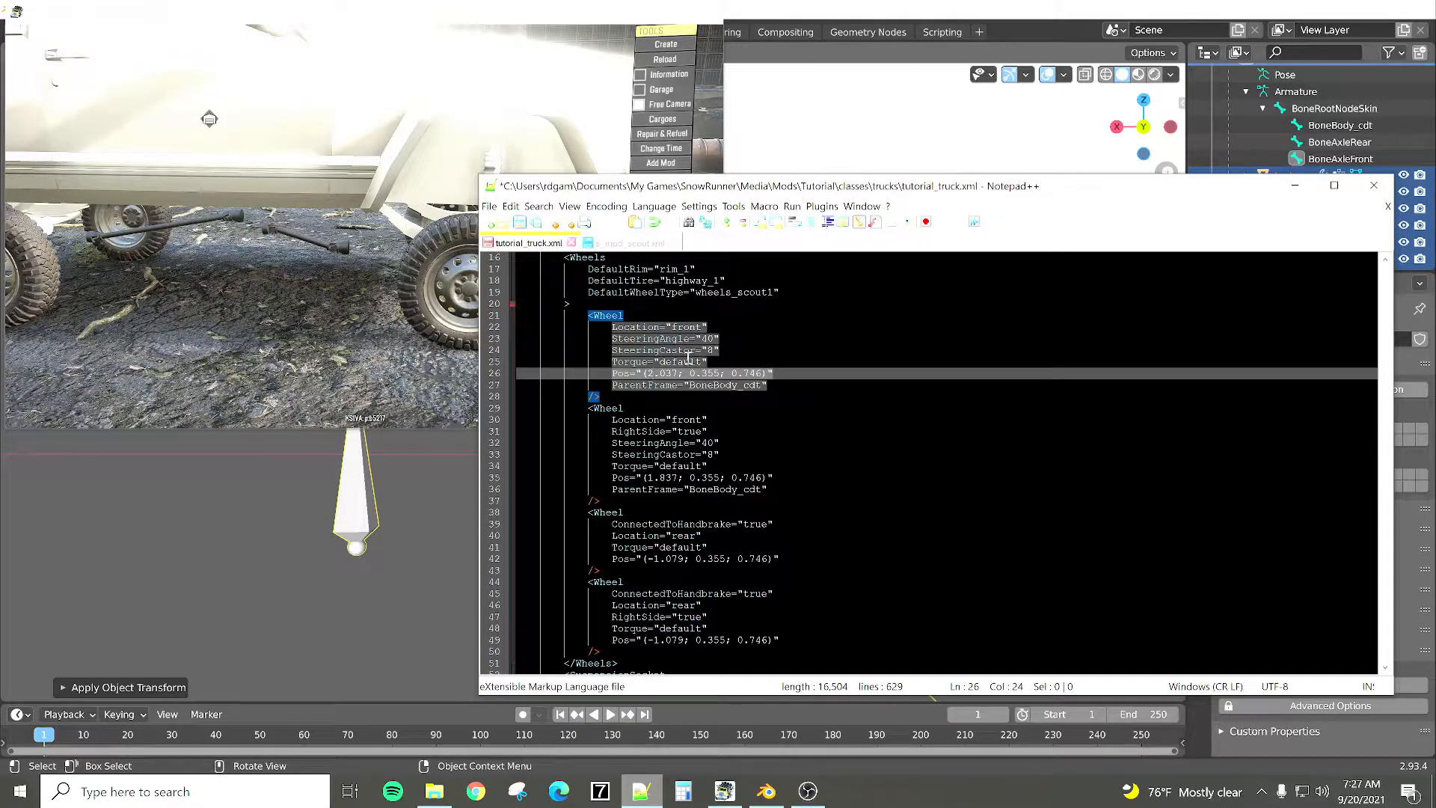
Step: Retype the X coordinate digits of the second front wheel's Pos value
click(673, 477)
text(0)
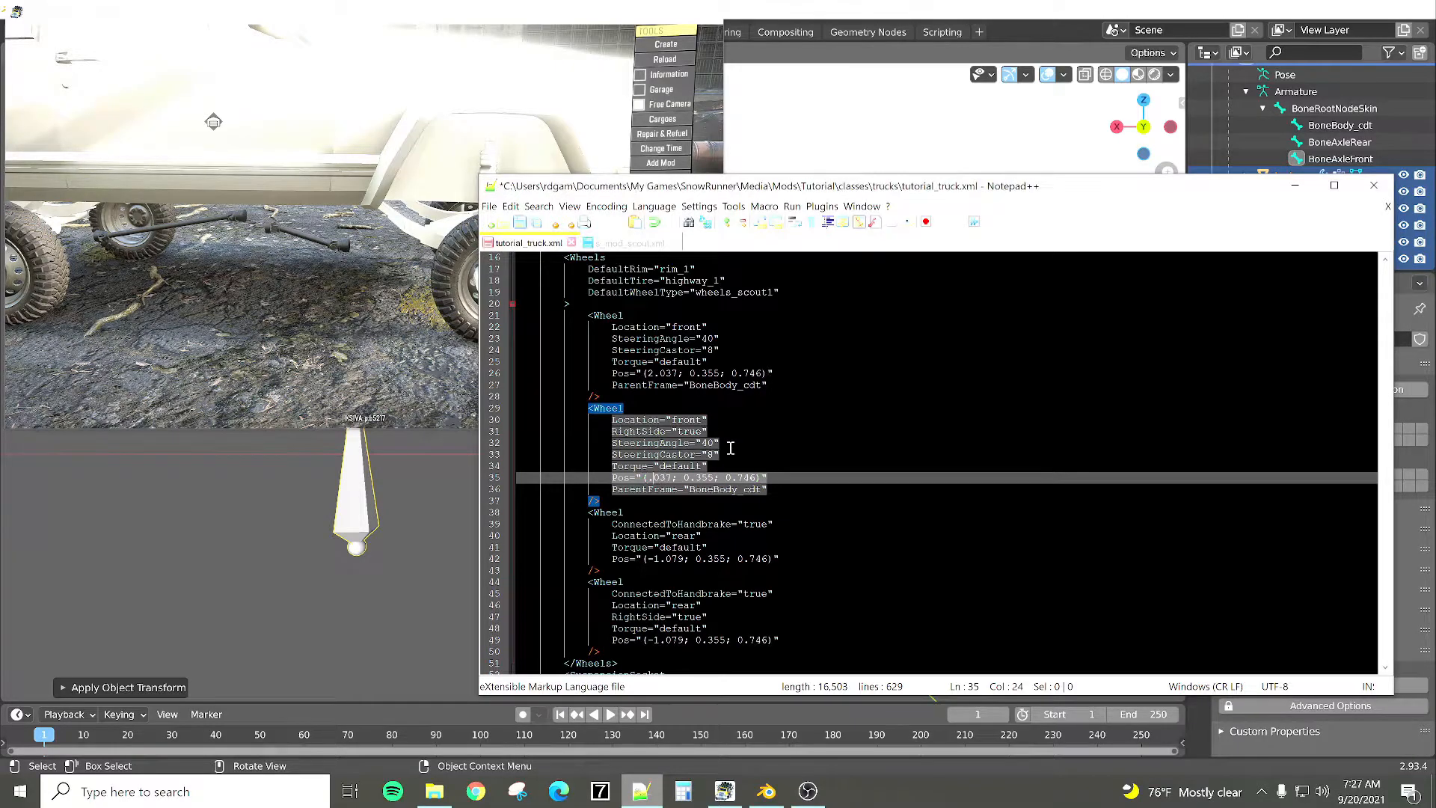
text(7)
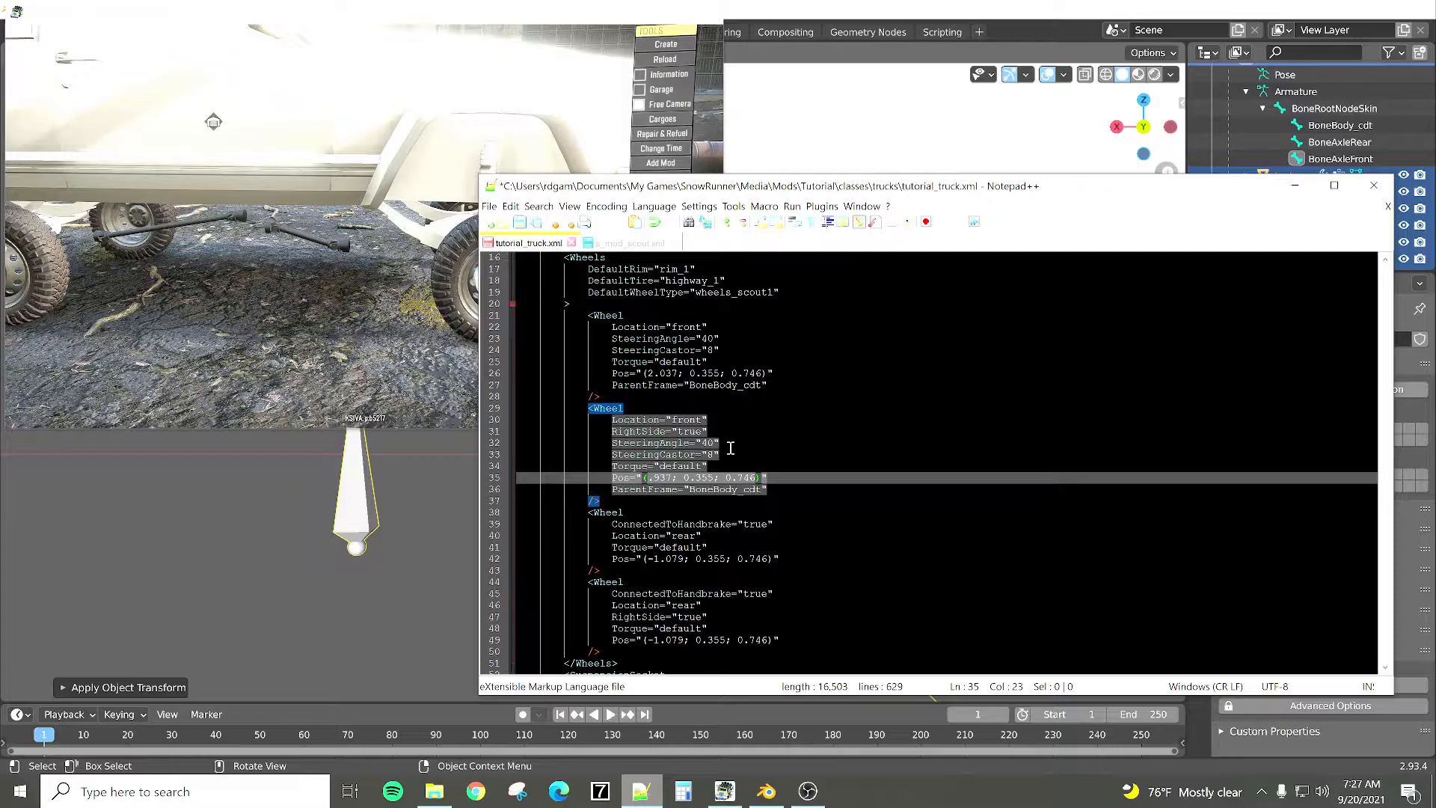
text(1)
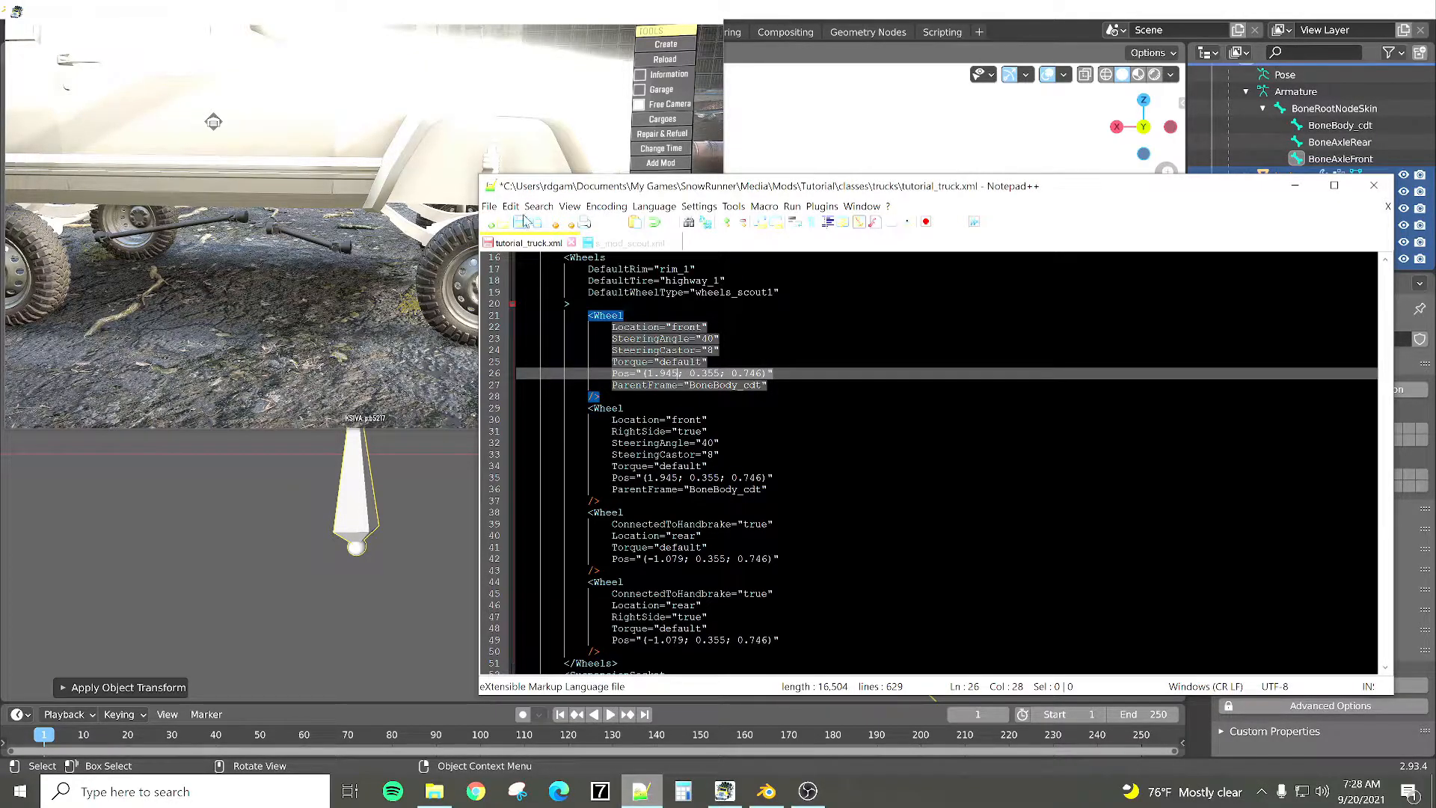
Step: Save tutorial_truck.xml with both front wheel Pos entries at X 1.945
key(ctrl+s)
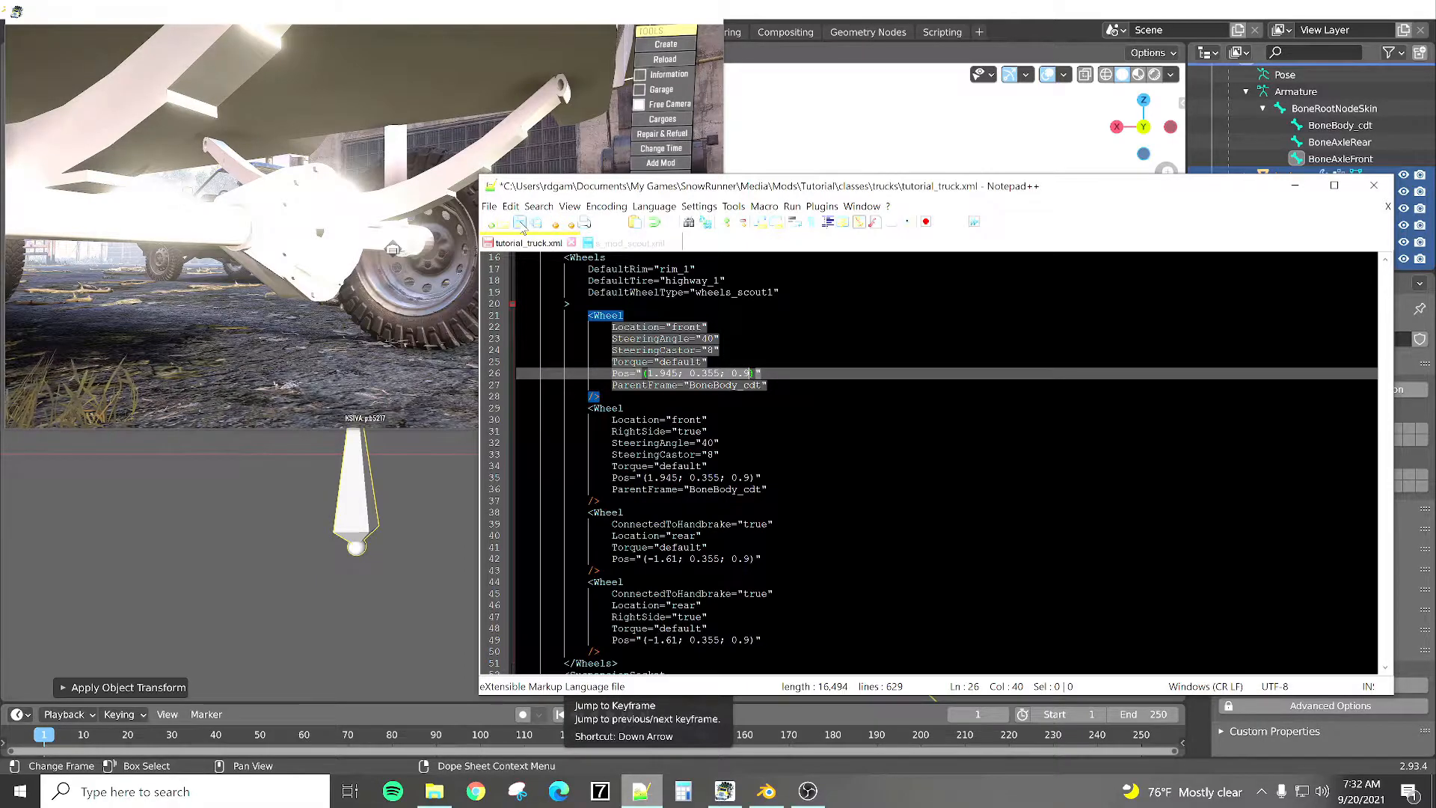
Step: Reload the edited tutorial truck in SnowRunner to test the widened wheels
click(662, 58)
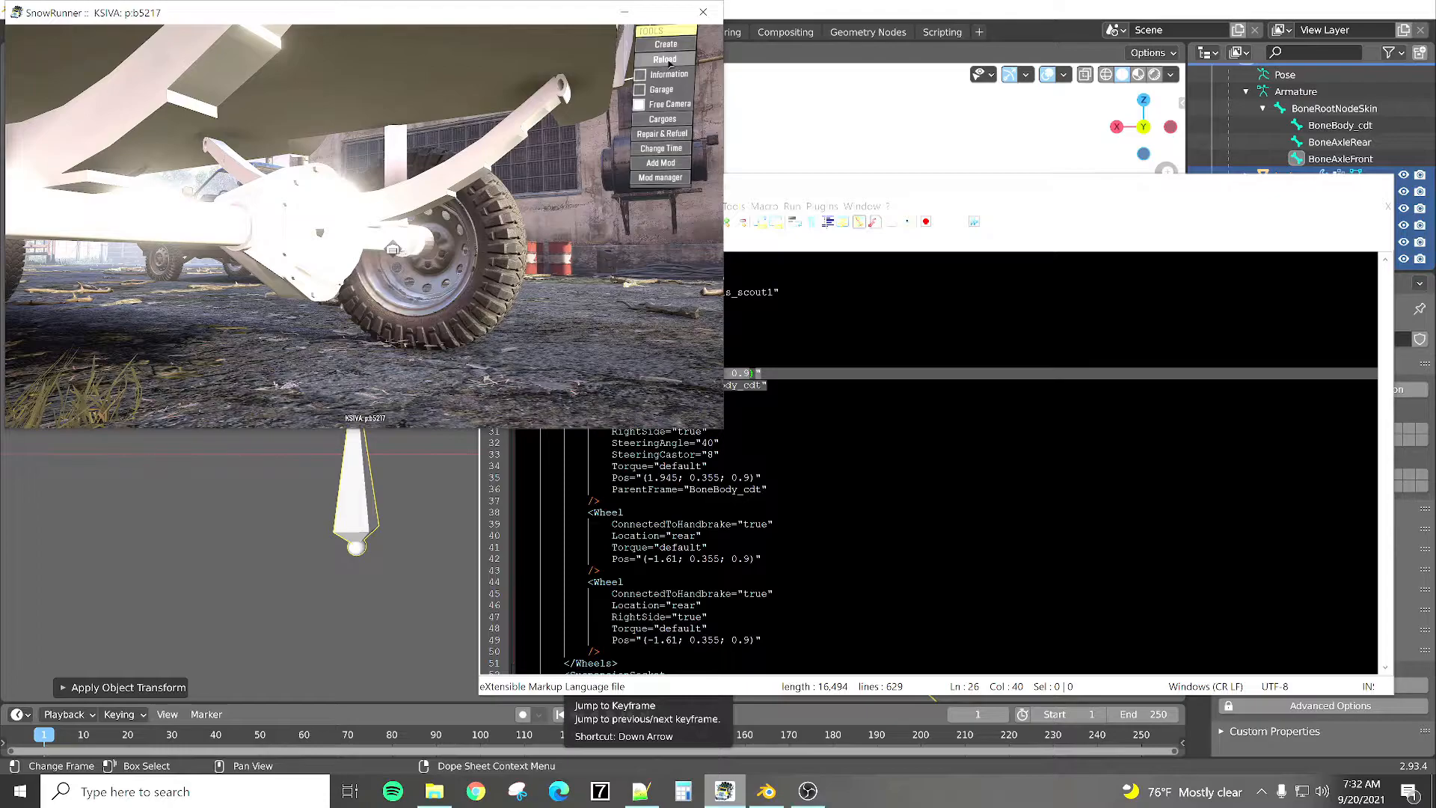
click(661, 59)
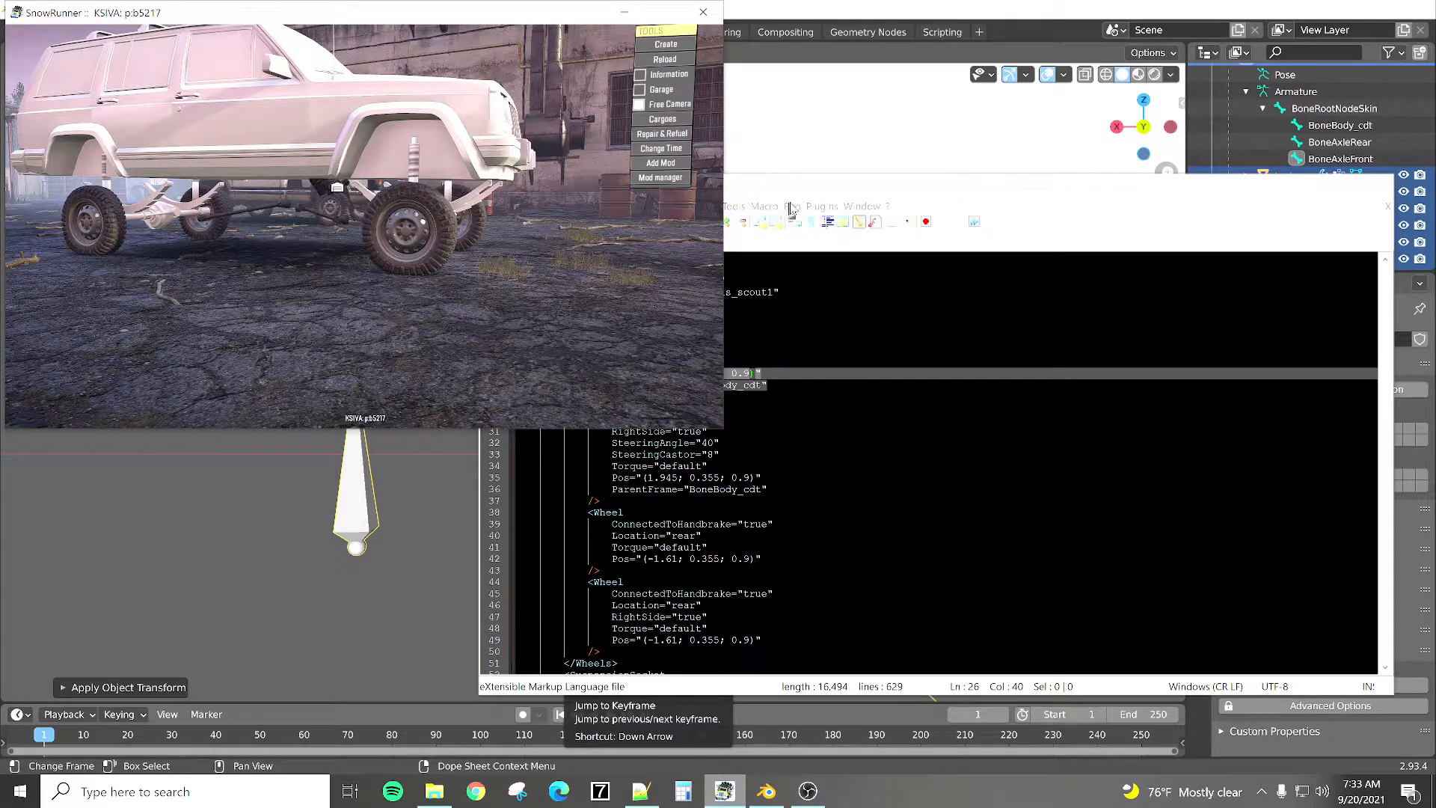
mouse_move(906, 193)
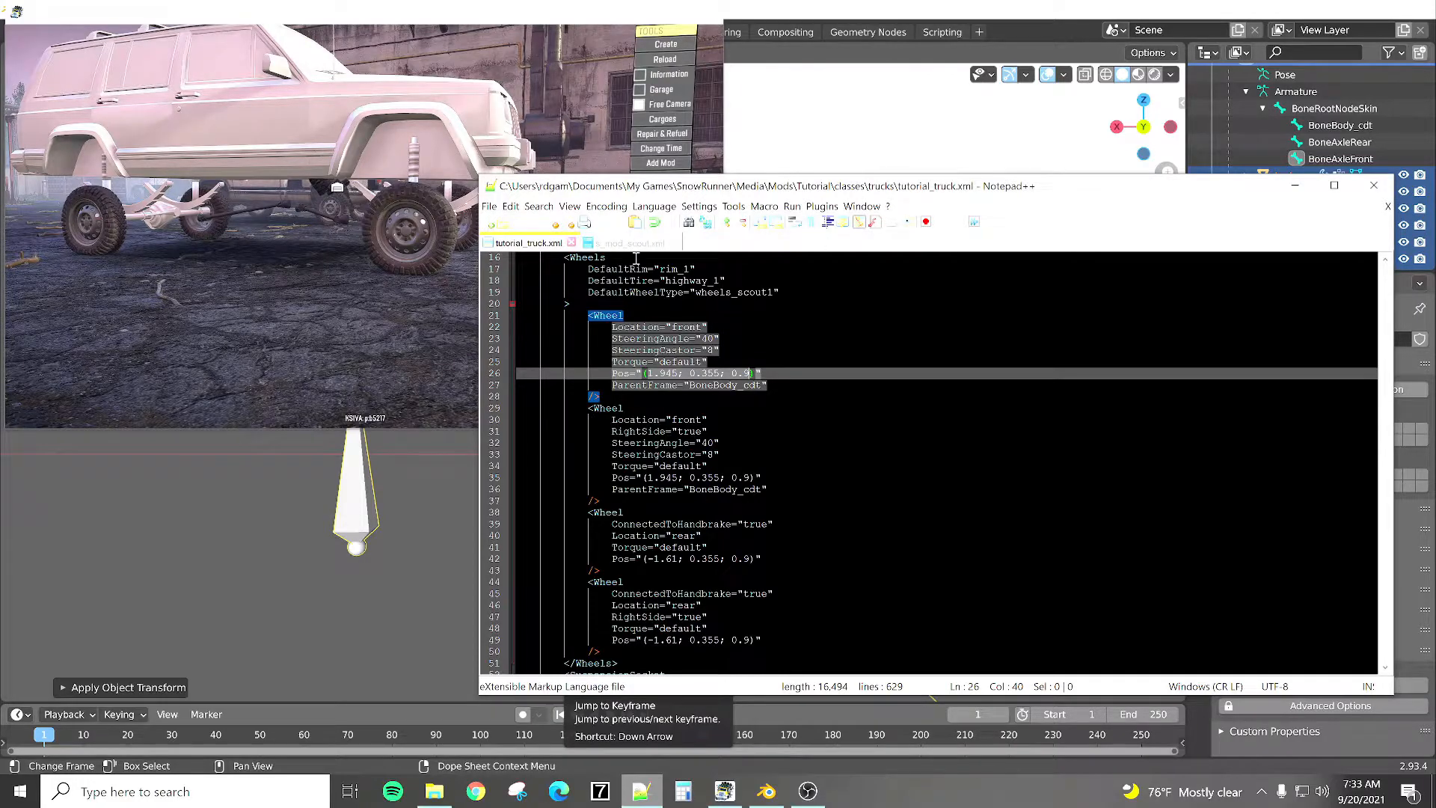
Step: In s_mod_scout.xml, lower front and rear suspension Height to 0.005 and save
click(629, 243)
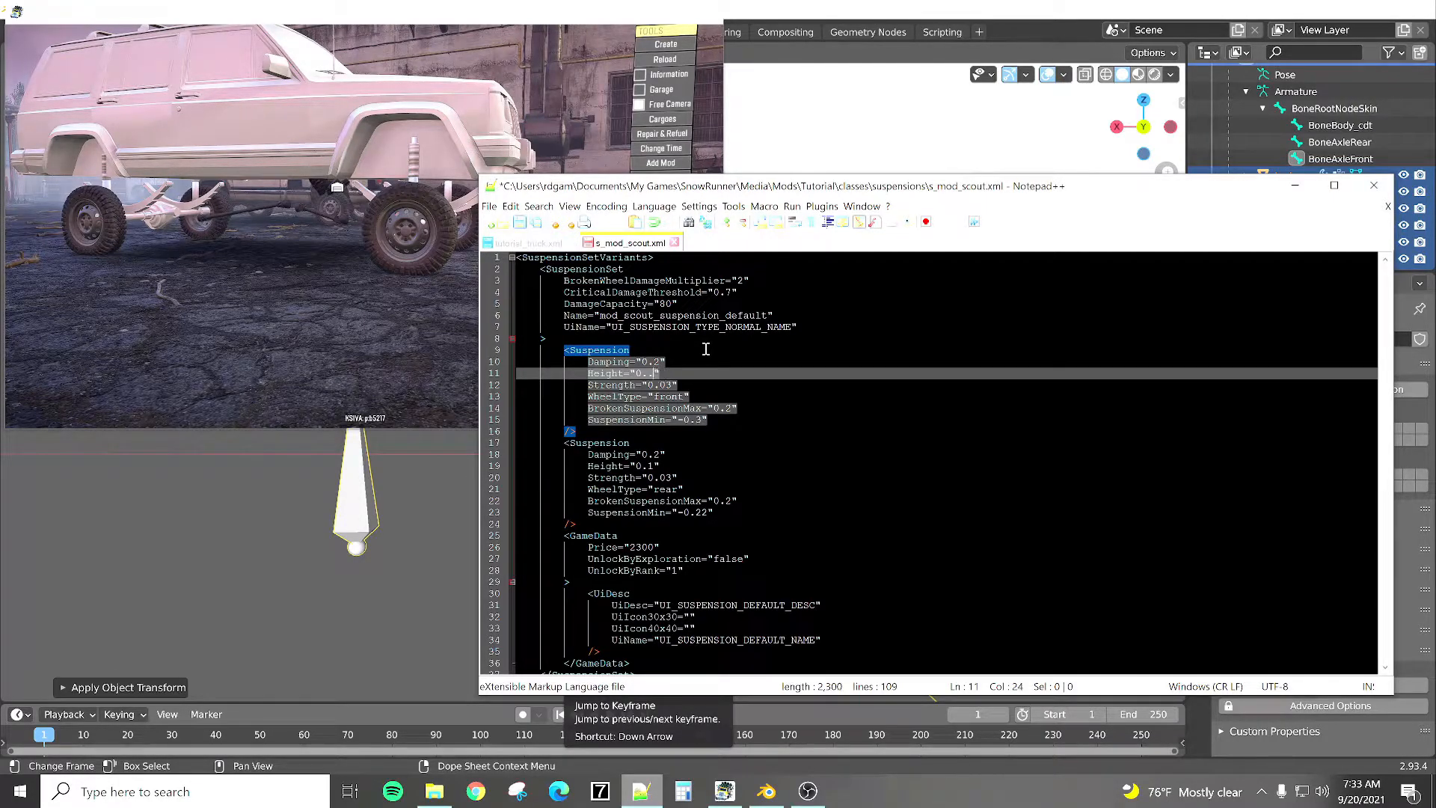
text(05)
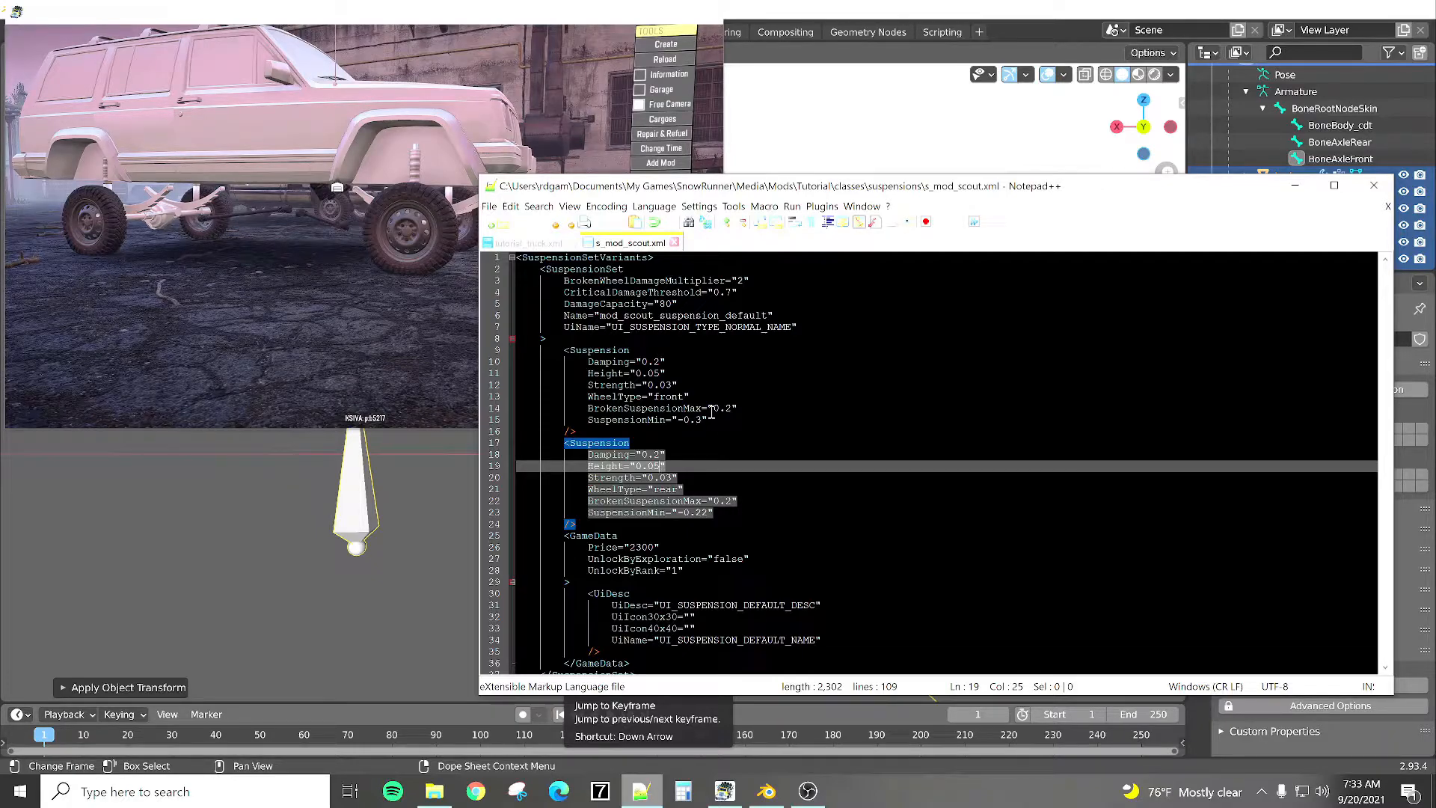
key(Backspace)
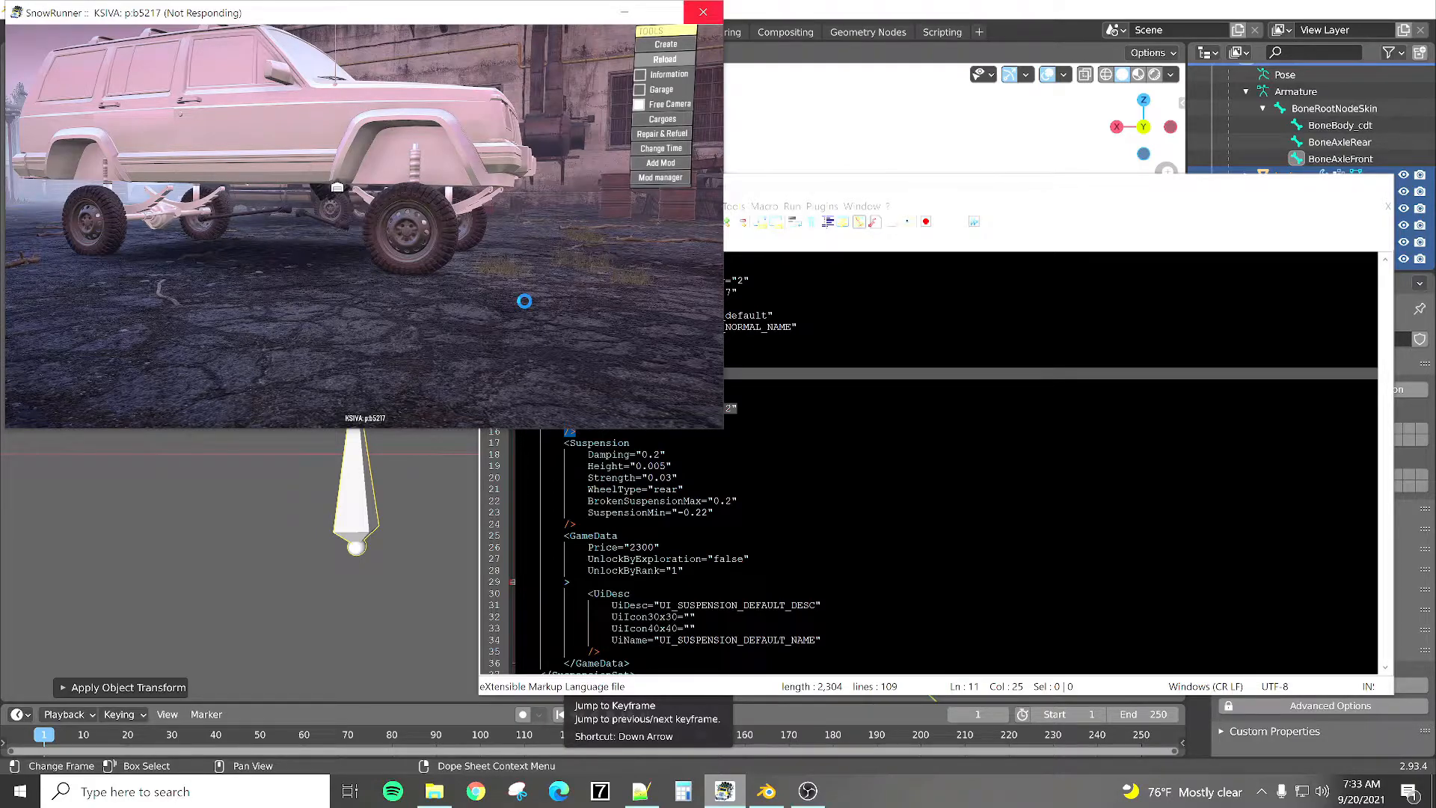
Step: Reload the lowered truck in SnowRunner, then return to the suspension file
click(662, 58)
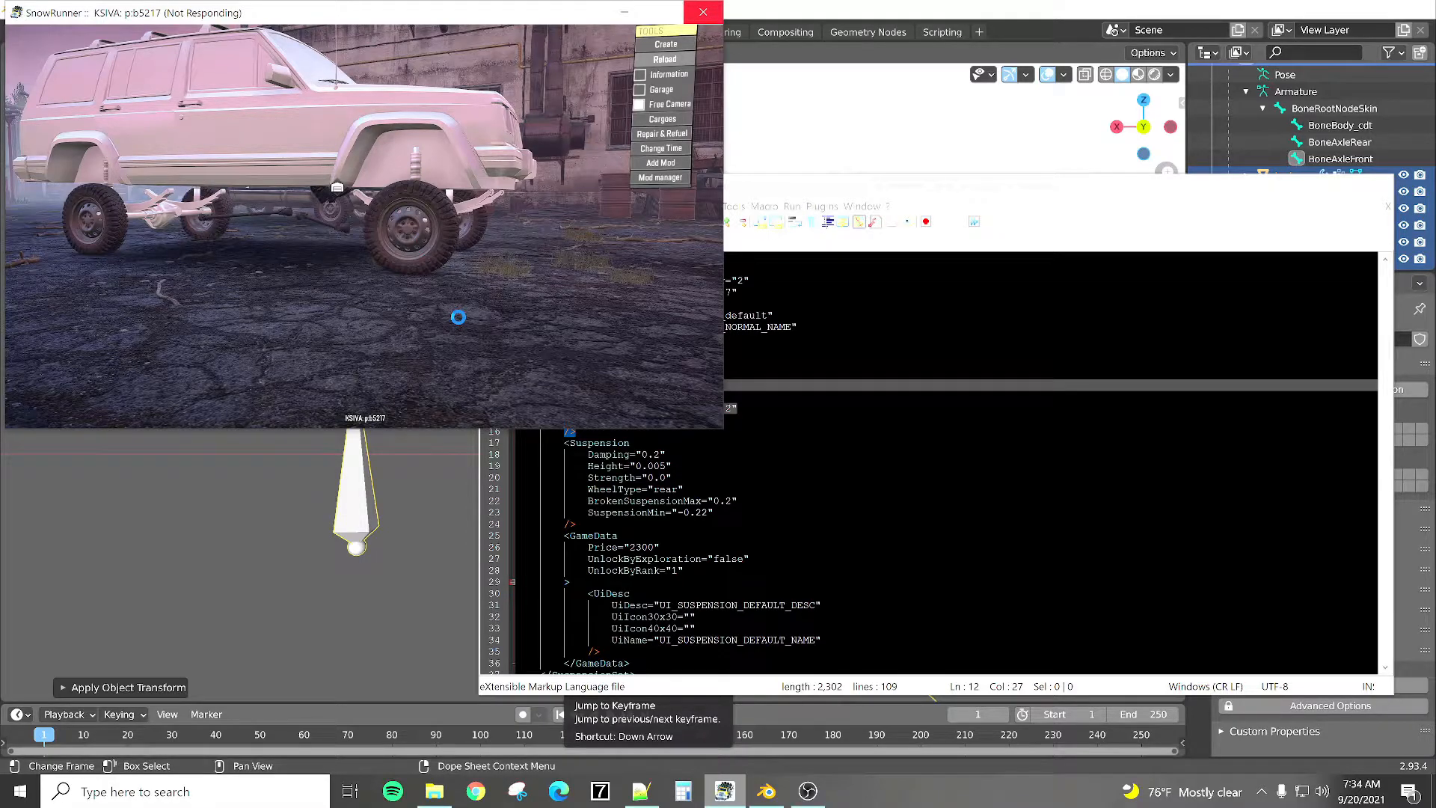
click(664, 58)
text(3)
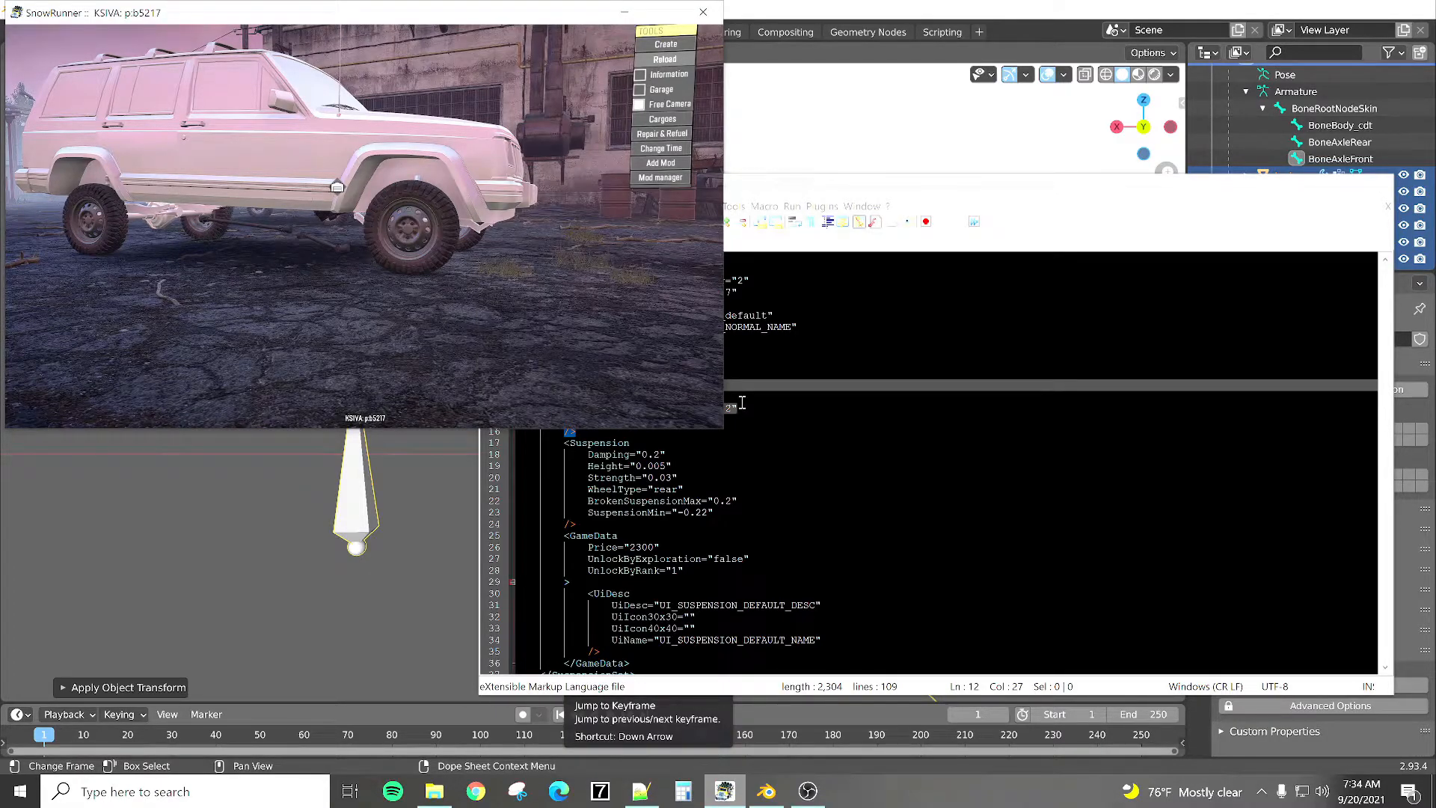
click(703, 12)
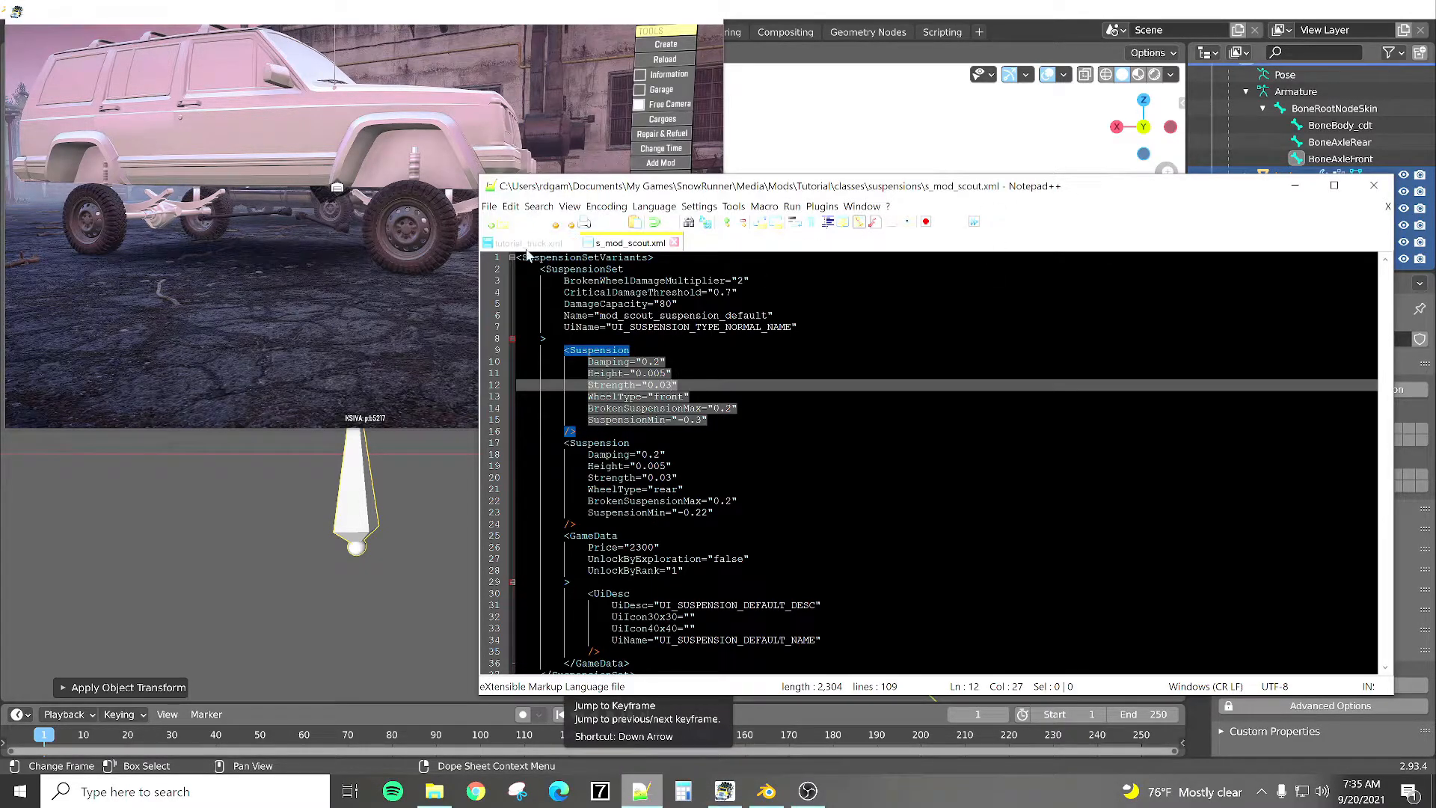
Step: In tutorial_truck.xml, raise each wheel's Pos height from 0.355 to 0.455
click(523, 242)
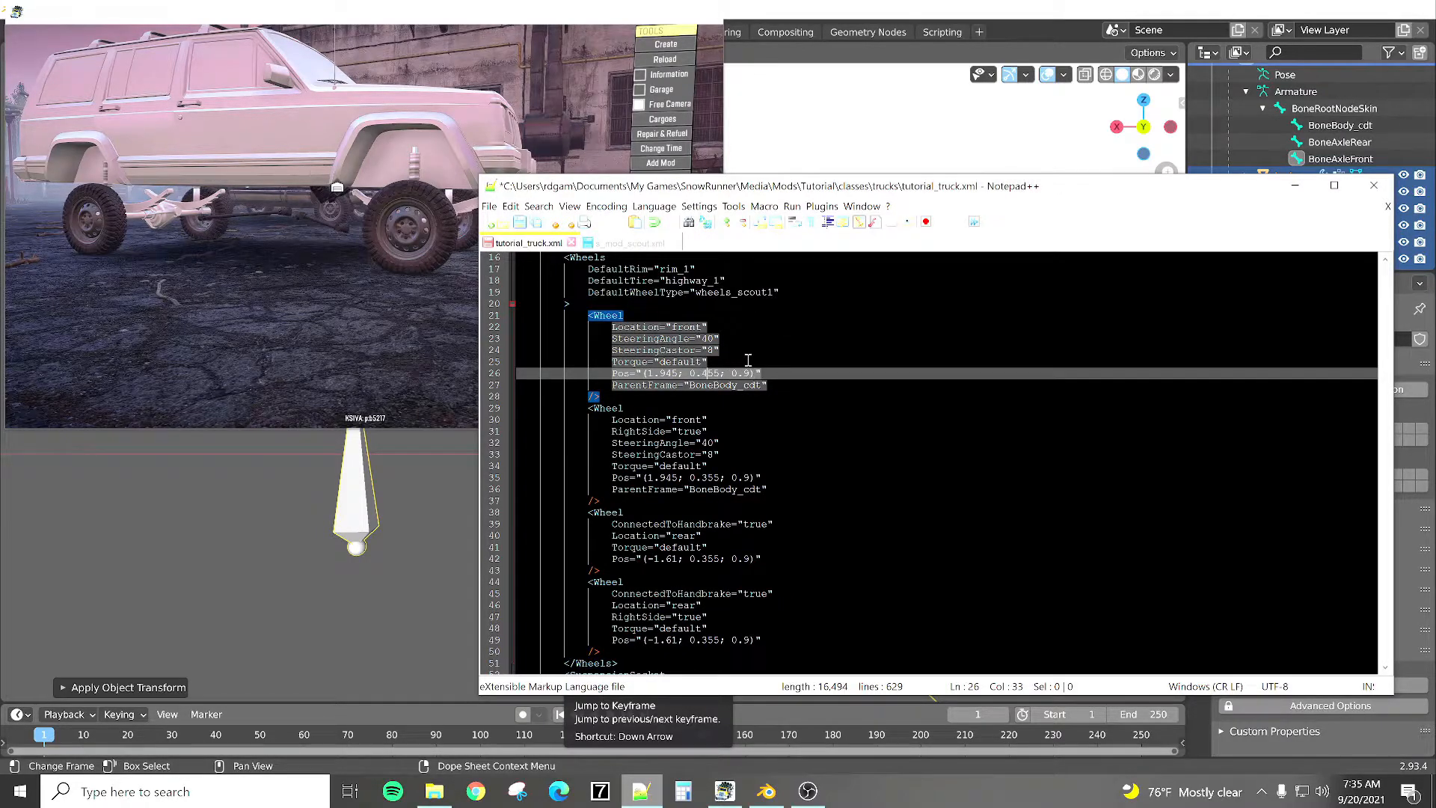
click(714, 454)
text(4)
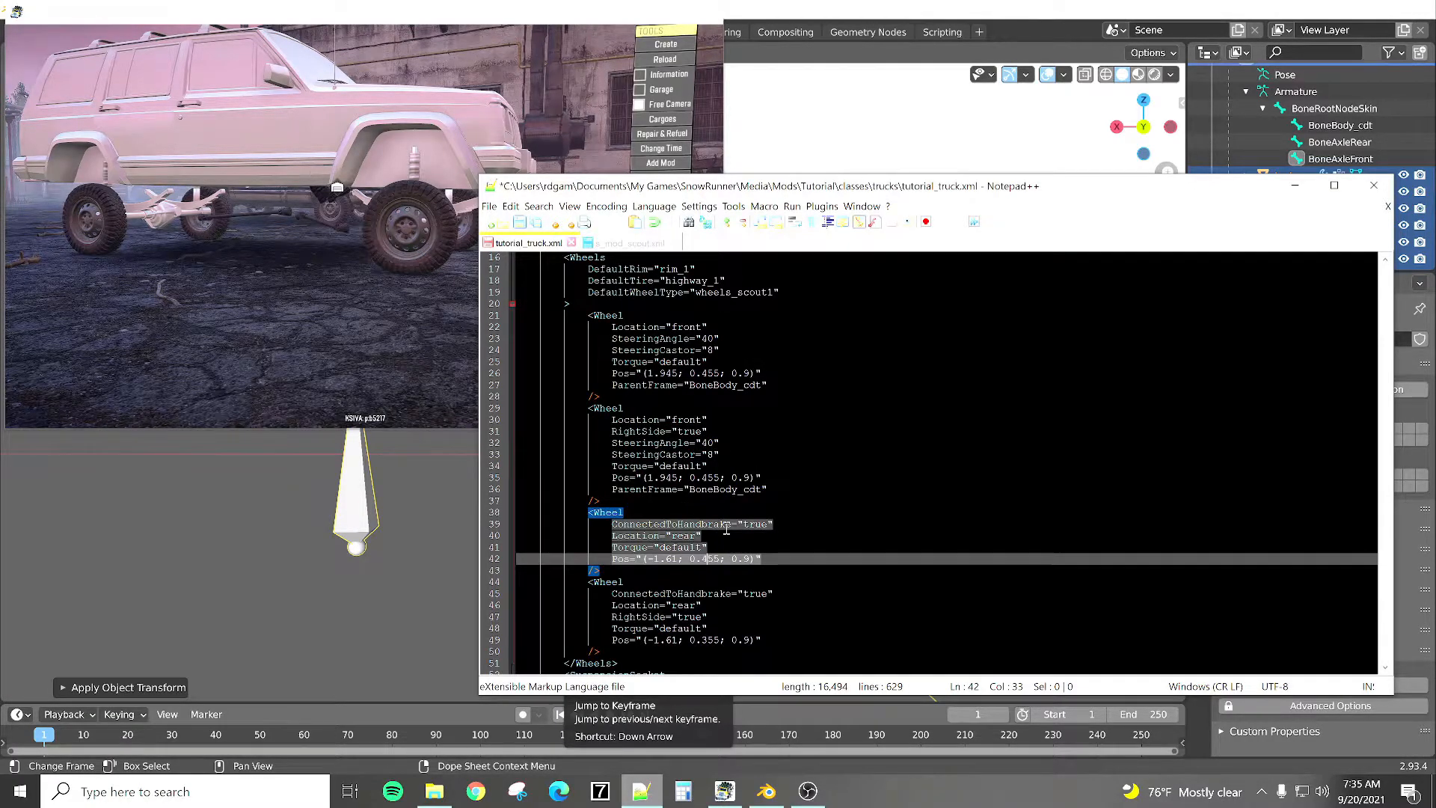
scroll(down, 3)
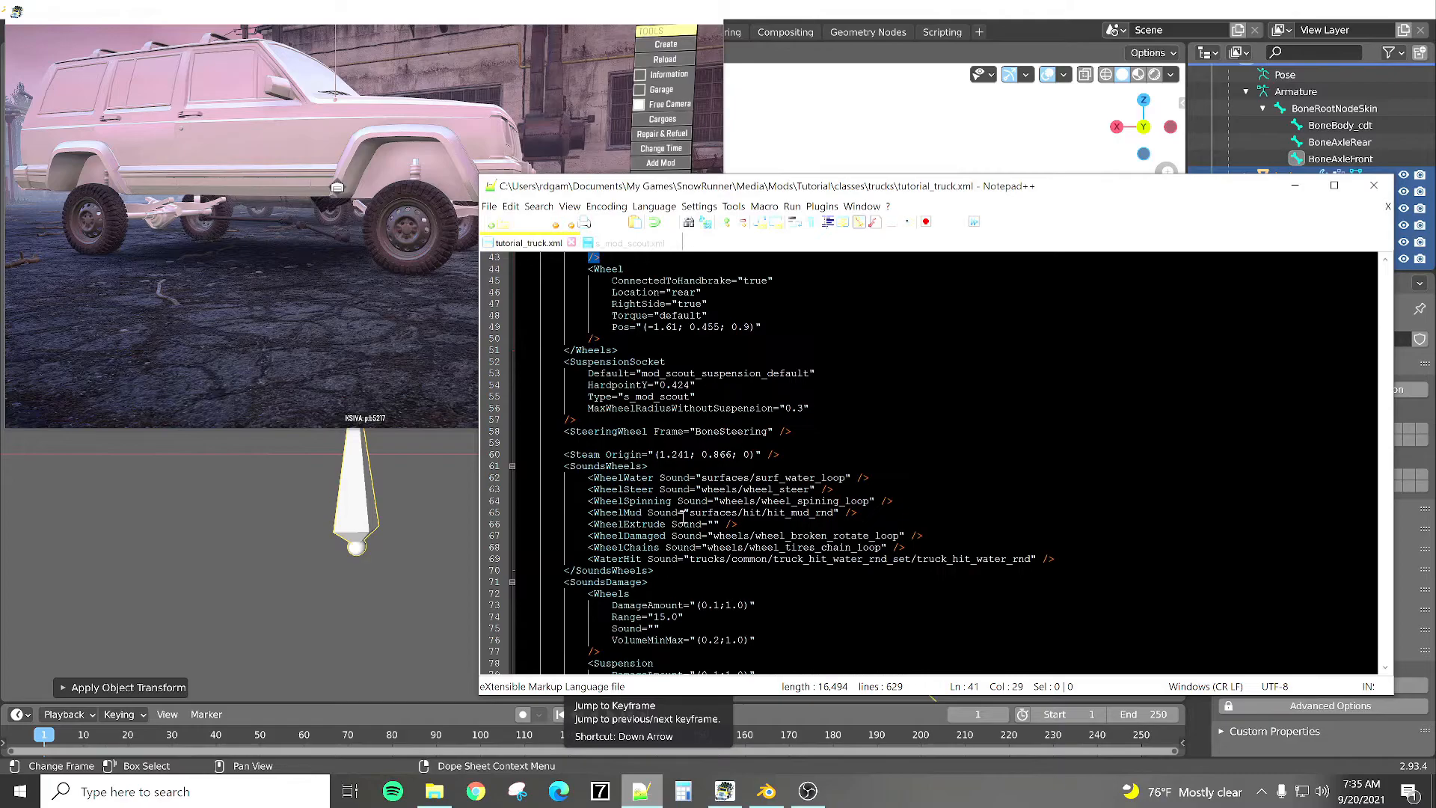
Step: Add a wheels_scout2 CompatibleWheels entry with Scale 0.60 and Offset2 0.045, then reload in-game
scroll(down, 3)
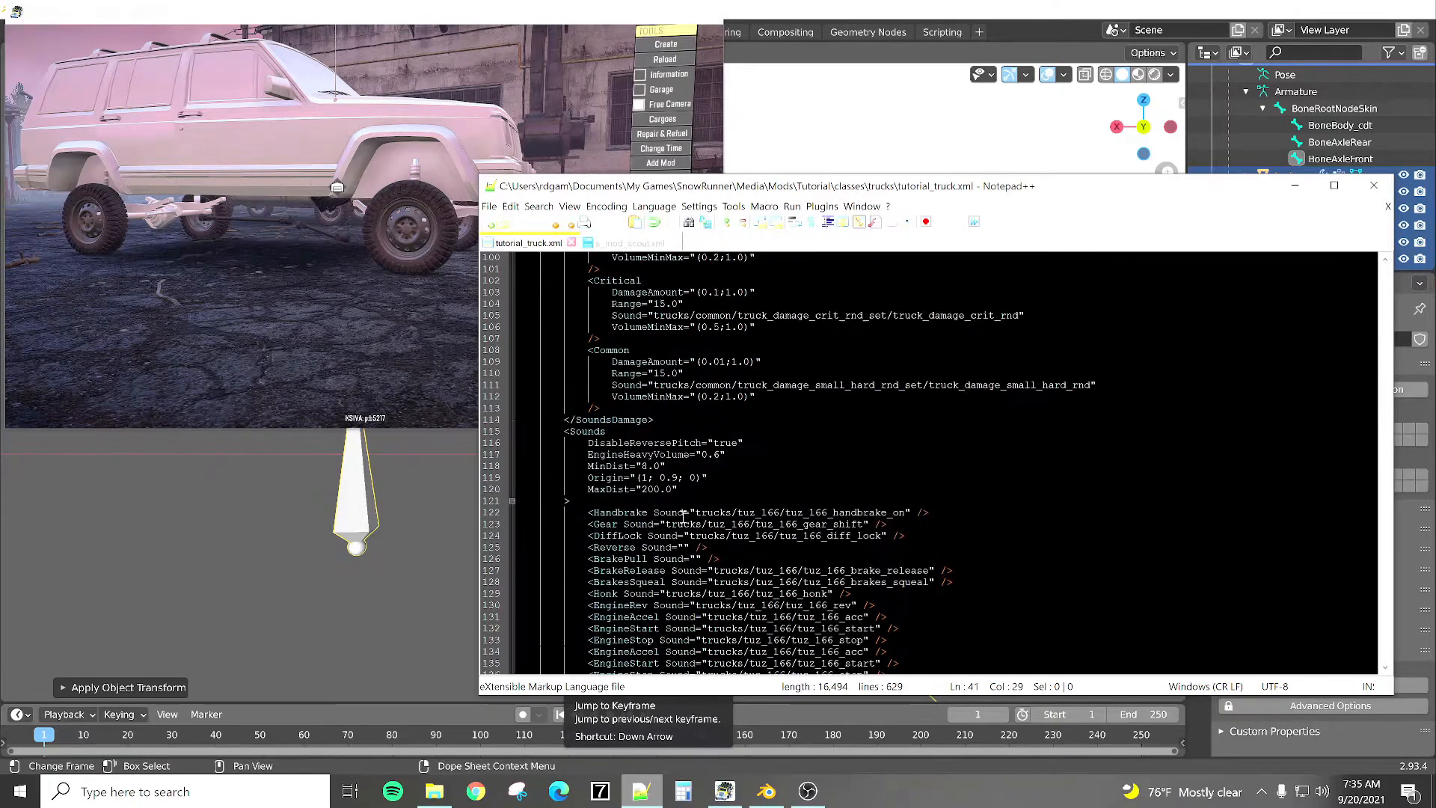
scroll(down, 3)
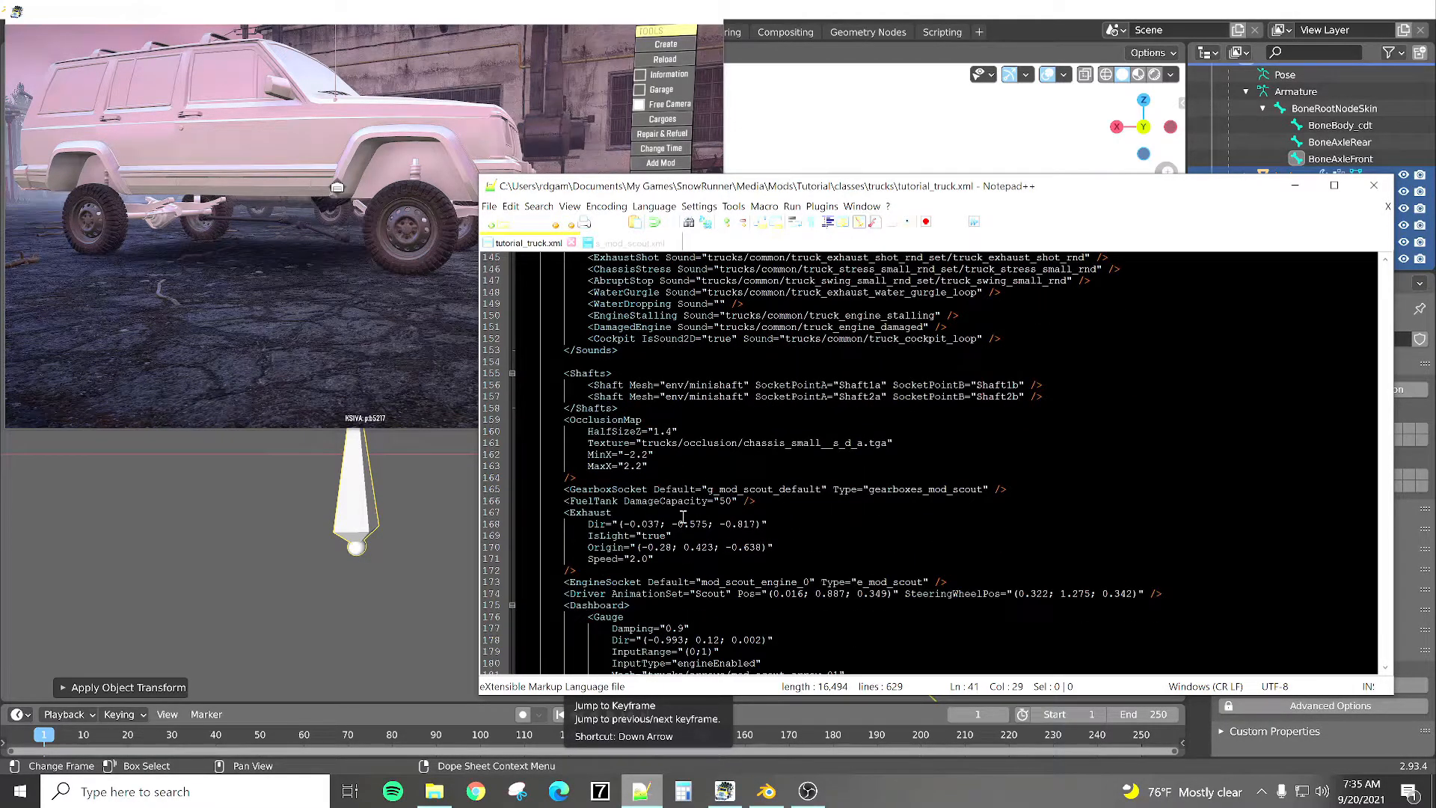
scroll(down, 3)
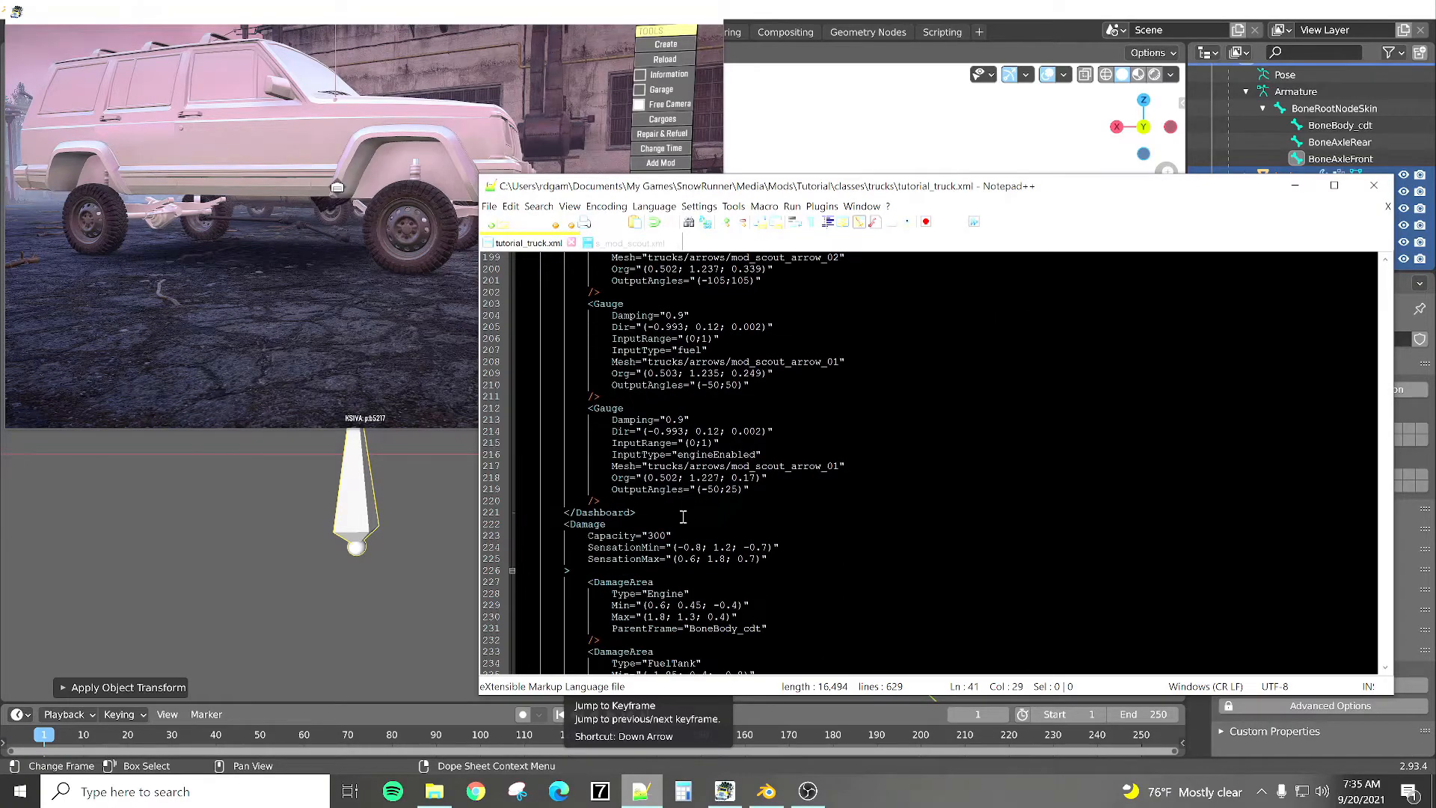
scroll(down, 3)
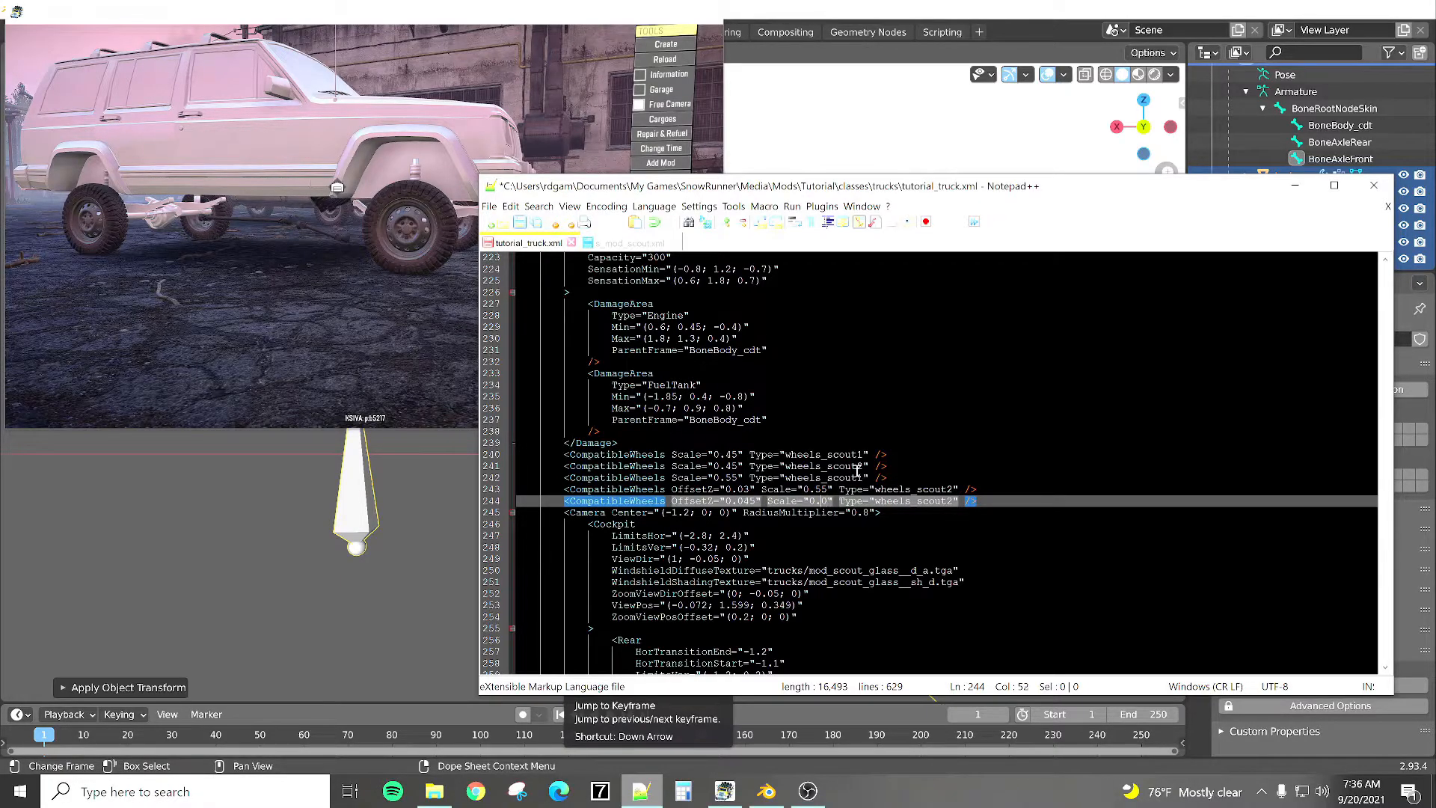
text(60)
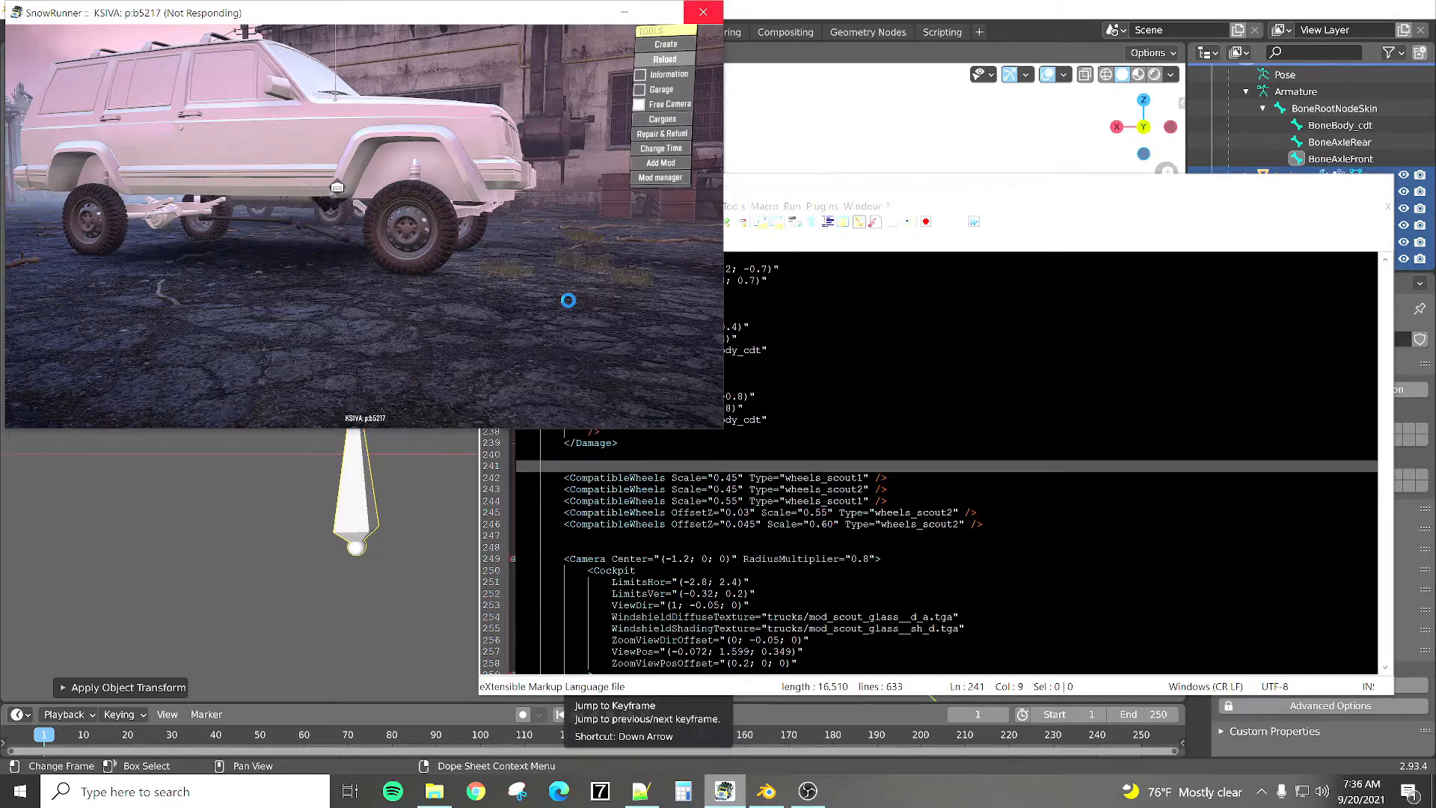
click(664, 59)
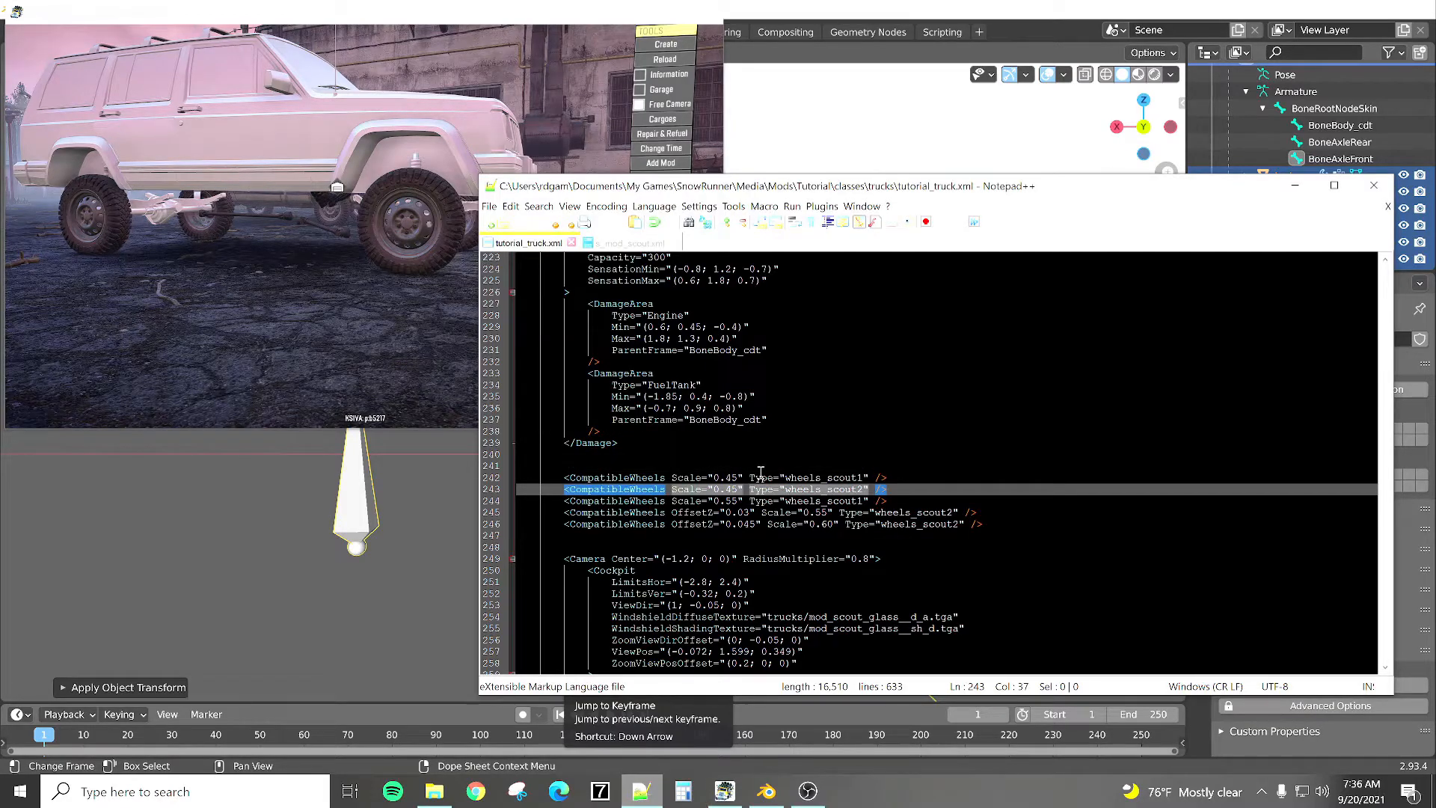
scroll(up, 3)
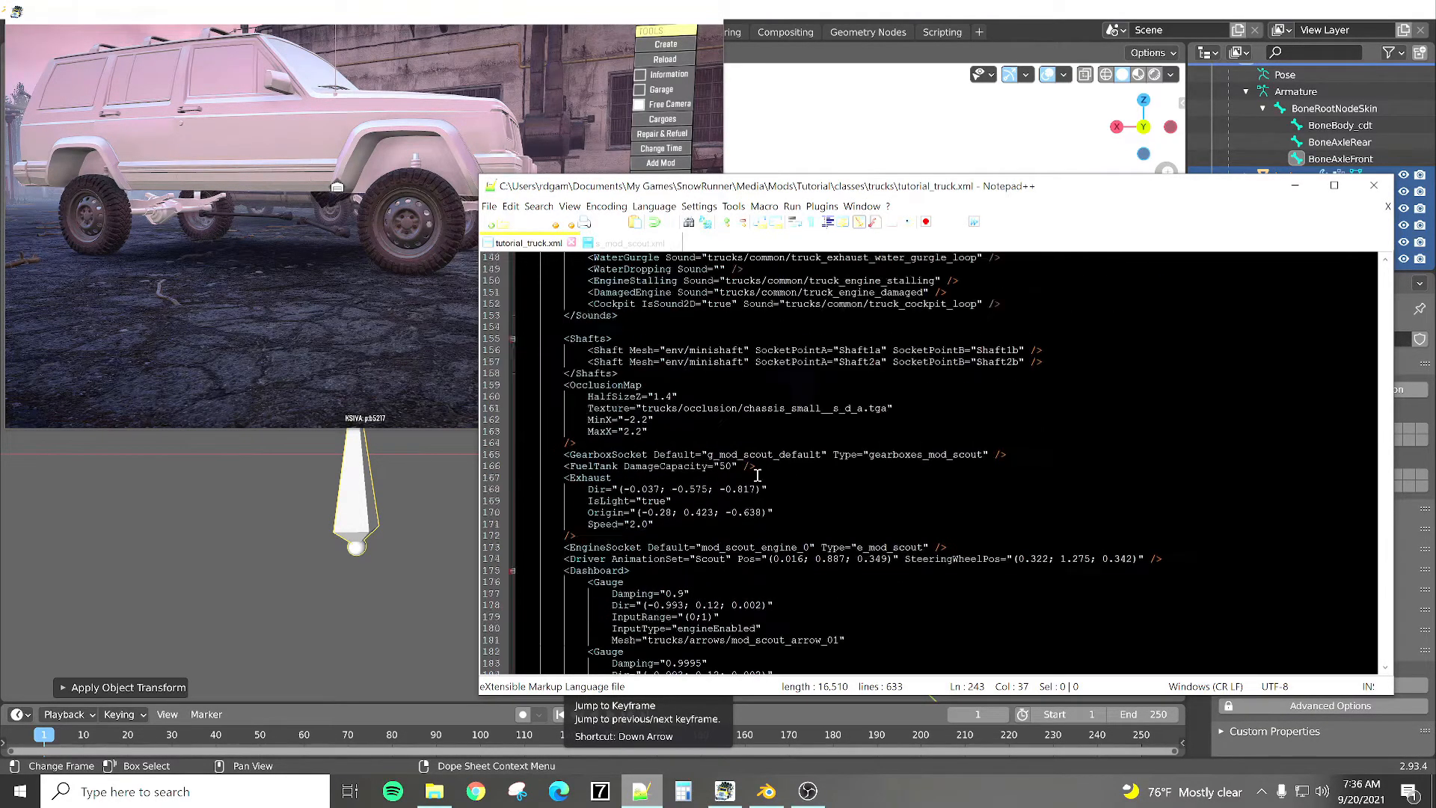
scroll(up, 3)
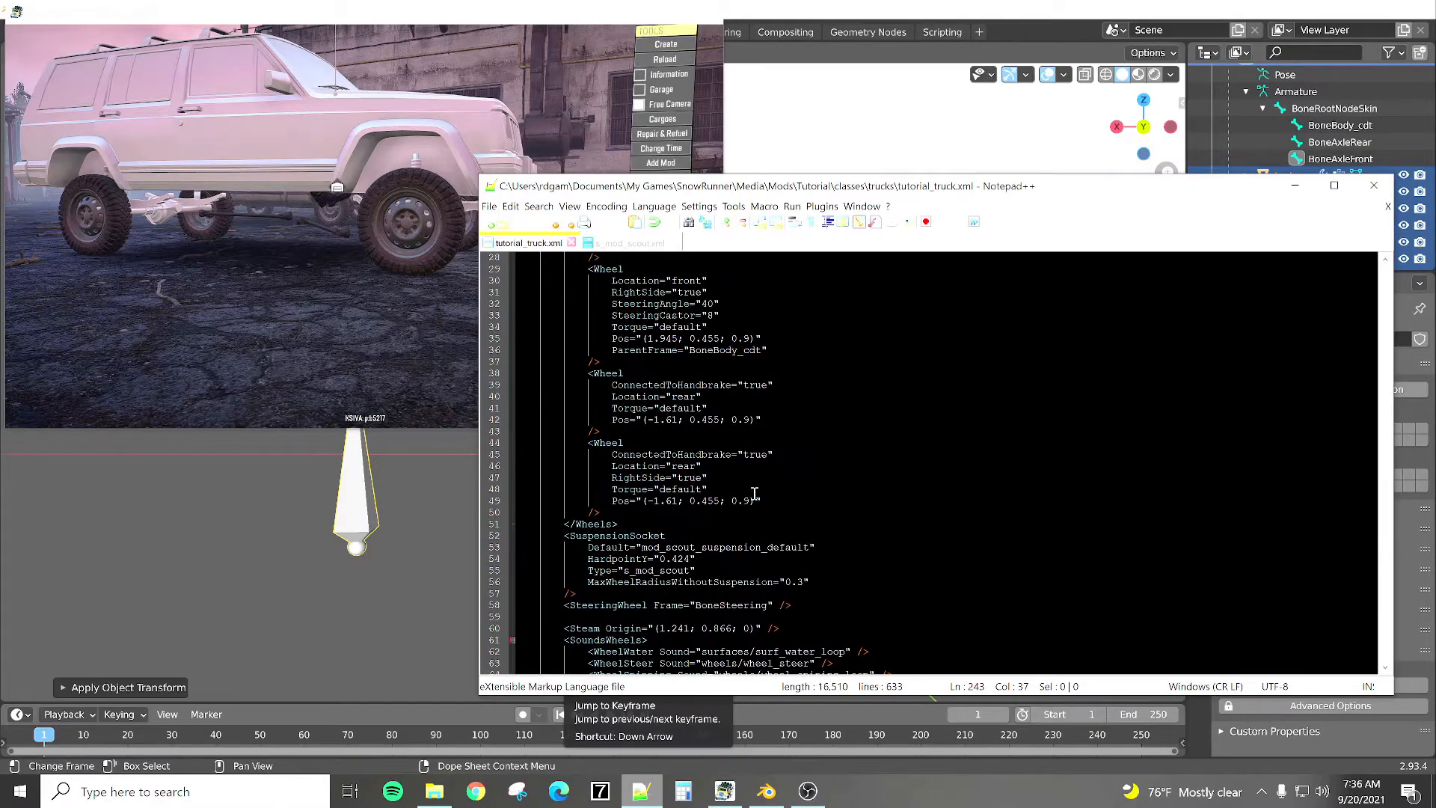
scroll(up, 3)
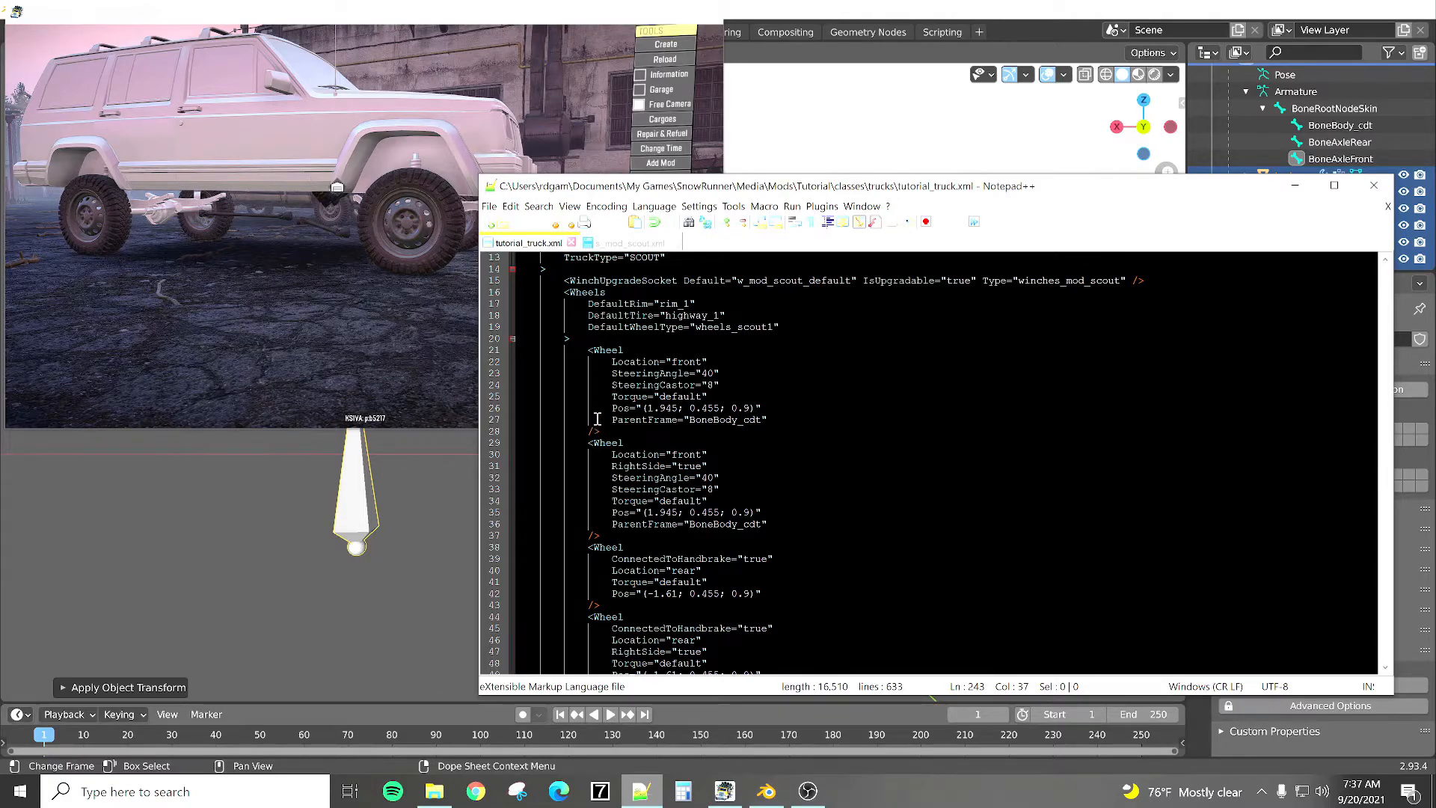
mouse_move(658, 465)
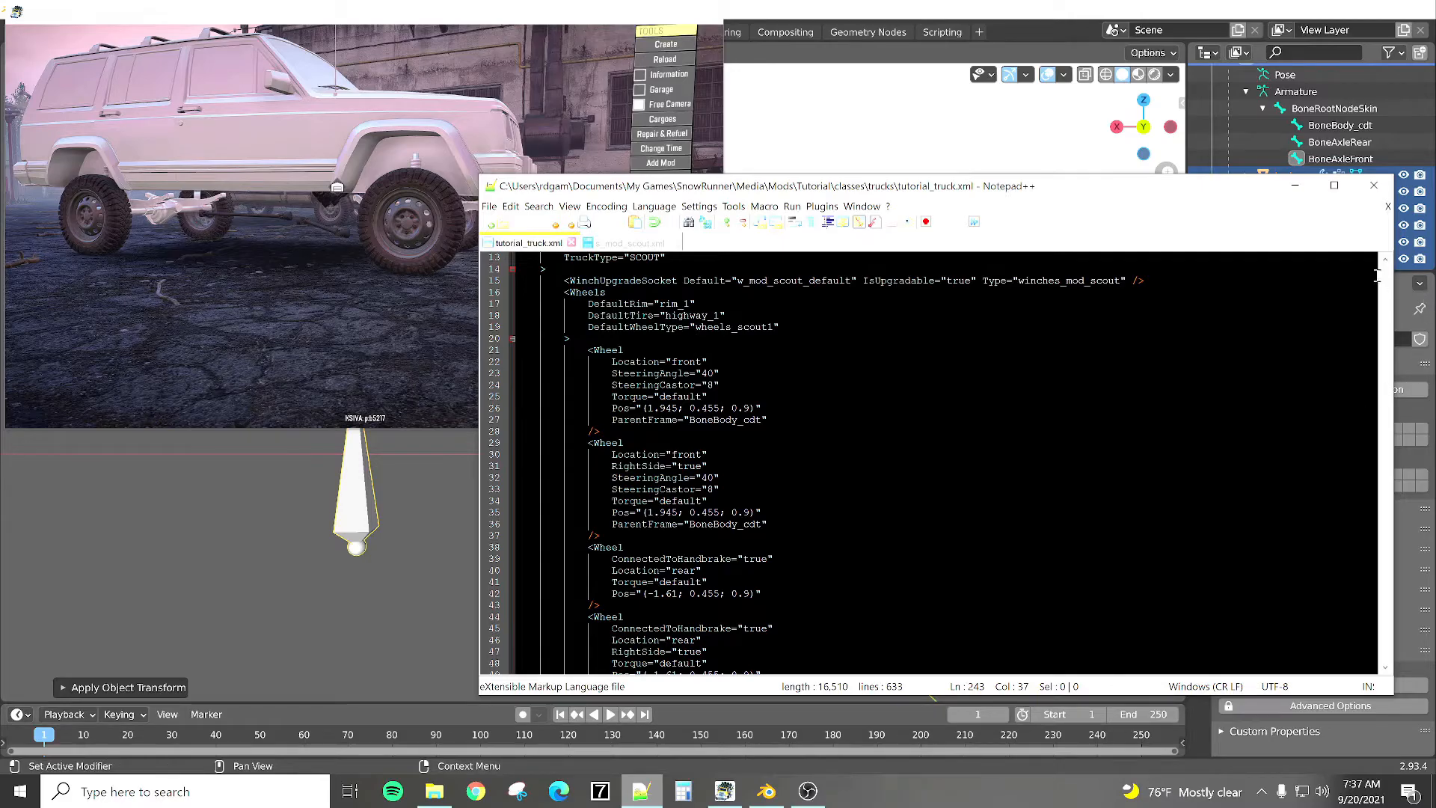
scroll(down, 3)
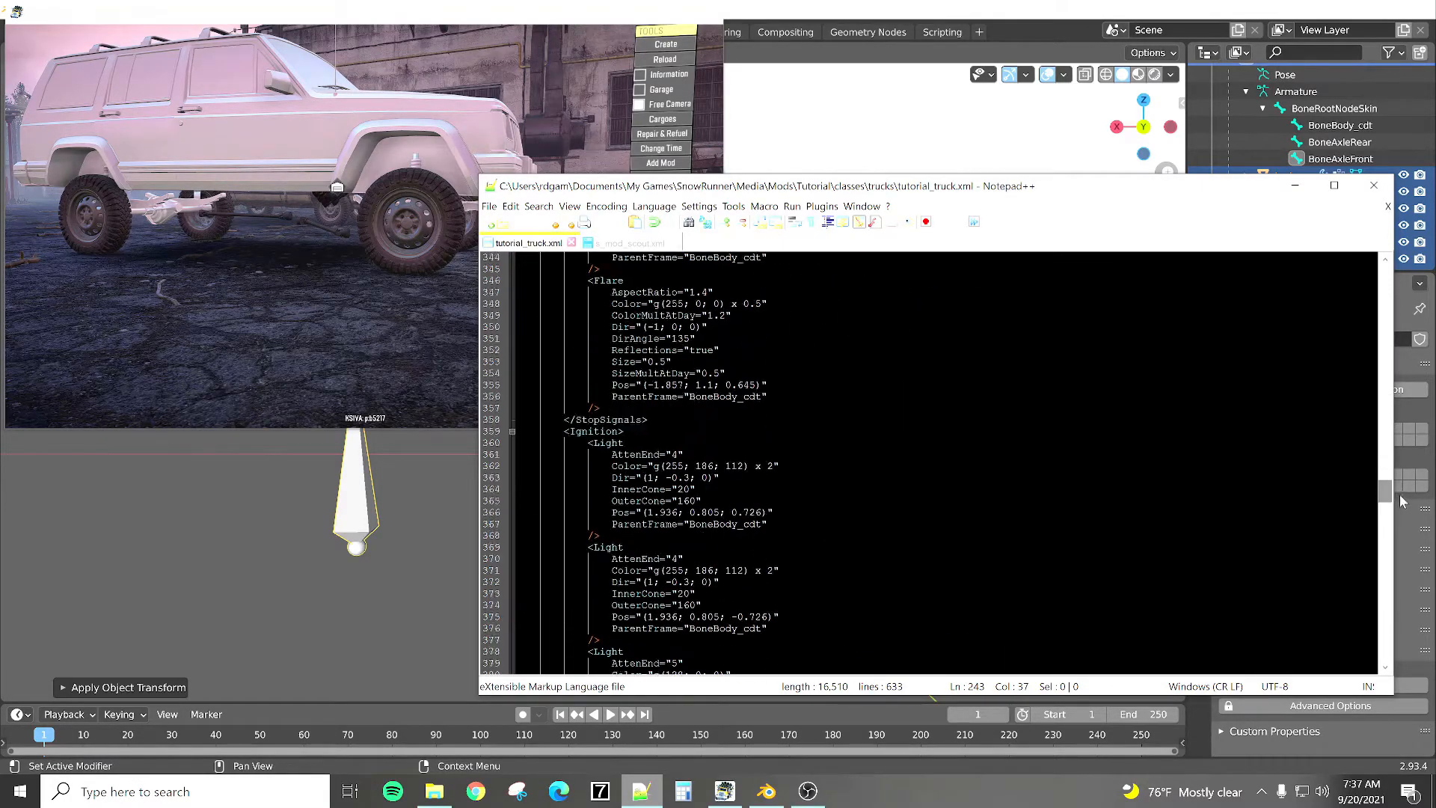
scroll(up, 3)
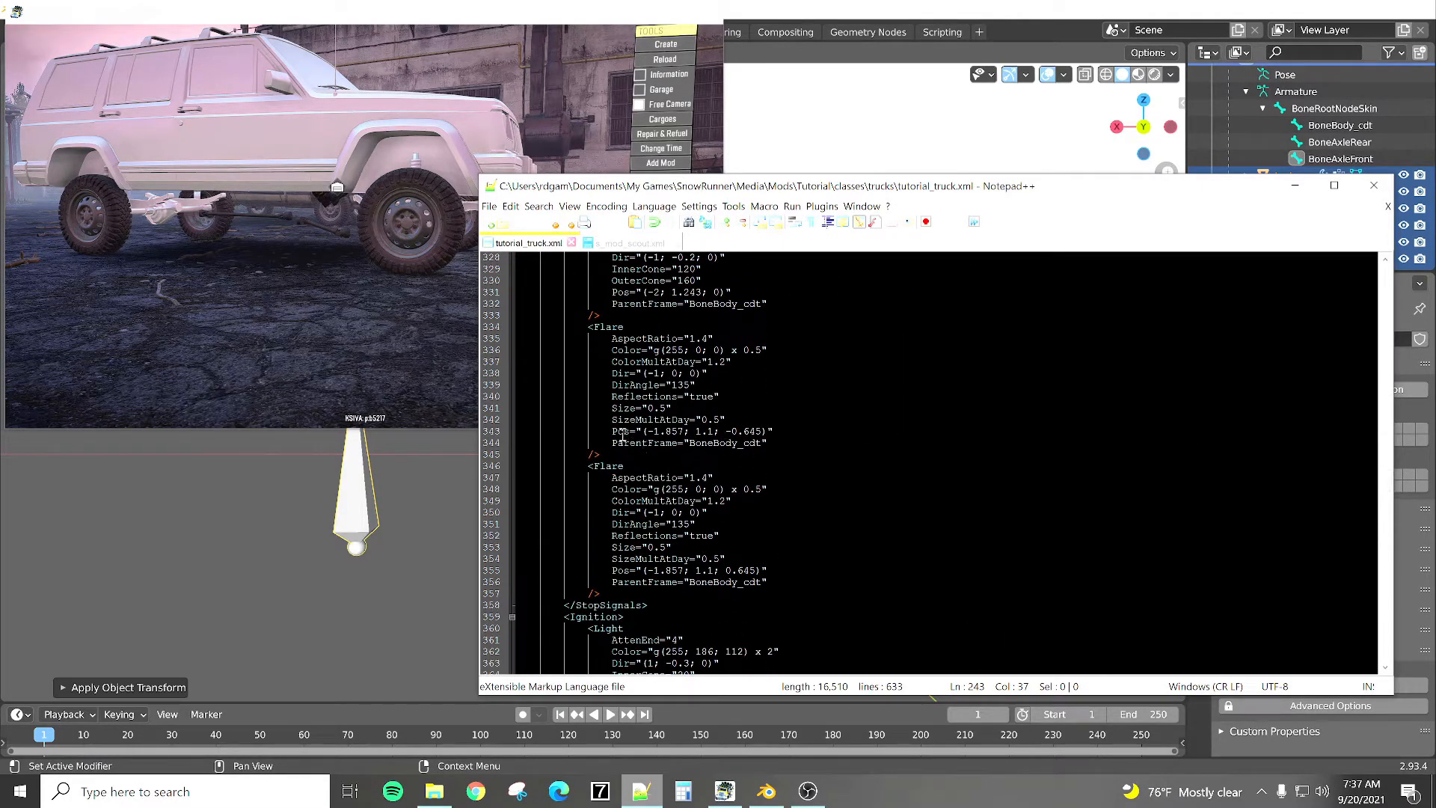
mouse_move(726, 471)
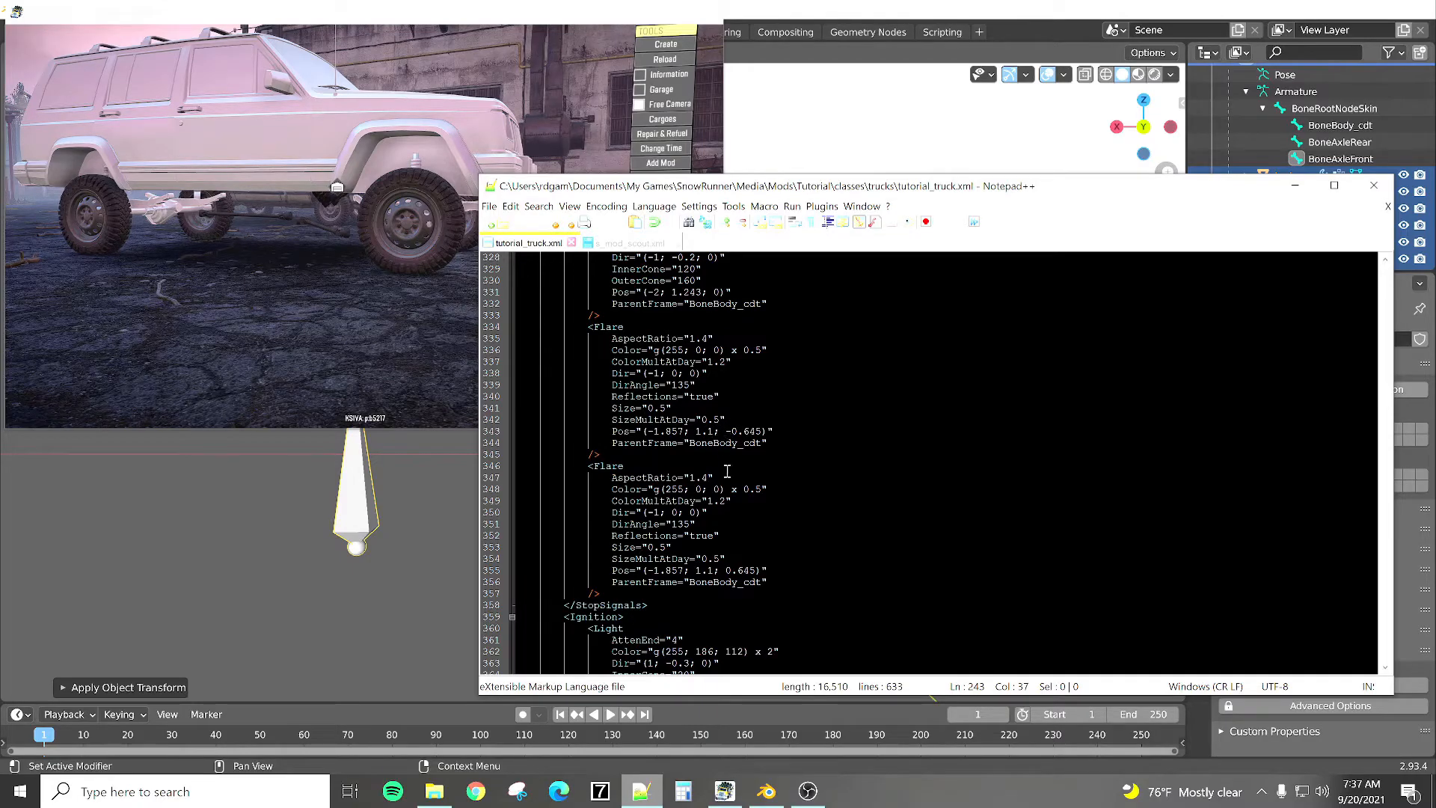
scroll(down, 3)
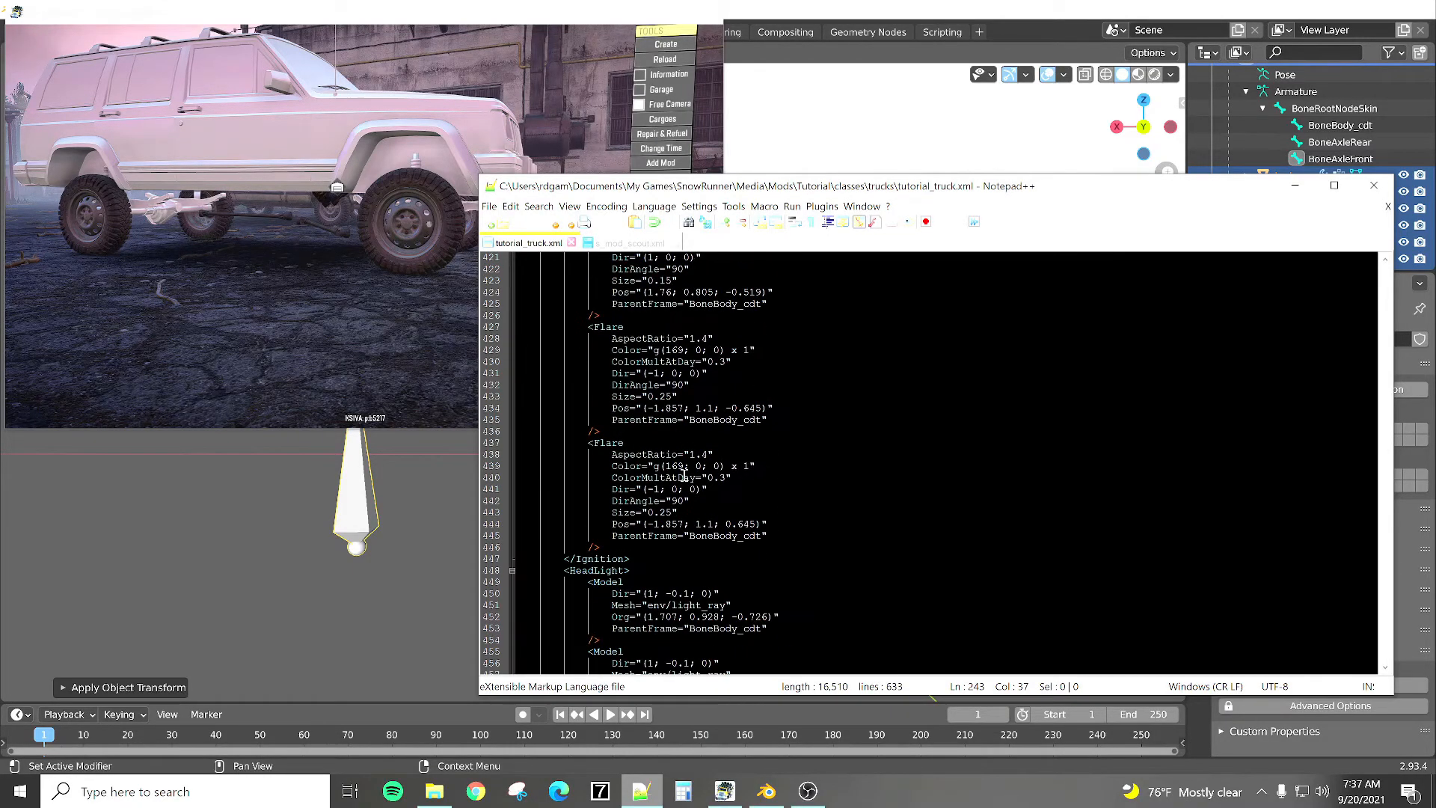
scroll(down, 3)
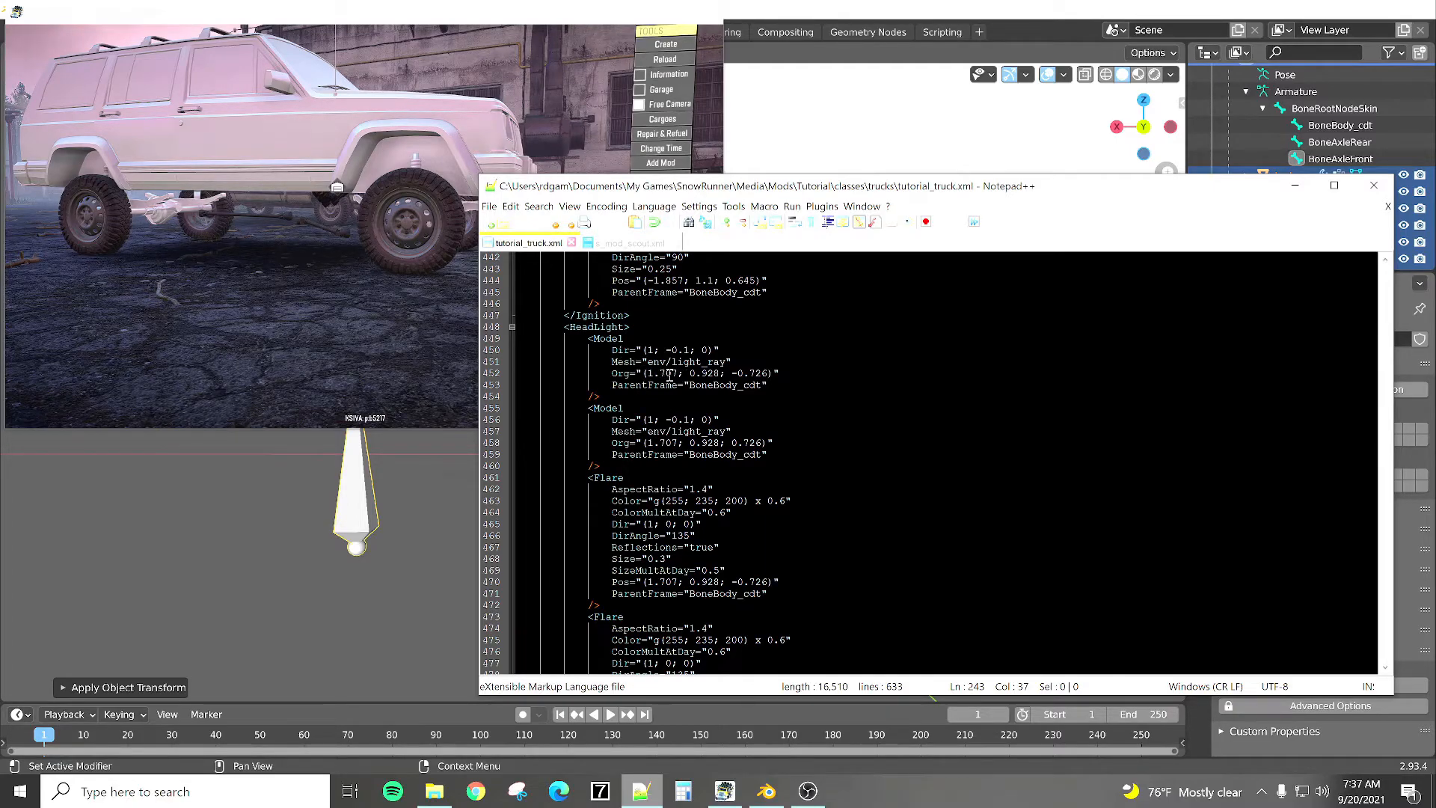
mouse_move(659, 372)
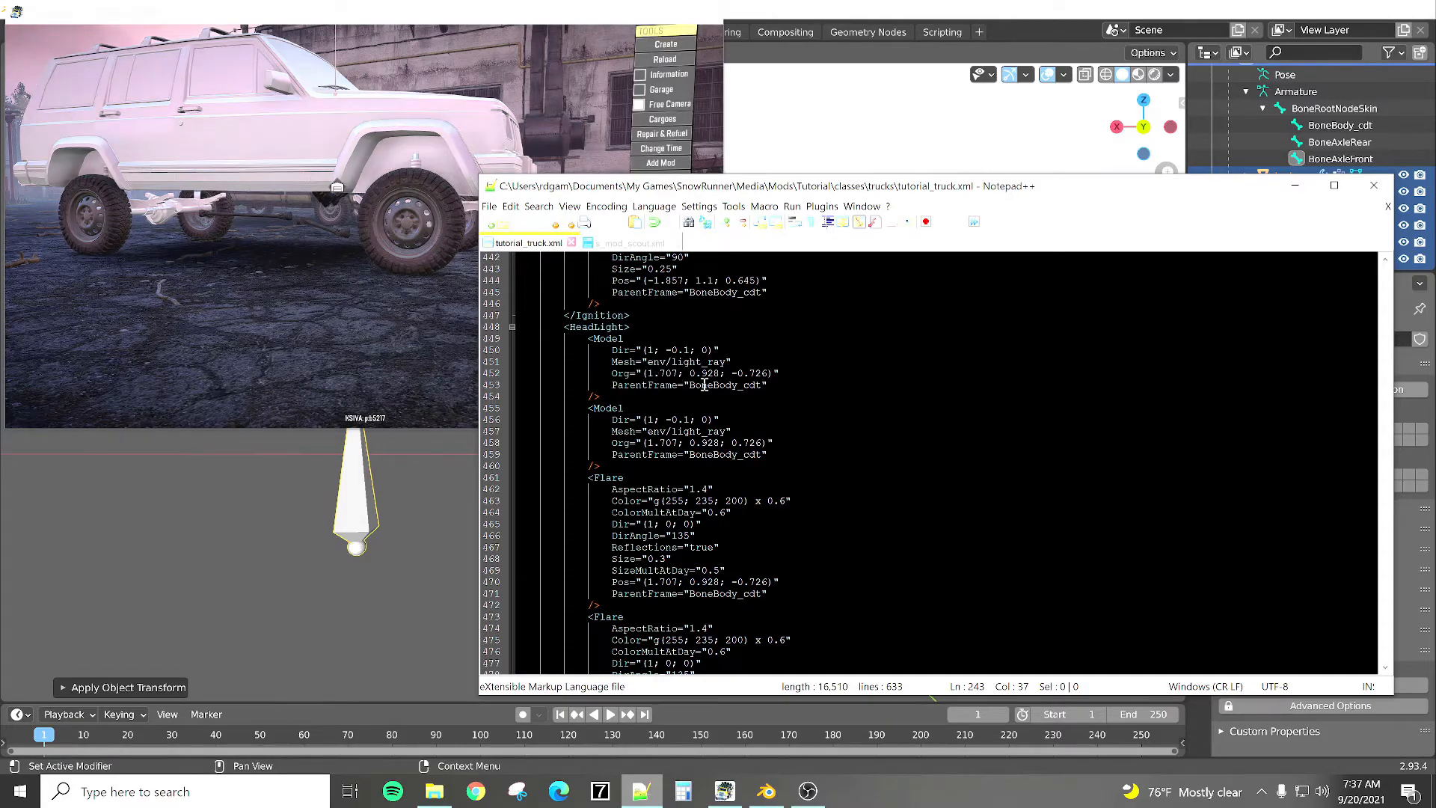
scroll(down, 3)
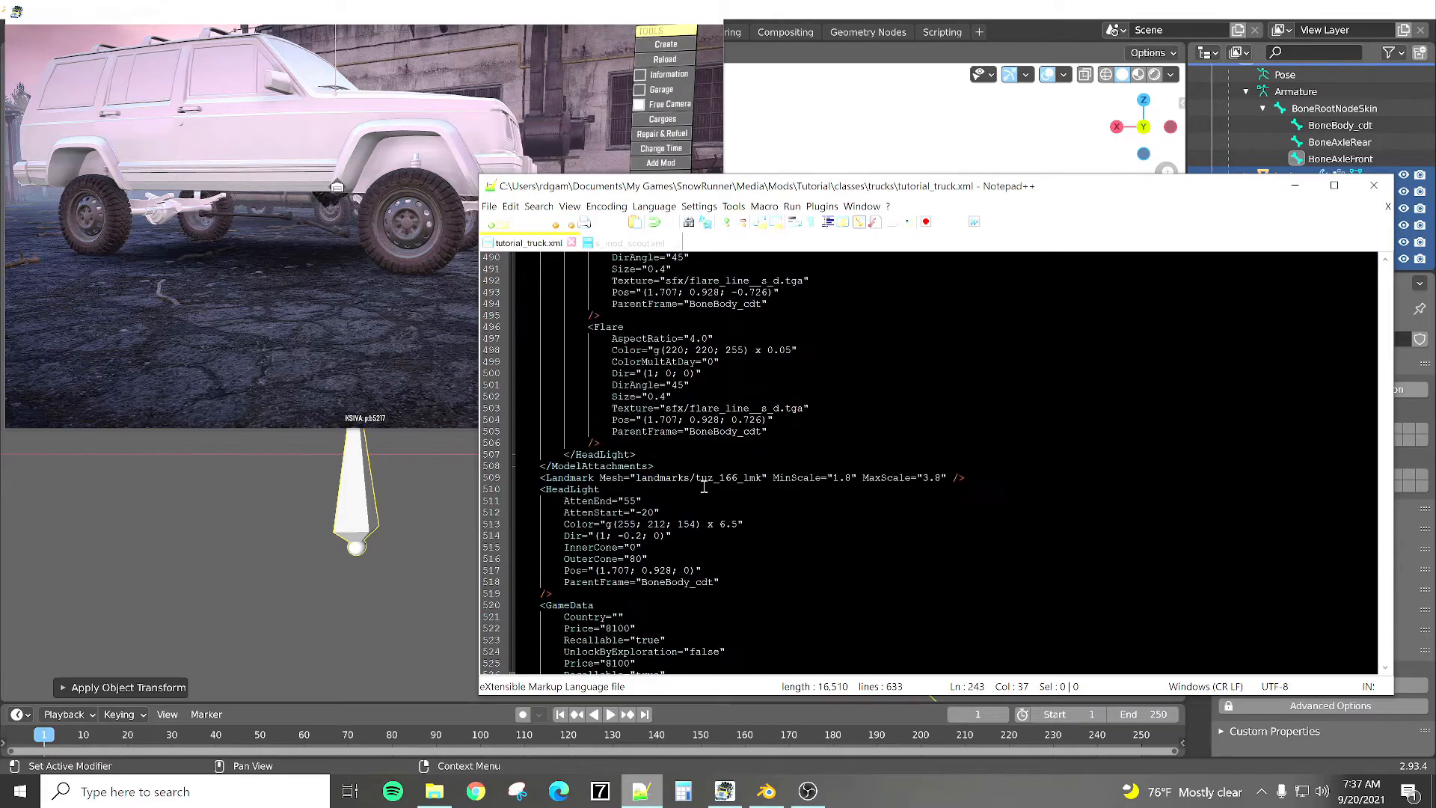
scroll(down, 3)
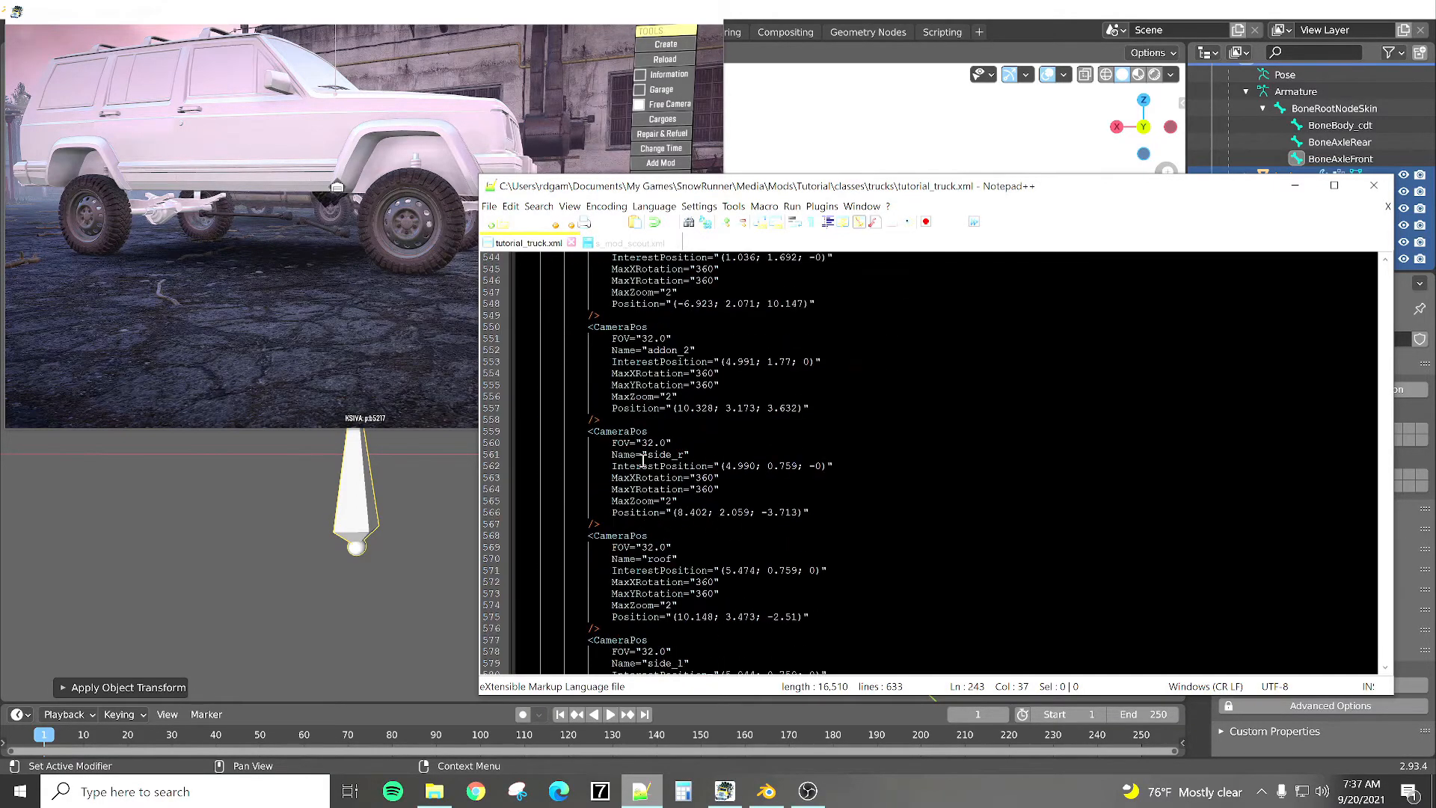
scroll(down, 3)
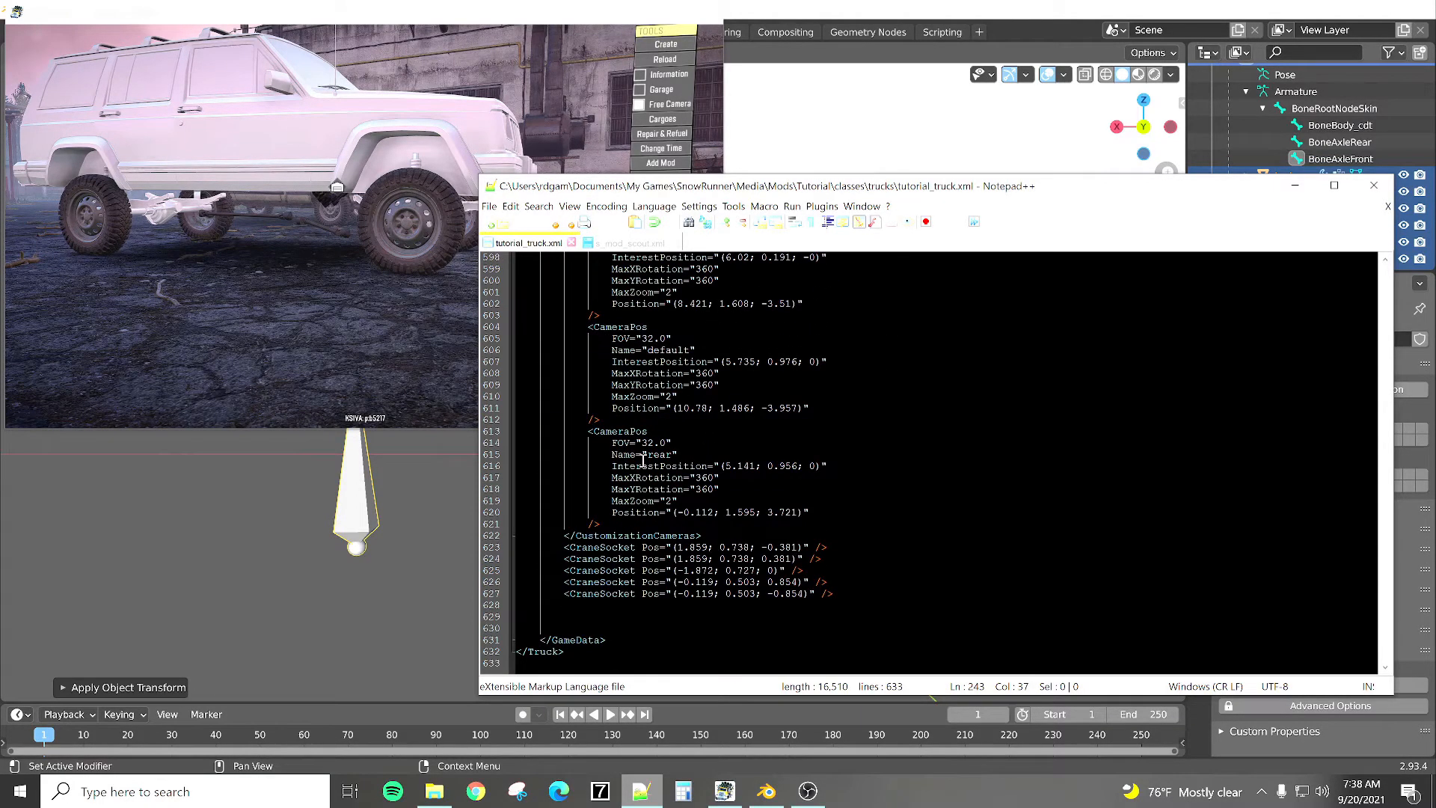